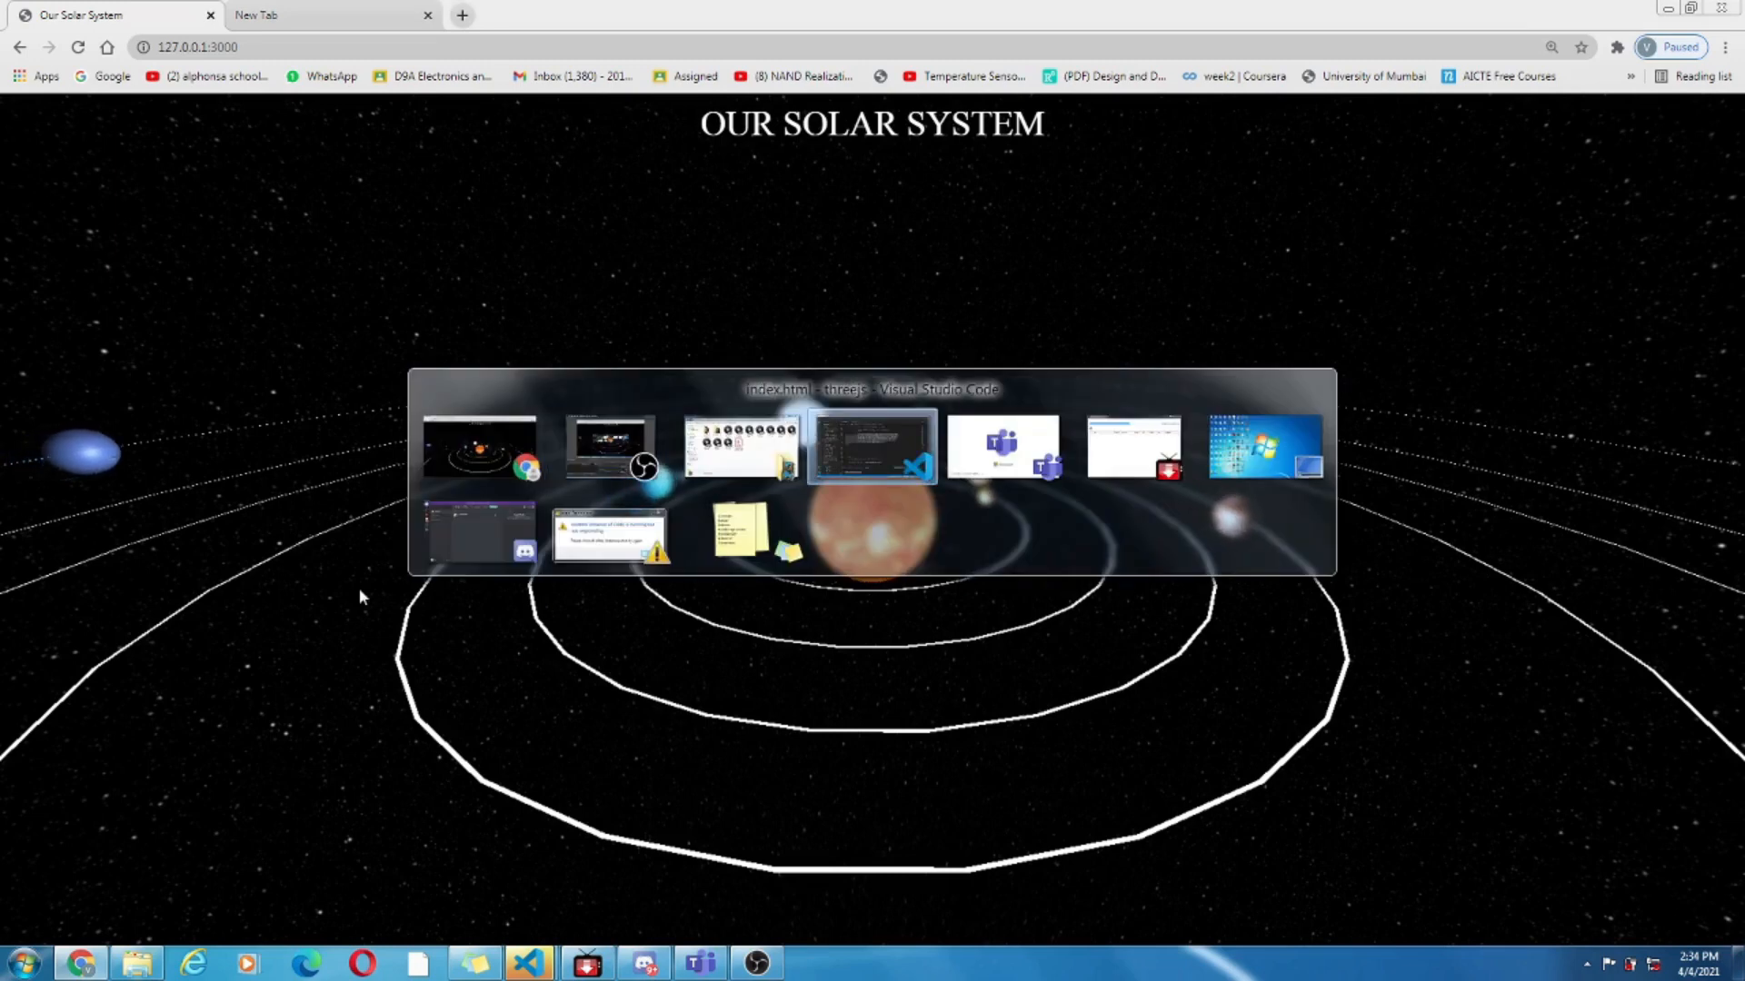
Switch between the running solar system page and the editor, then pick the blue planet in the scene
click(871, 449)
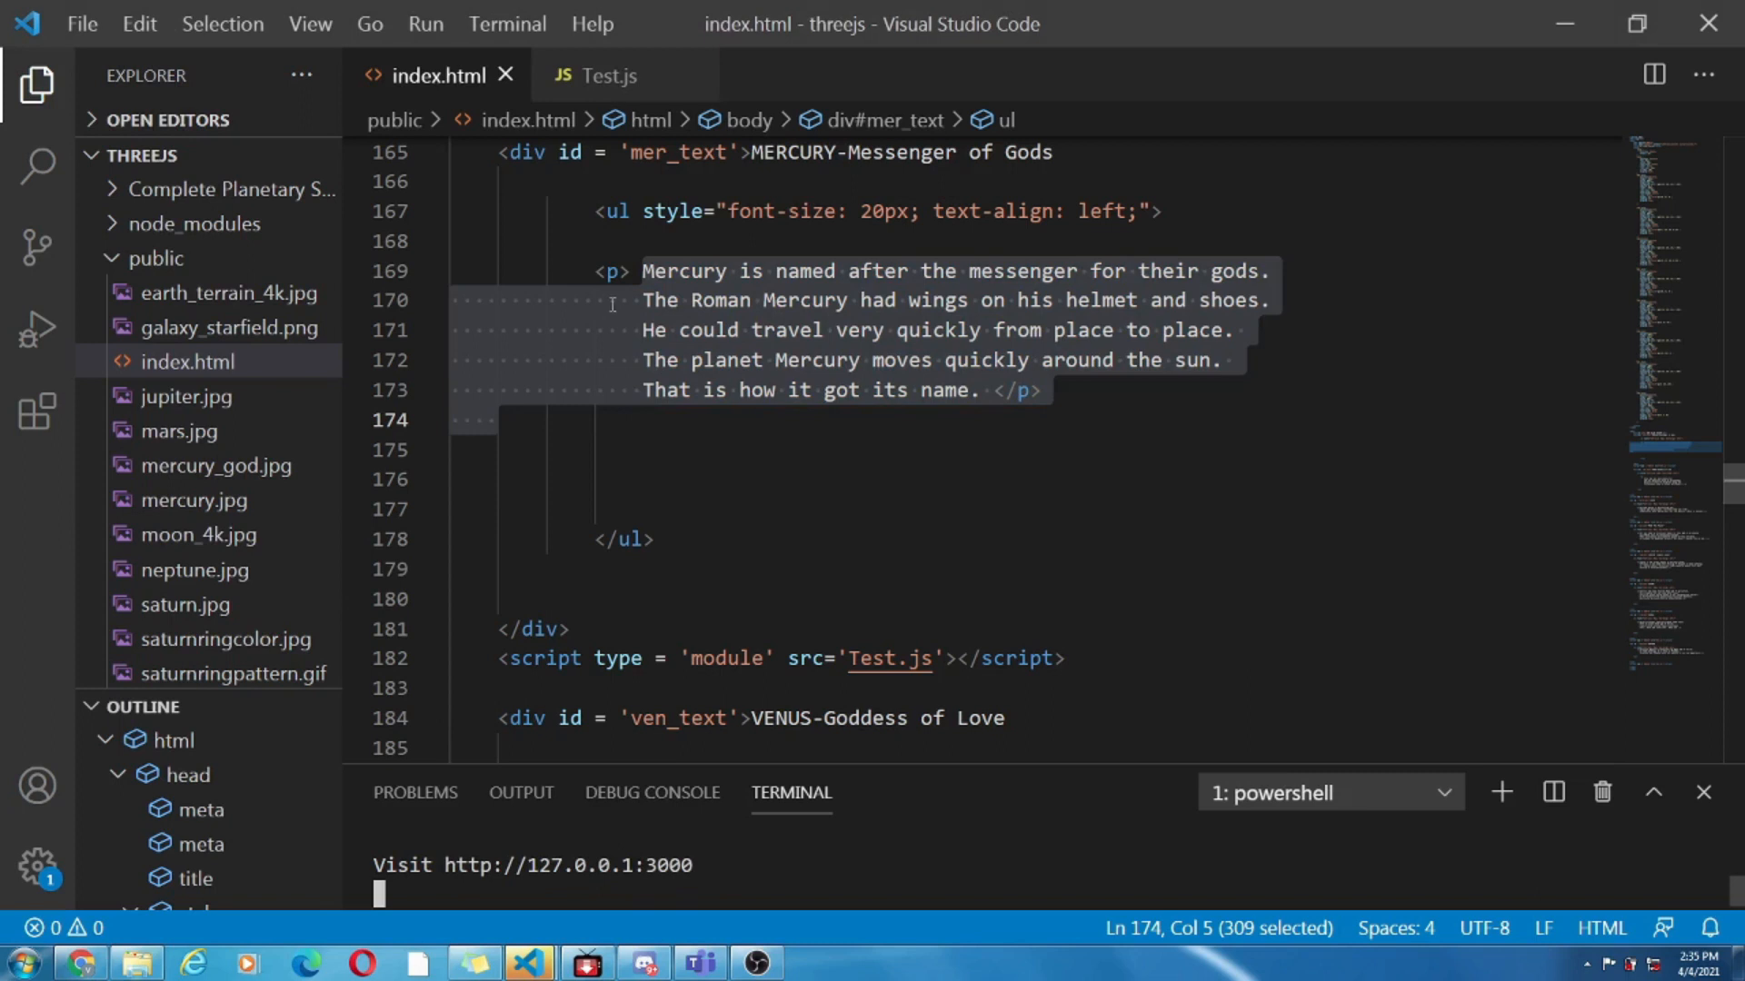
click(607, 76)
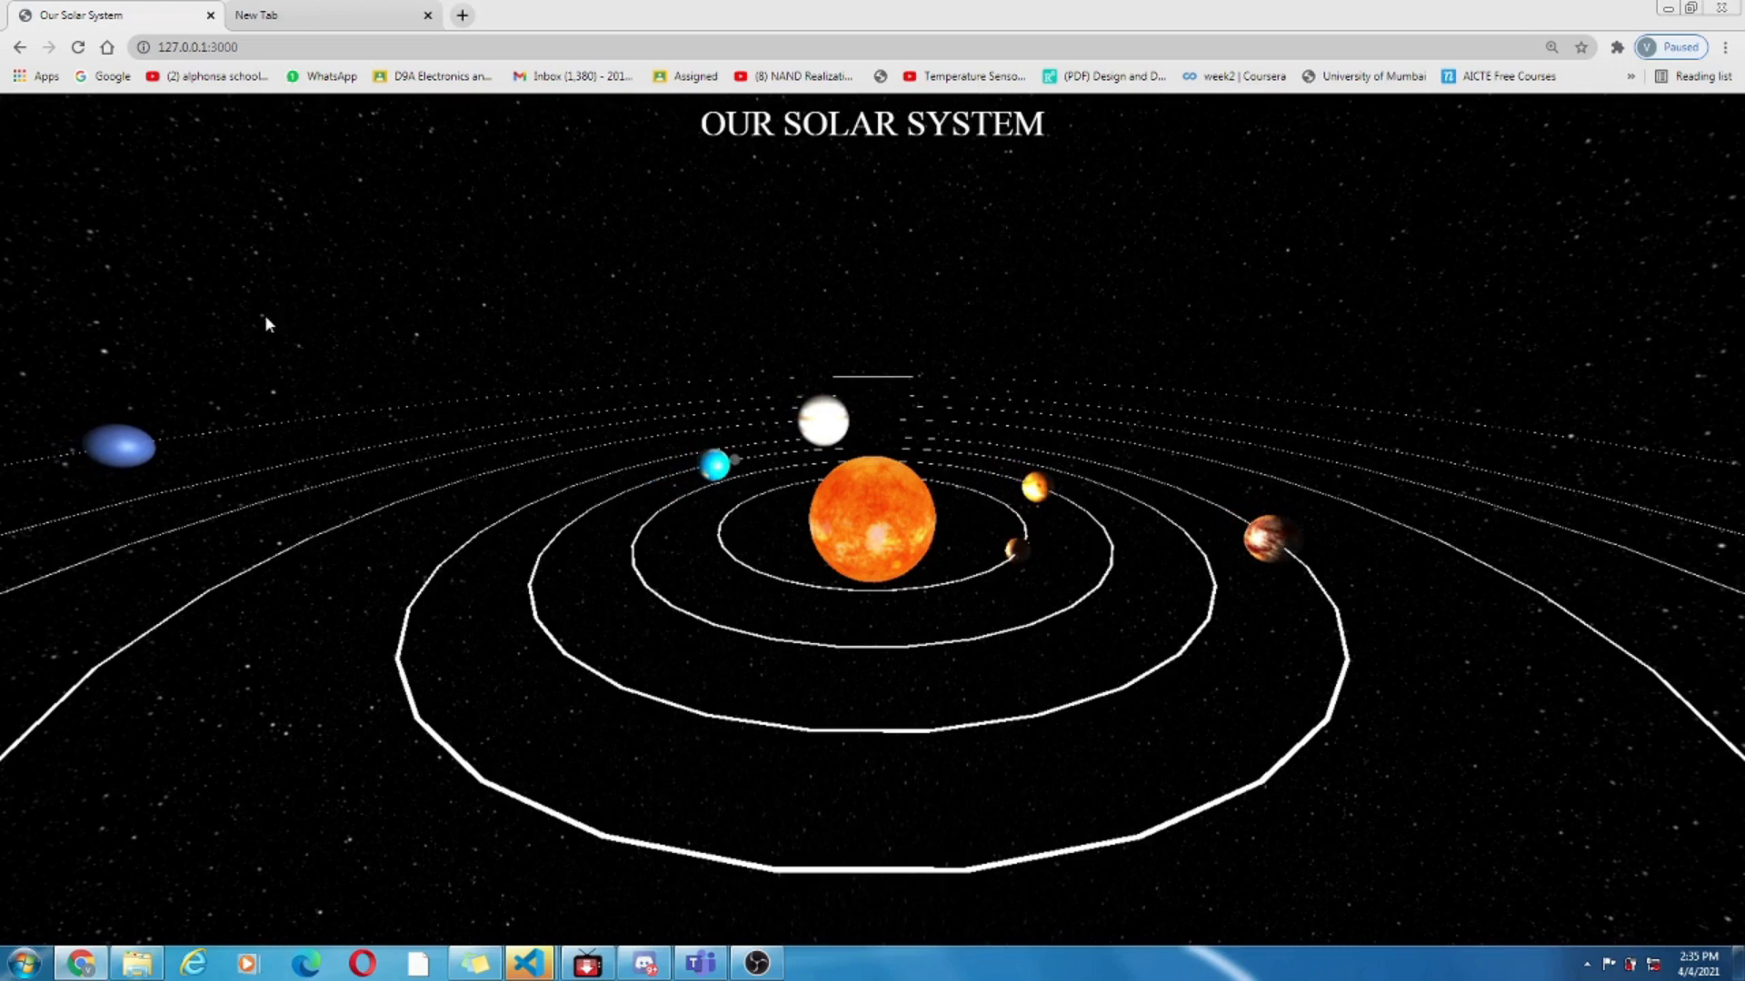
click(189, 47)
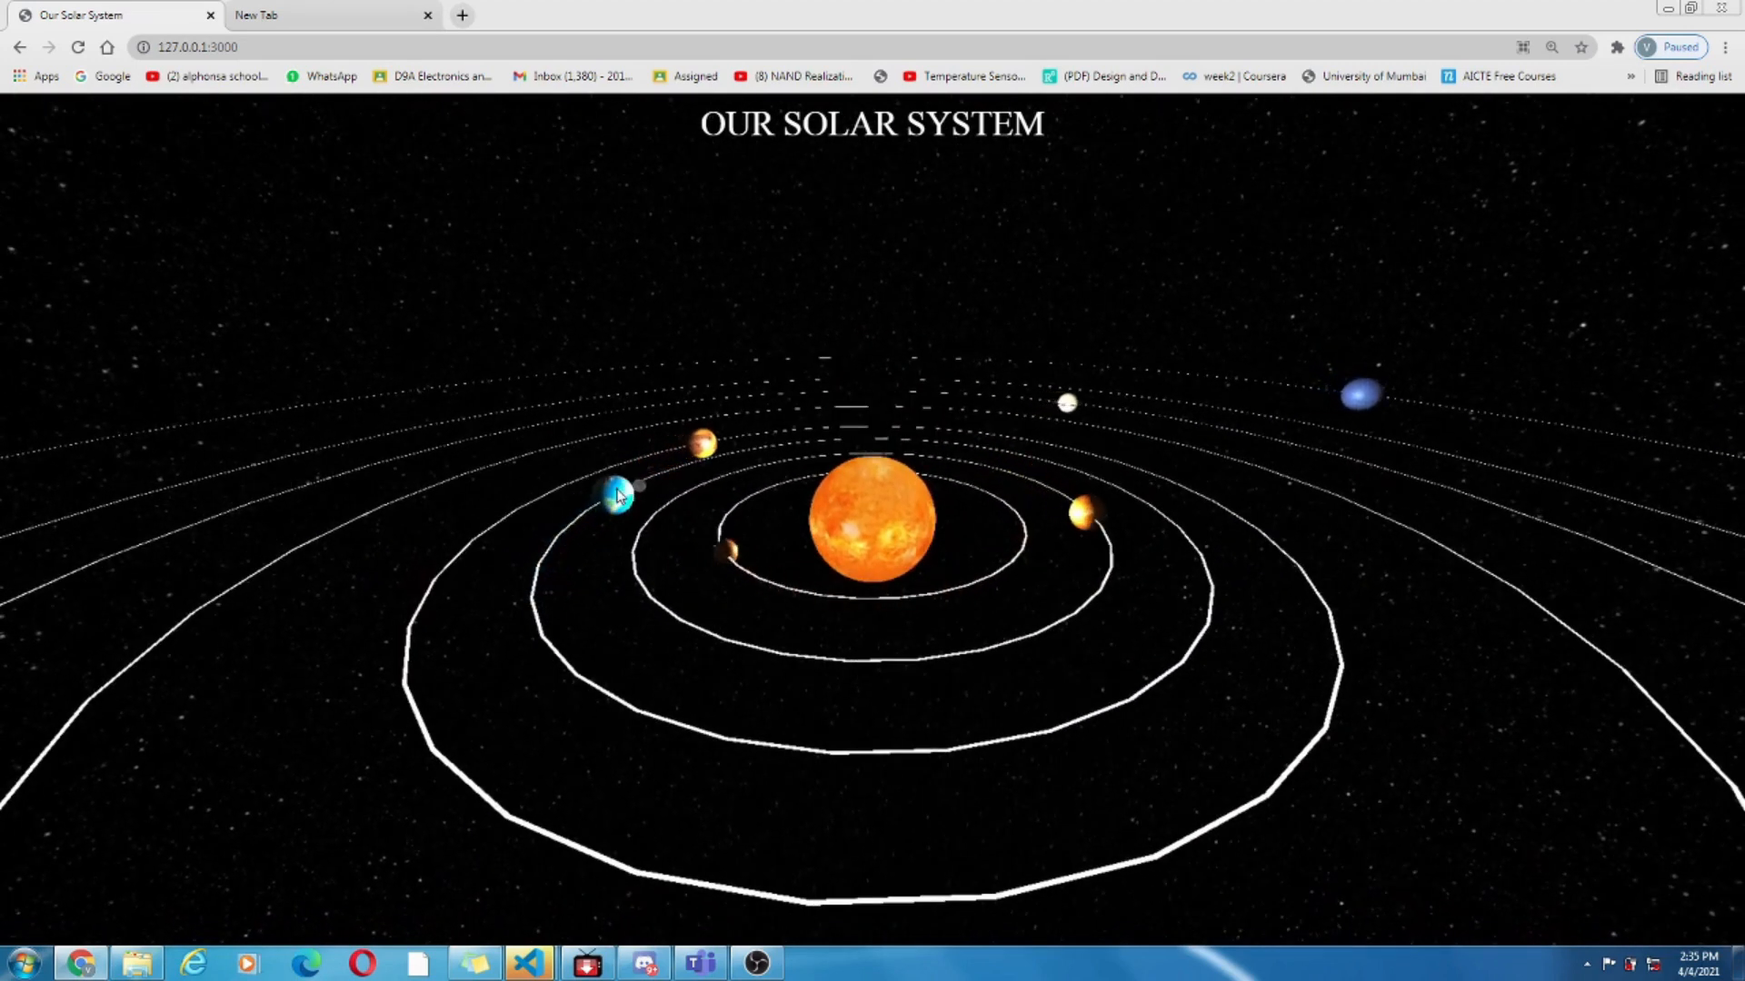
click(618, 494)
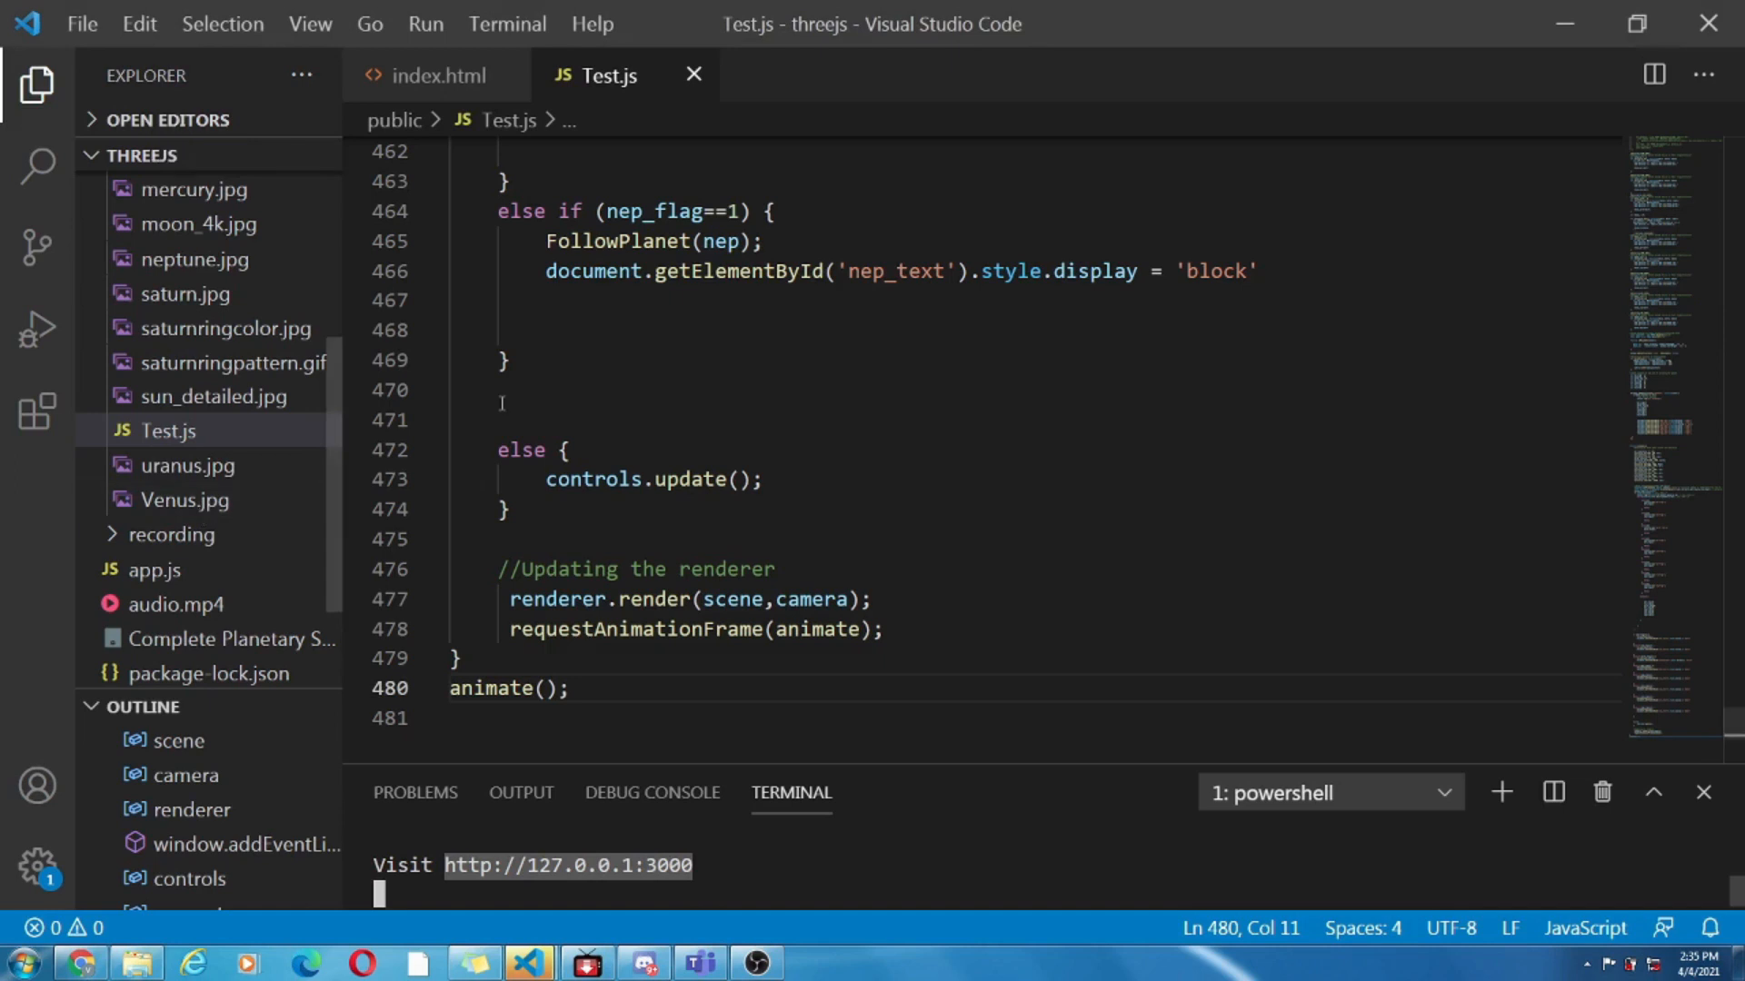
mouse_move(1730, 724)
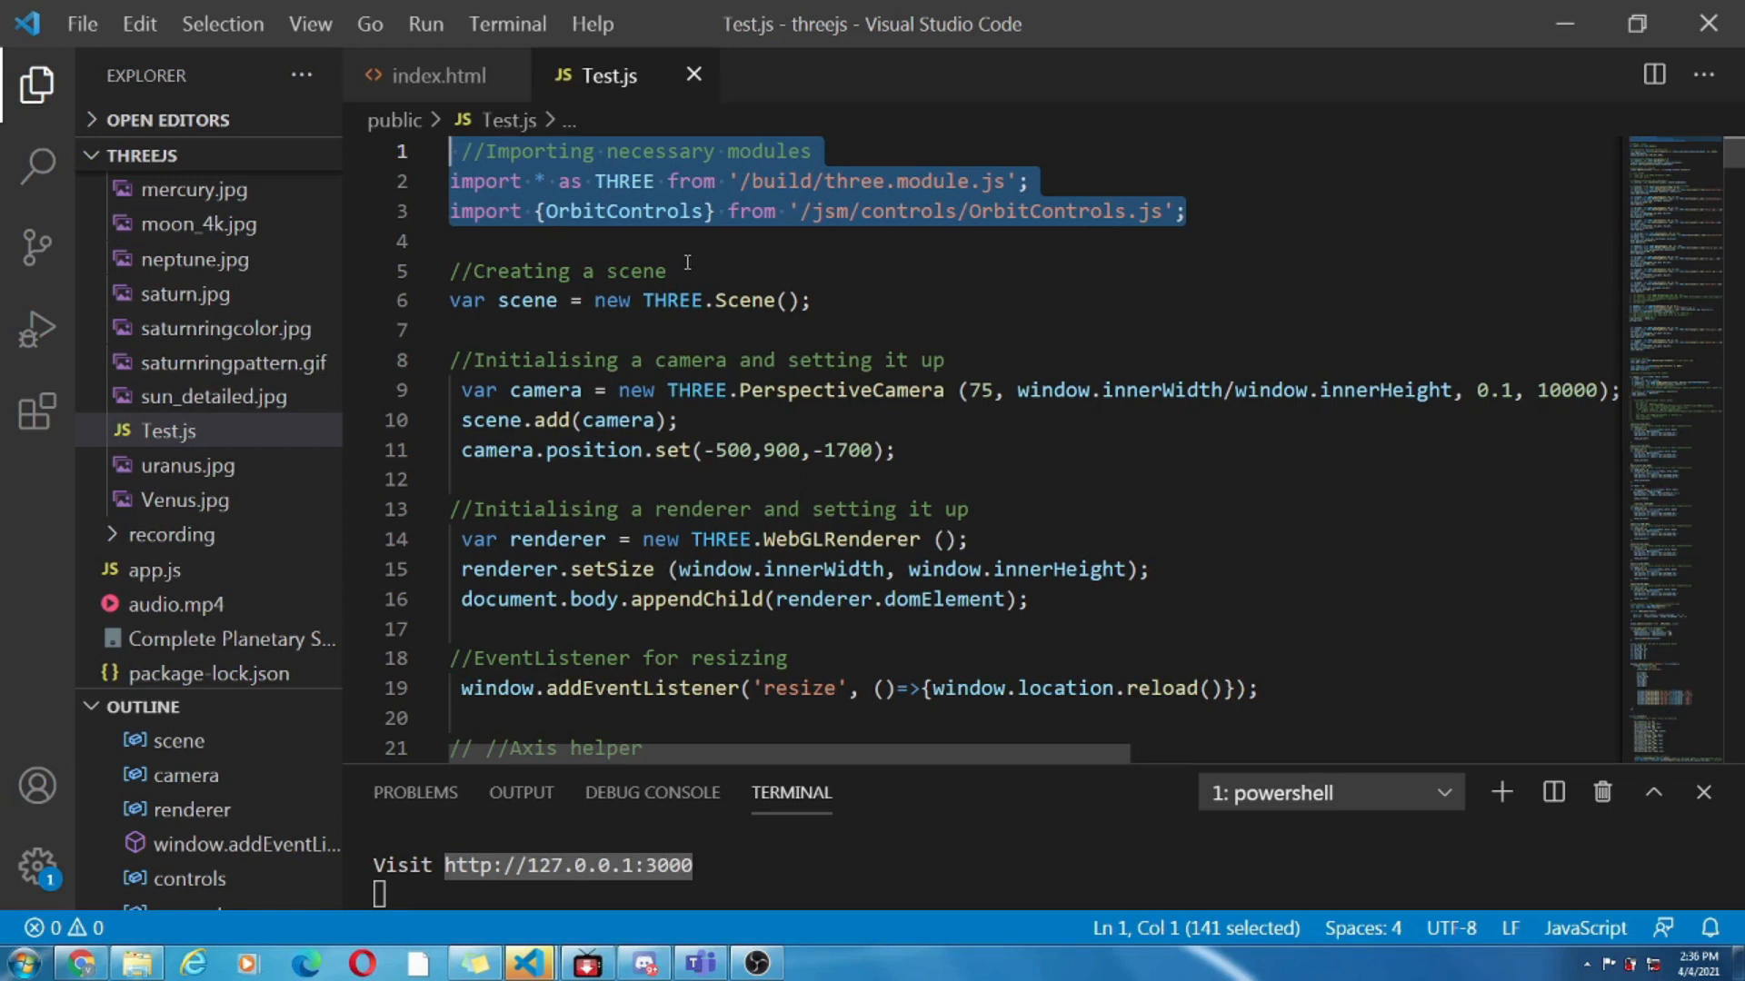
mouse_move(854, 371)
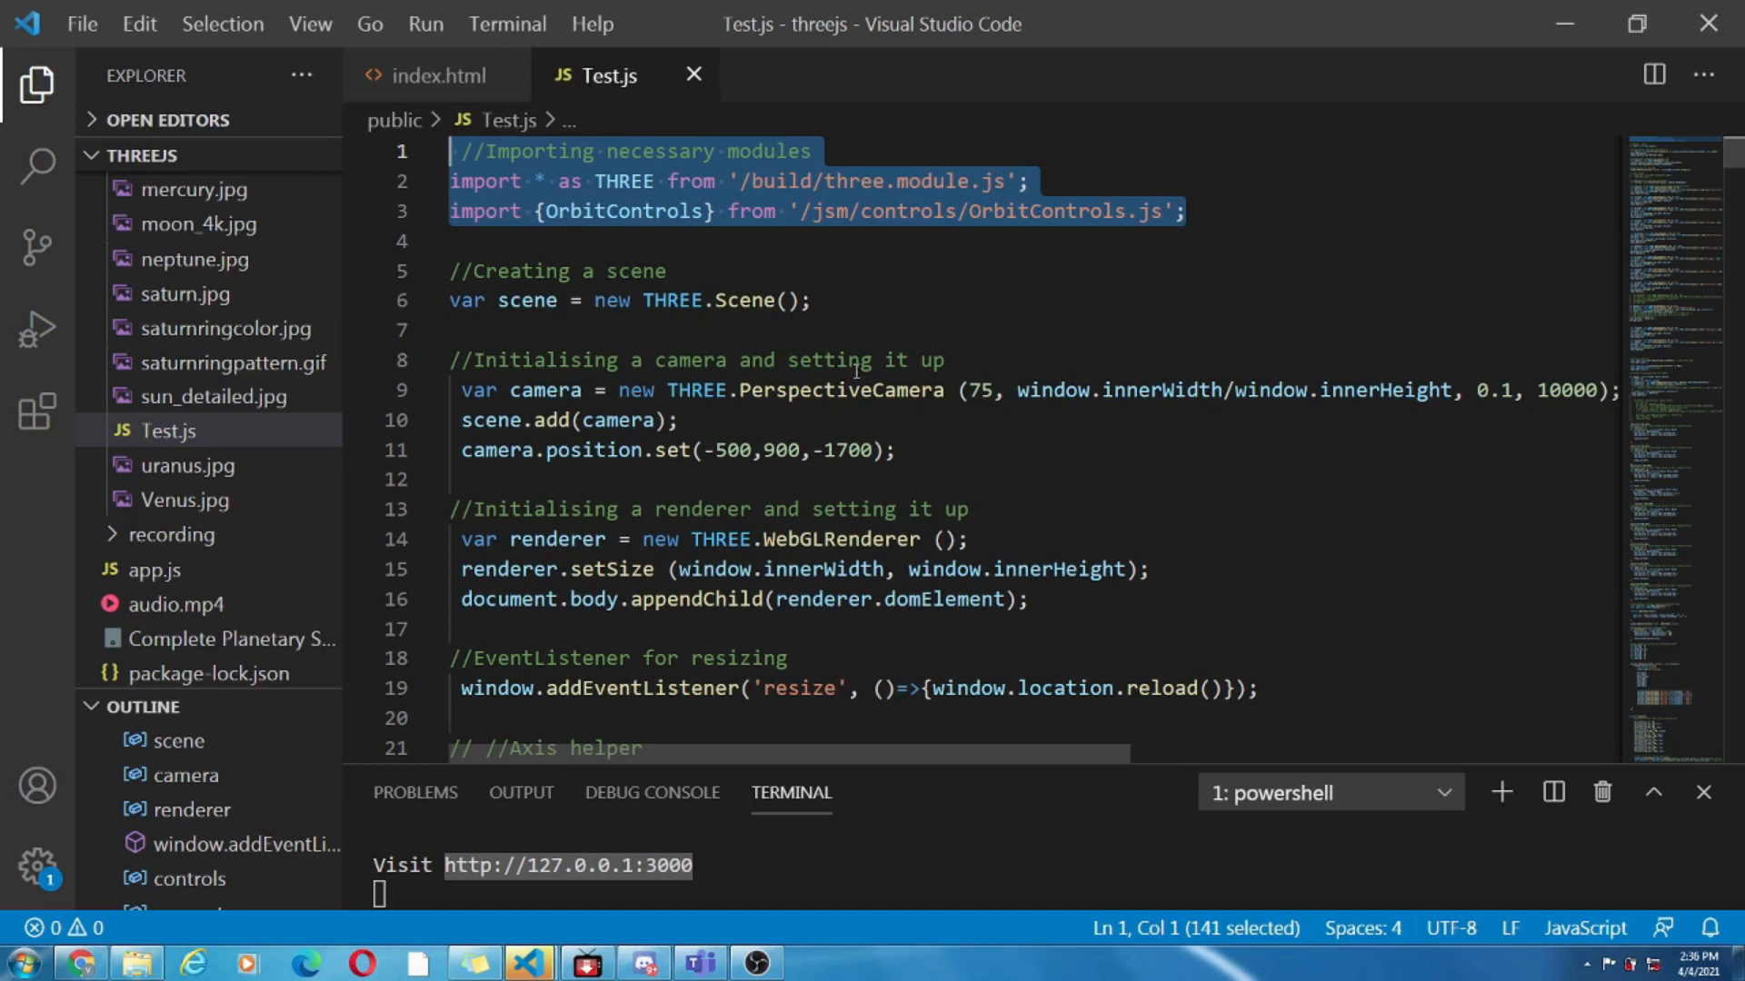
mouse_move(434, 318)
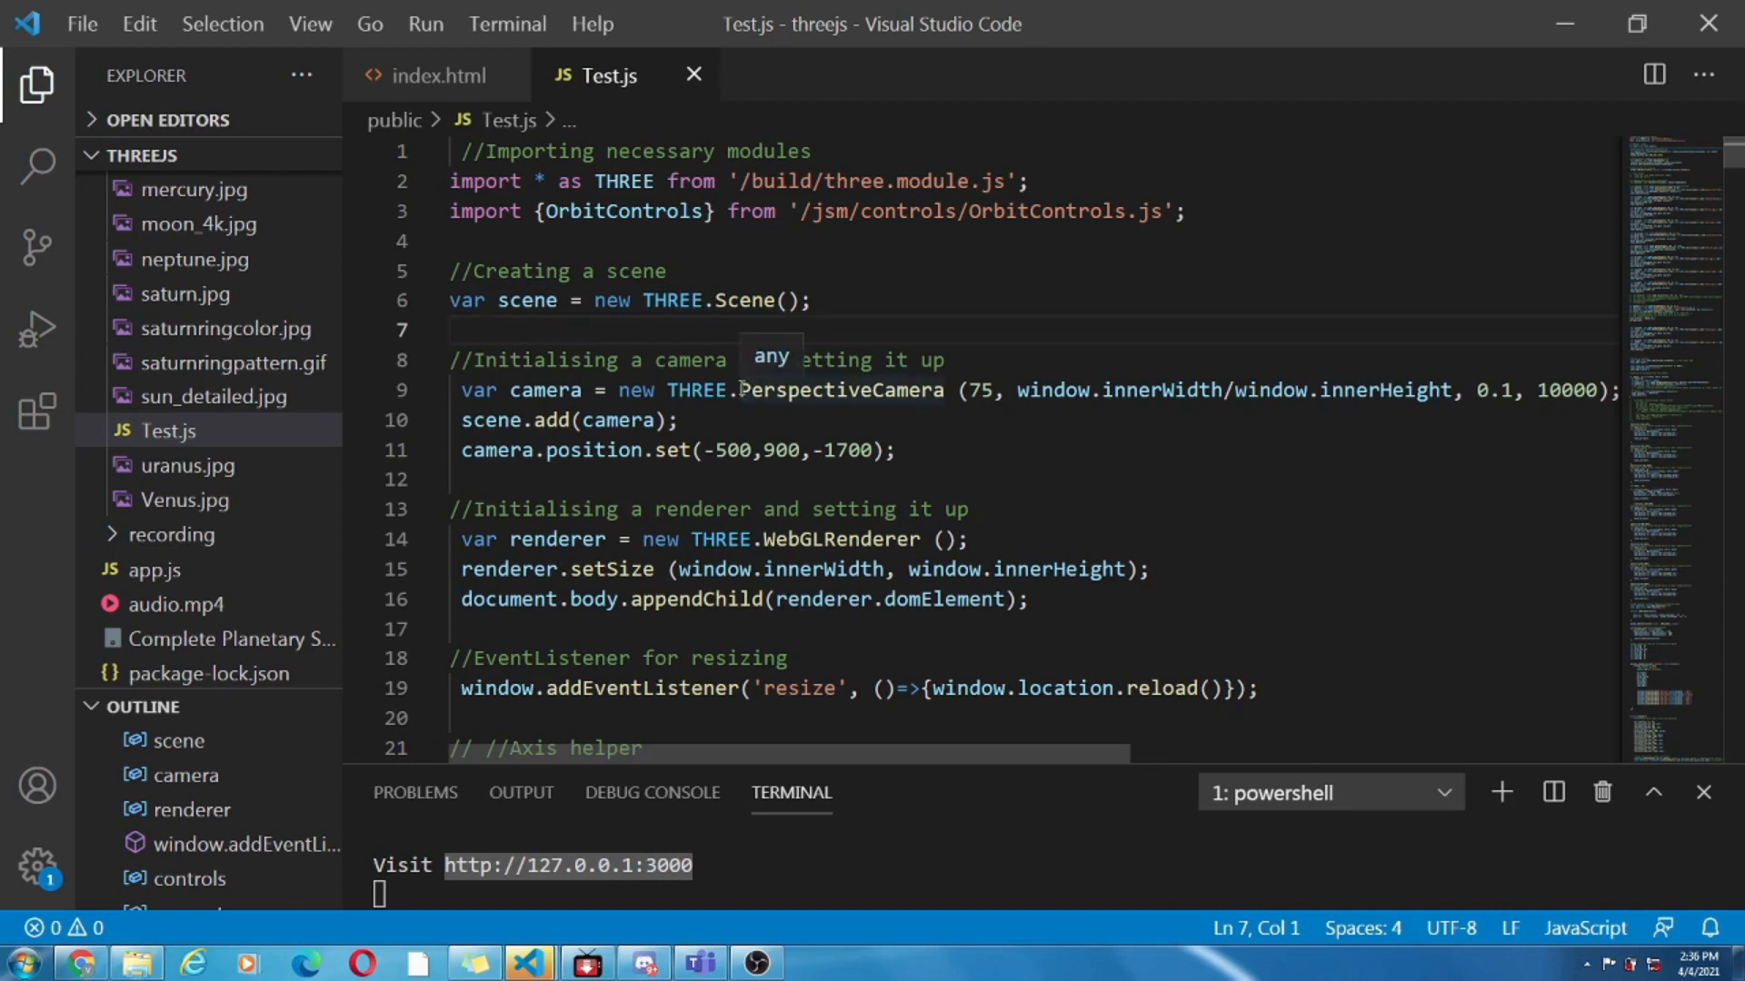
click(736, 389)
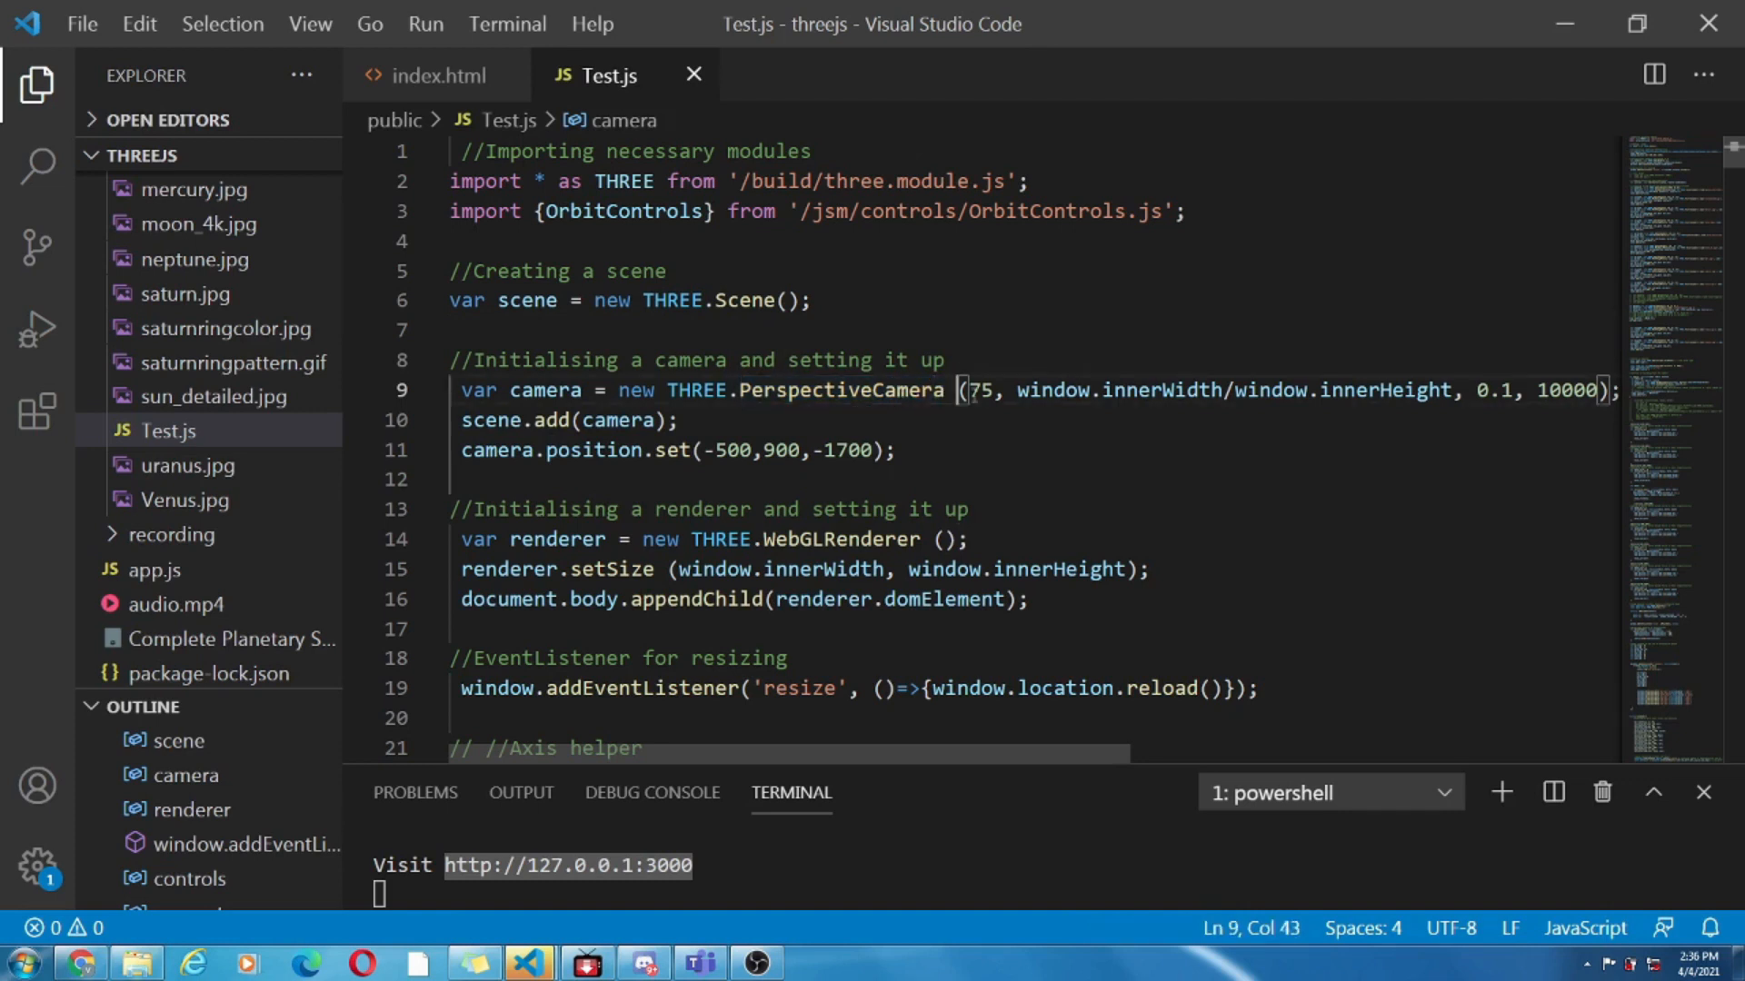
key(Right)
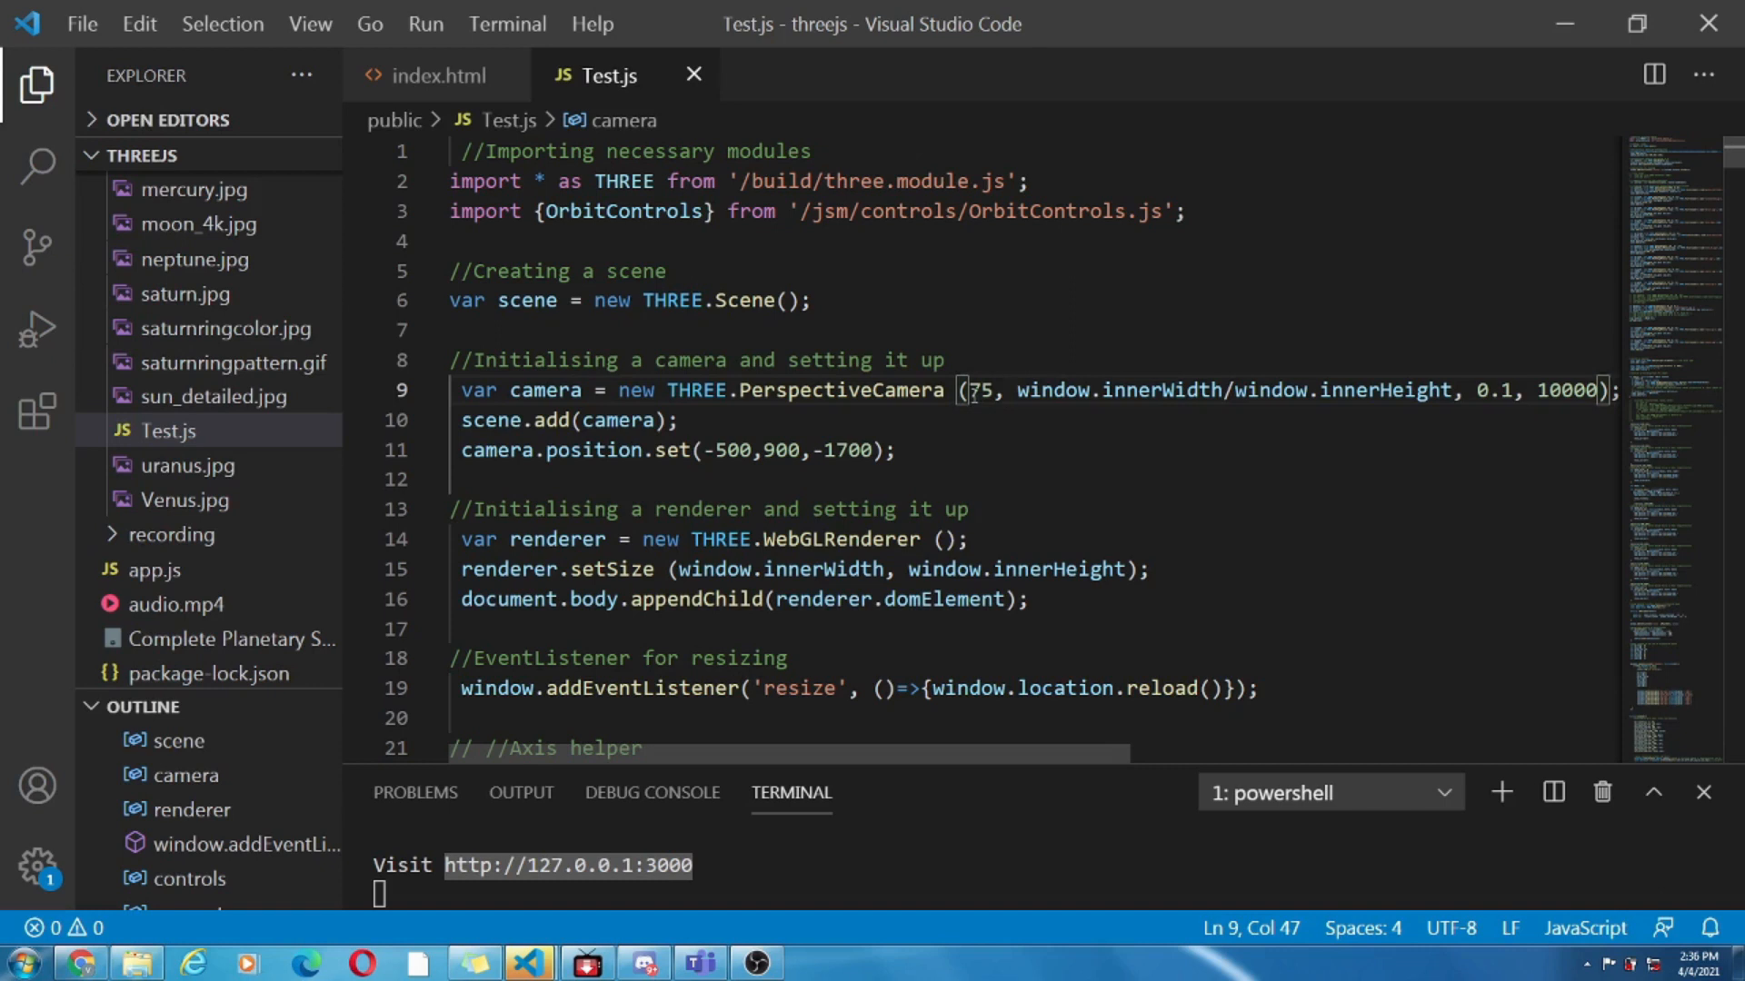
click(965, 389)
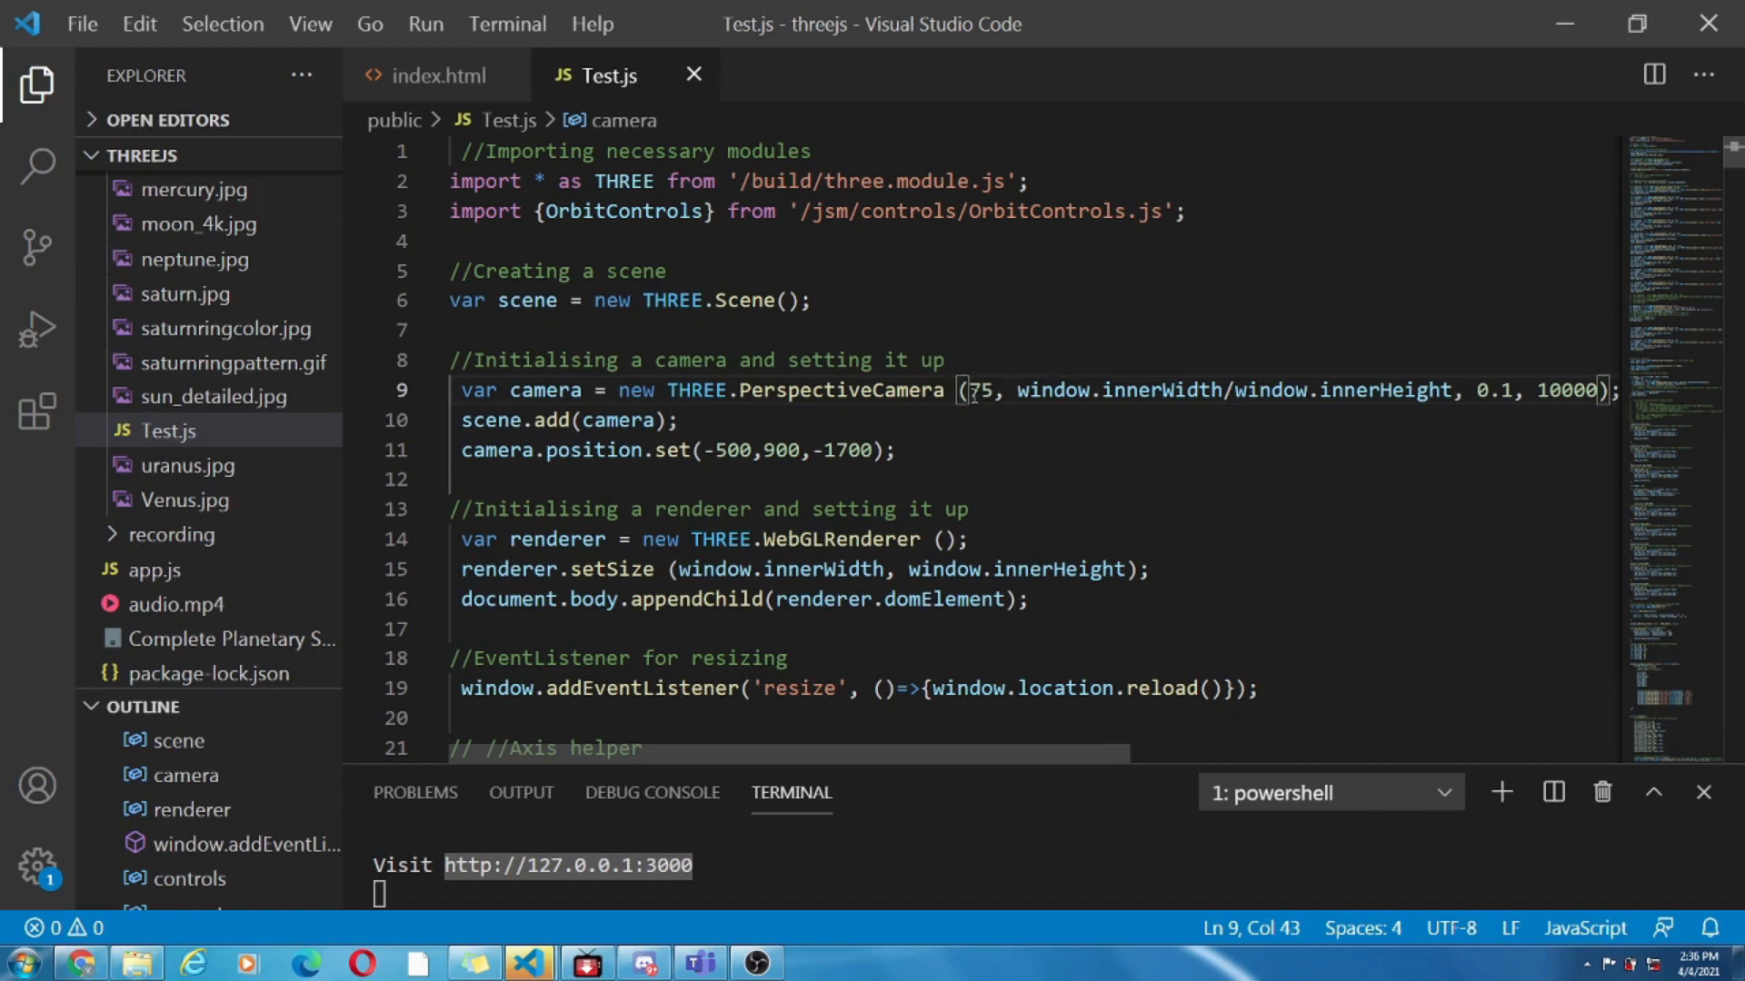
double_click(979, 390)
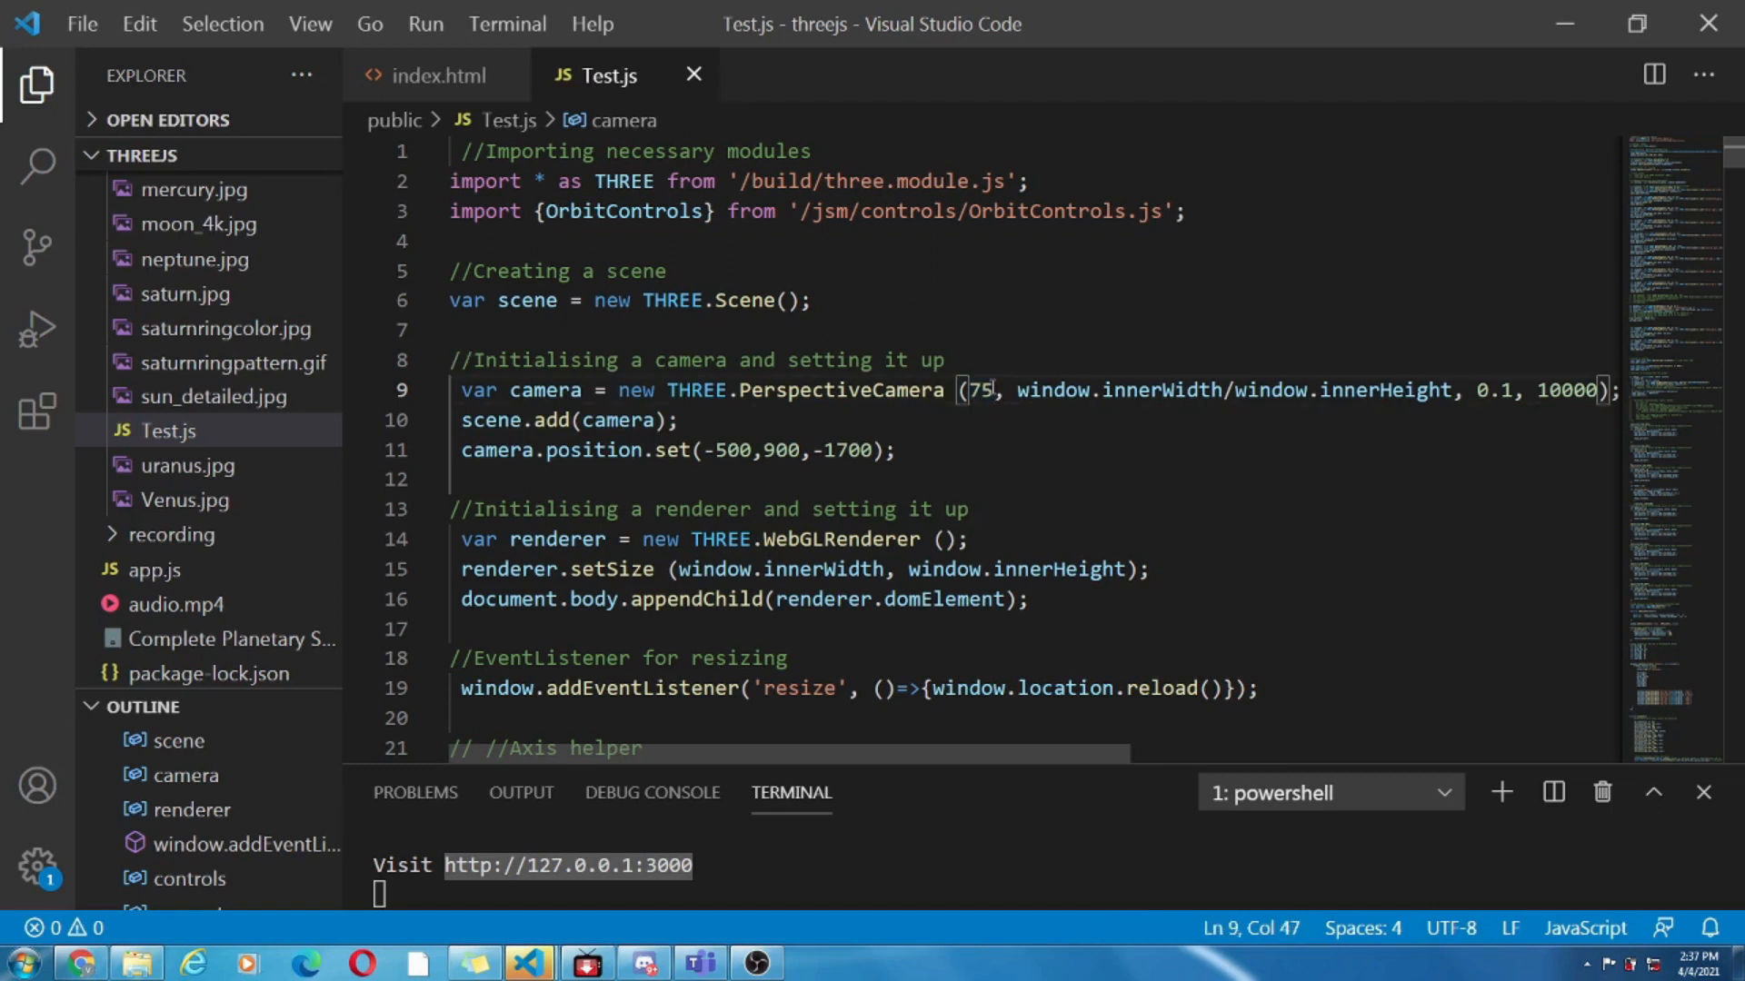
double_click(1085, 391)
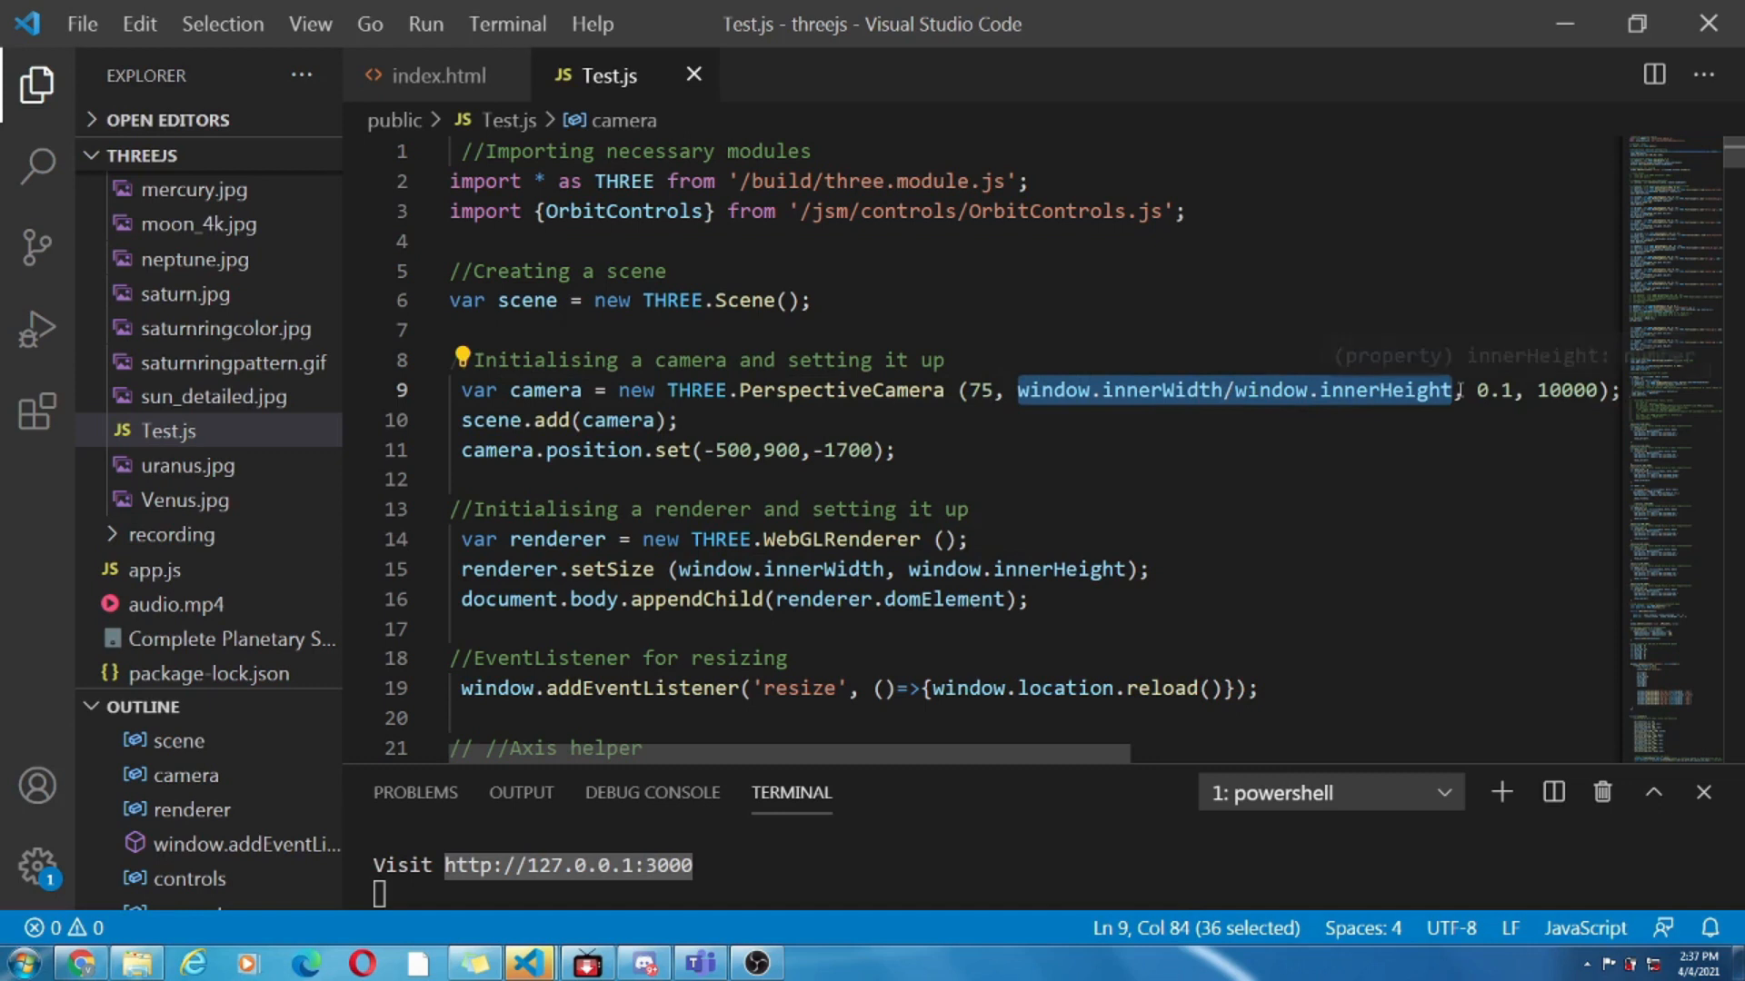
mouse_move(1470, 412)
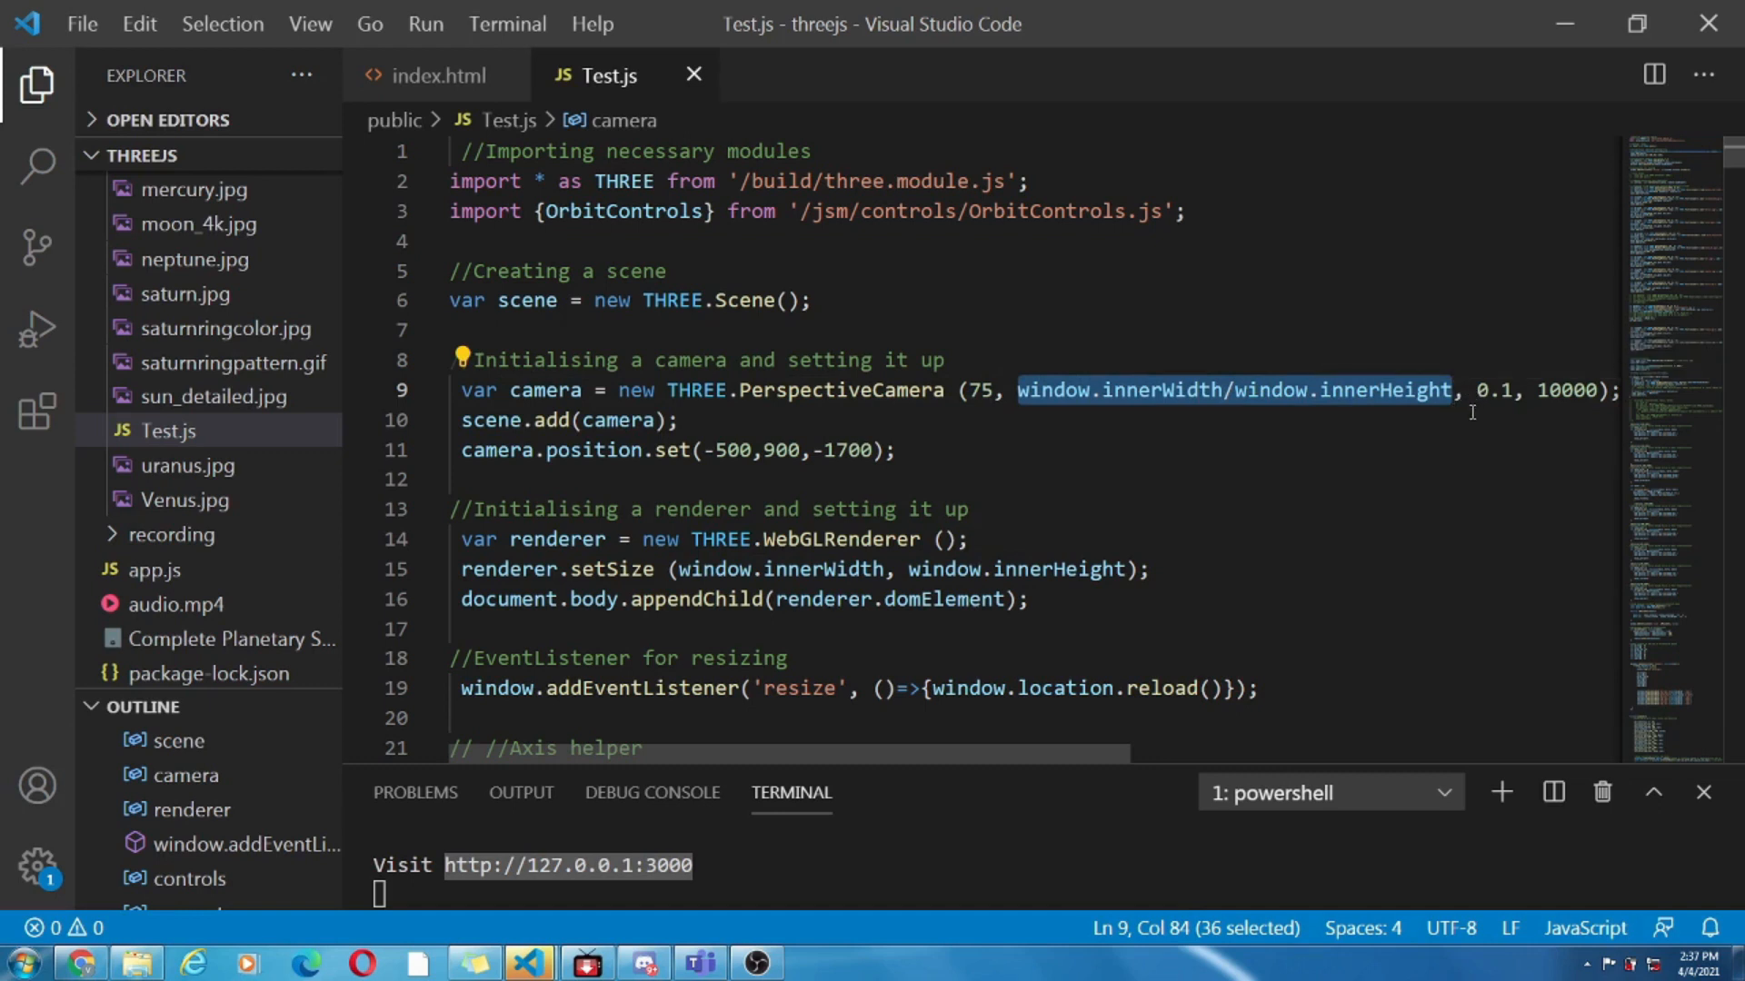
click(518, 420)
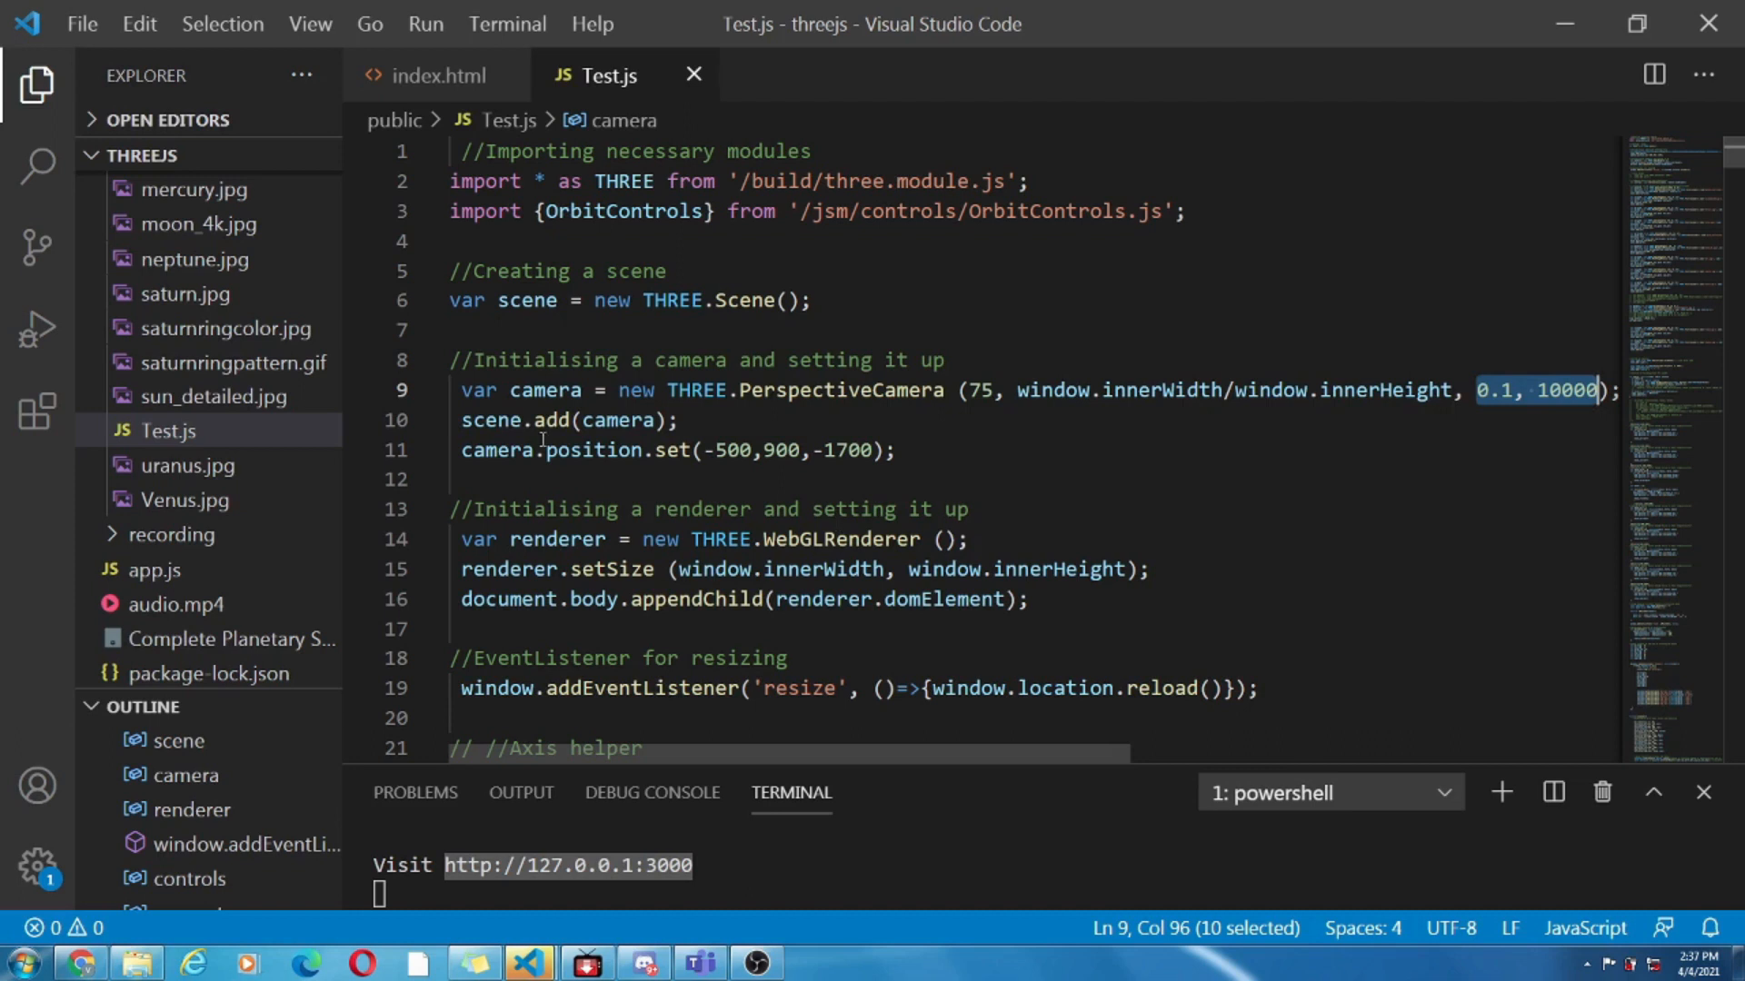
click(471, 420)
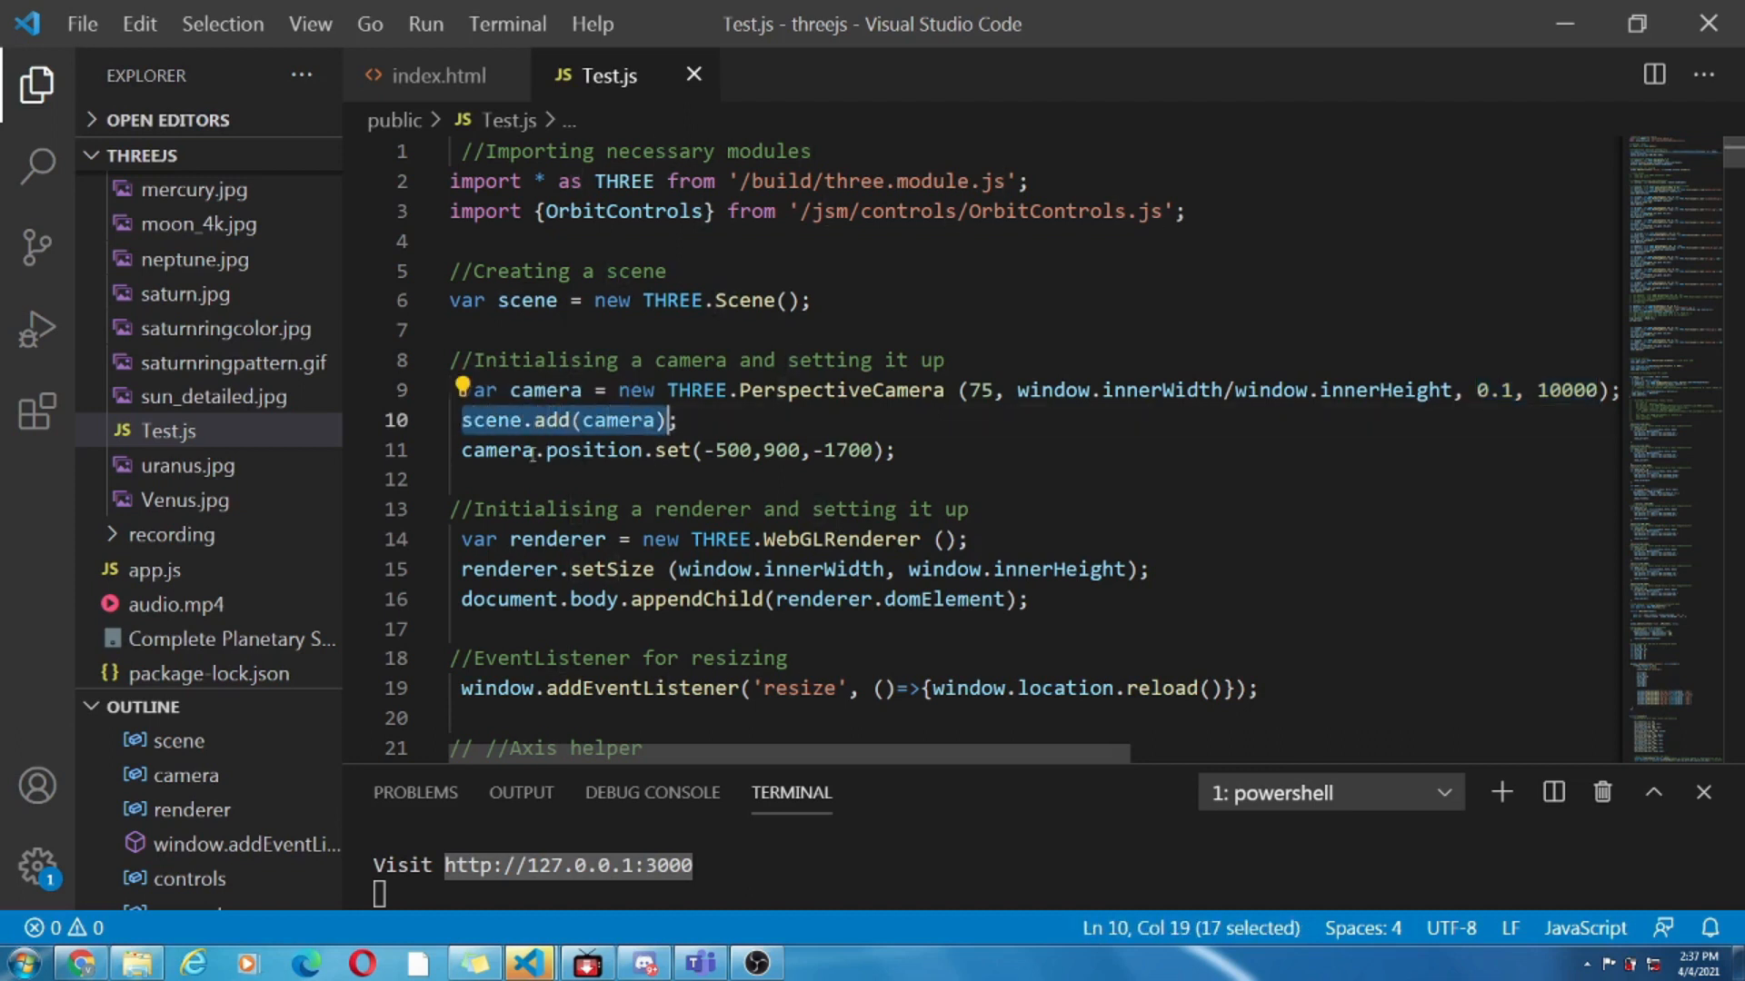
double_click(596, 450)
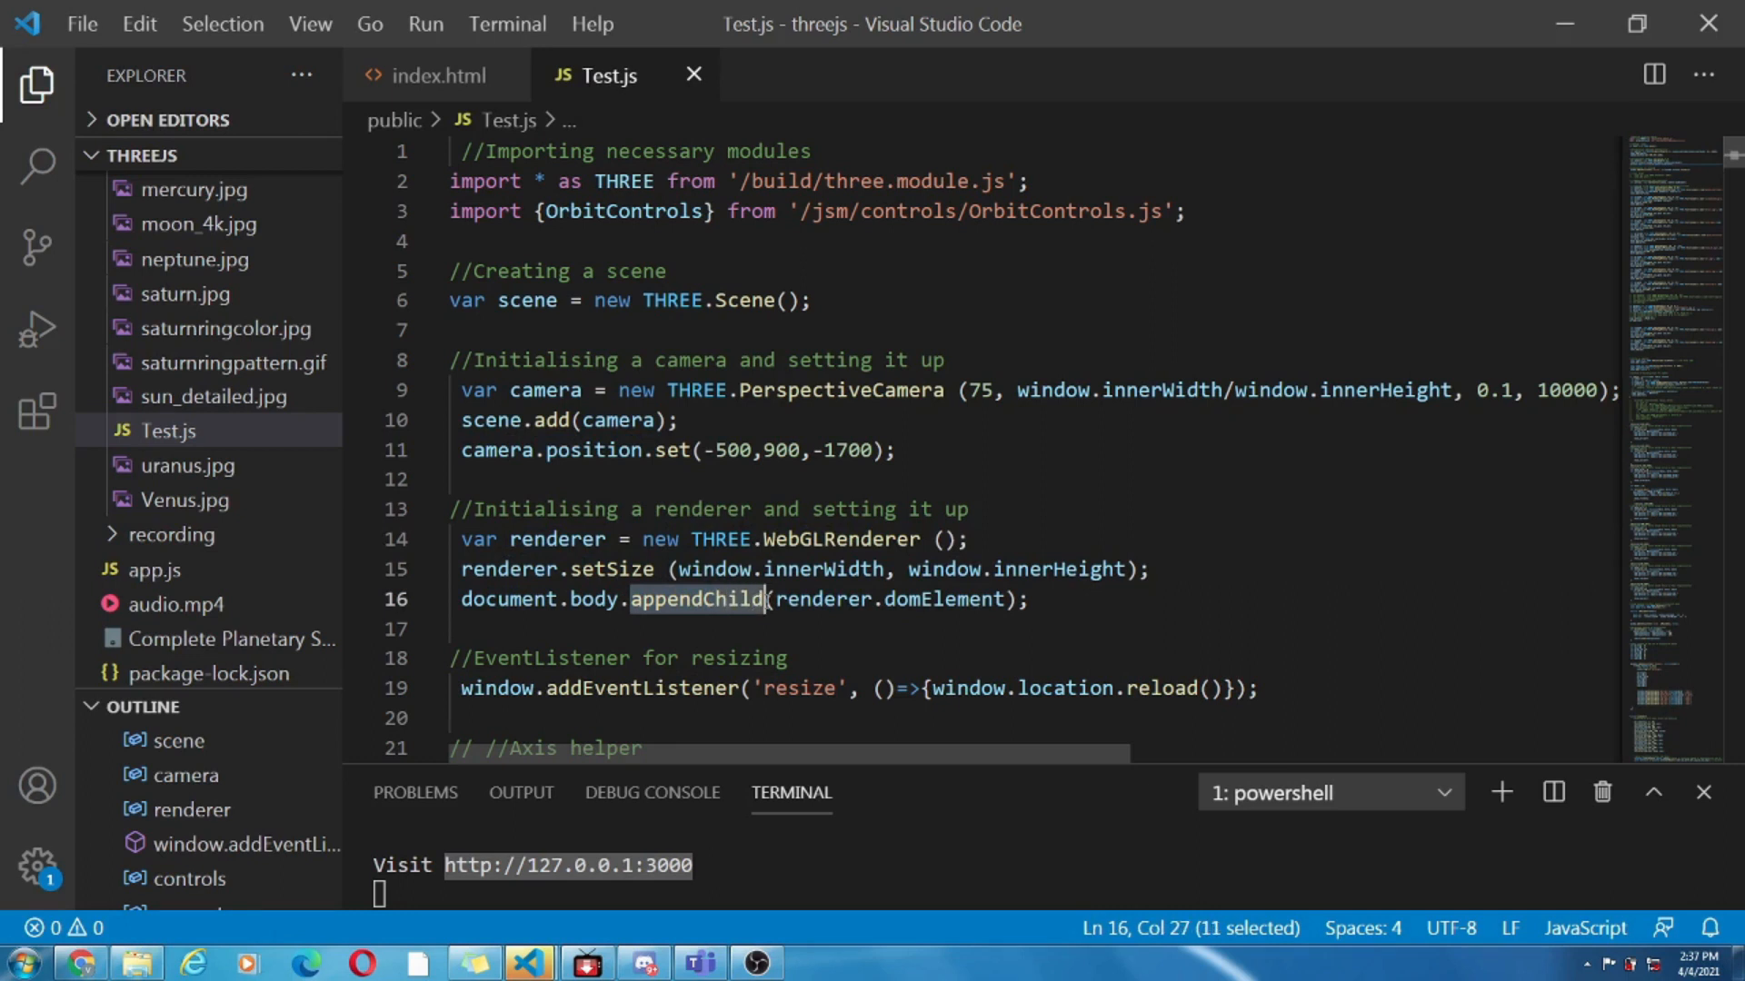
mouse_move(791, 638)
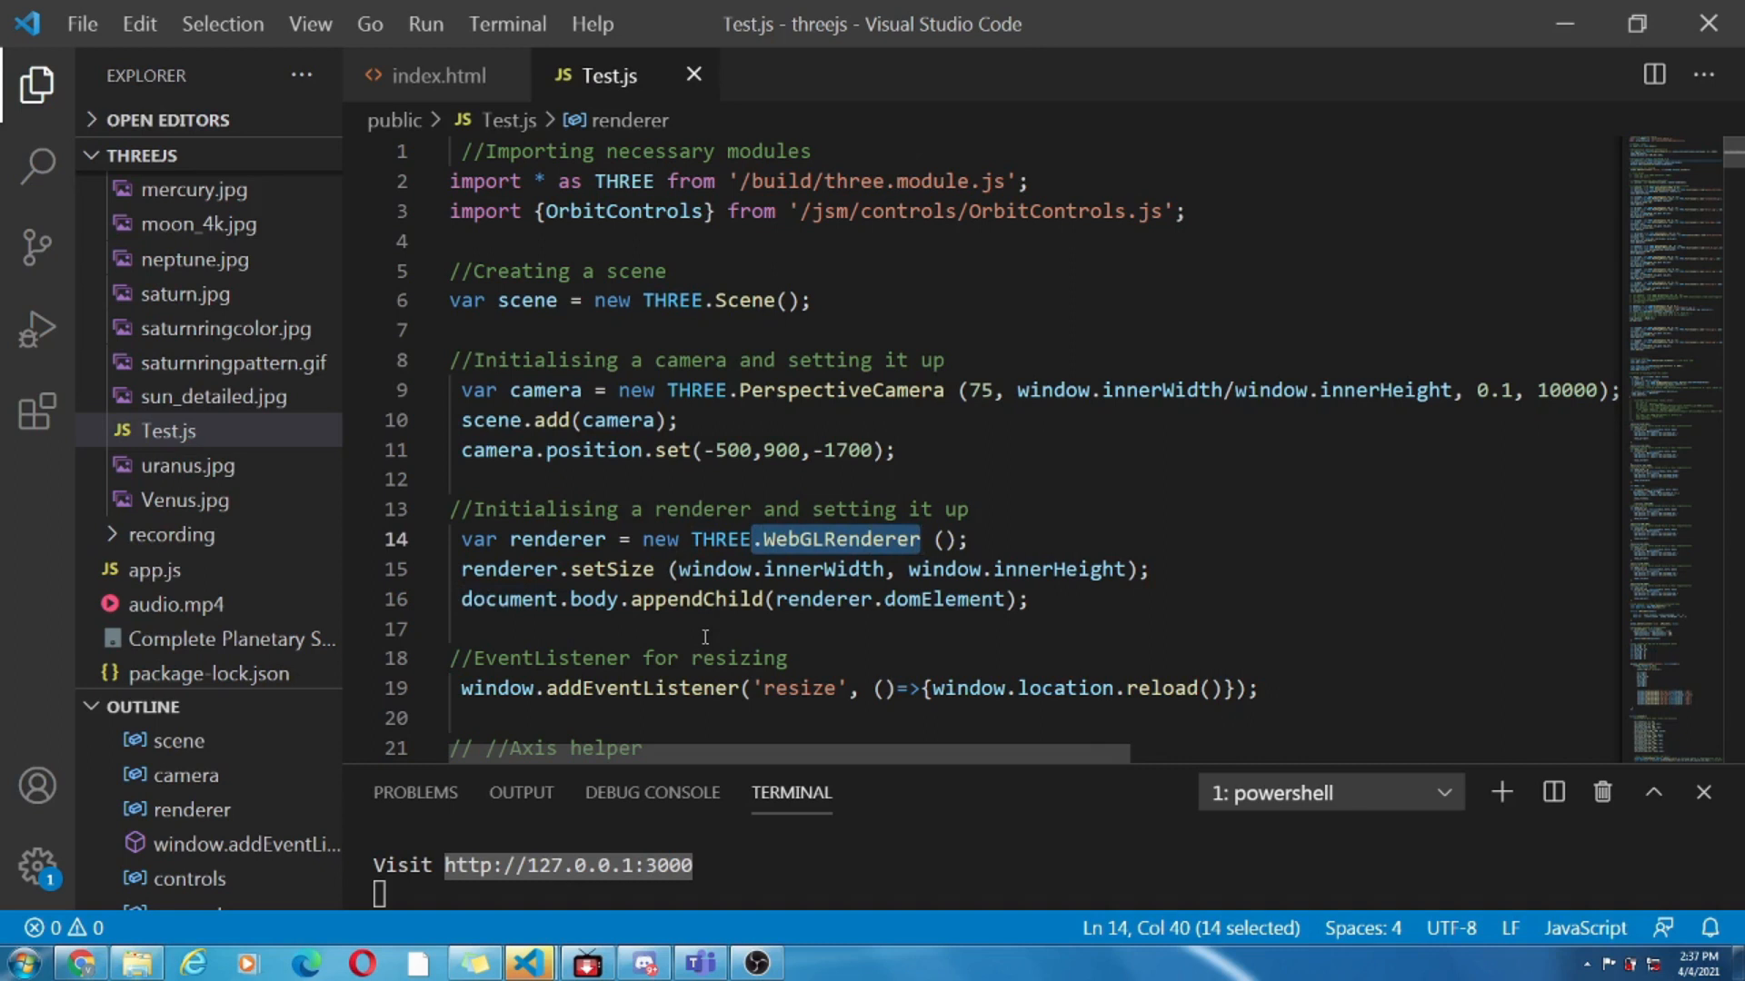
double_click(558, 540)
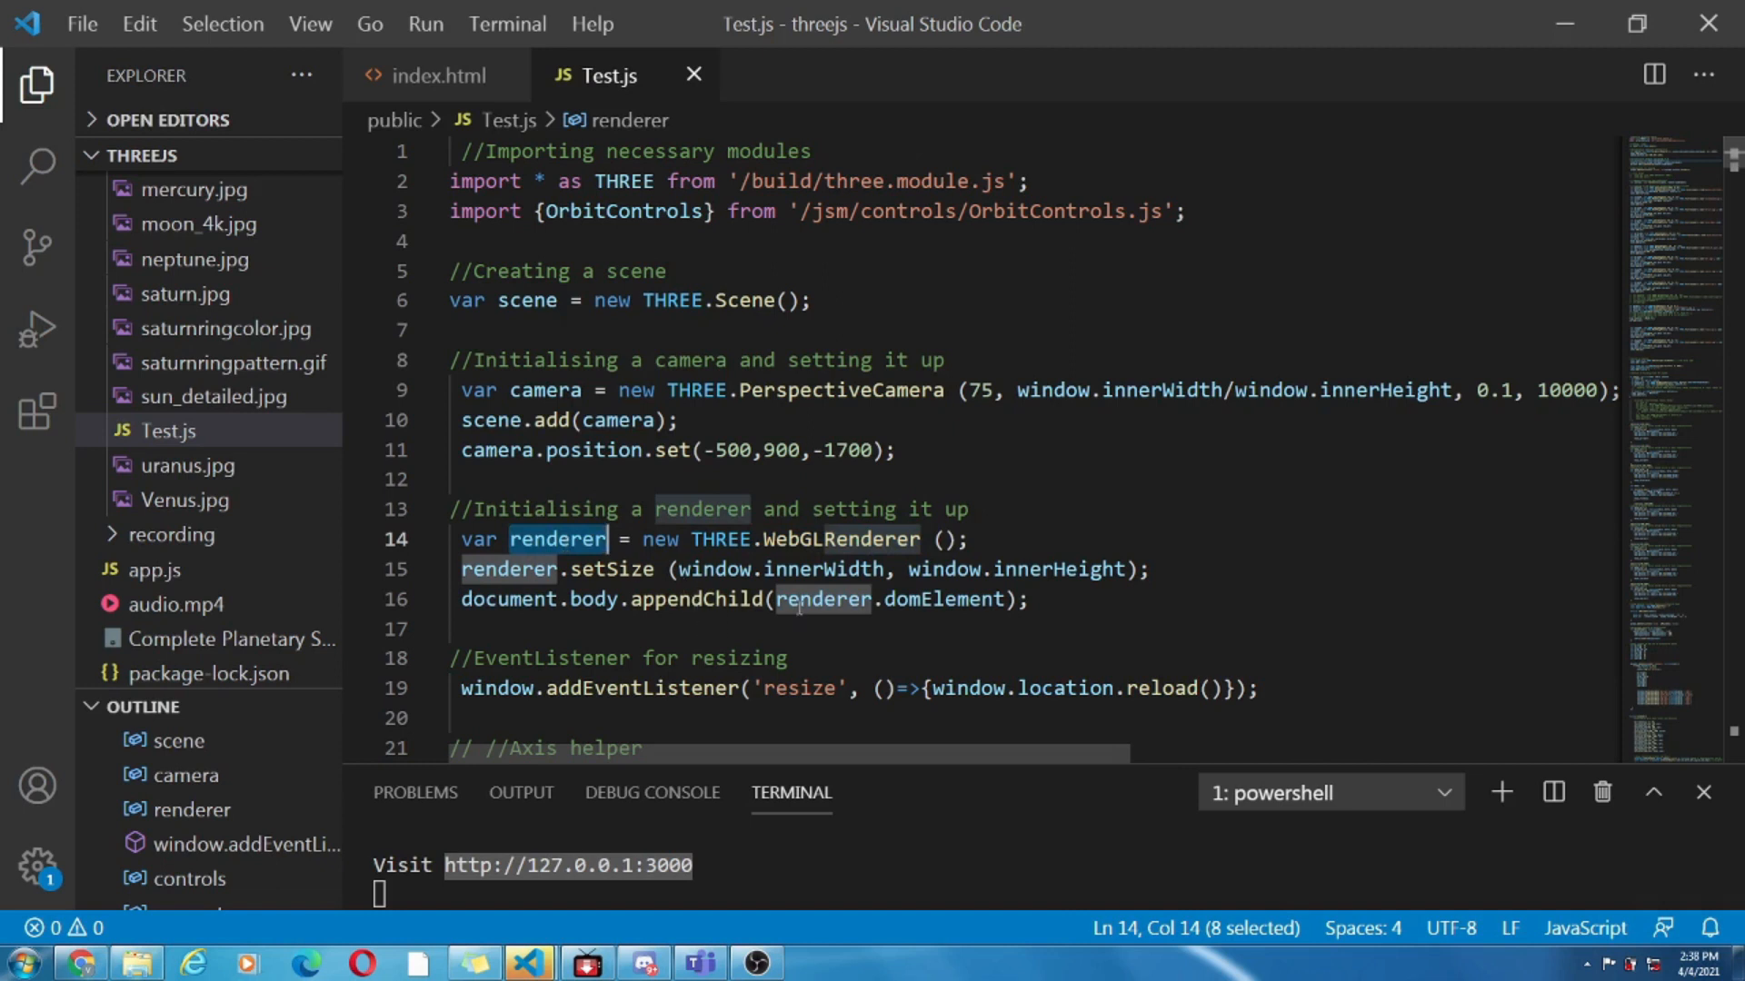
mouse_move(739, 645)
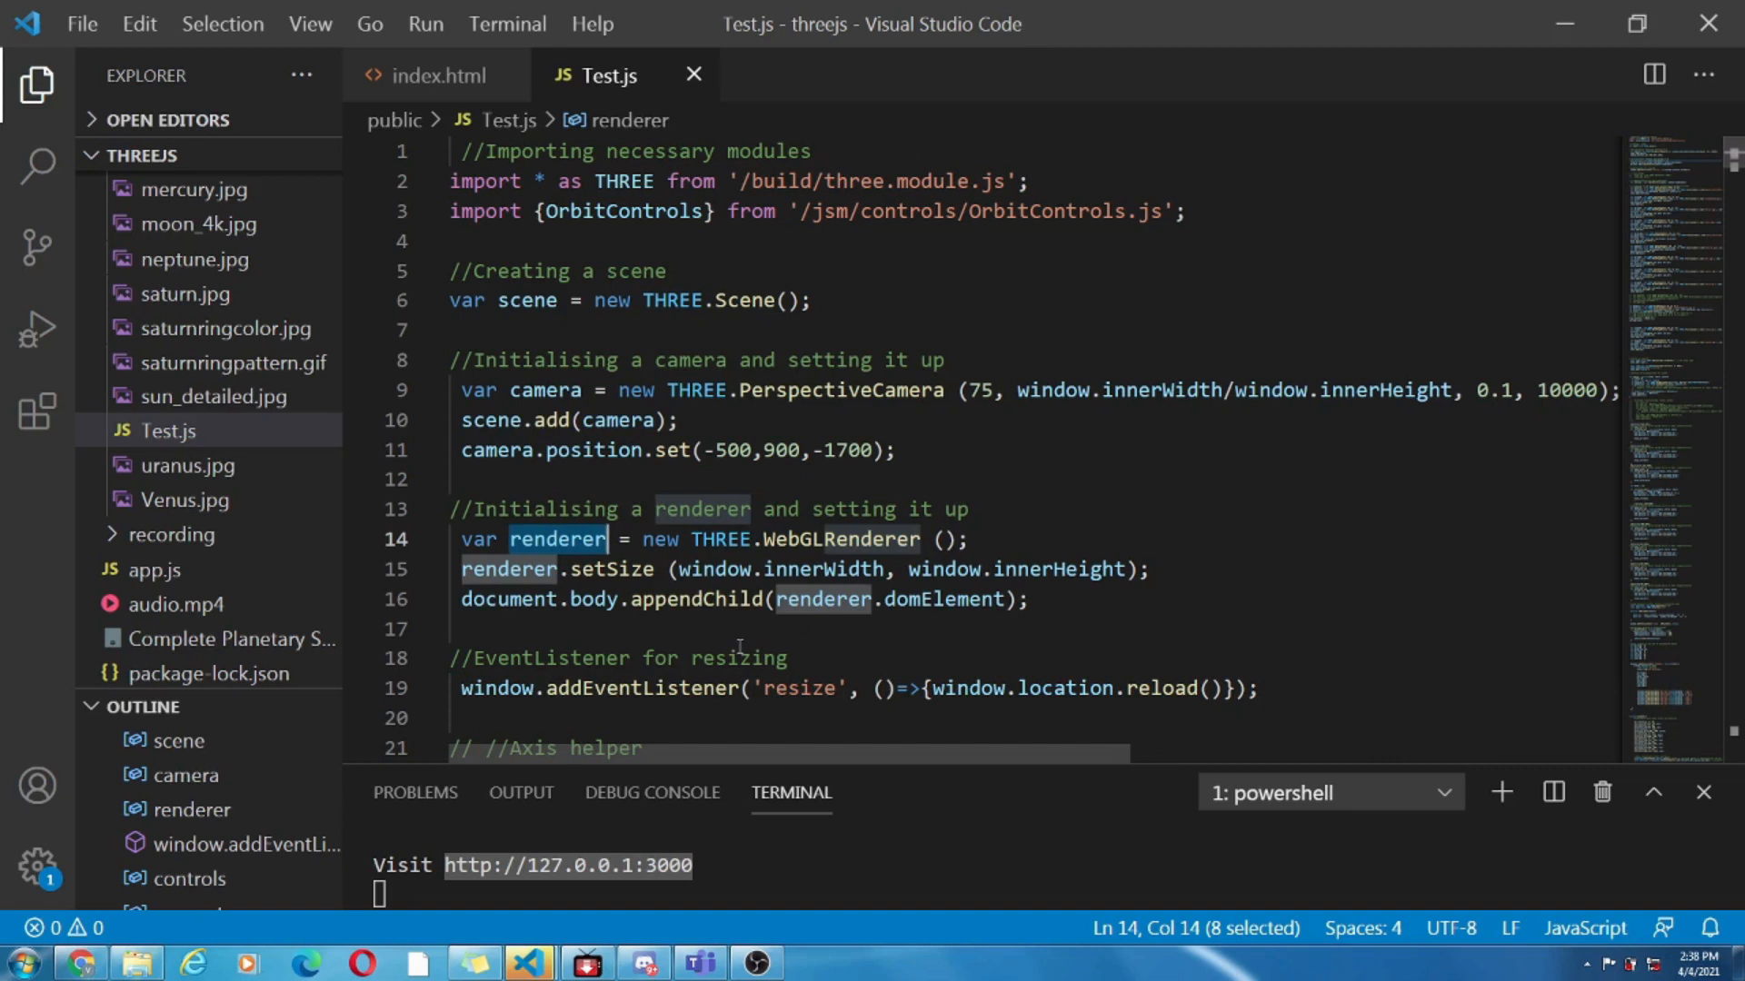
click(502, 718)
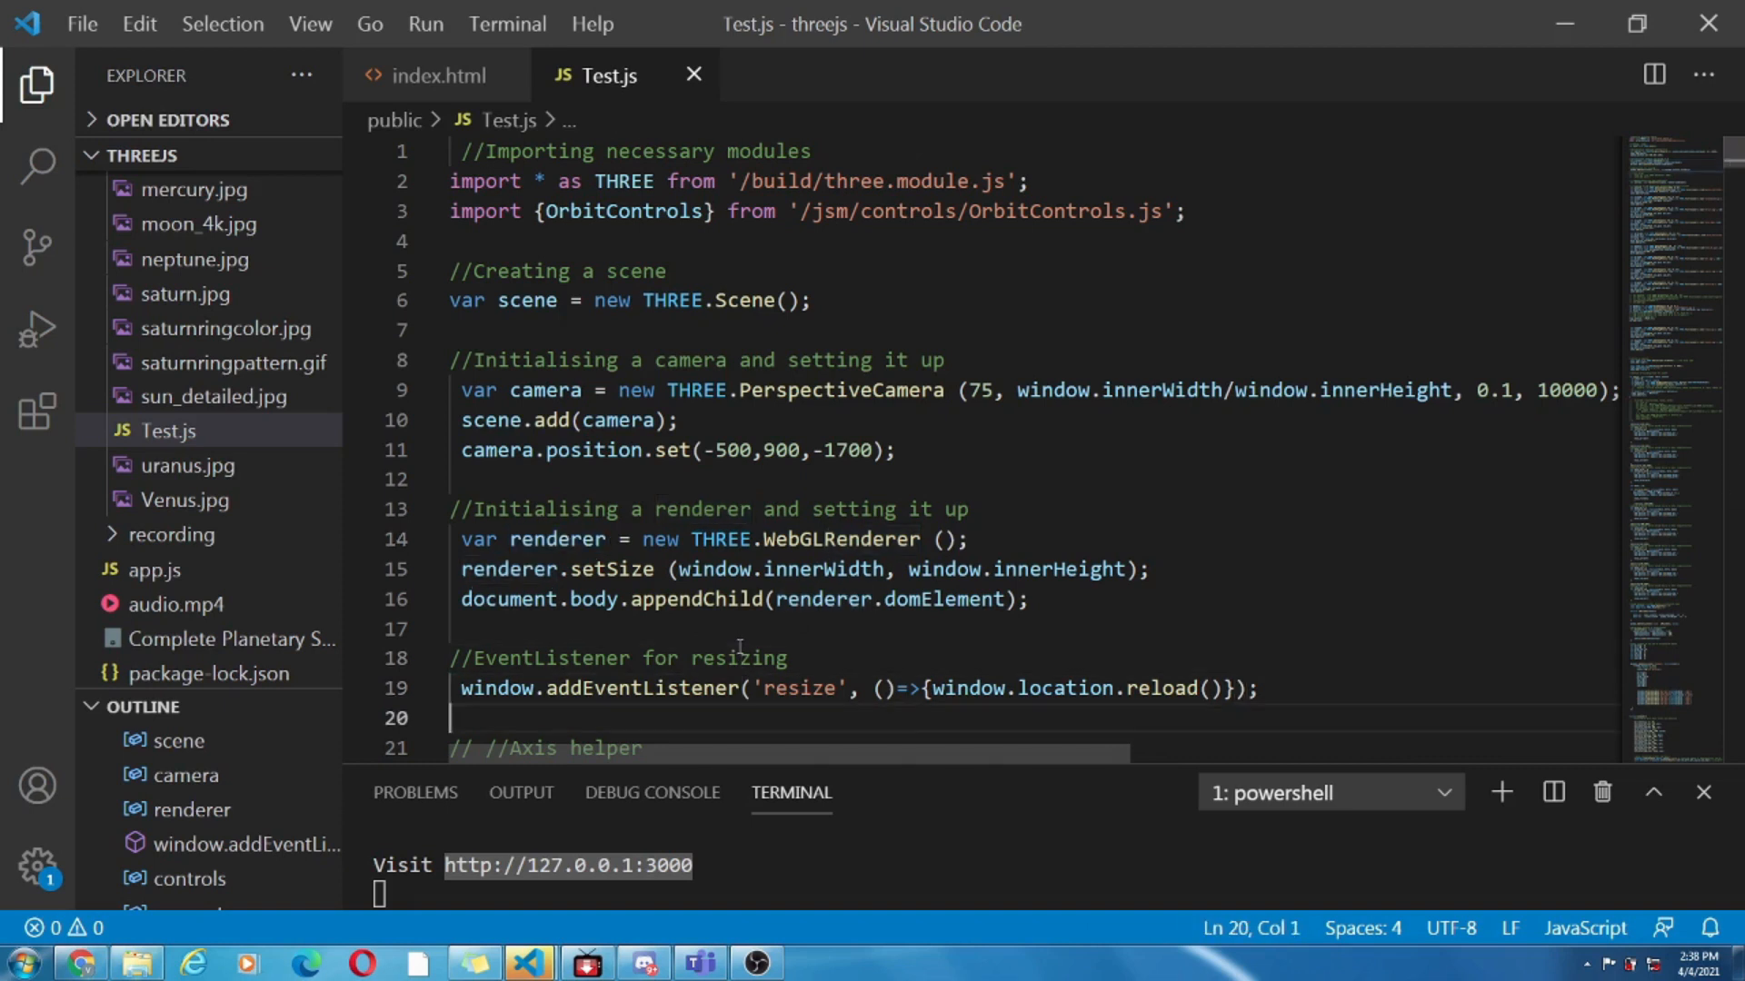
scroll(down, 3)
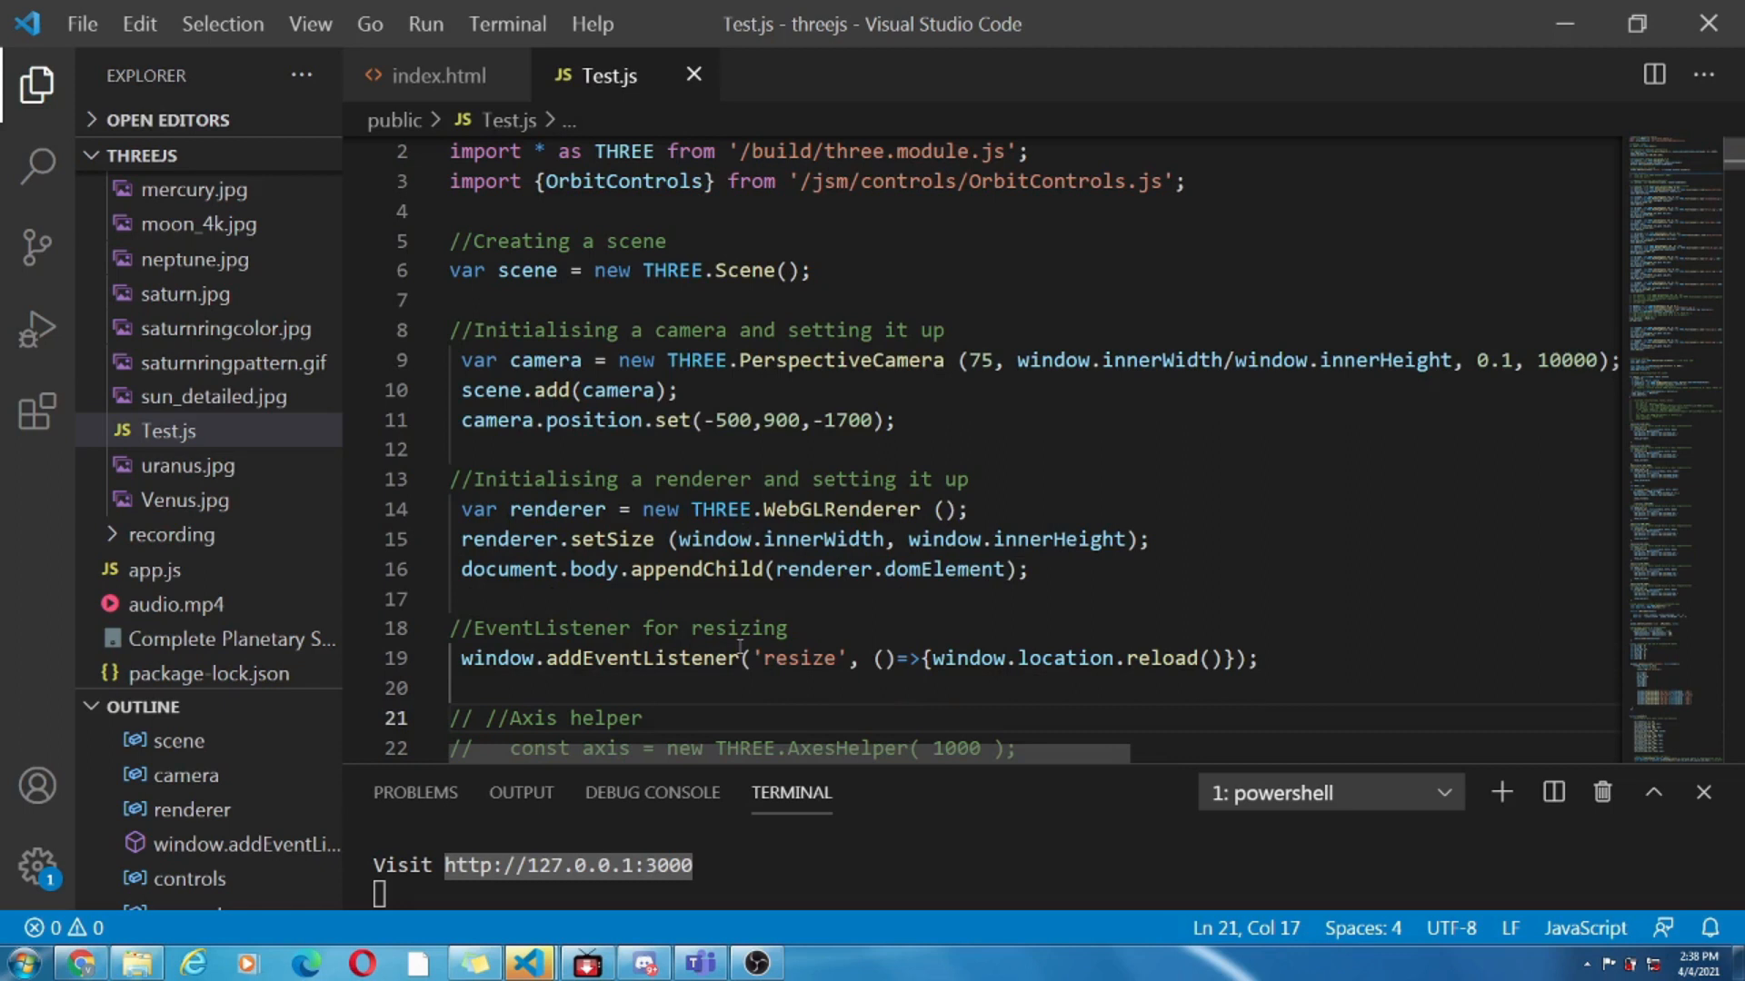
scroll(down, 3)
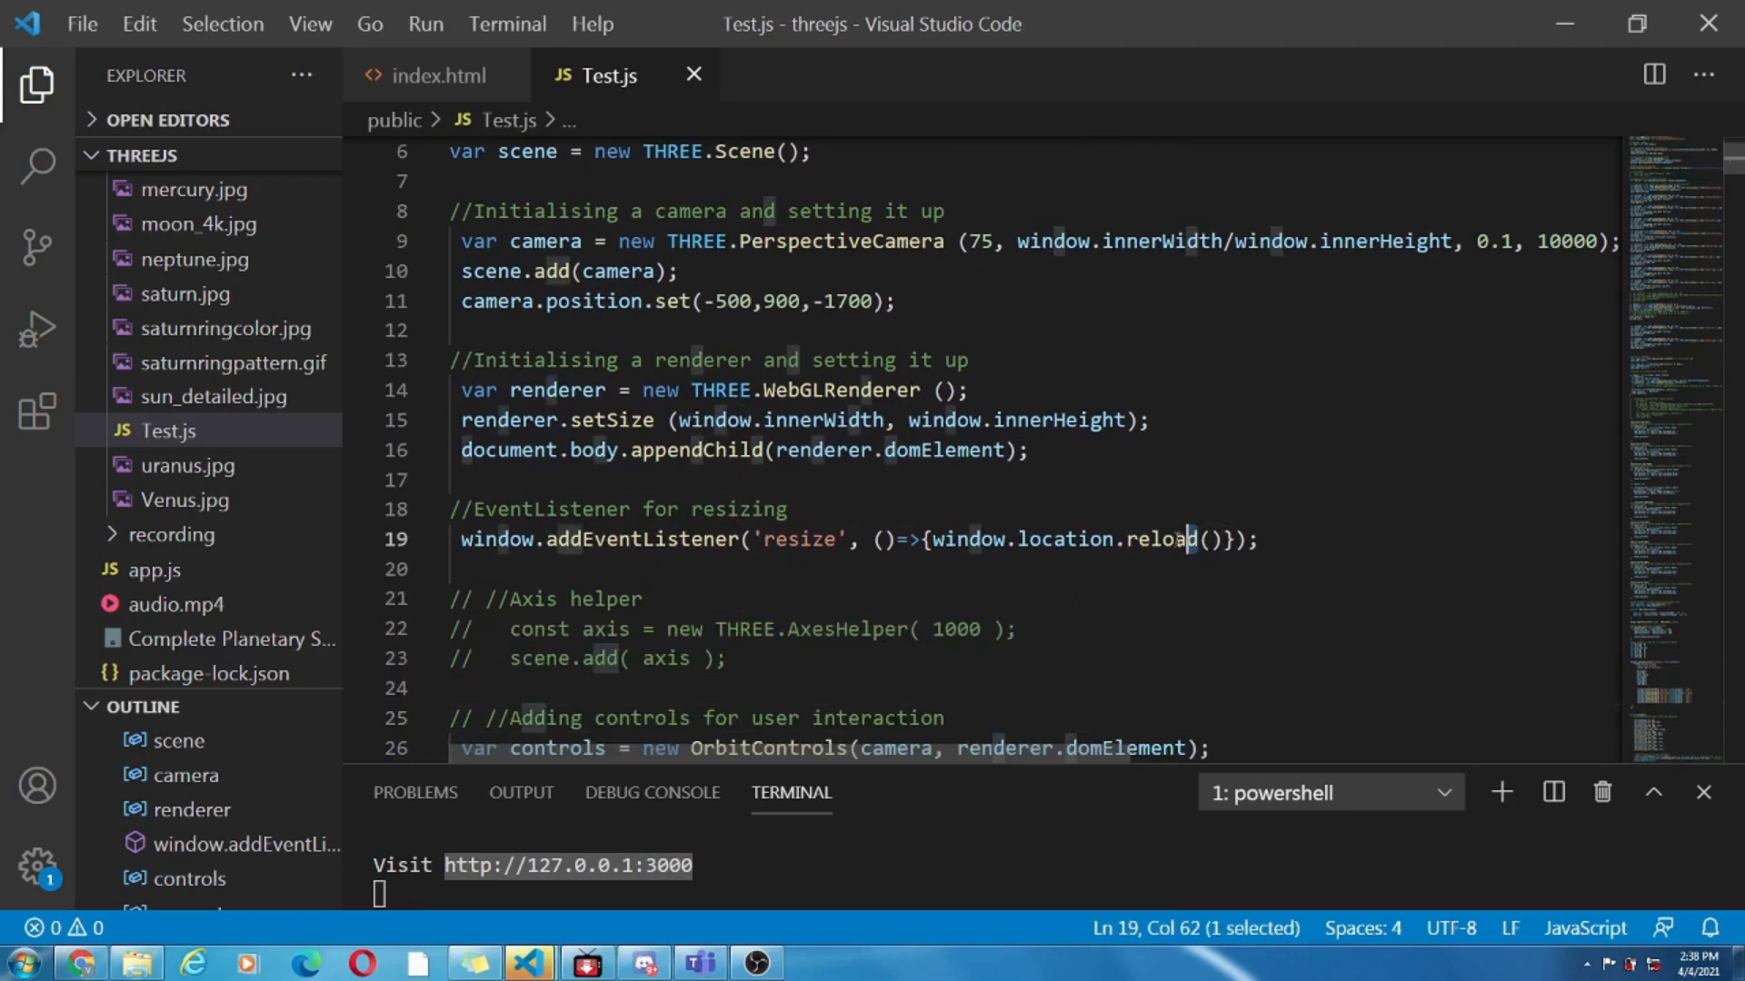
double_click(1161, 538)
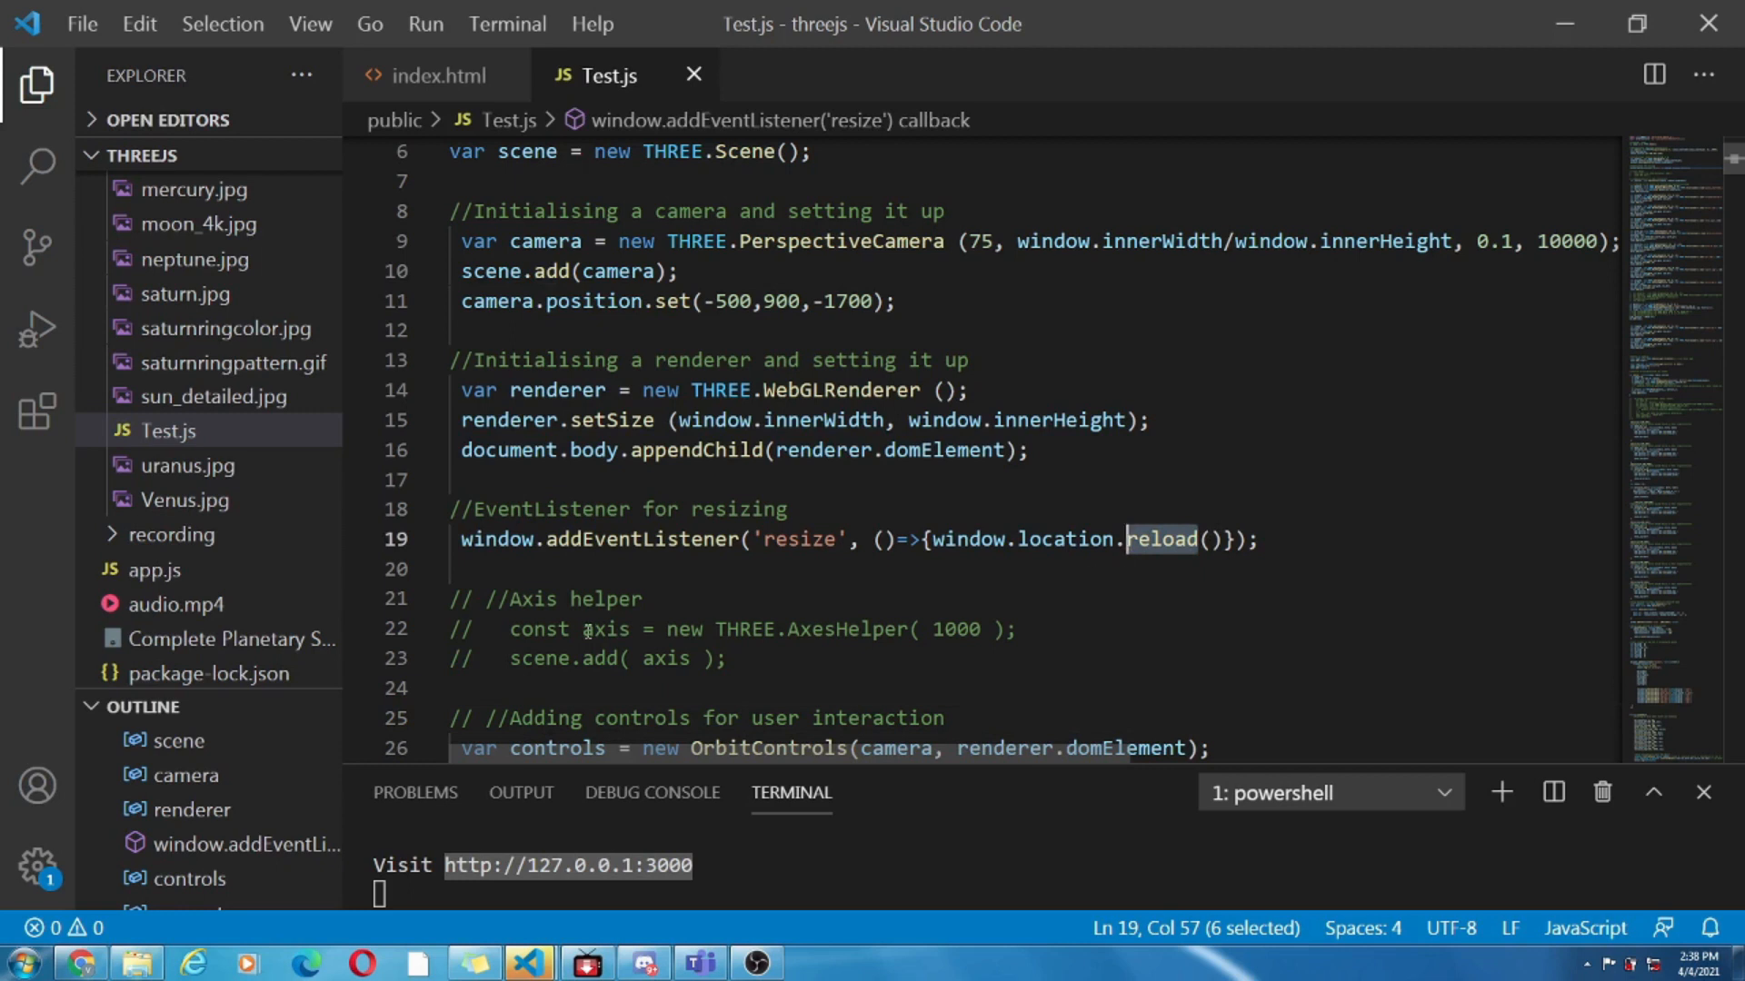
click(643, 718)
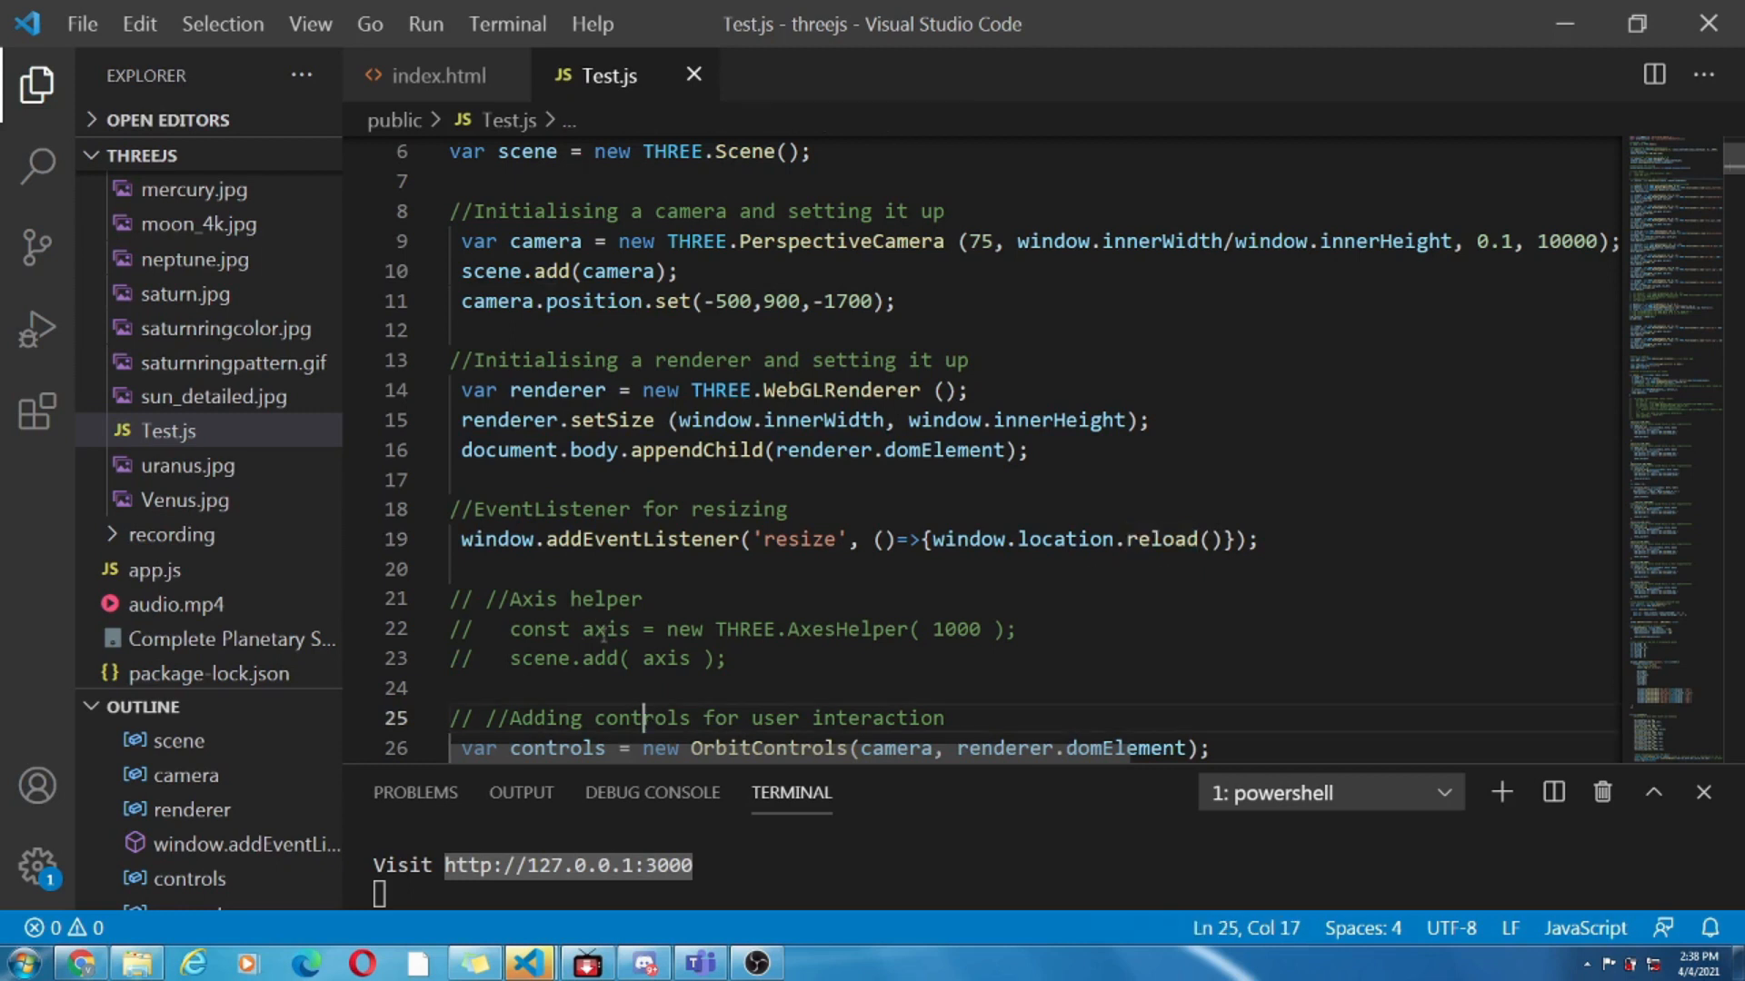
mouse_move(672, 581)
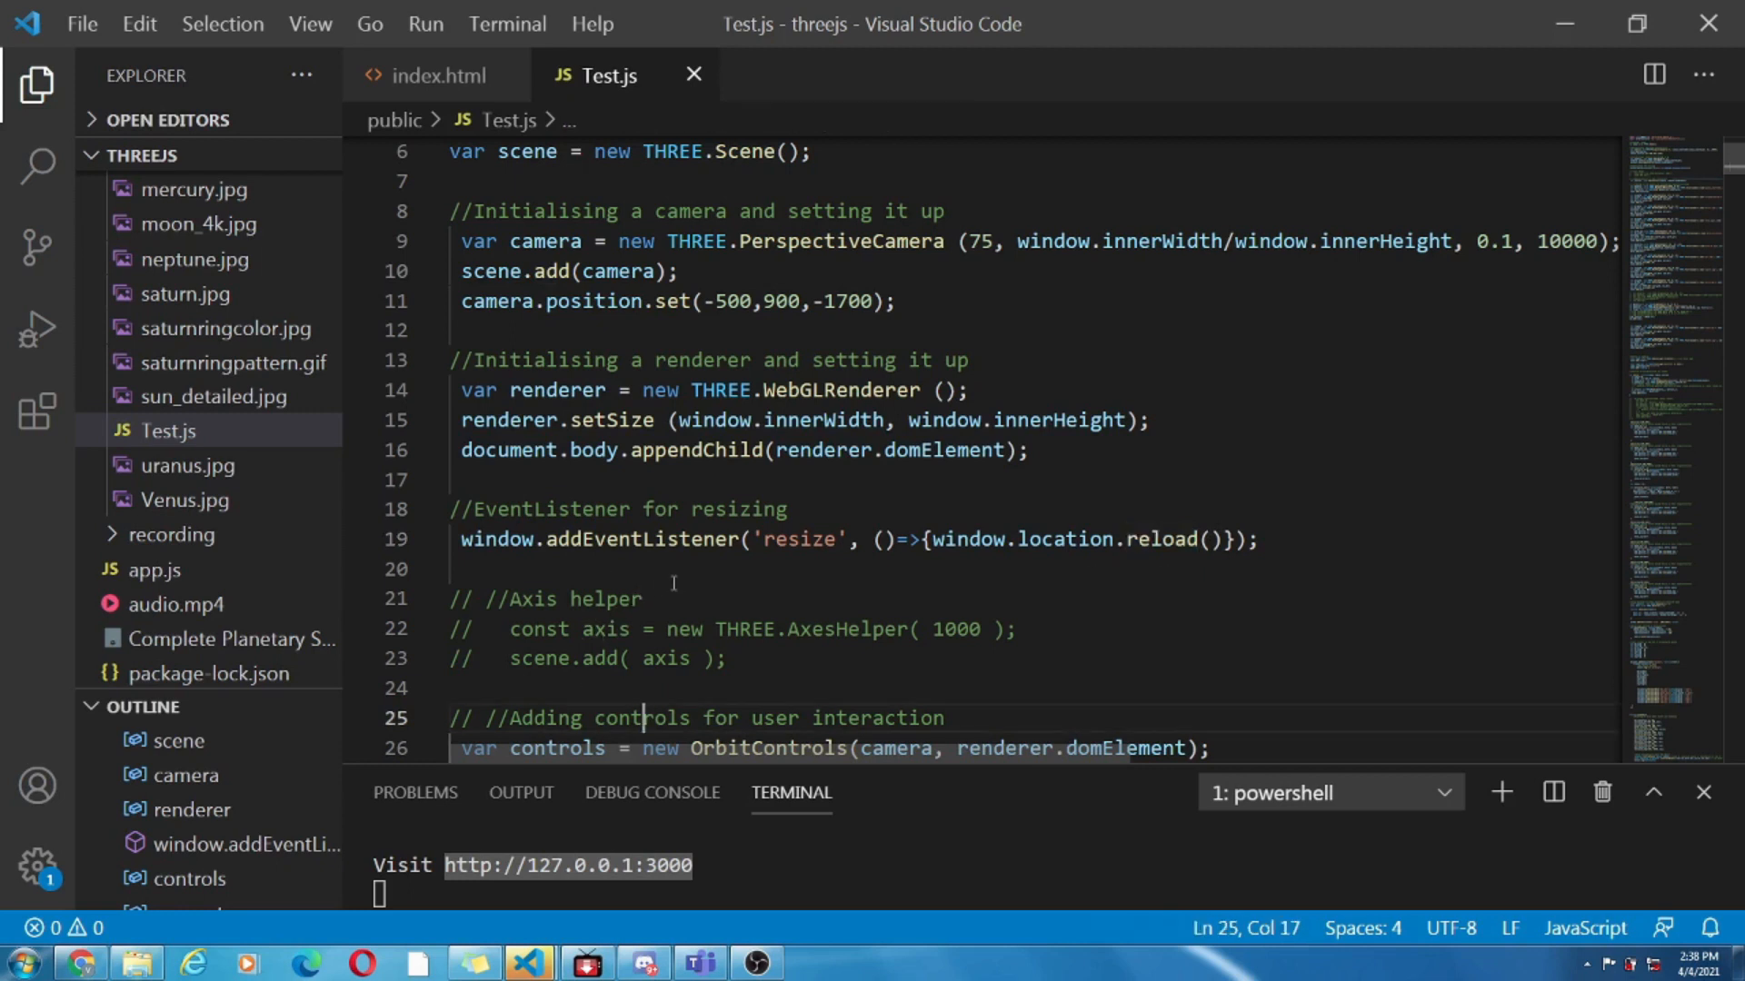
click(498, 569)
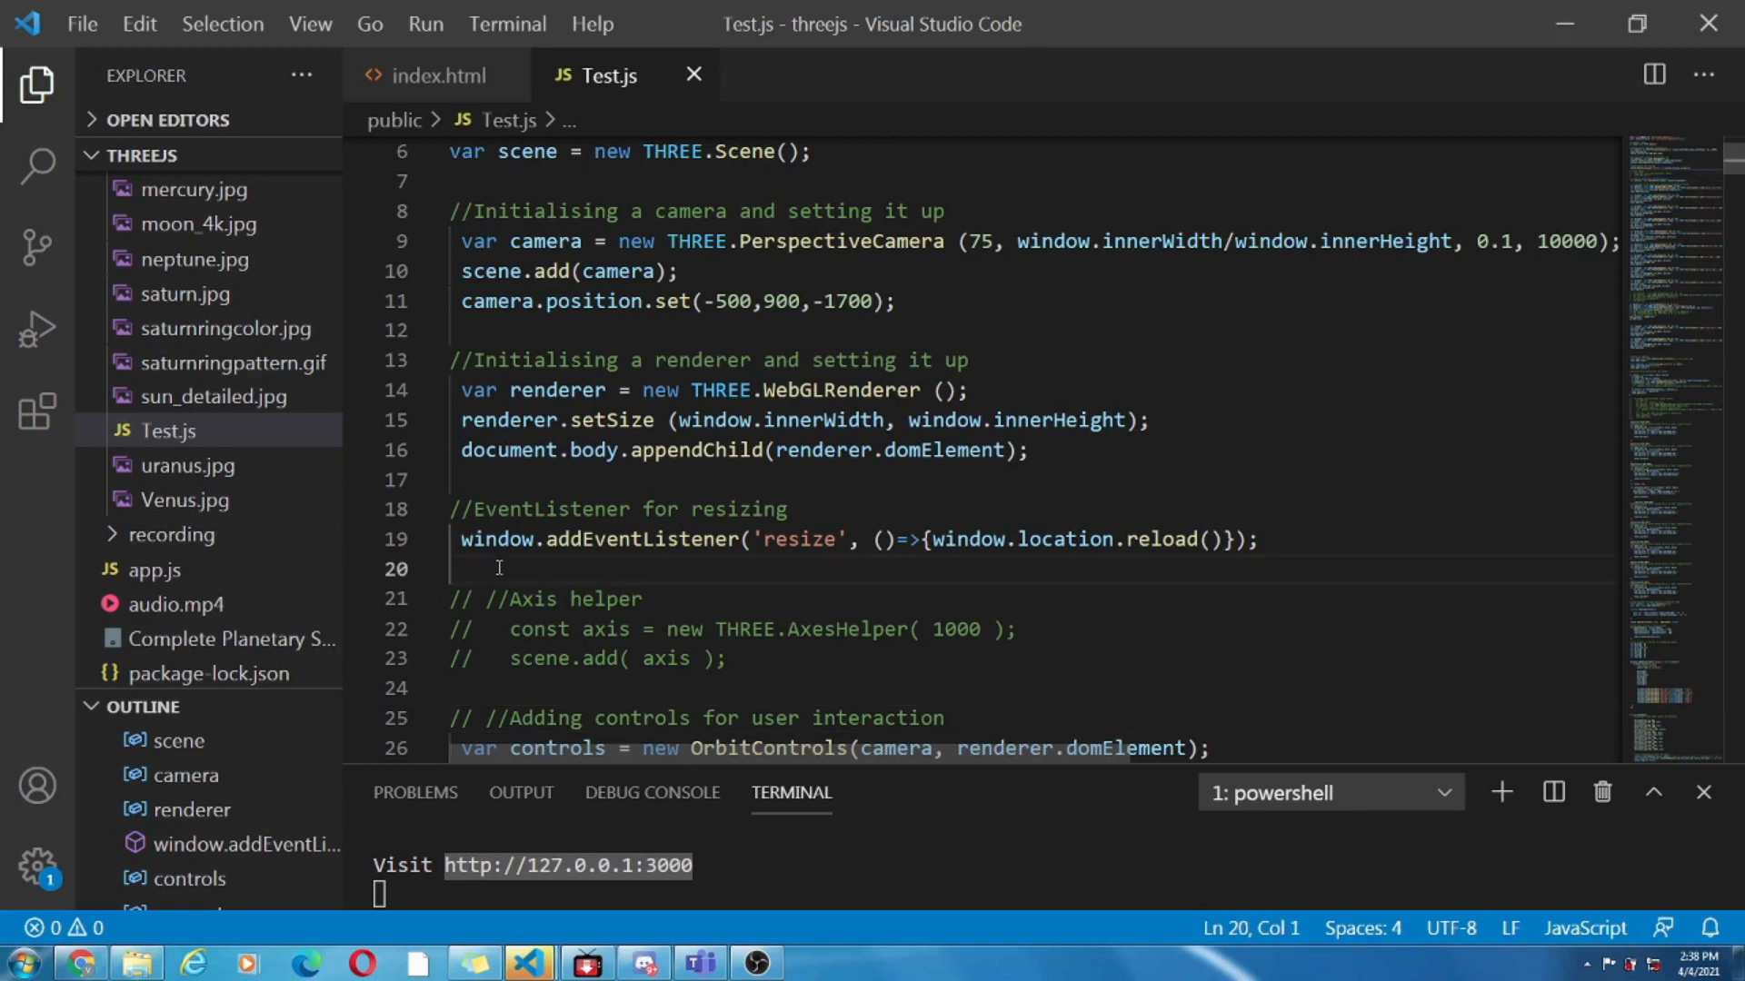
scroll(up, 3)
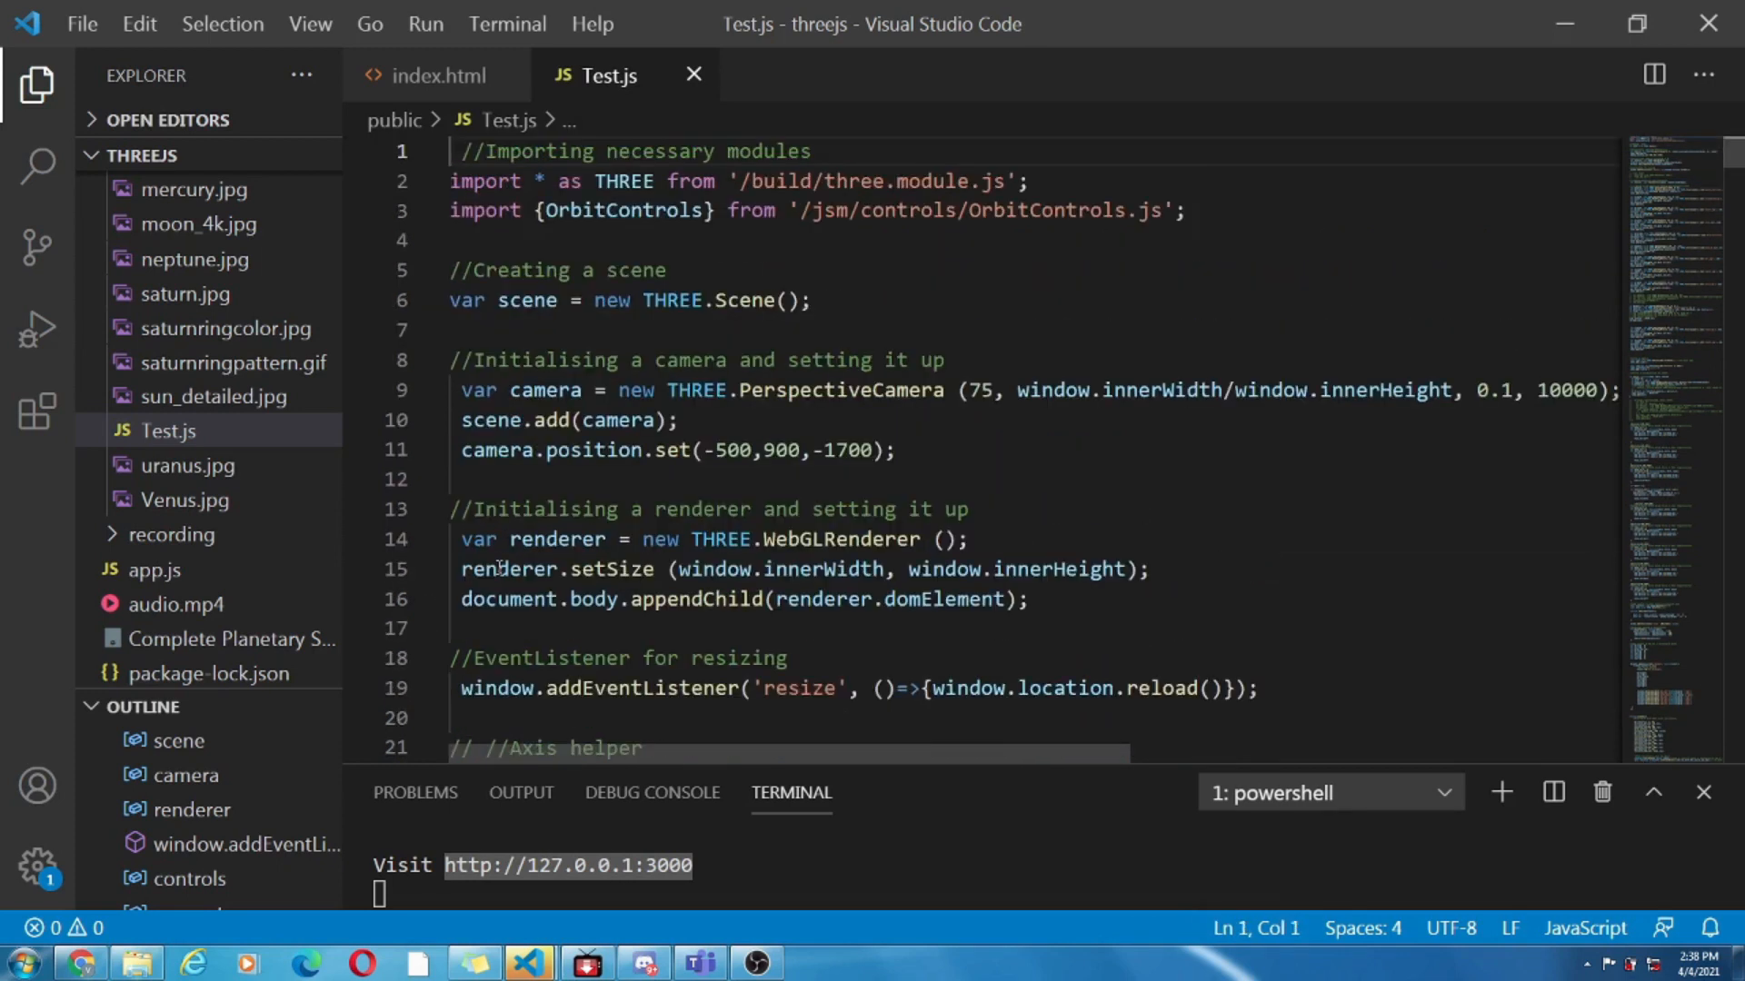
scroll(down, 3)
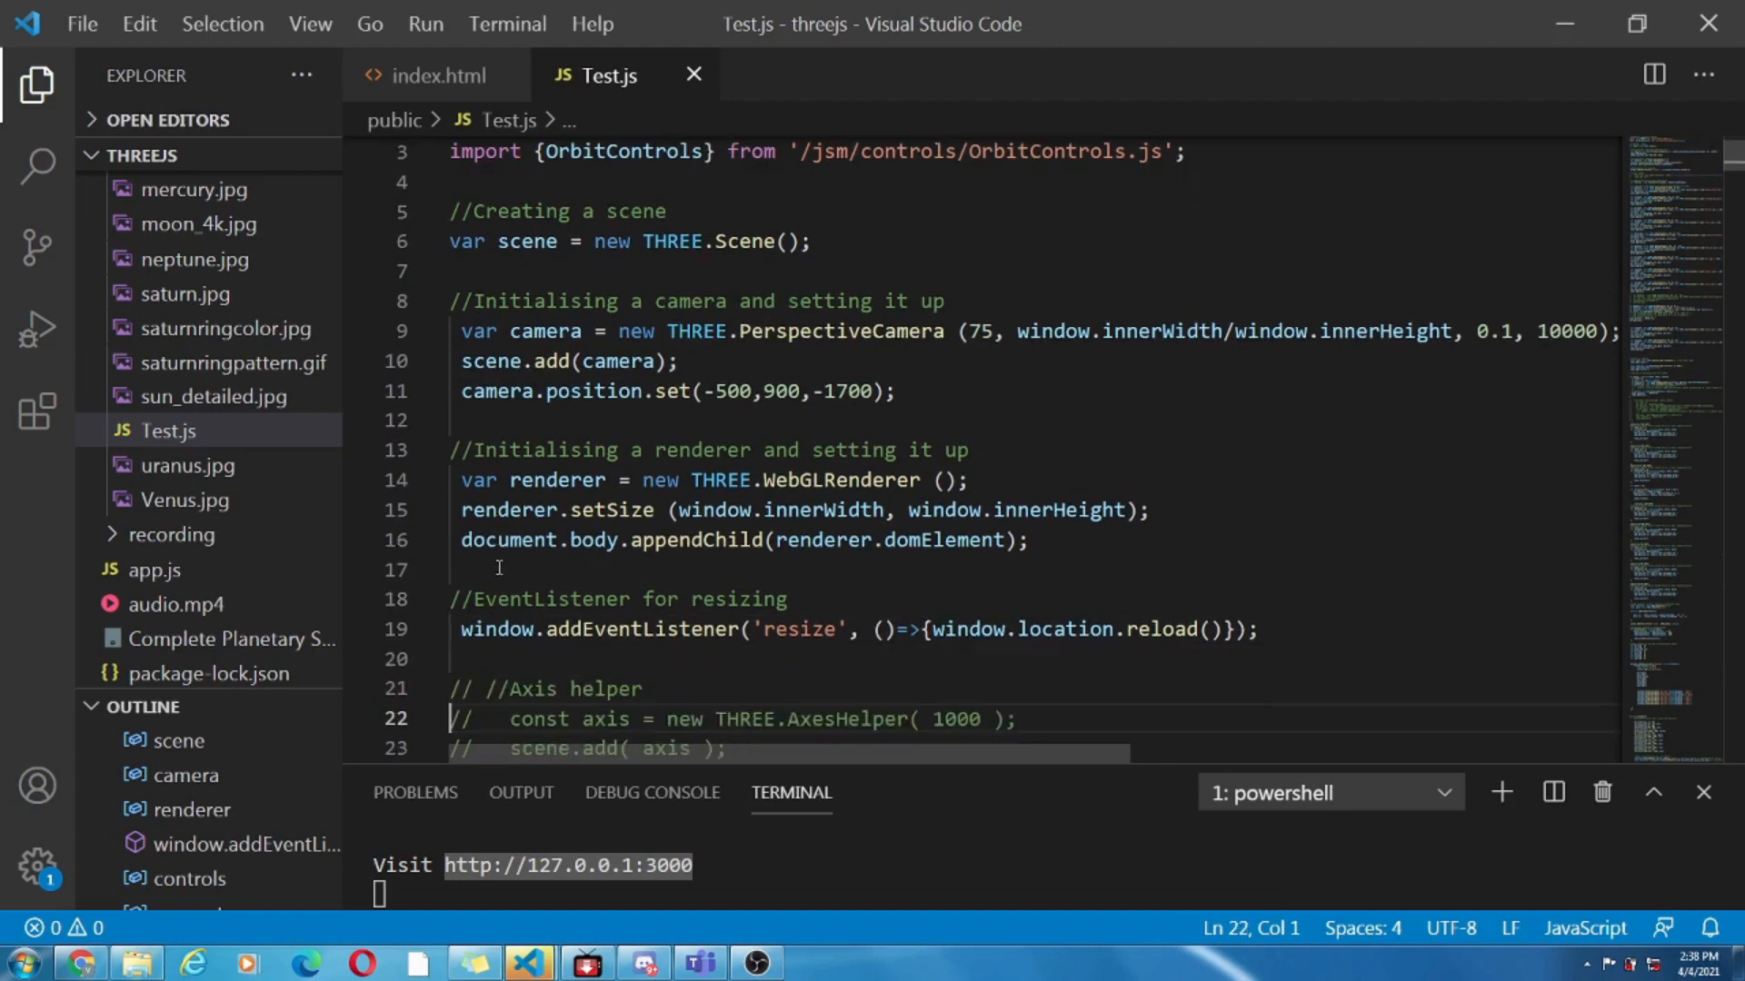
scroll(down, 3)
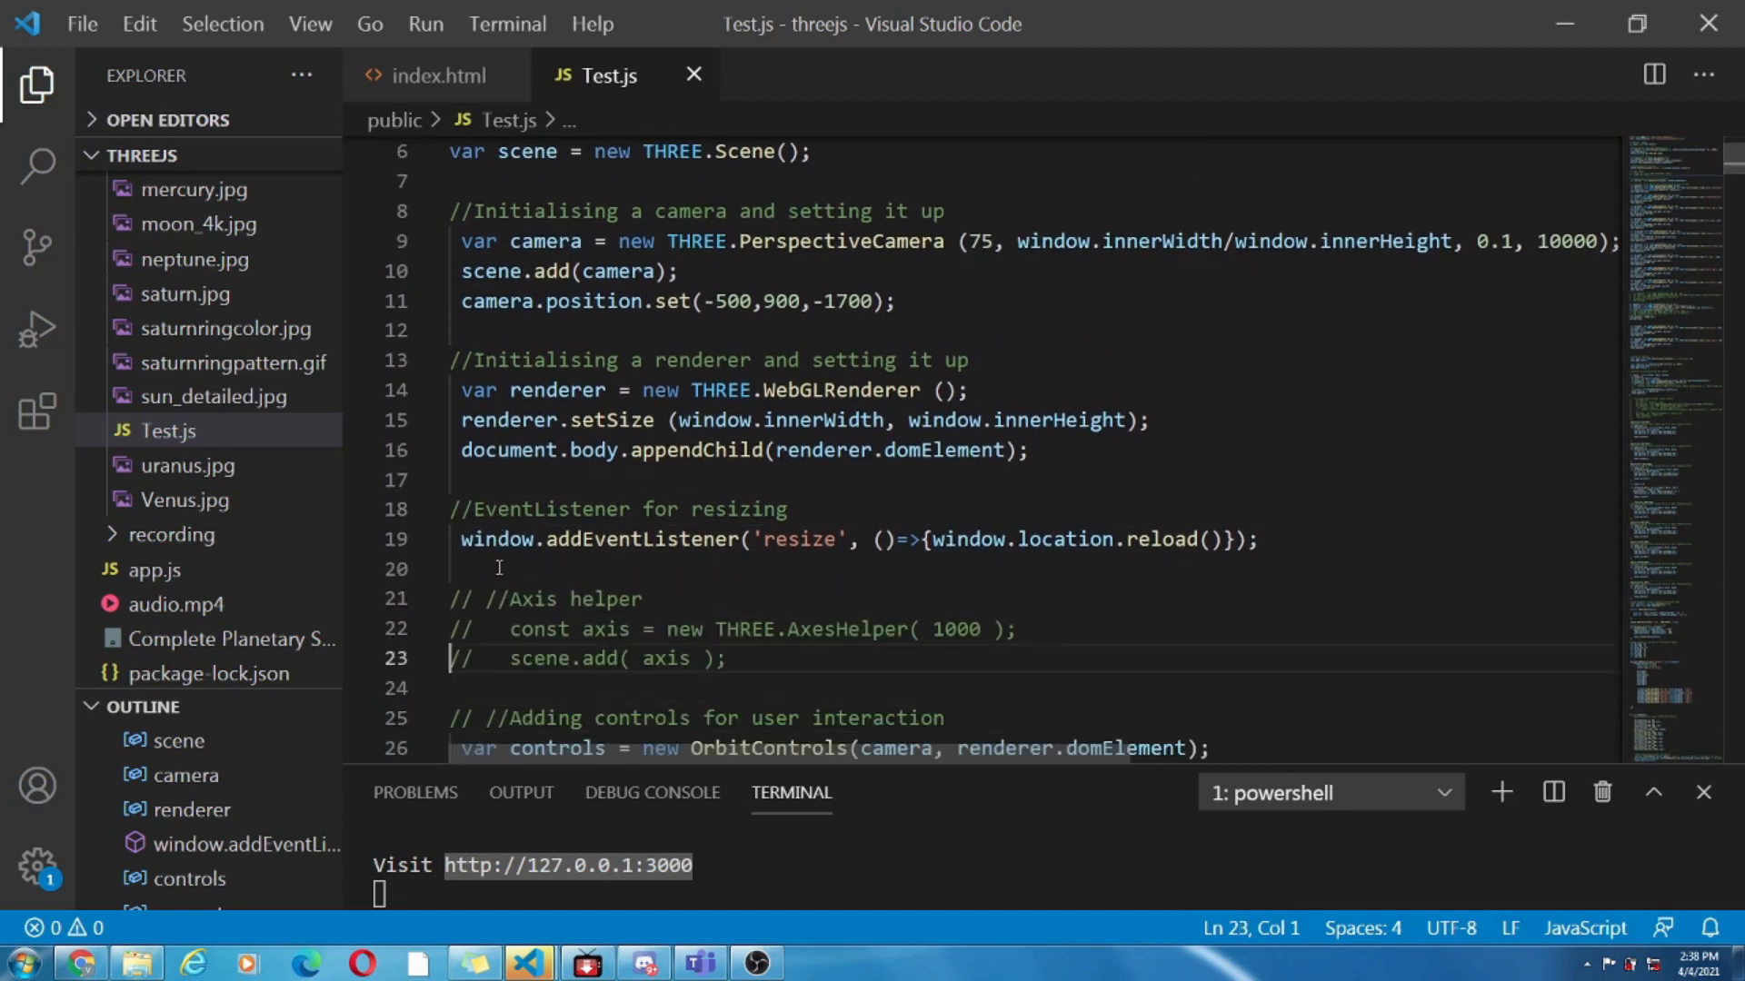
scroll(up, 3)
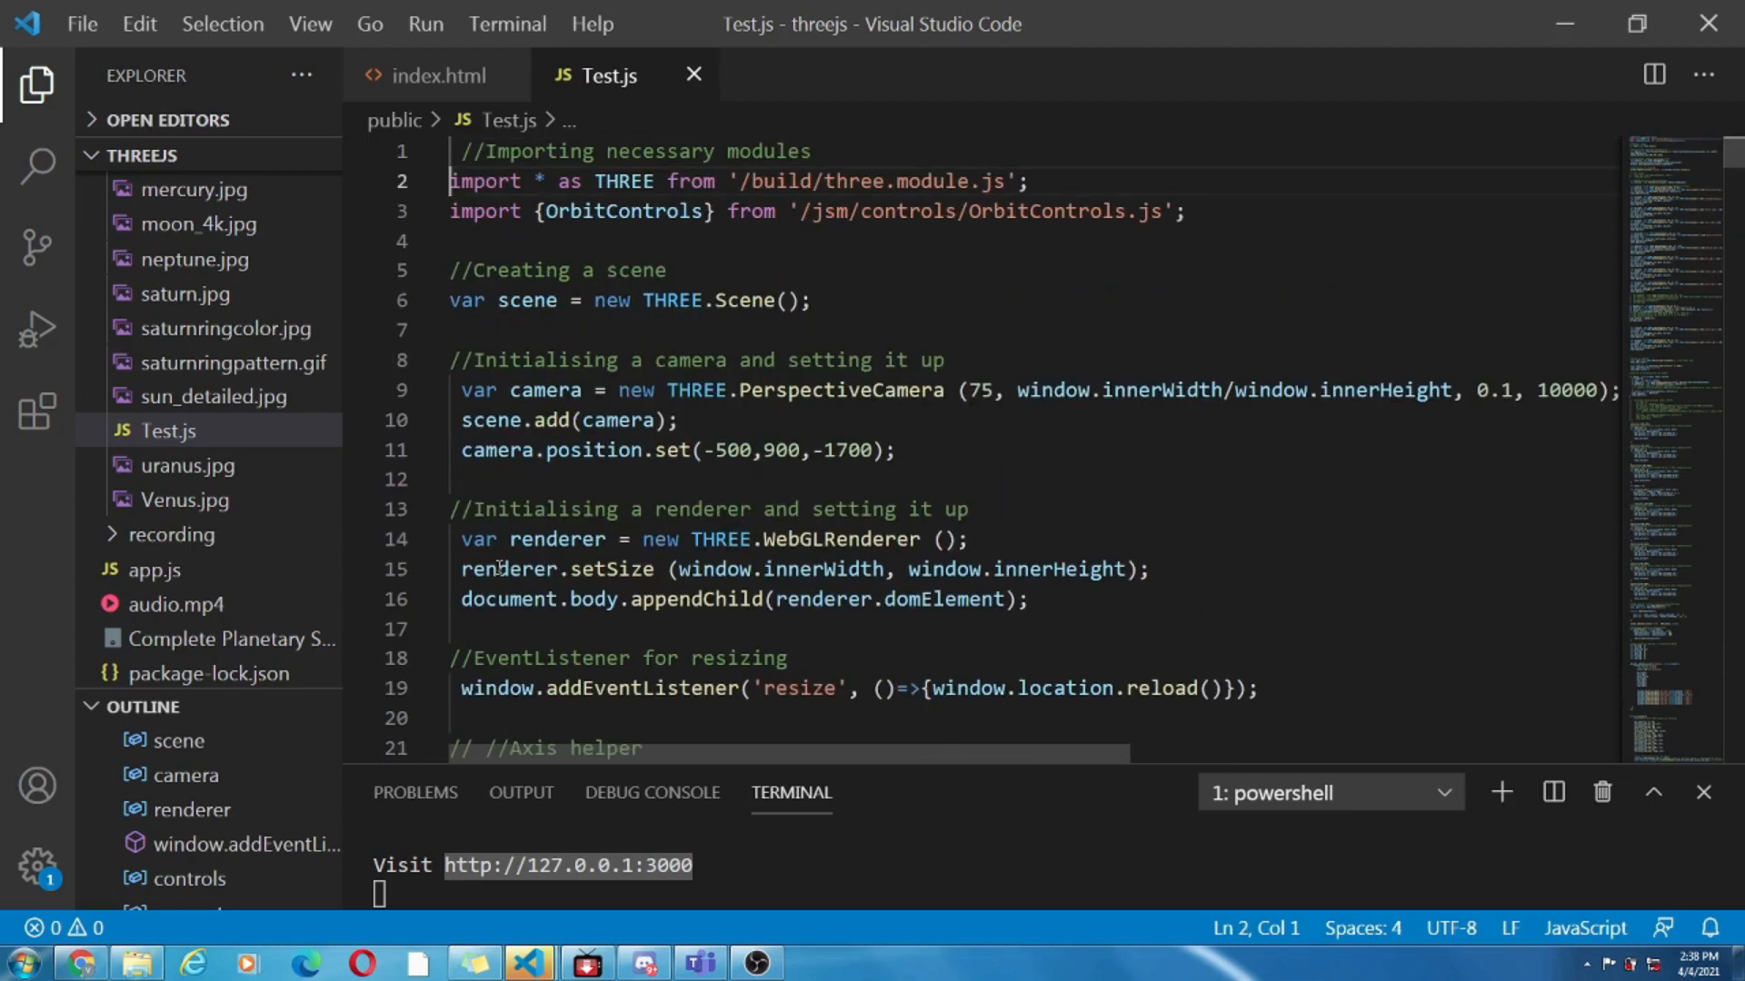
scroll(down, 3)
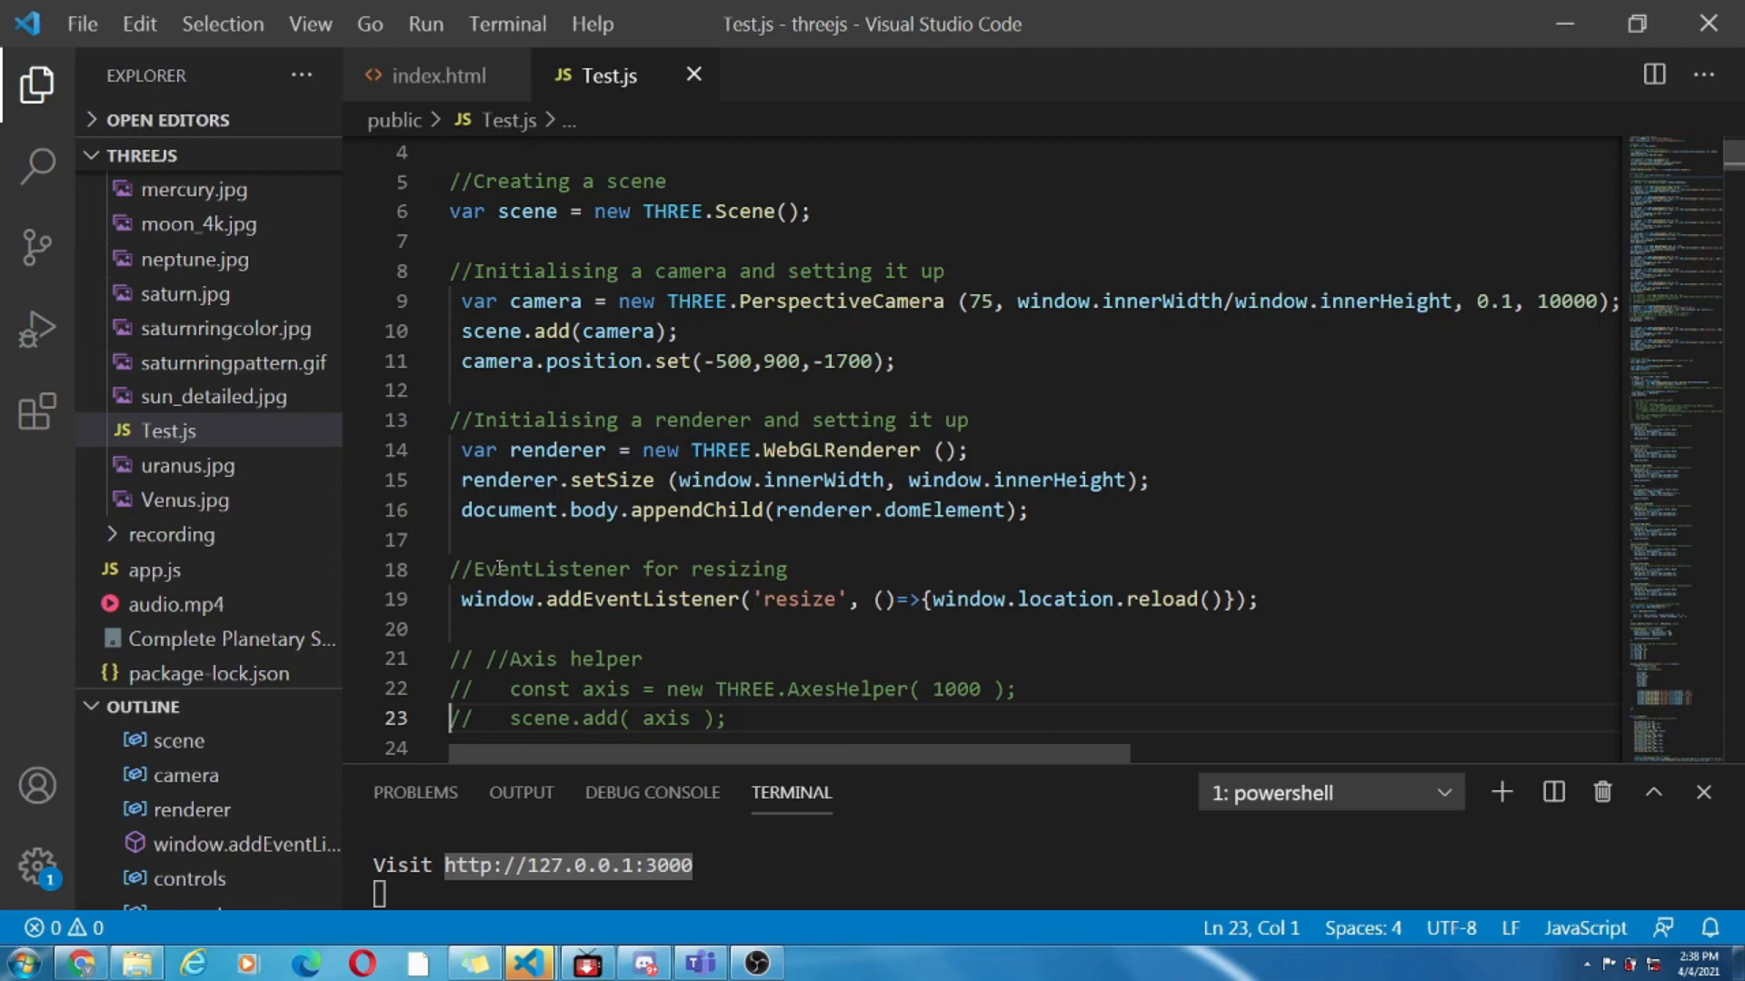
scroll(down, 3)
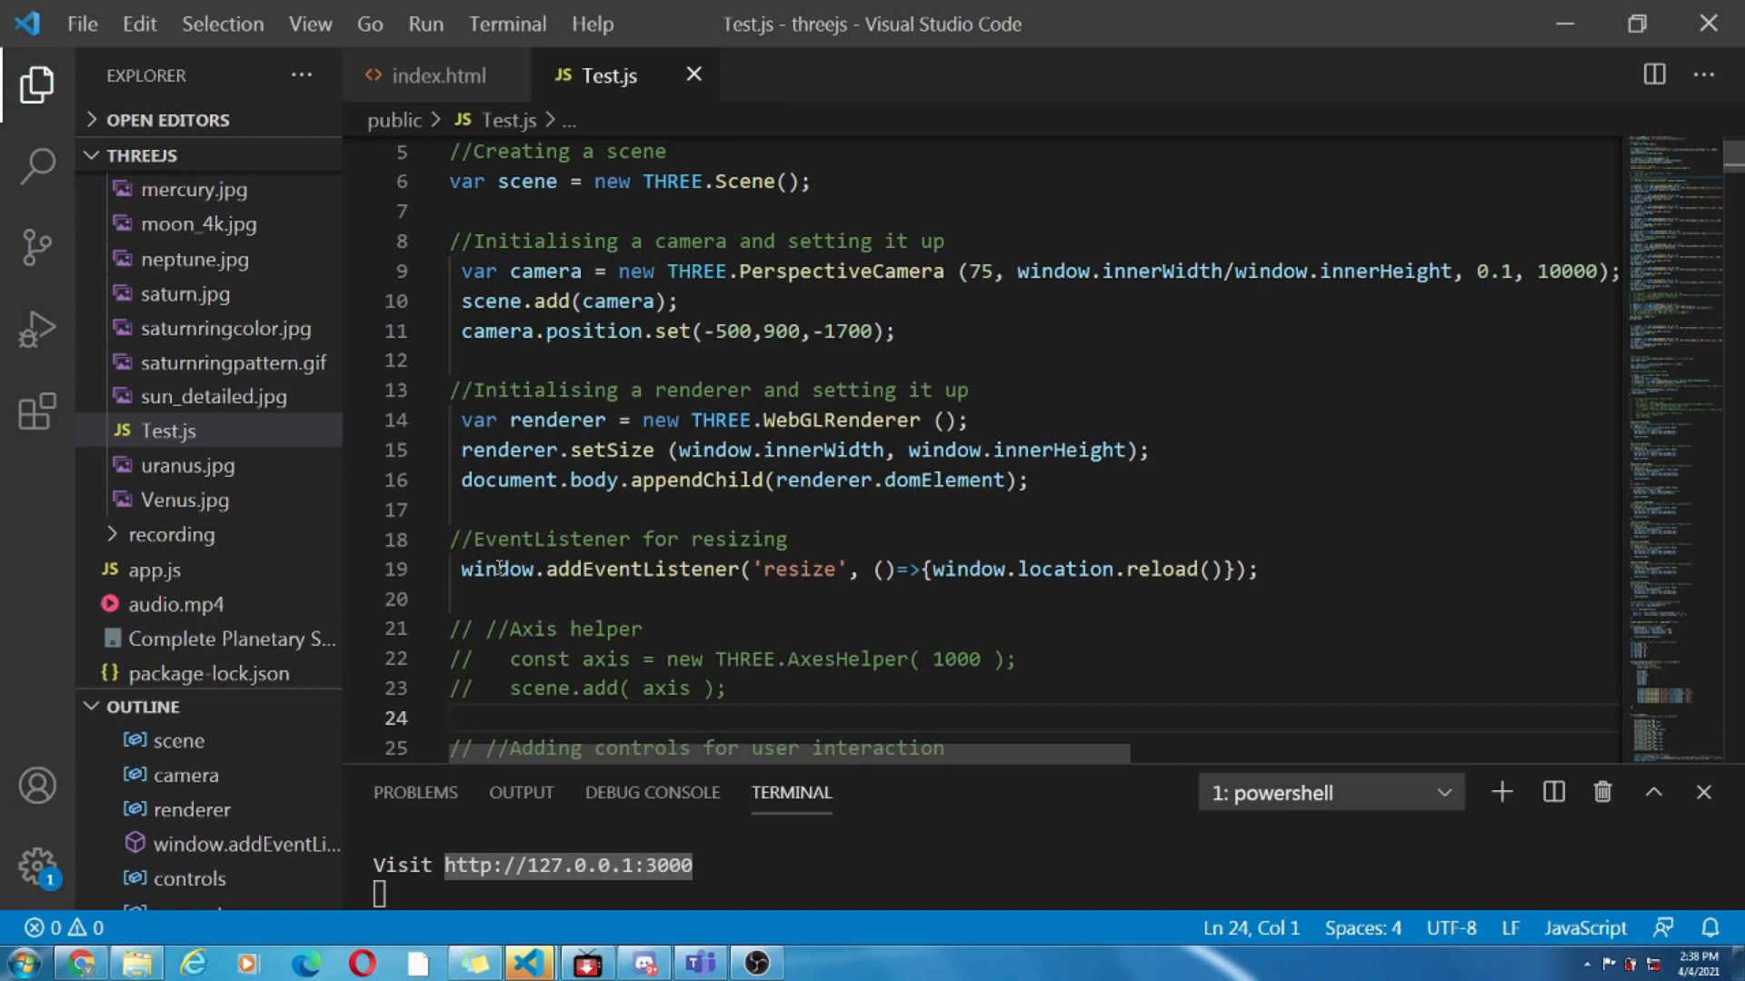
scroll(down, 3)
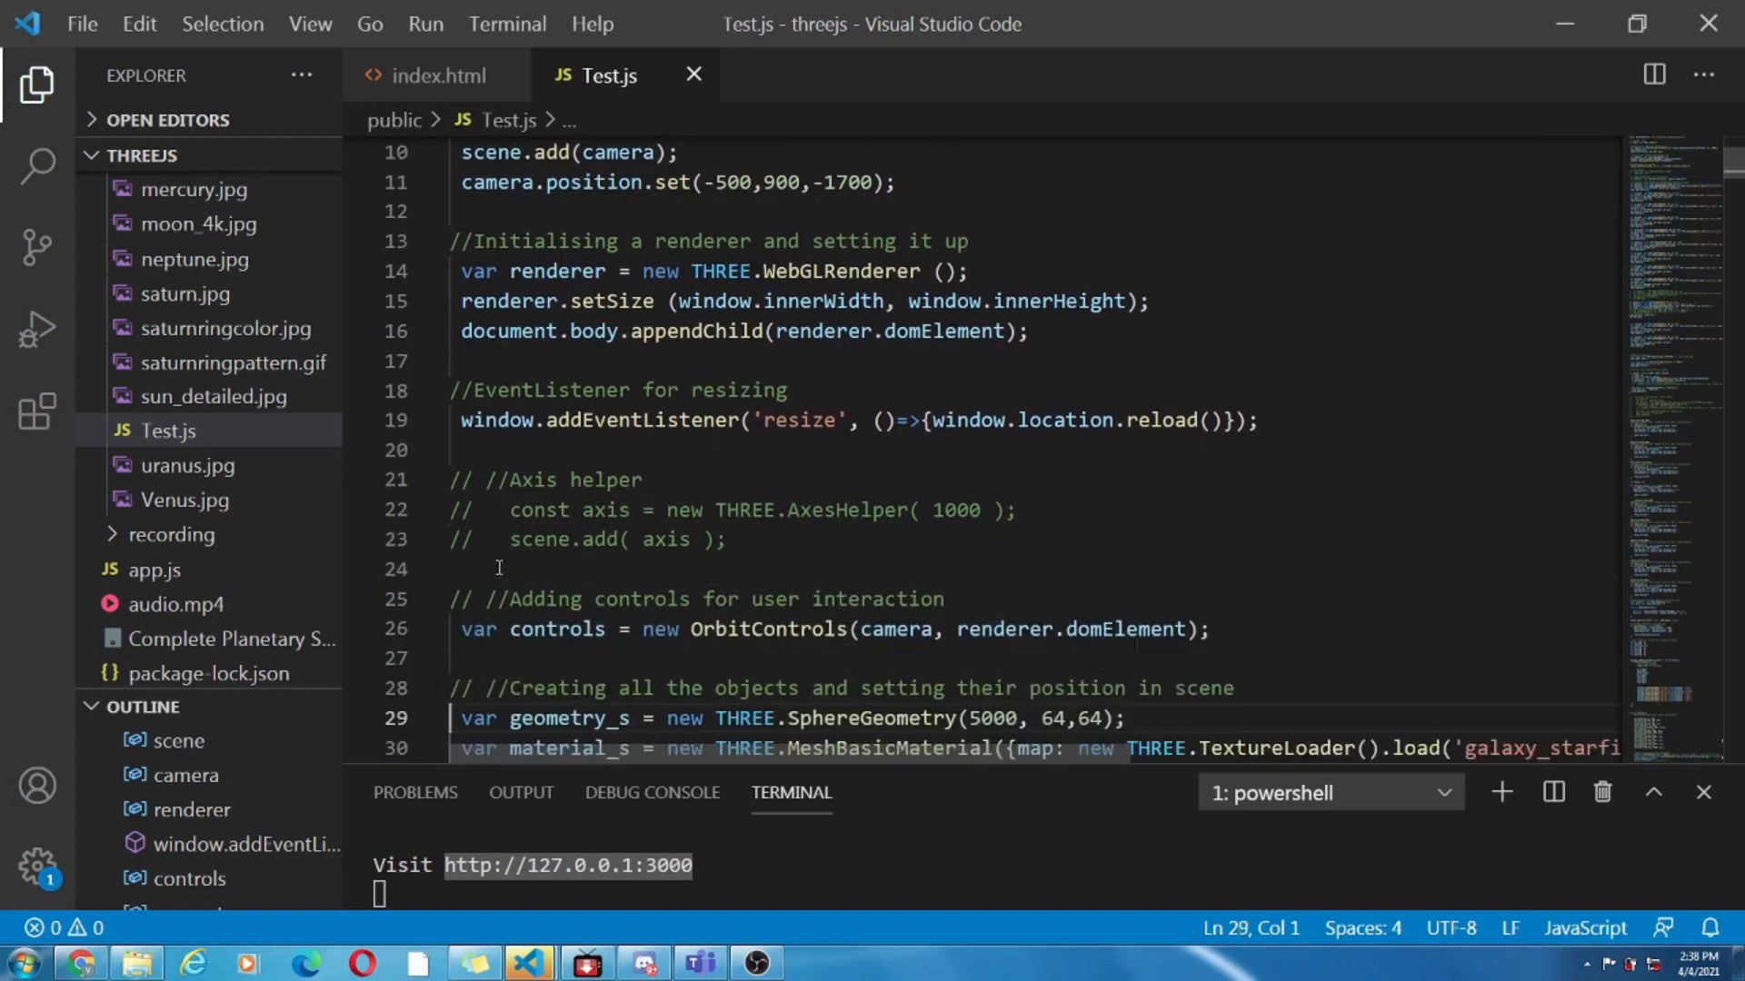
scroll(down, 3)
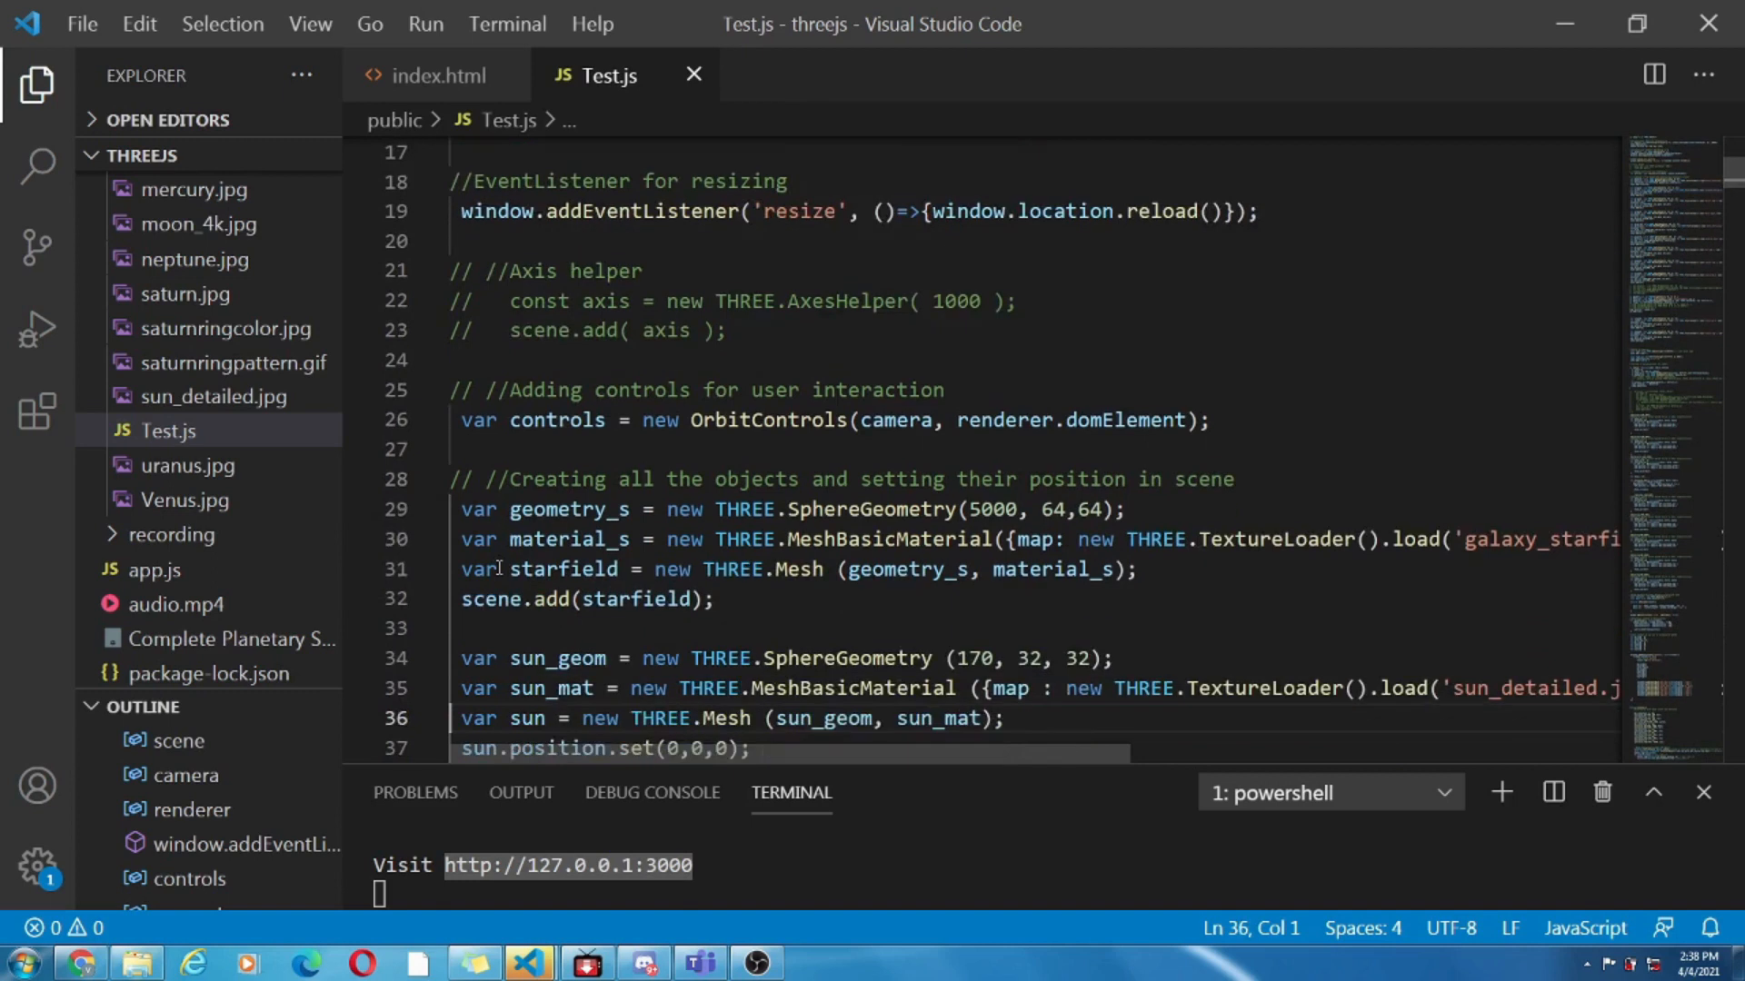
scroll(down, 3)
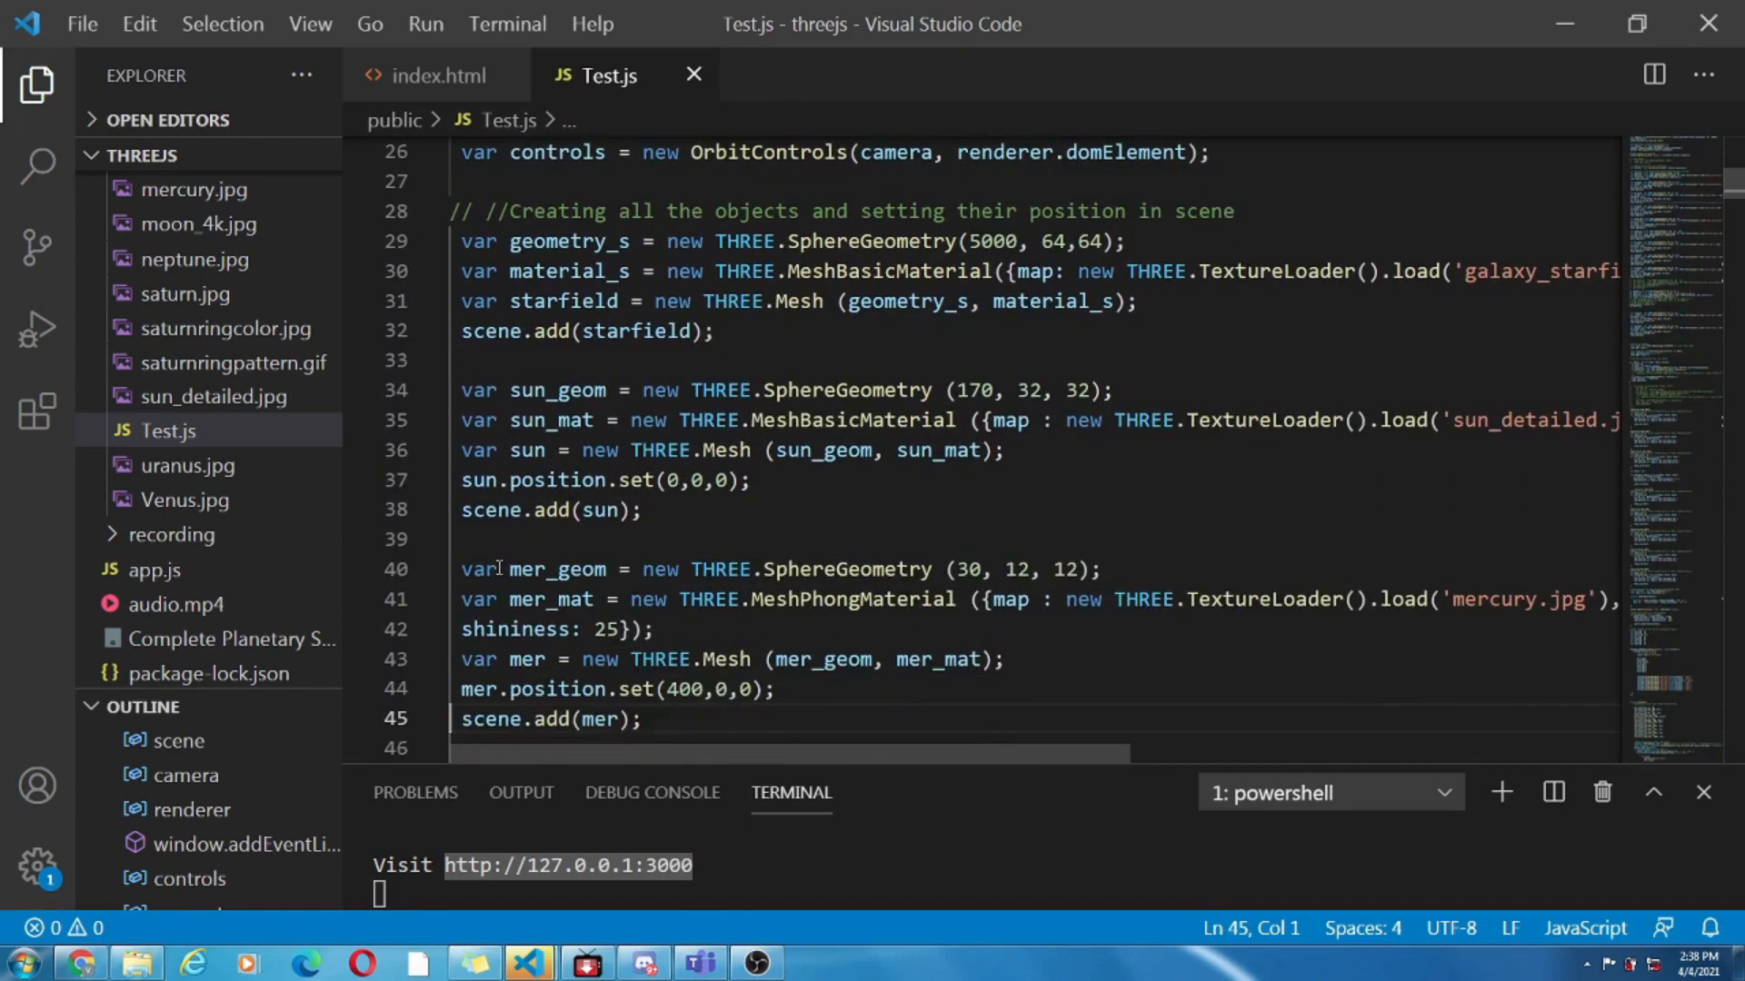
scroll(down, 3)
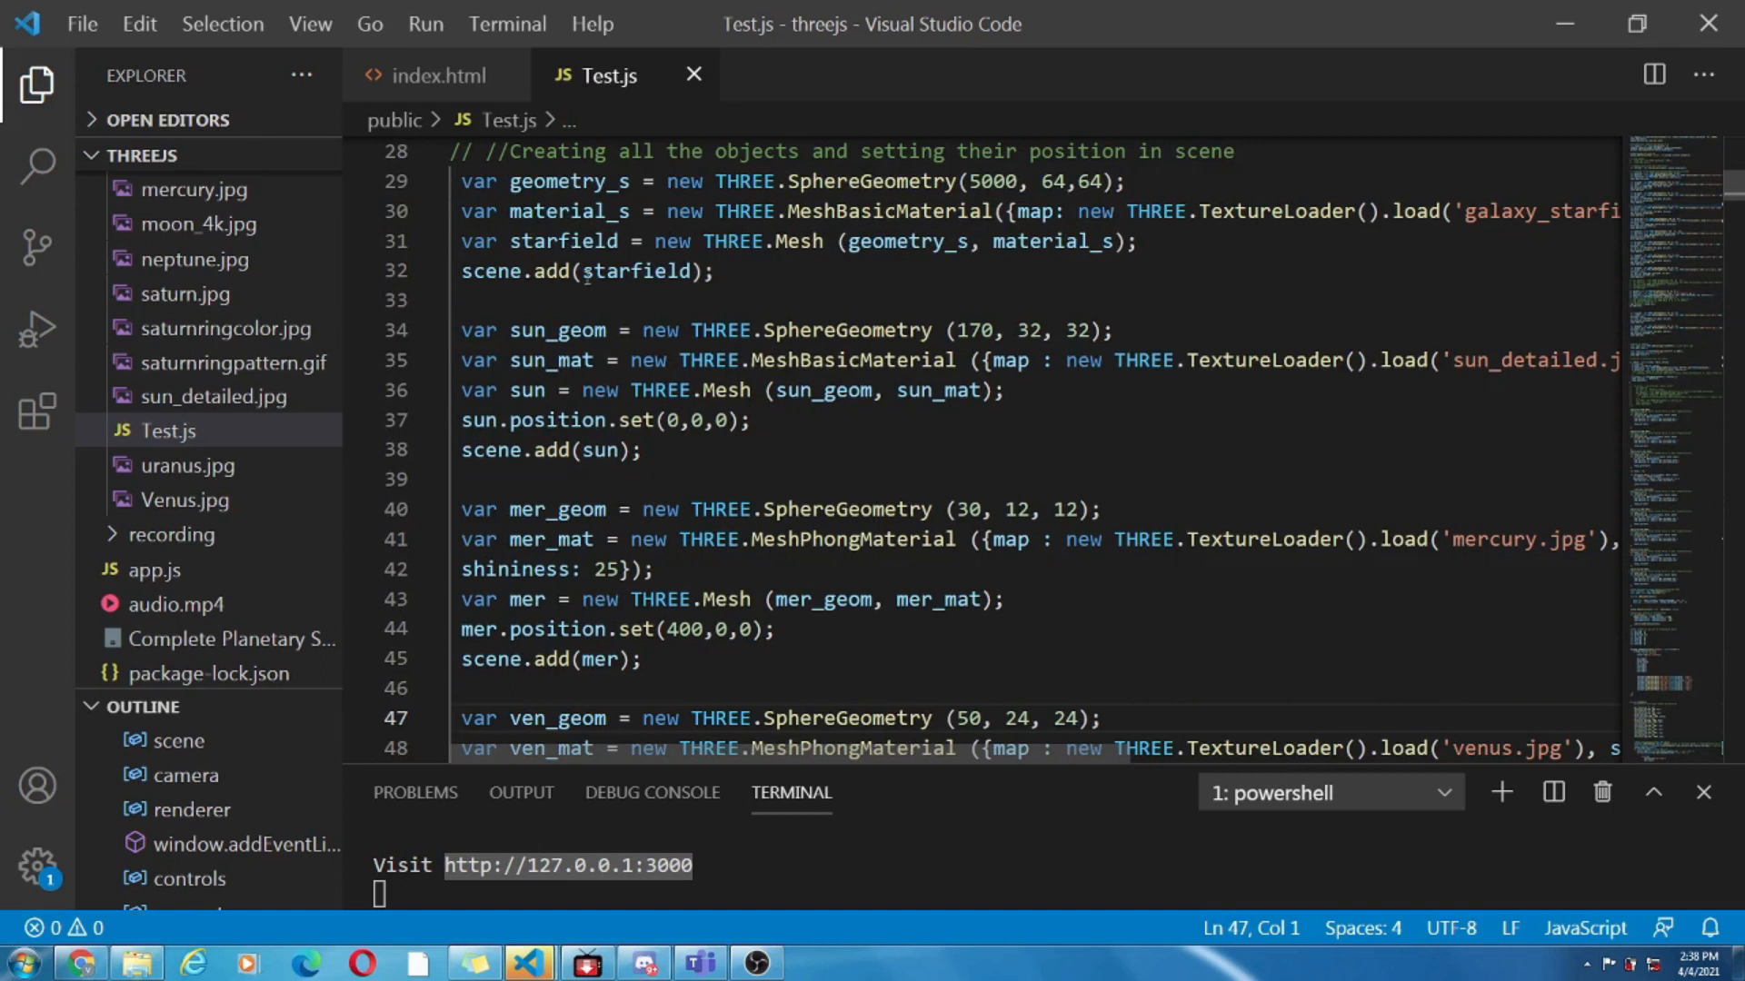
mouse_move(562, 242)
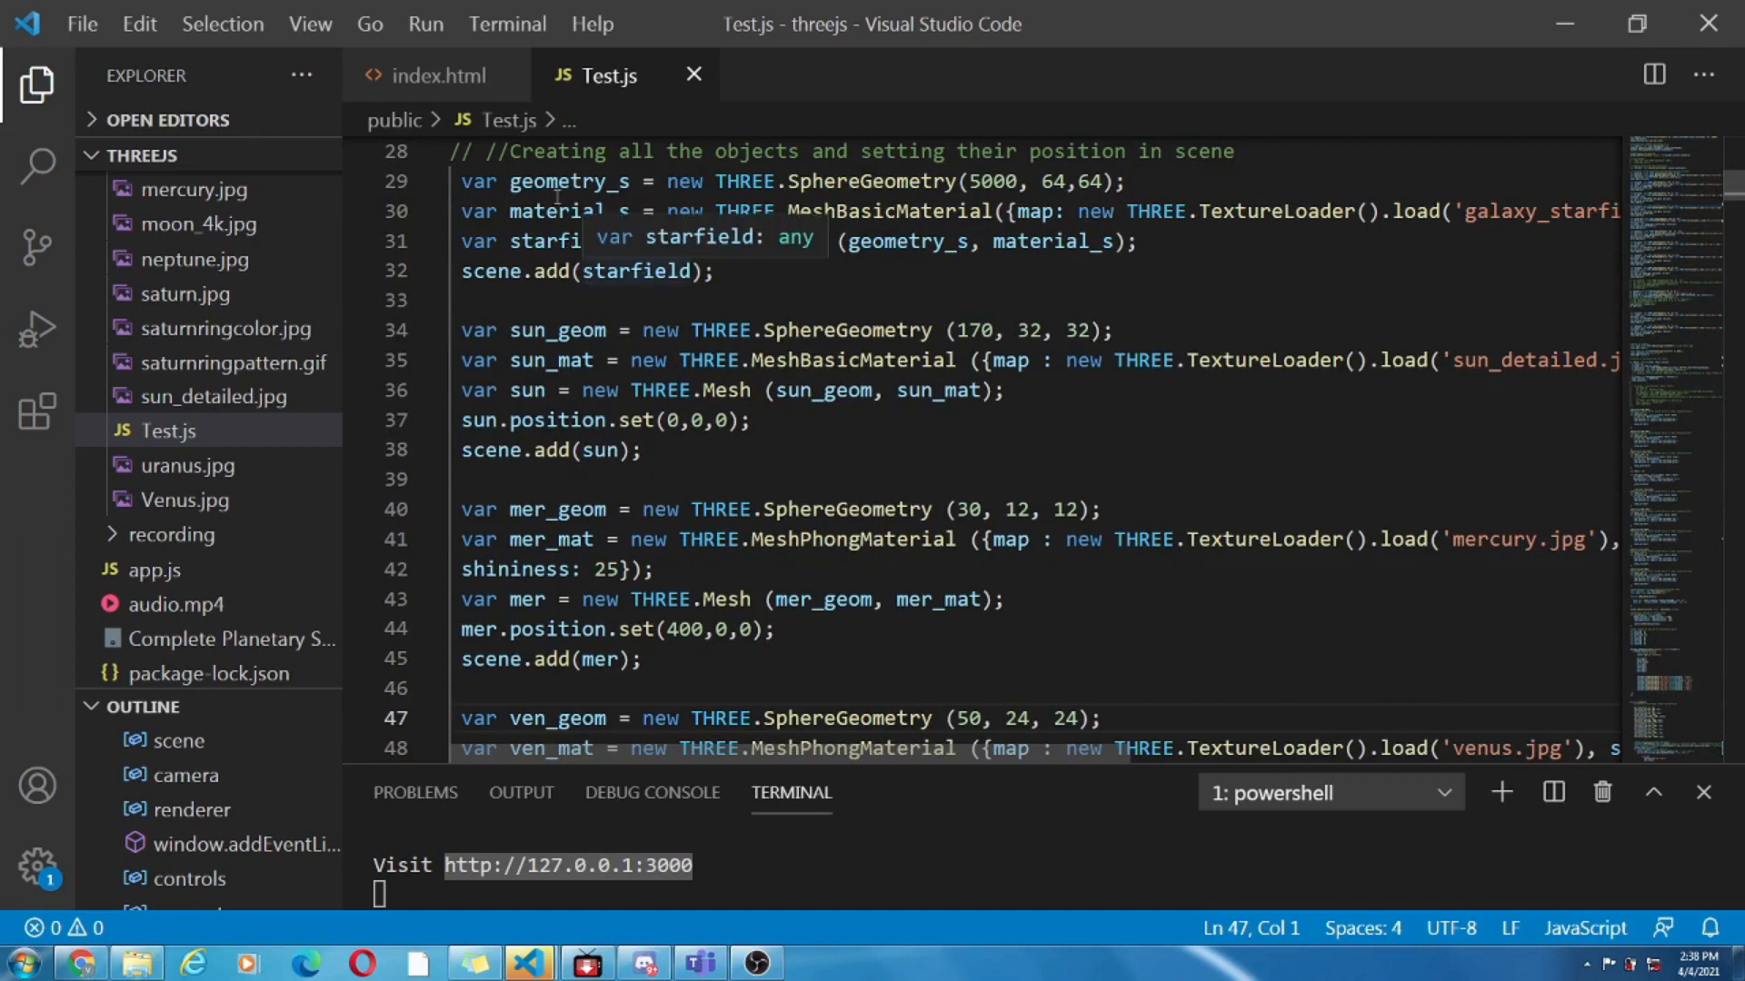
mouse_move(567, 182)
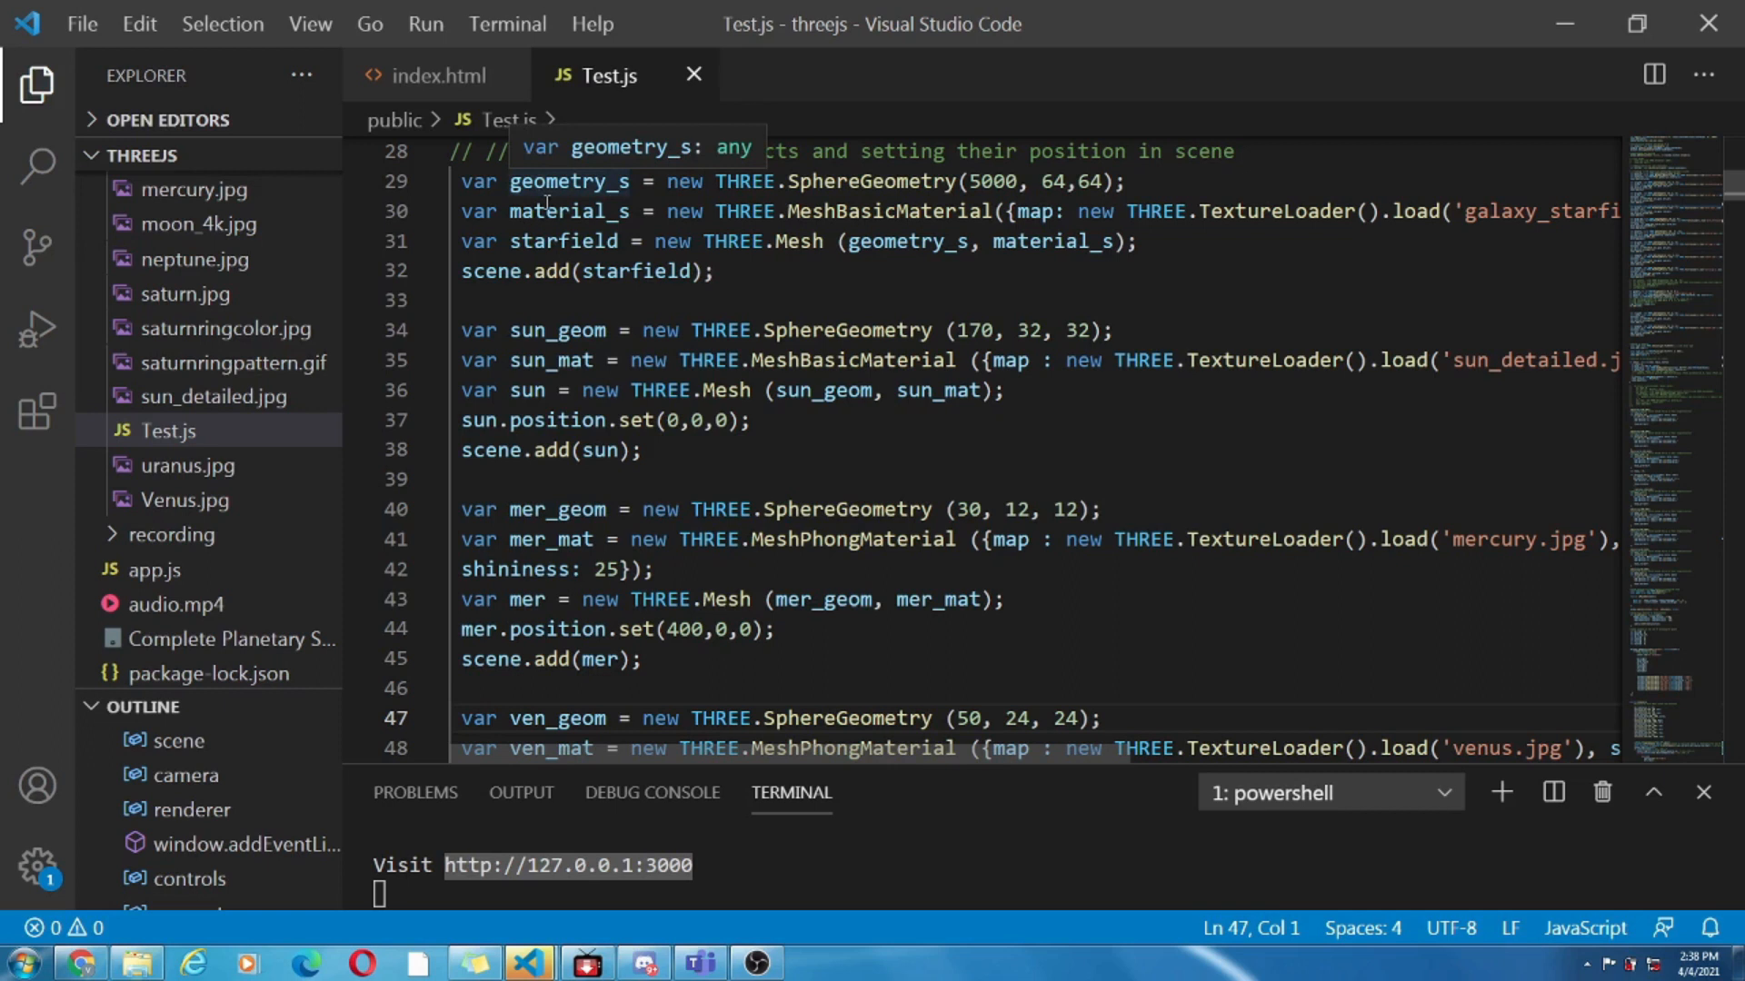
mouse_move(545, 211)
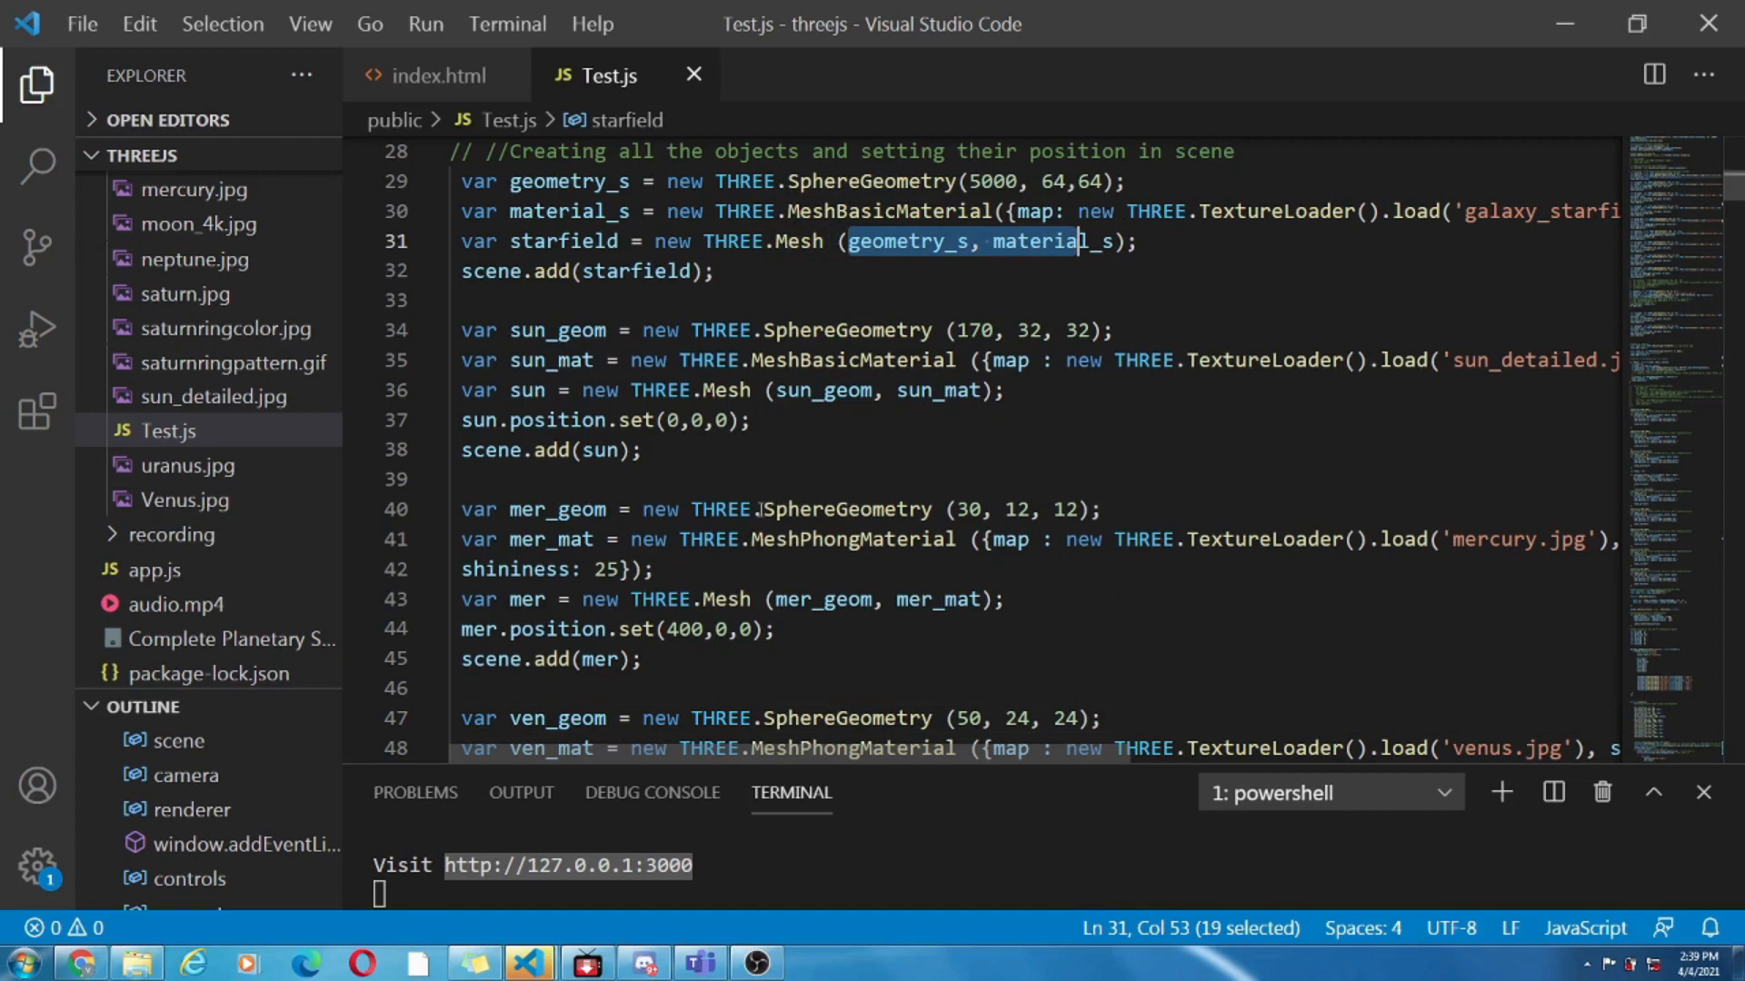
scroll(down, 3)
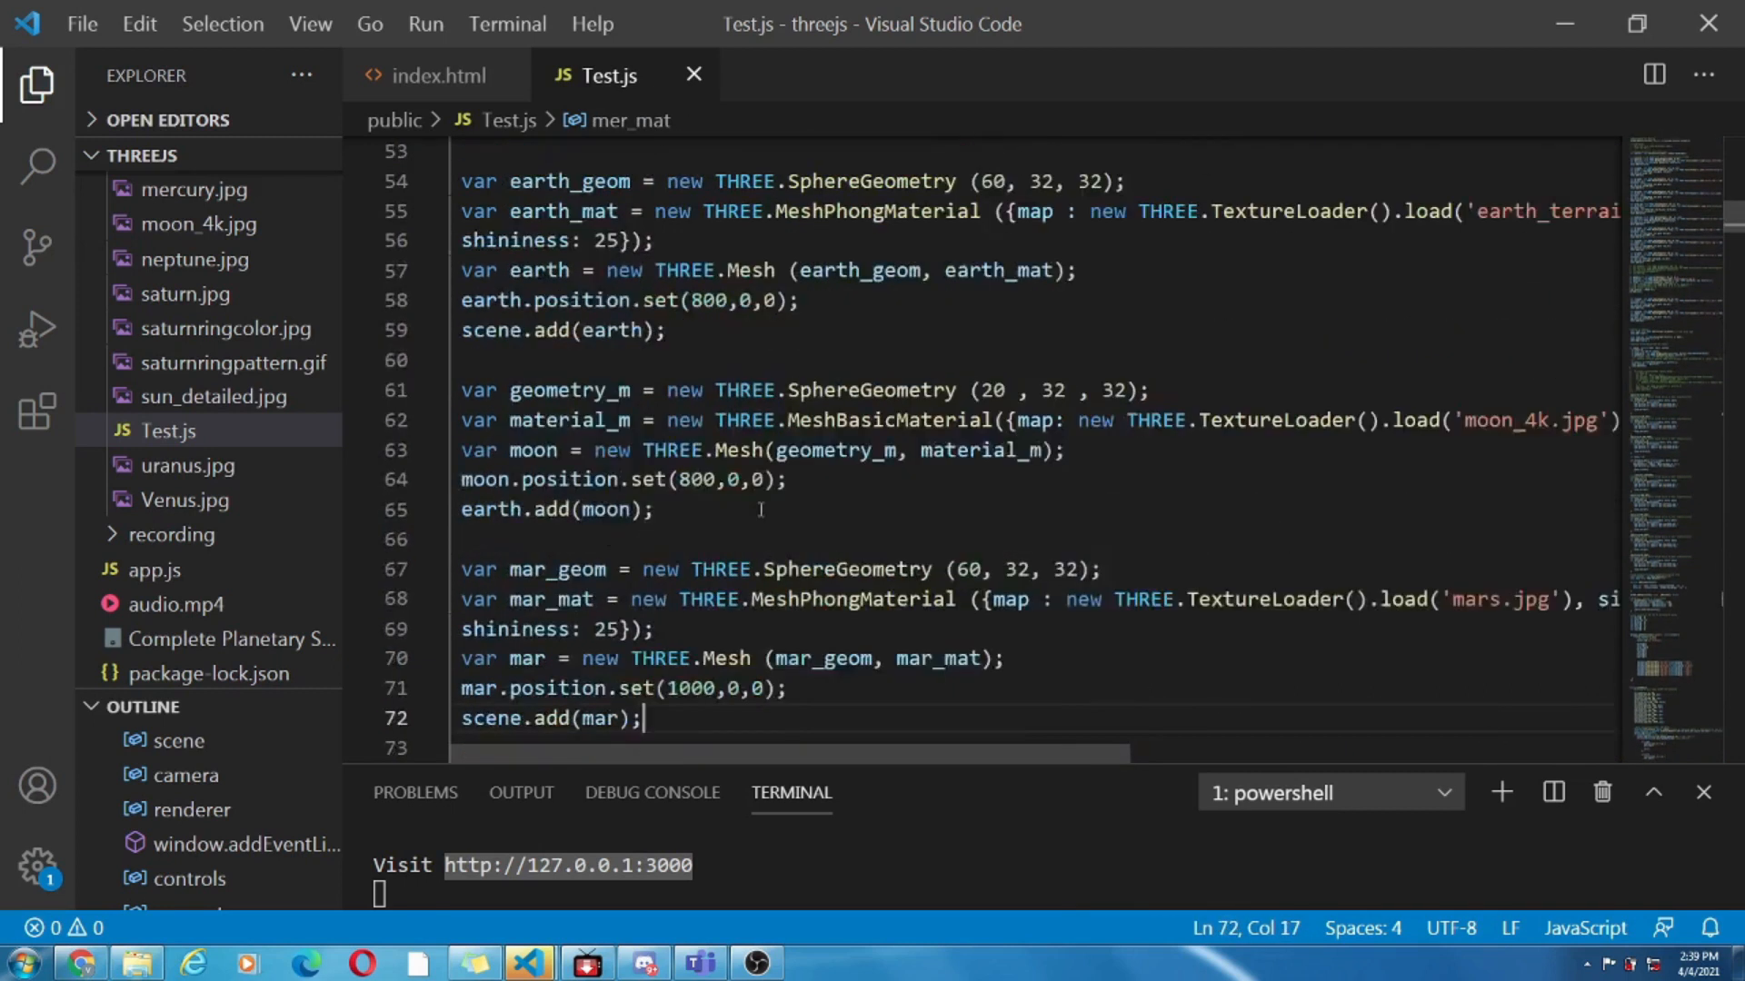
scroll(down, 3)
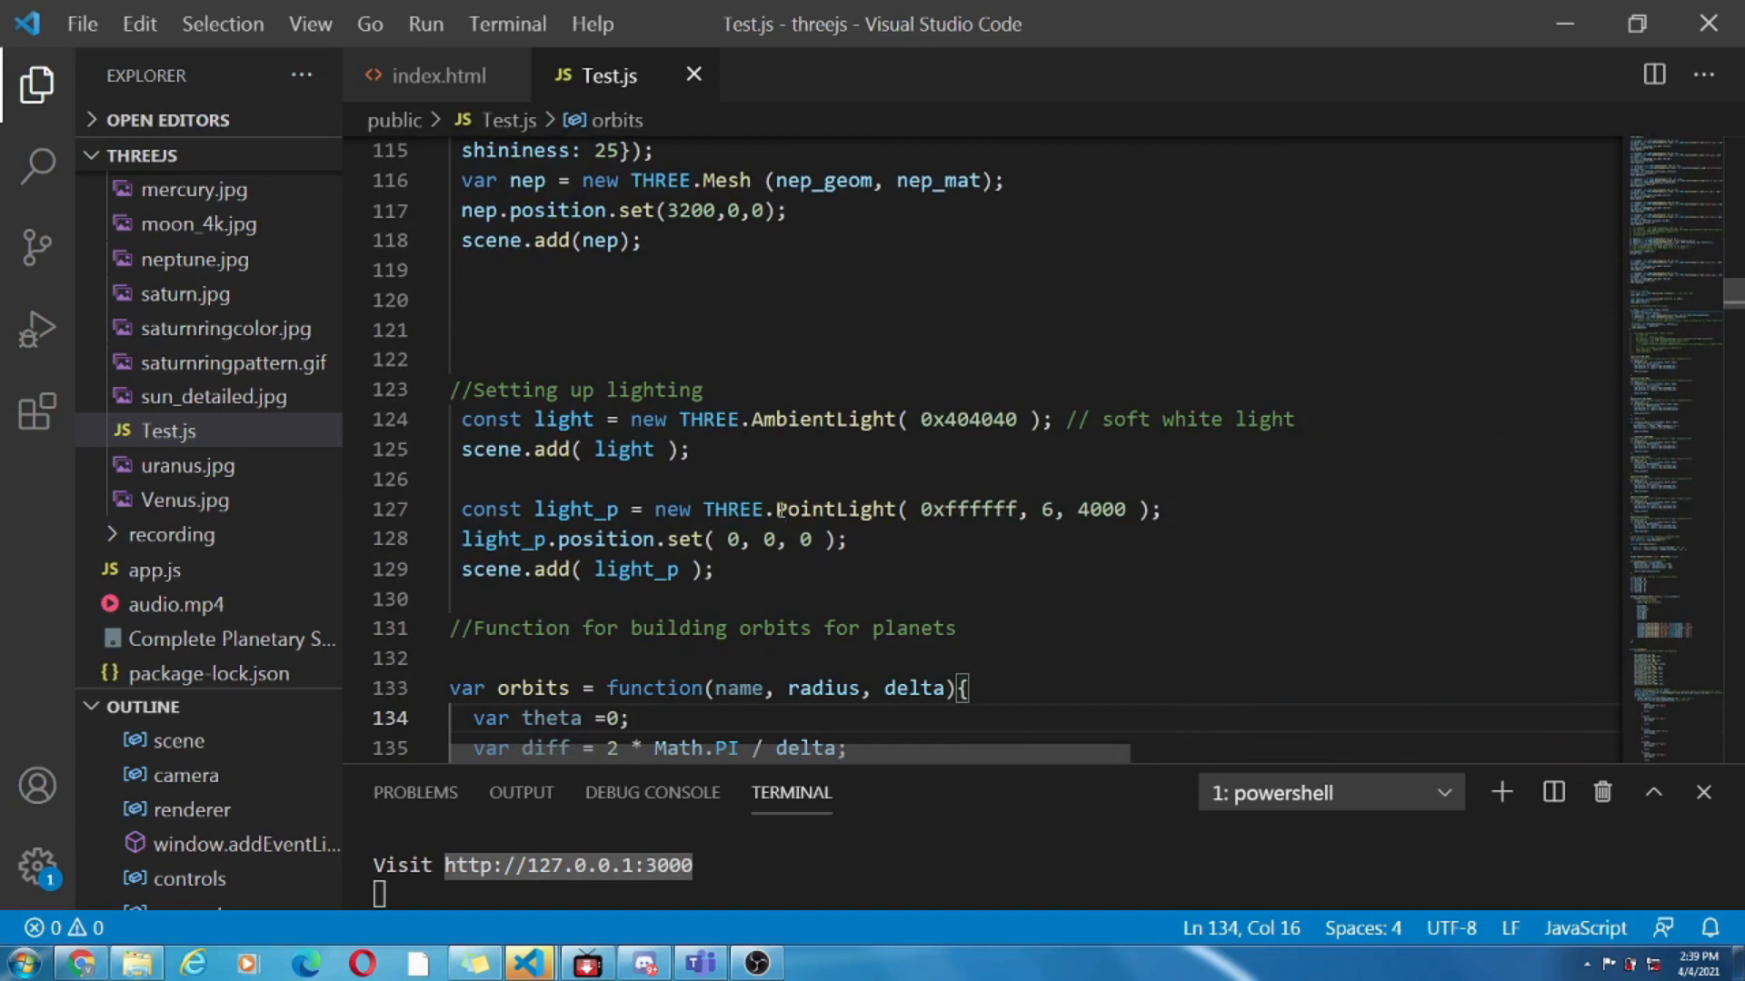
double_click(836, 509)
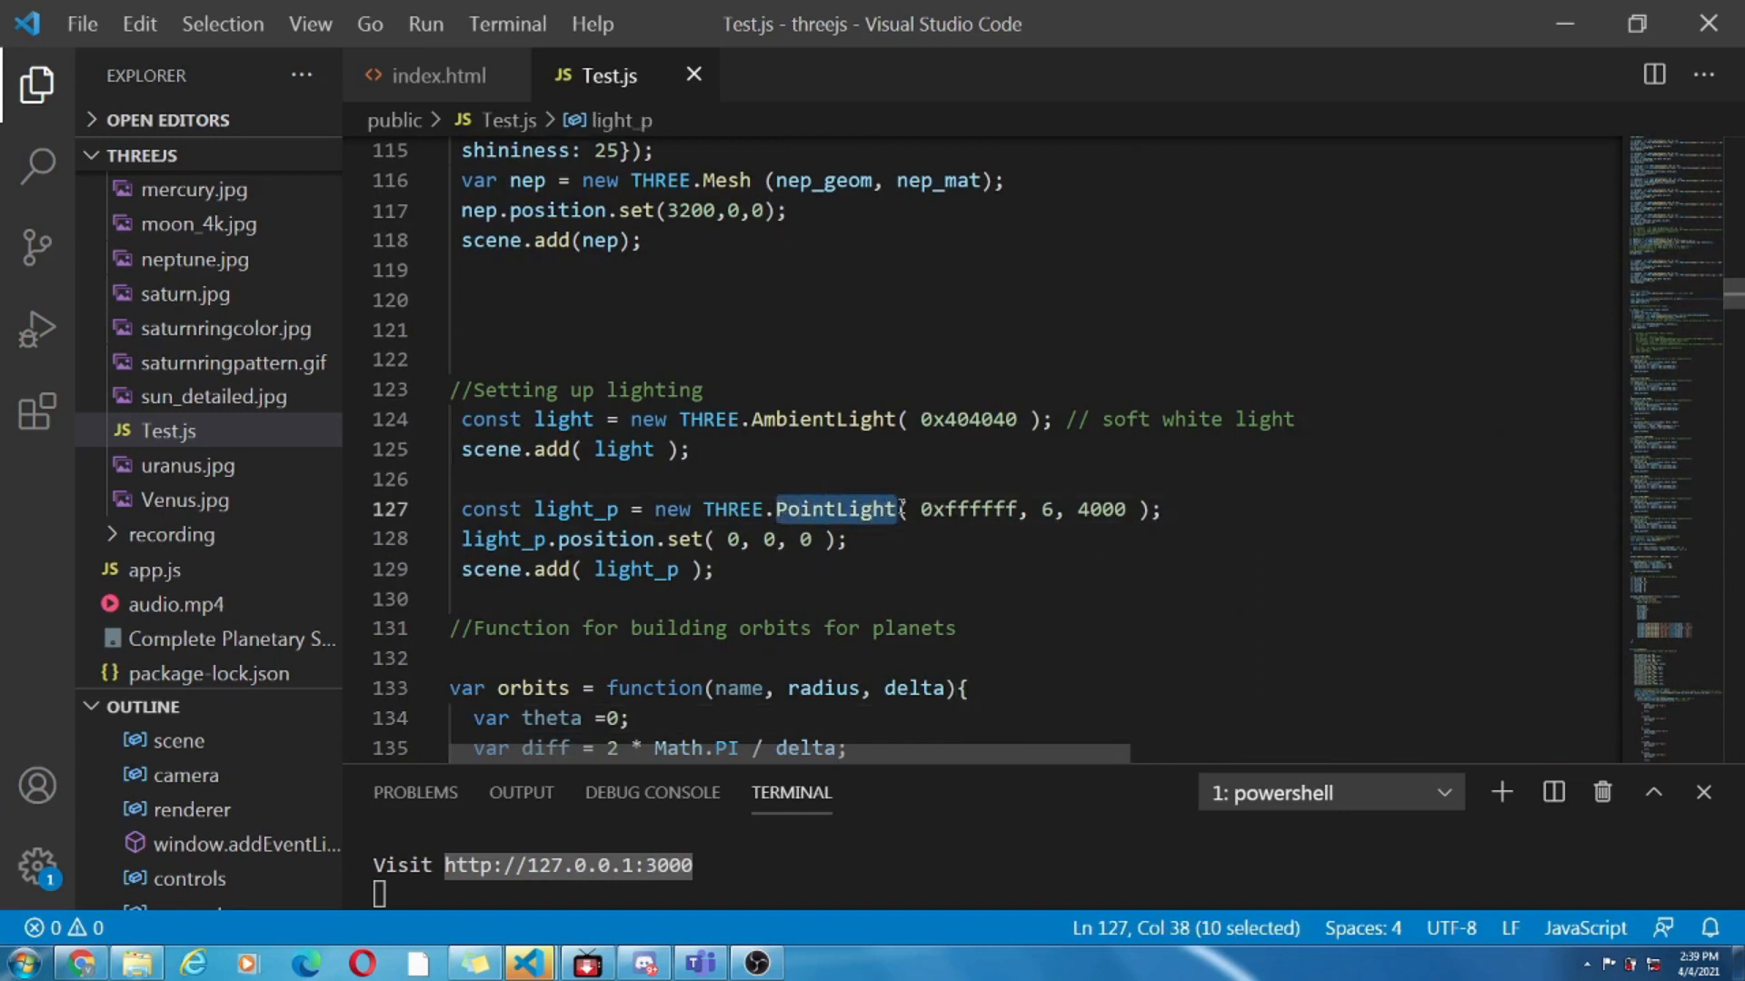
mouse_move(694, 538)
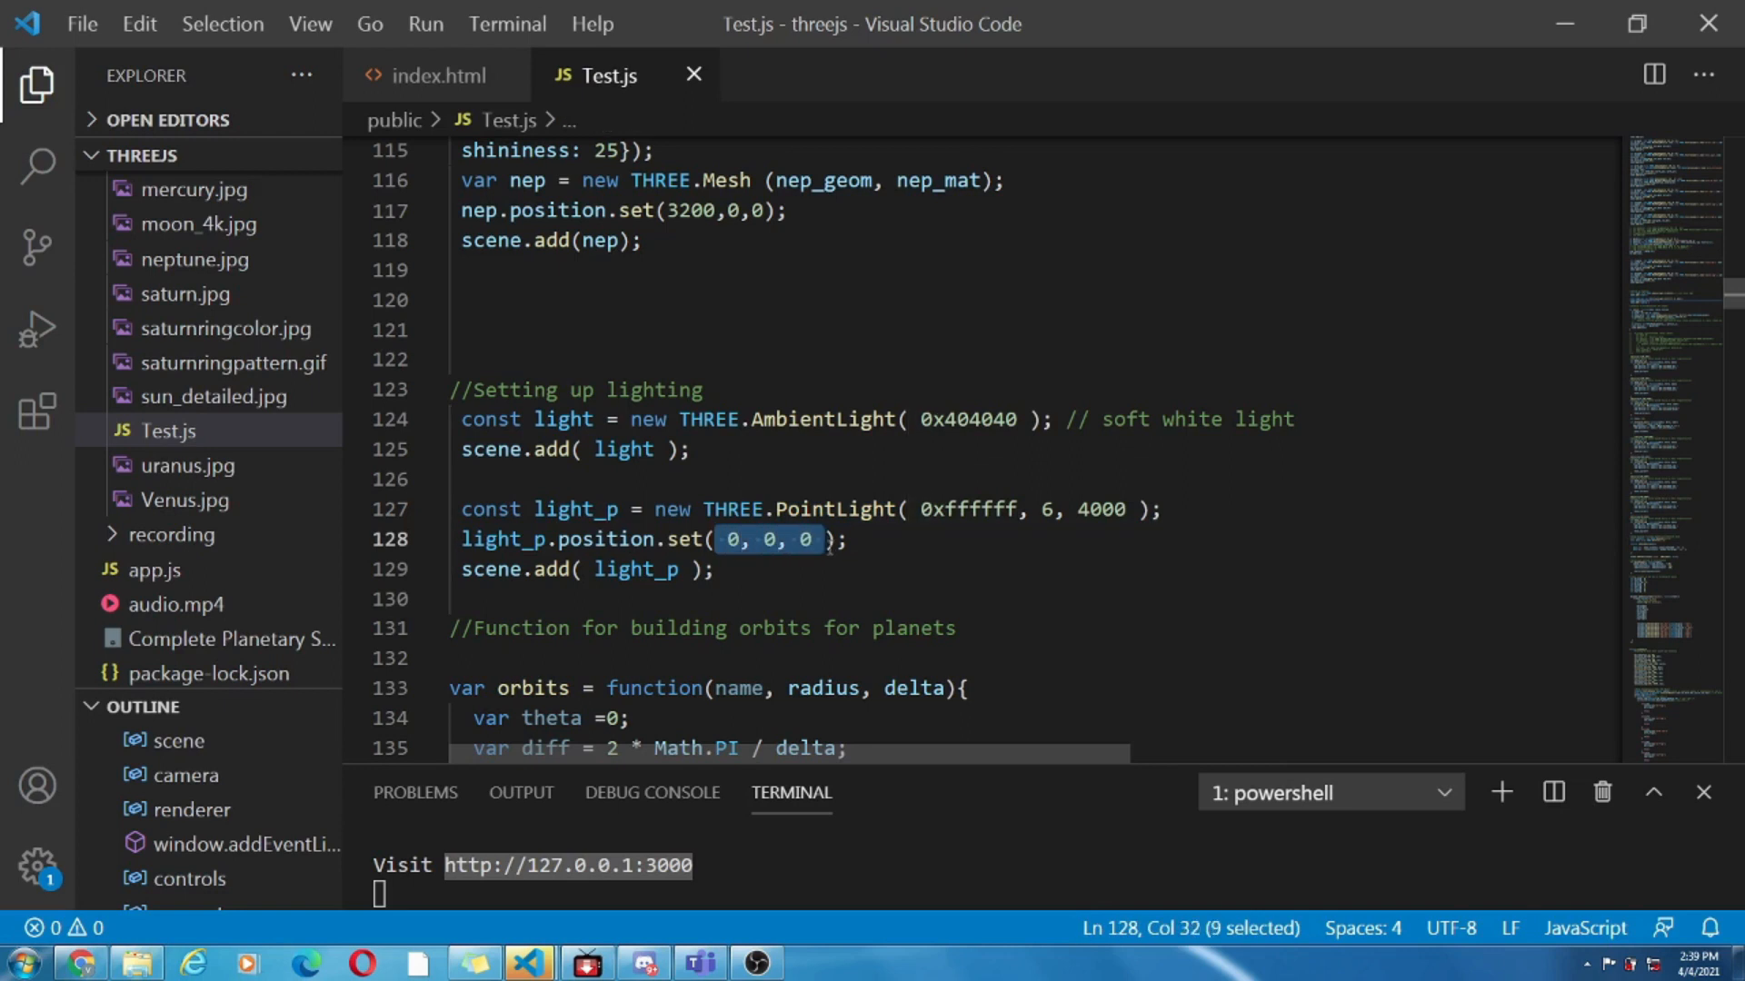
mouse_move(671, 618)
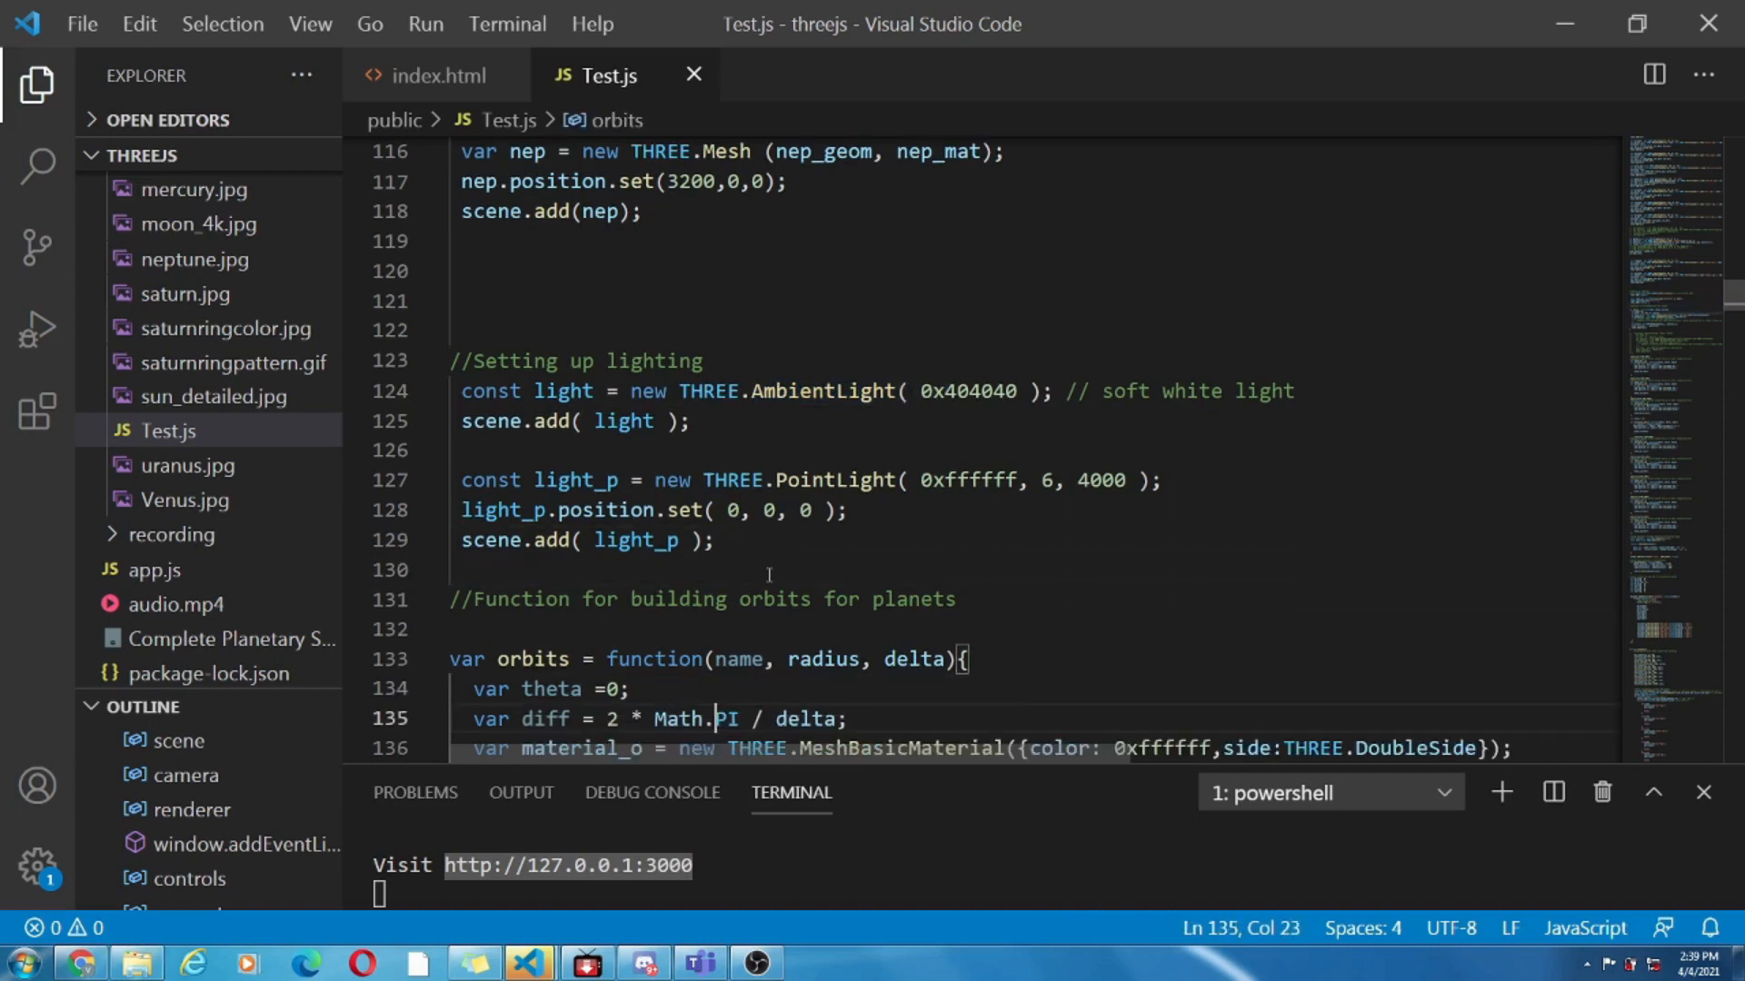
scroll(down, 3)
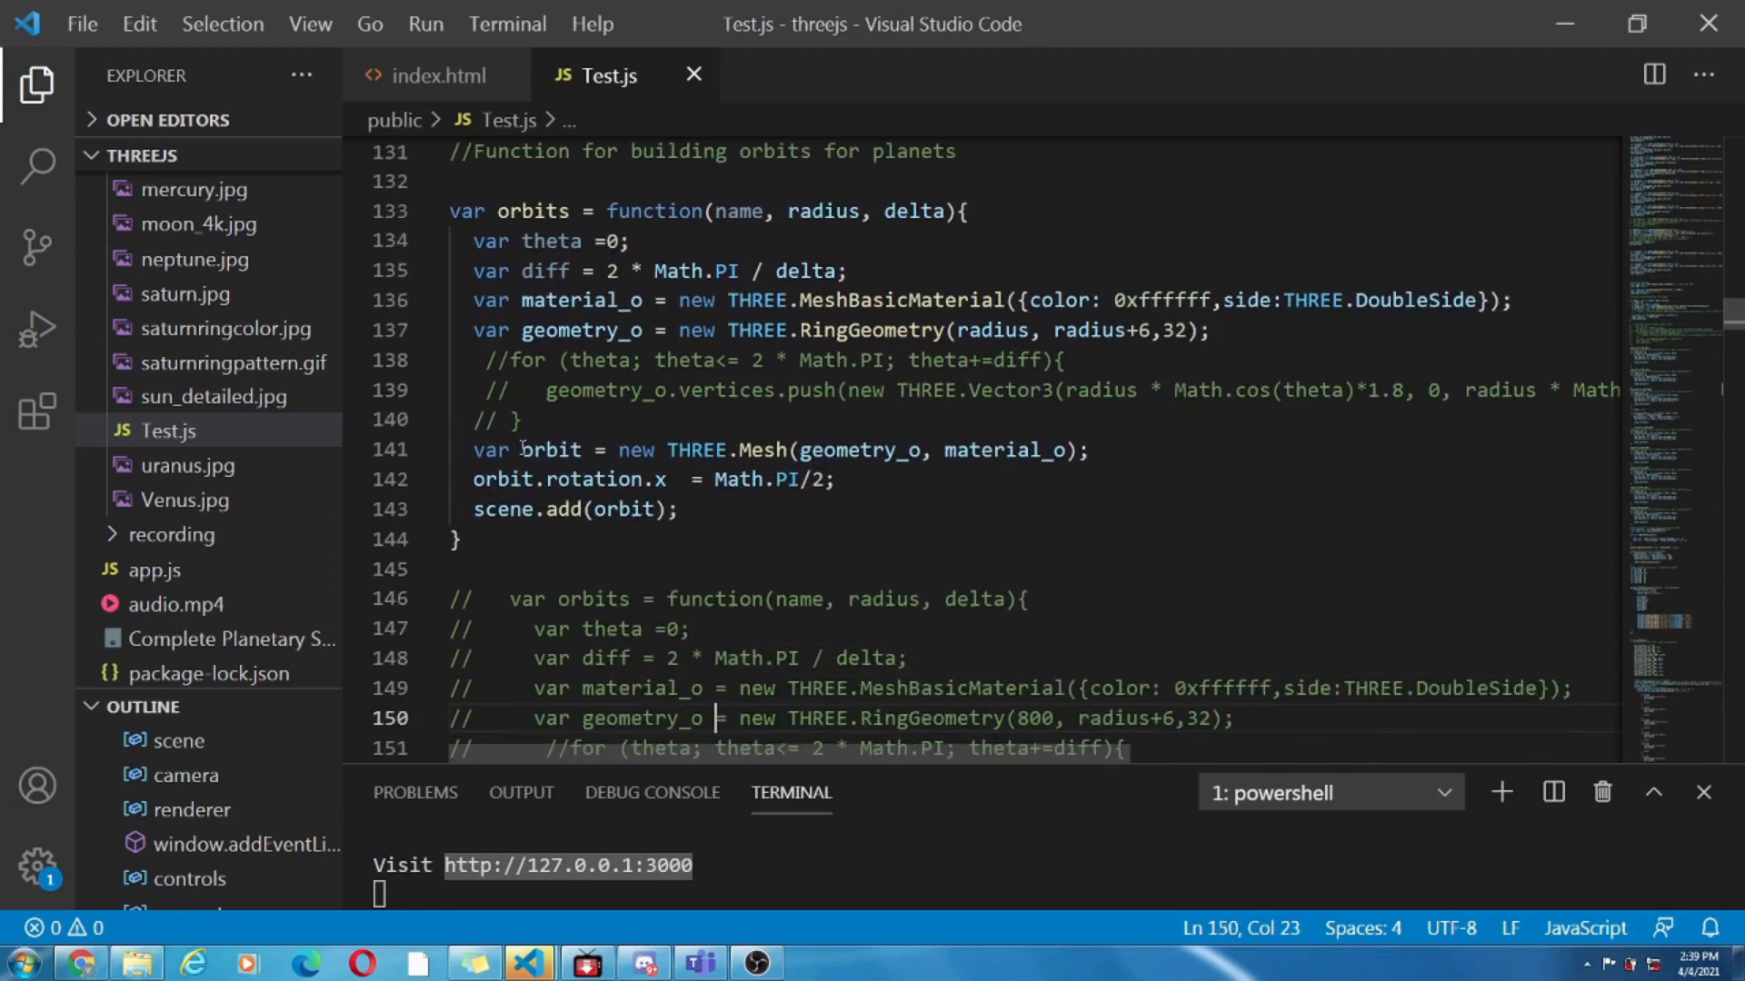
double_click(549, 449)
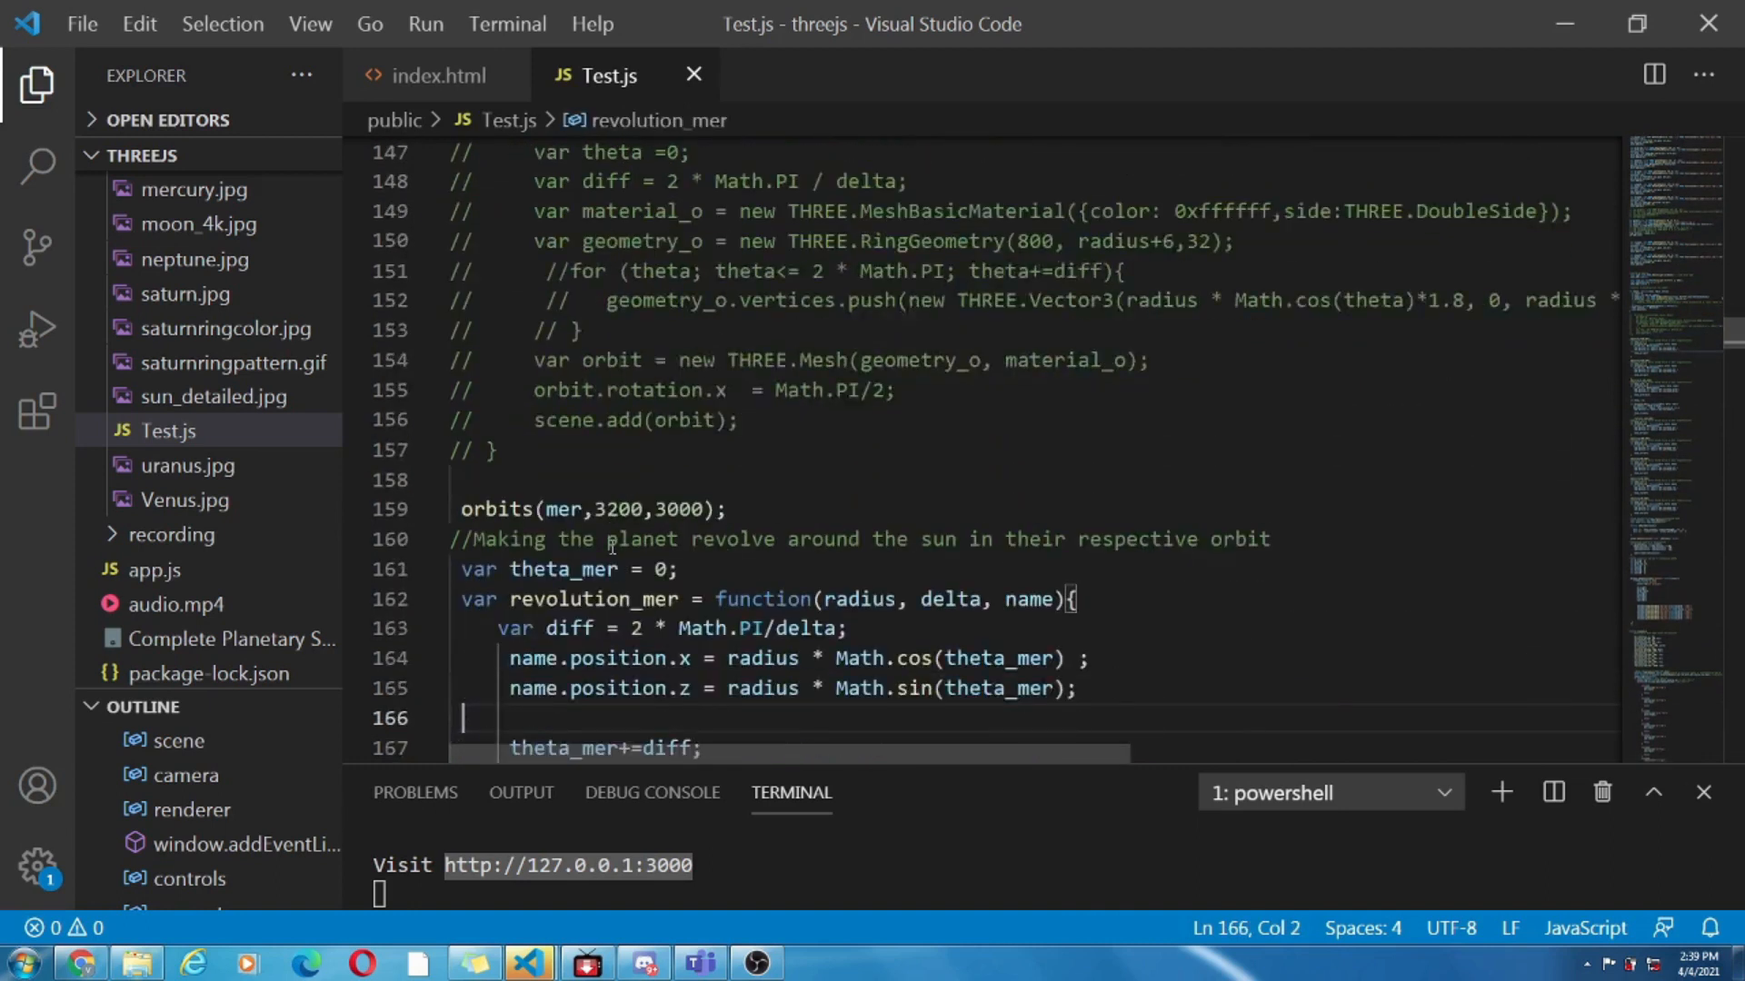
scroll(down, 3)
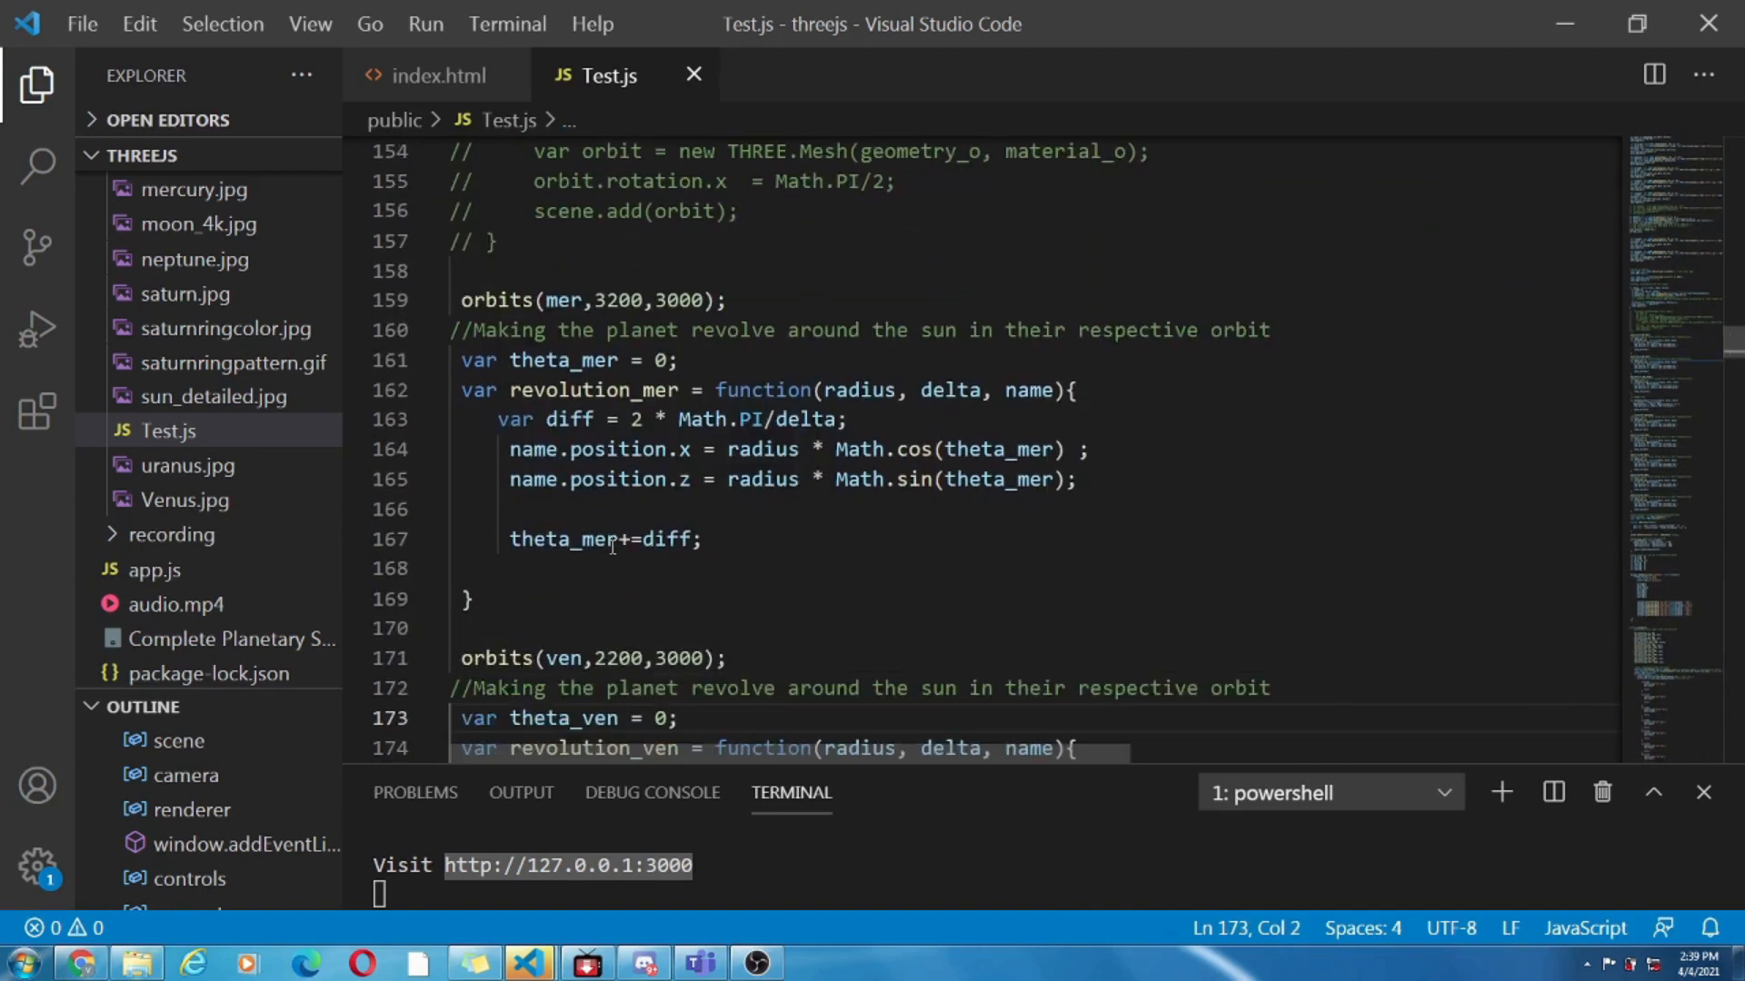
scroll(down, 3)
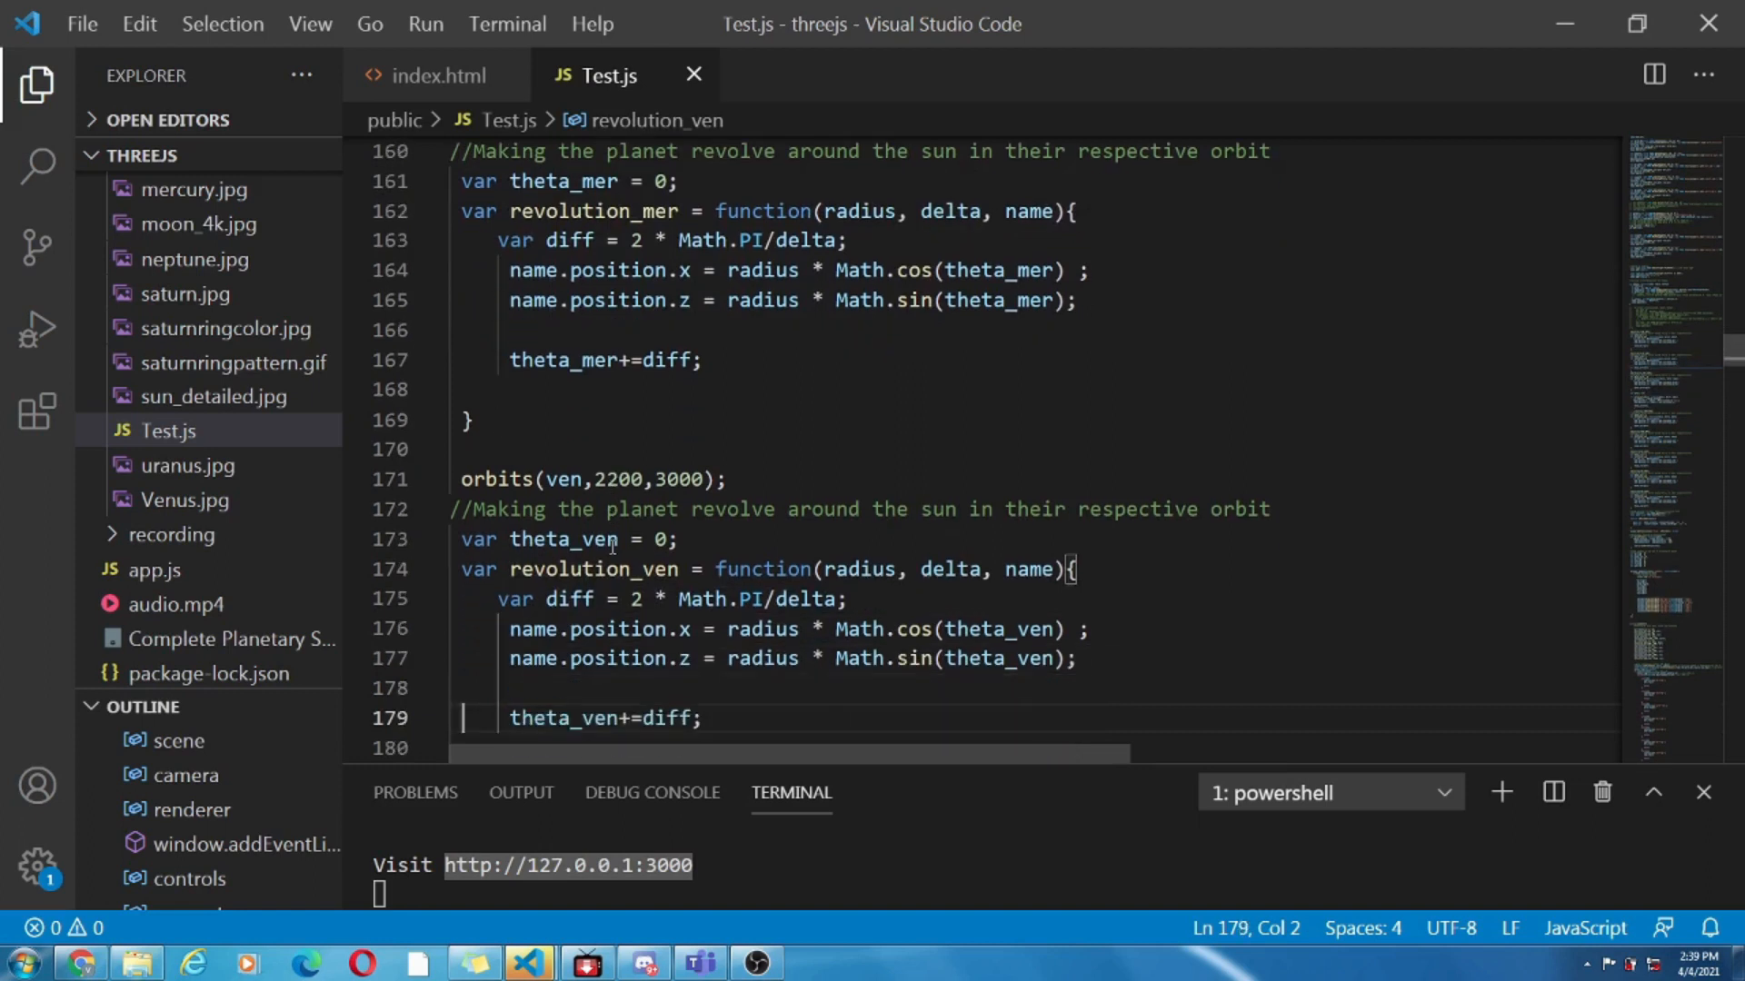
scroll(down, 3)
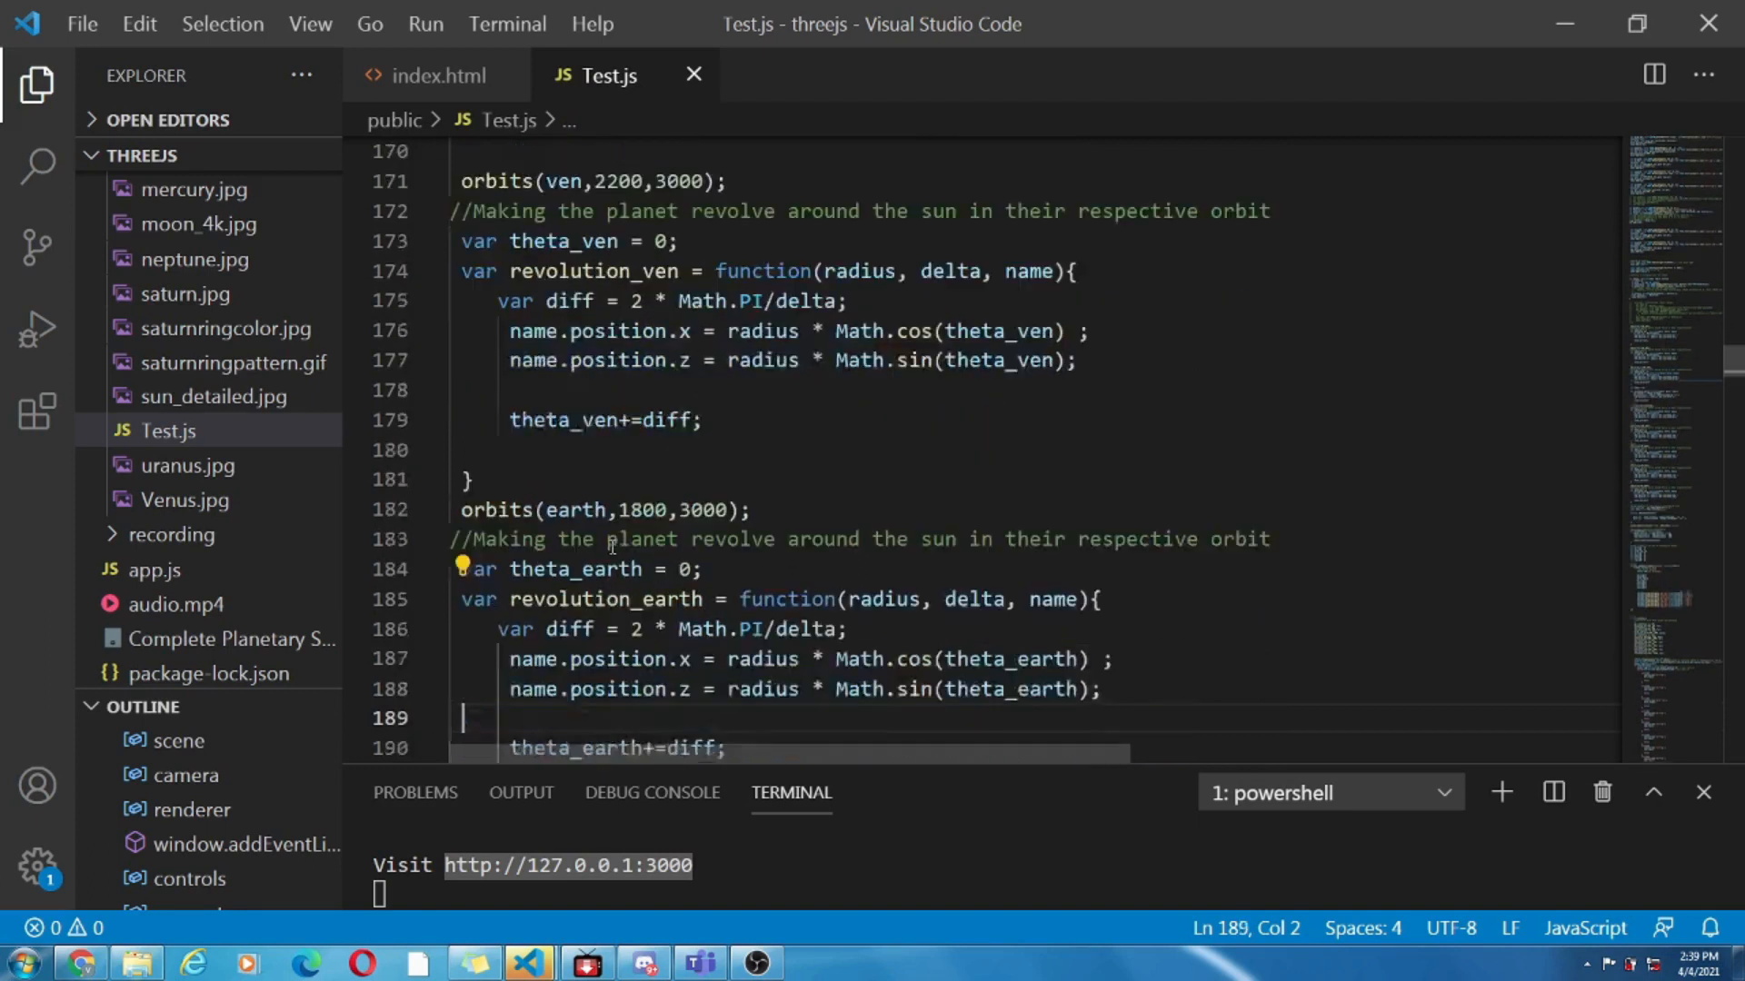
scroll(down, 3)
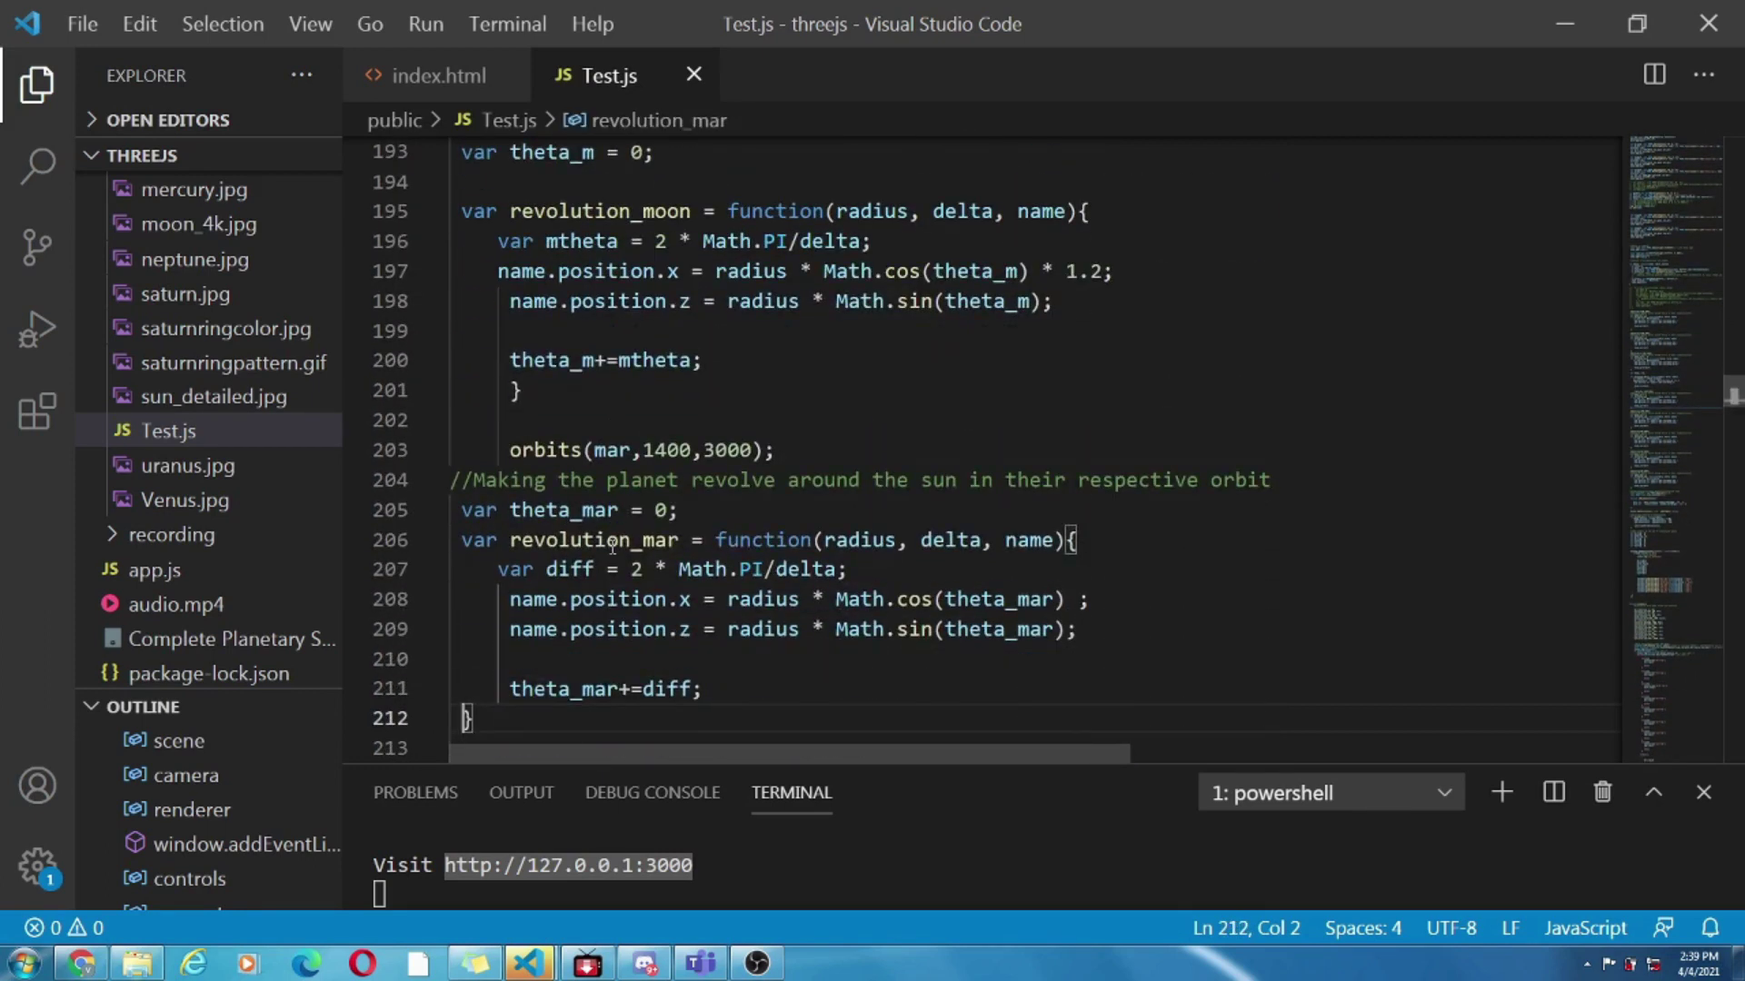
scroll(down, 3)
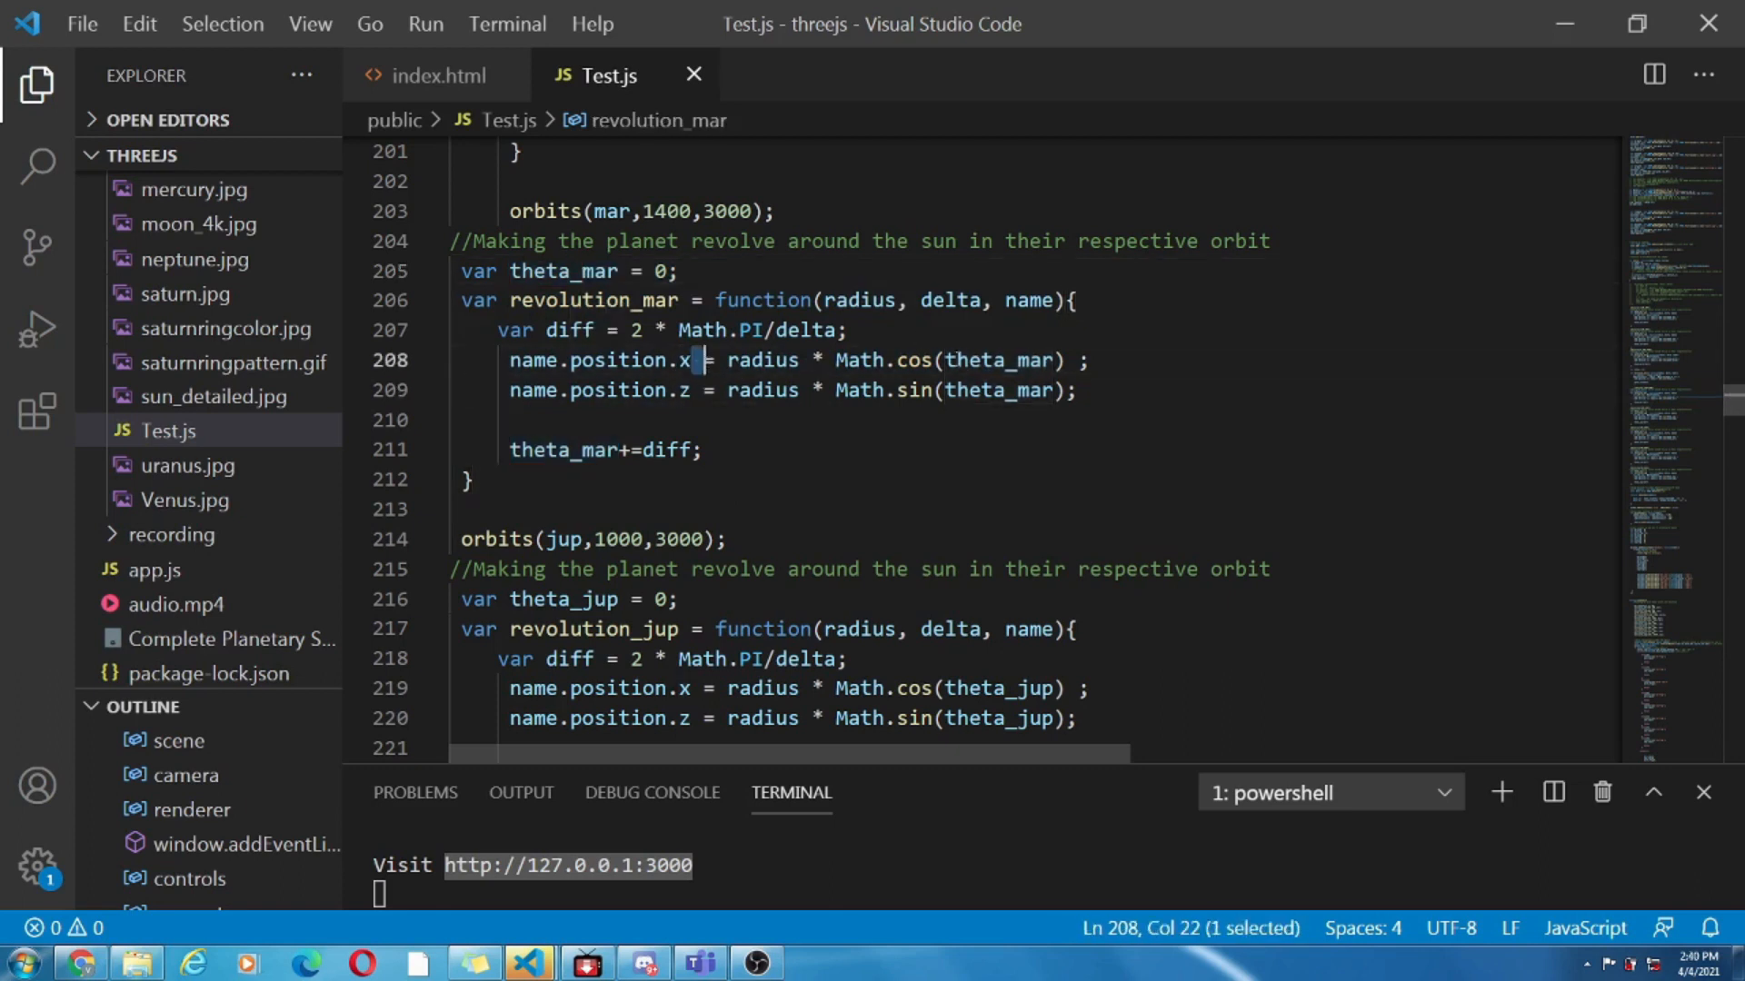
mouse_move(1007, 360)
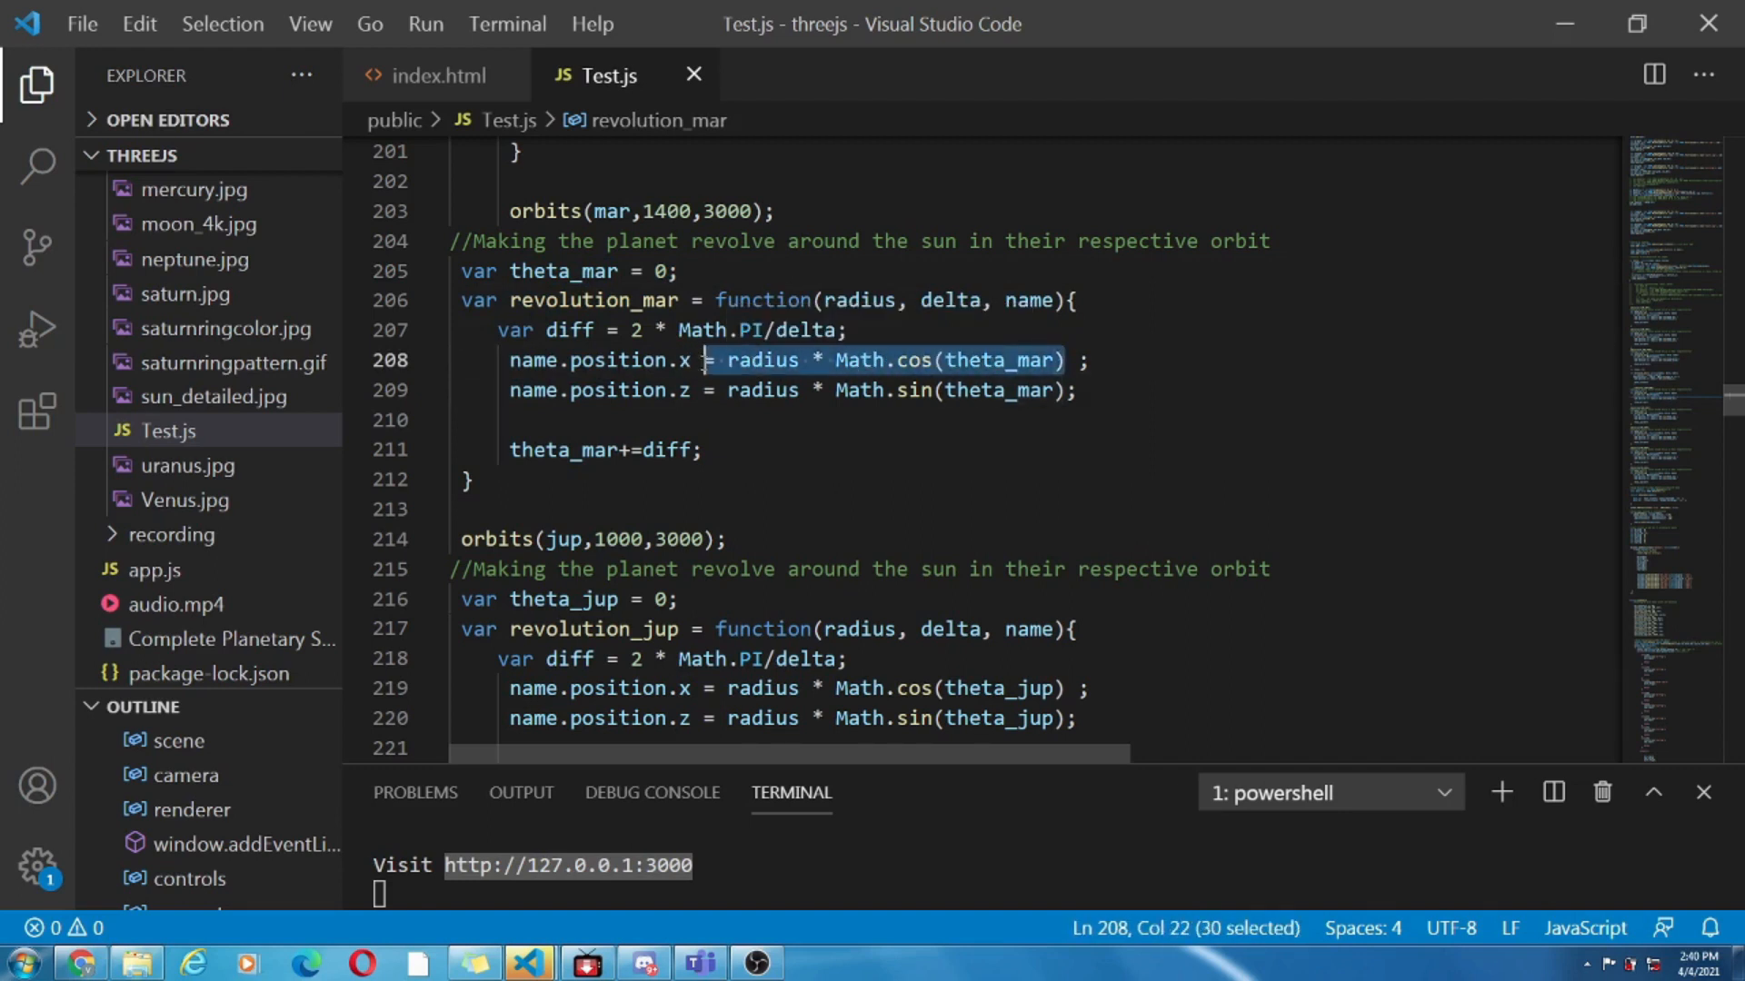
click(472, 480)
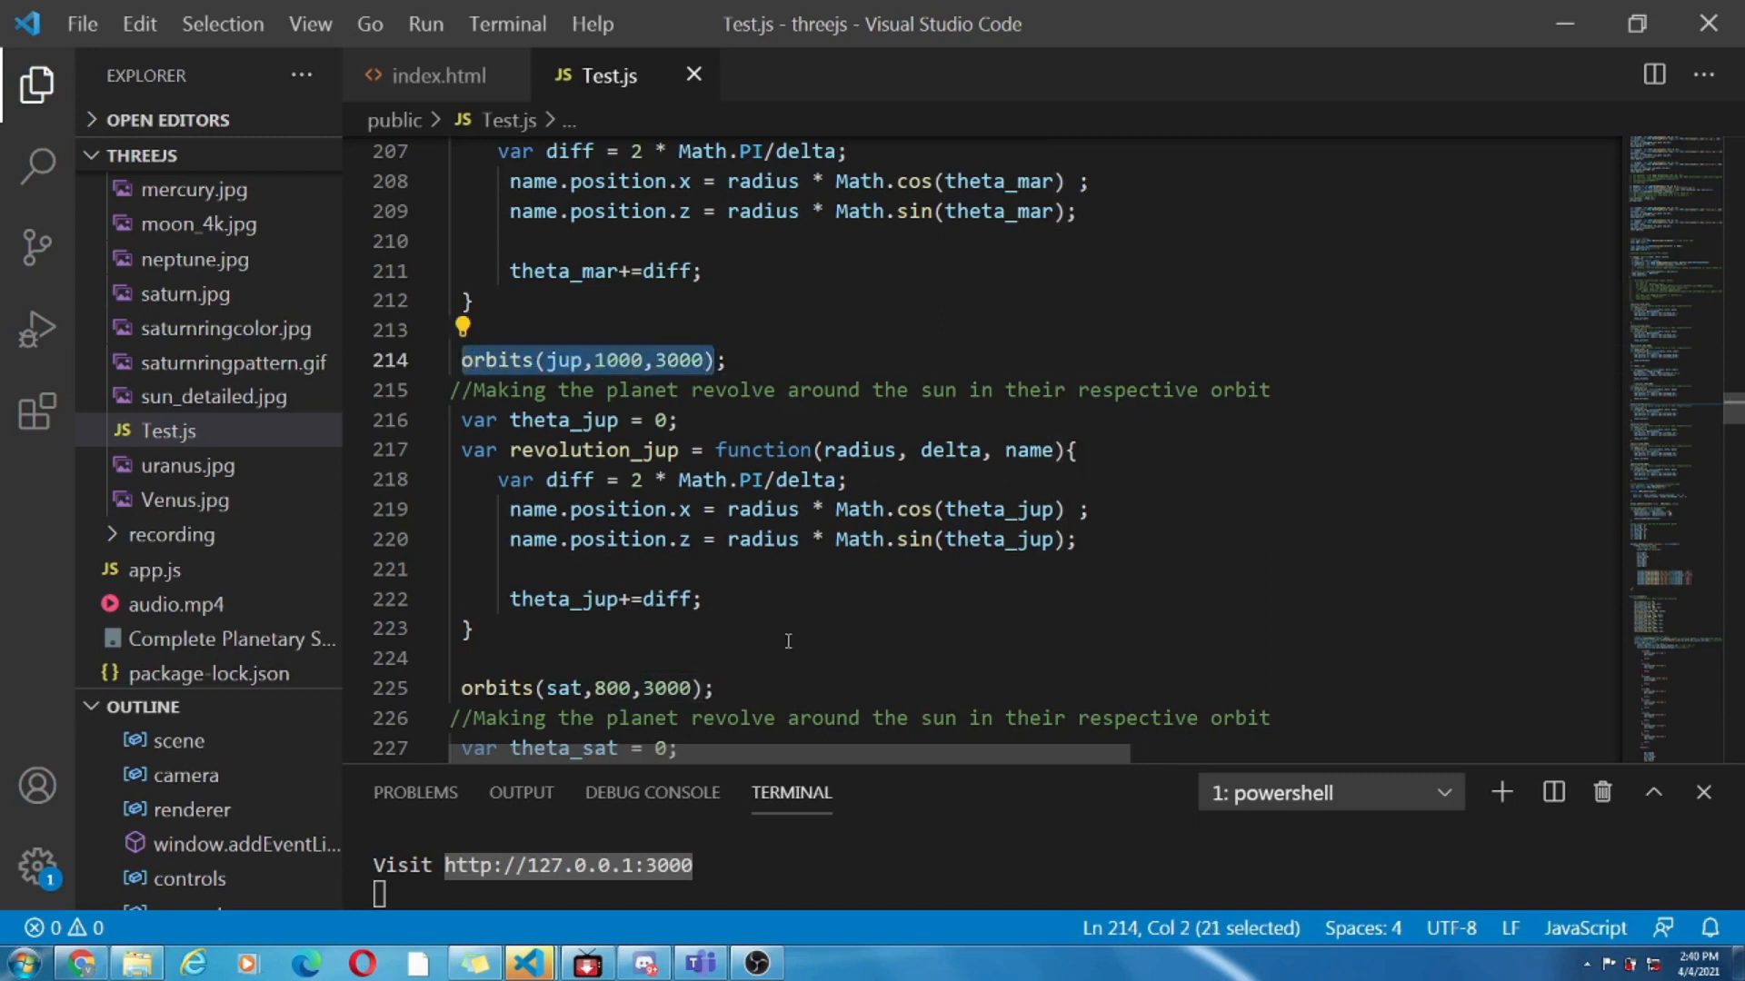
scroll(down, 3)
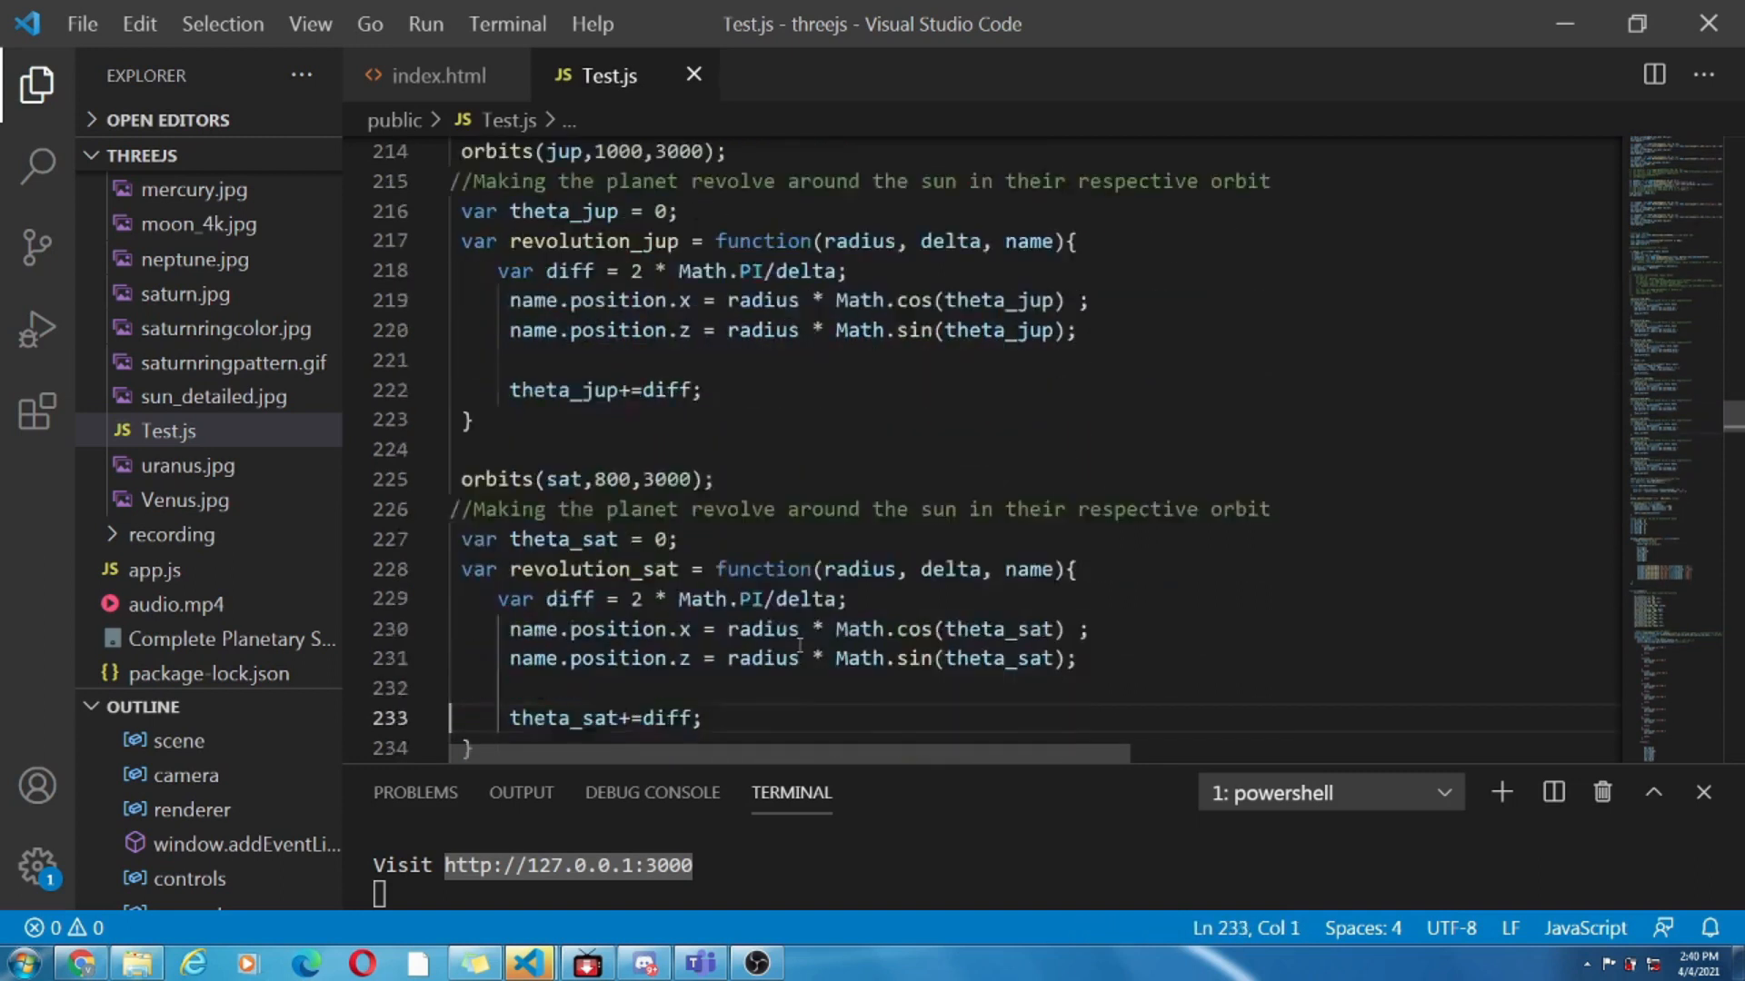
scroll(down, 3)
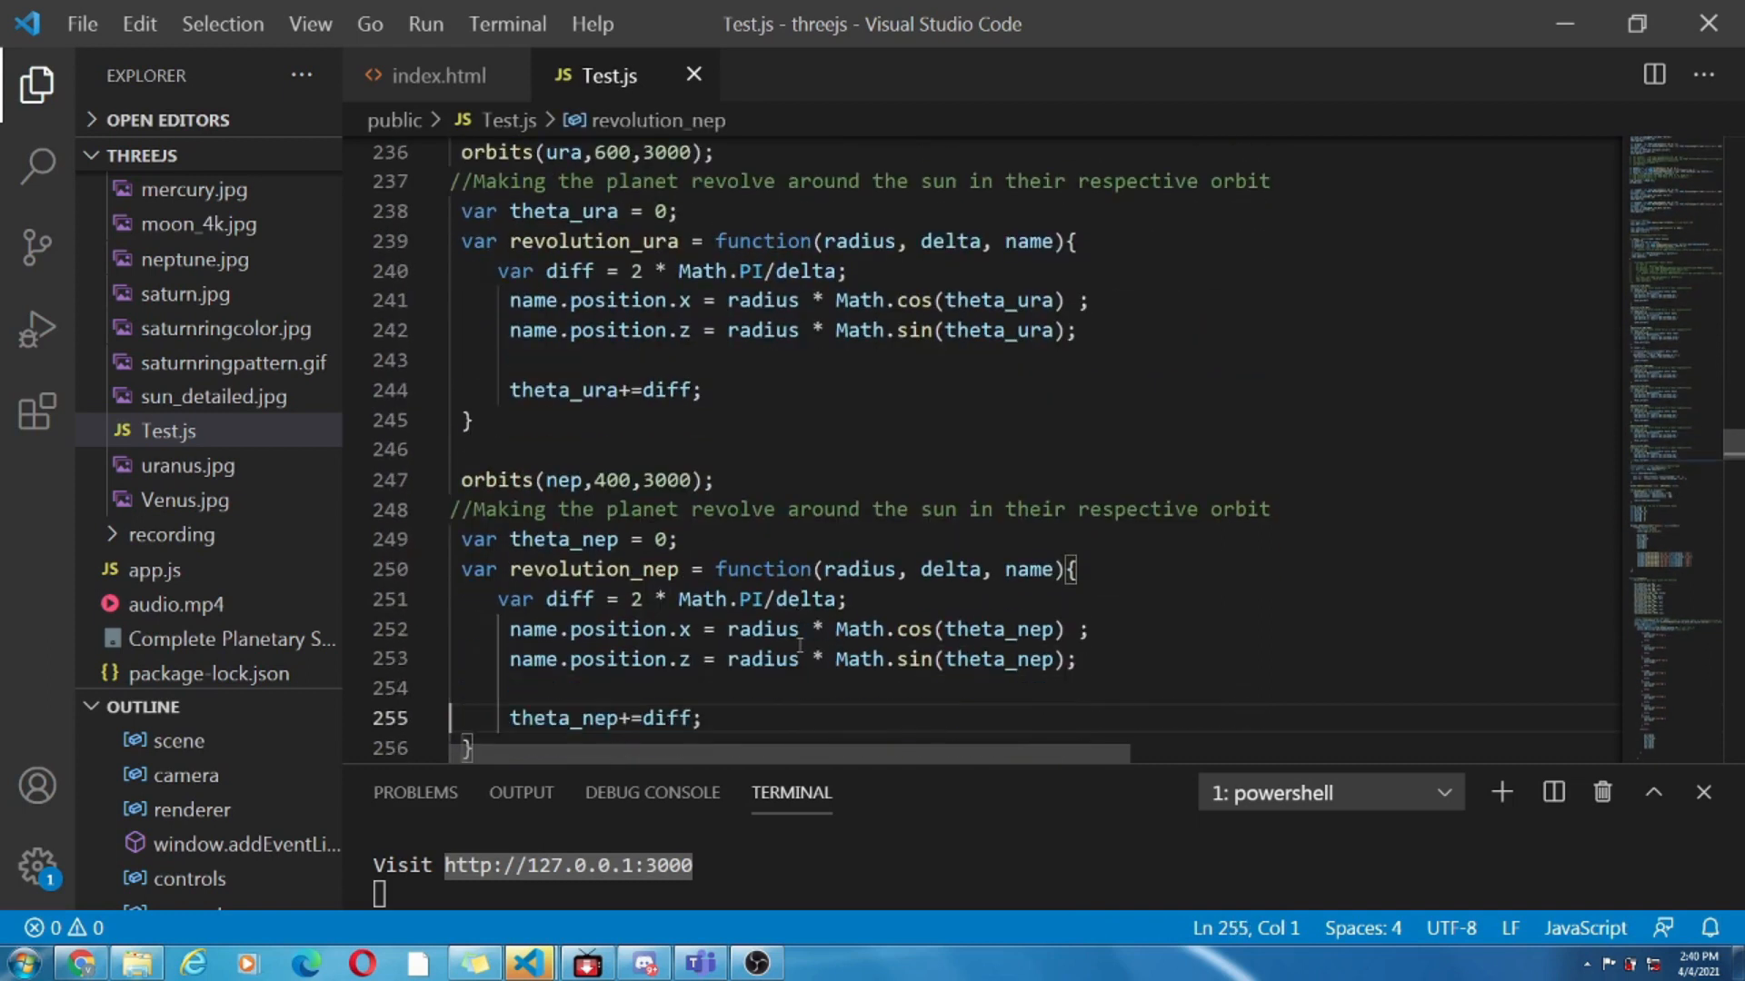
scroll(down, 3)
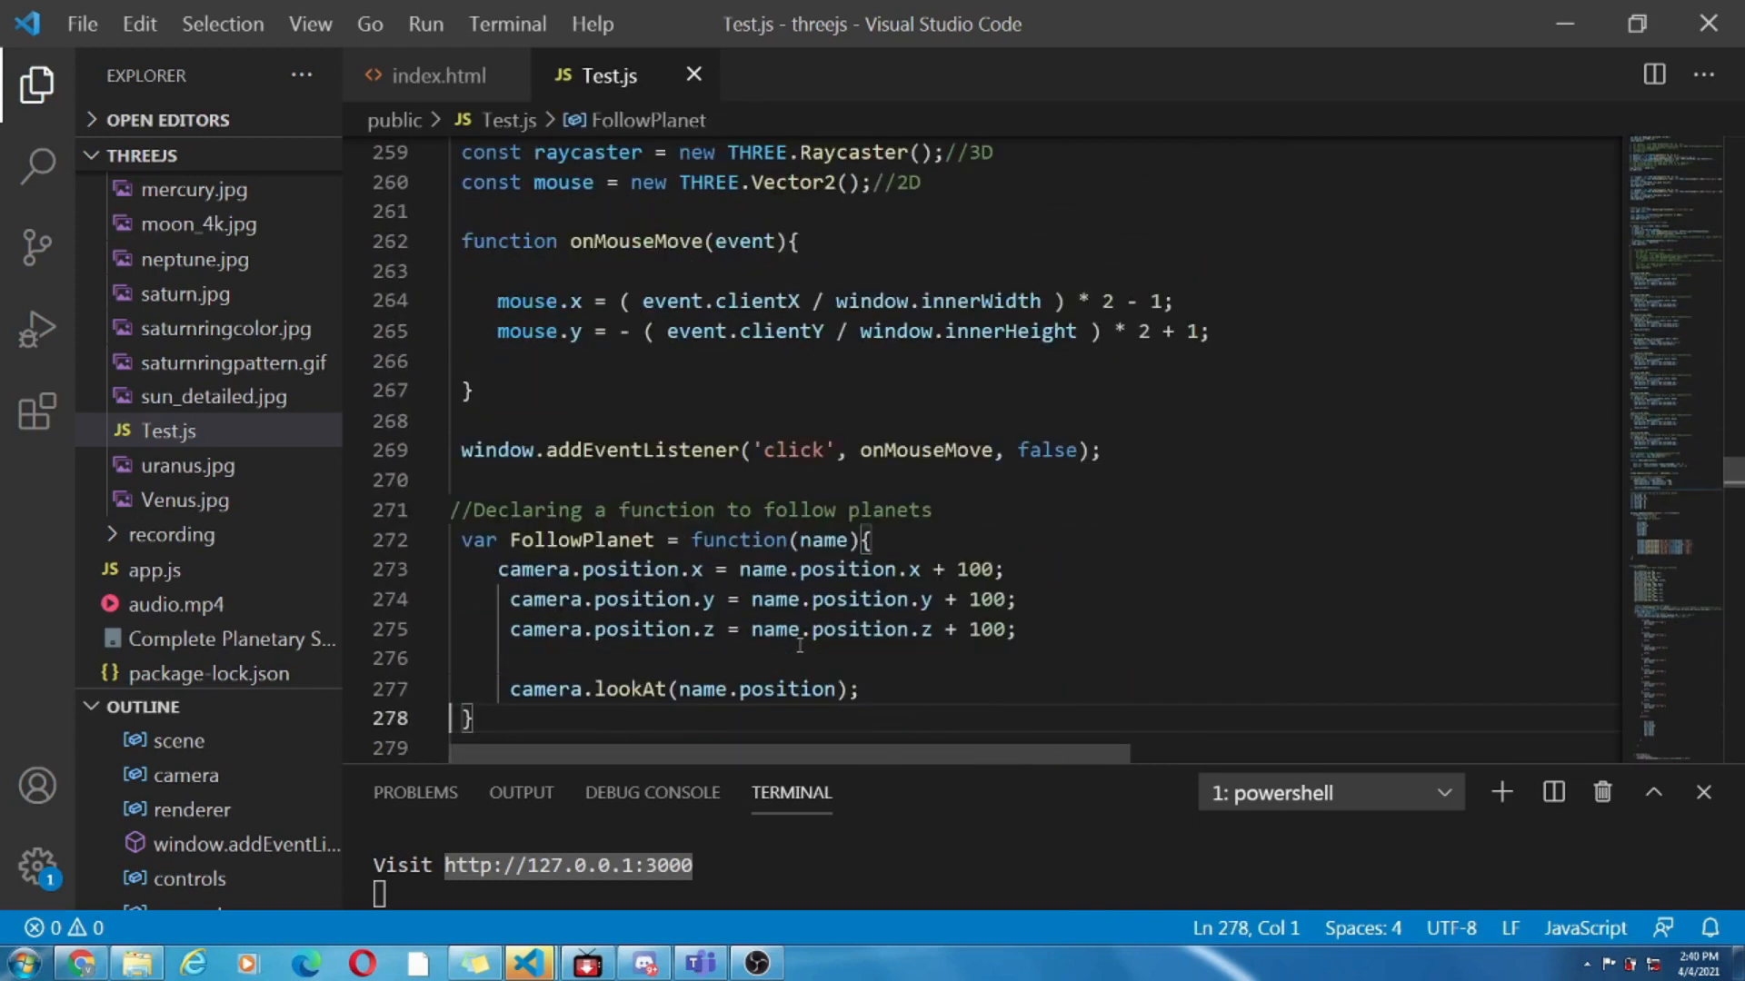
scroll(up, 3)
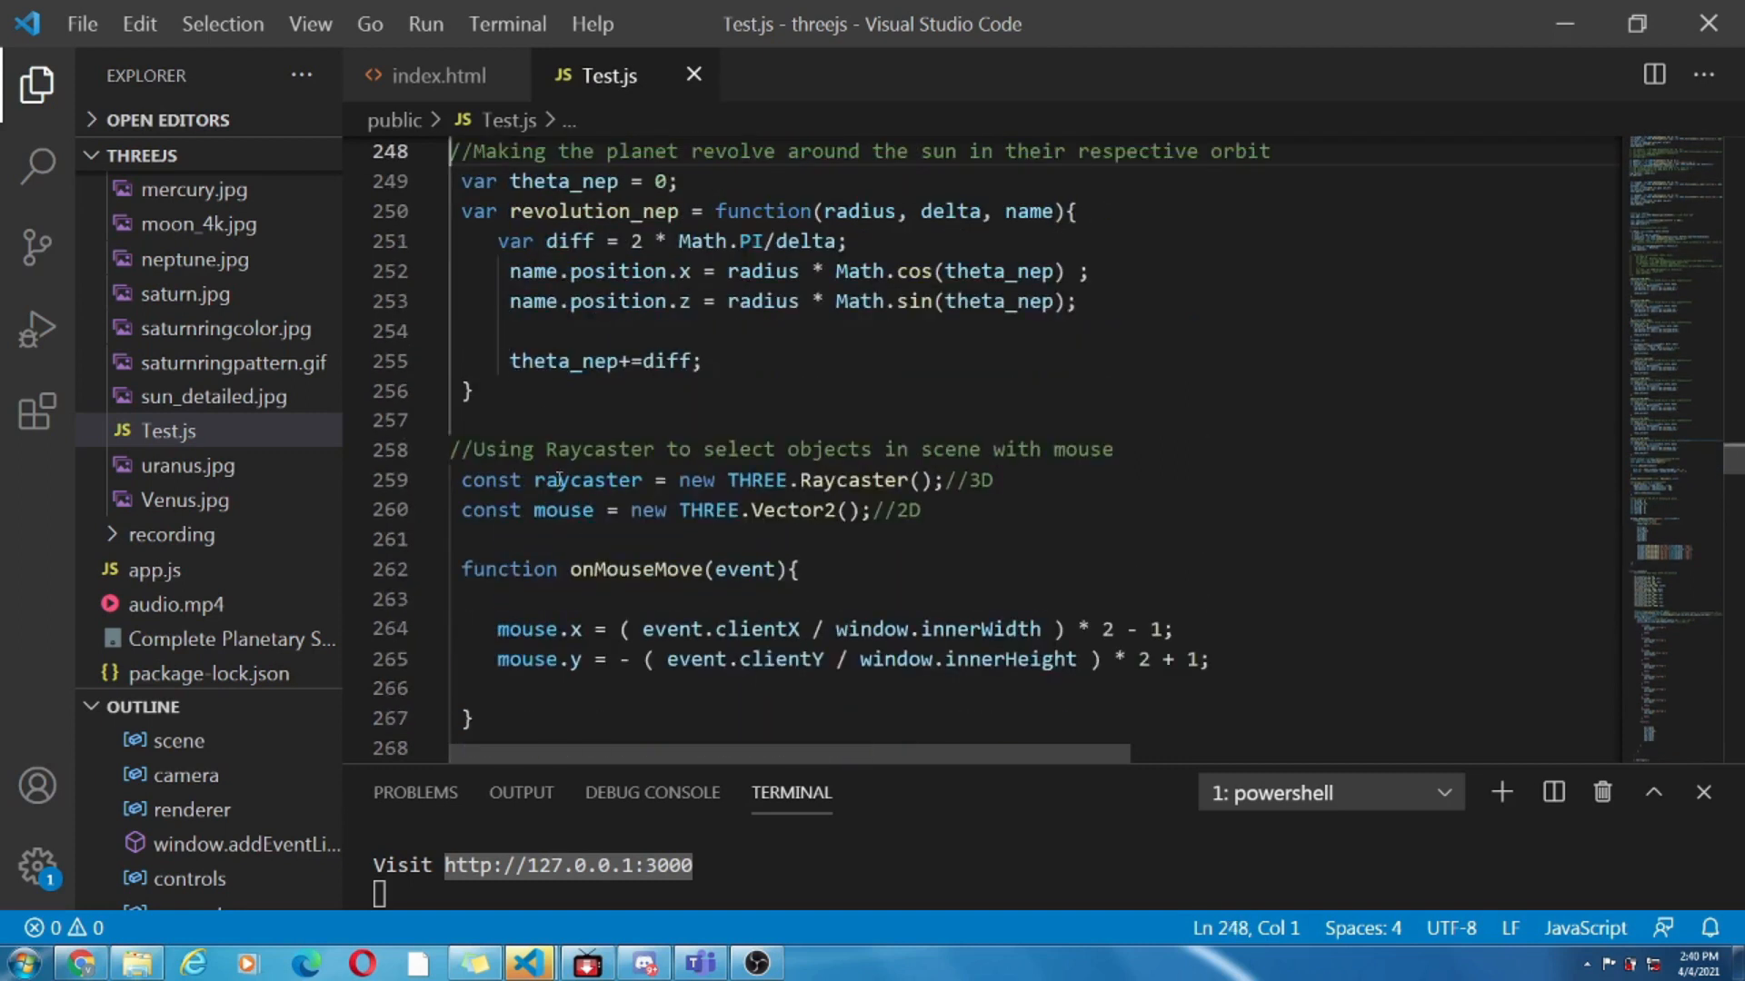
double_click(598, 449)
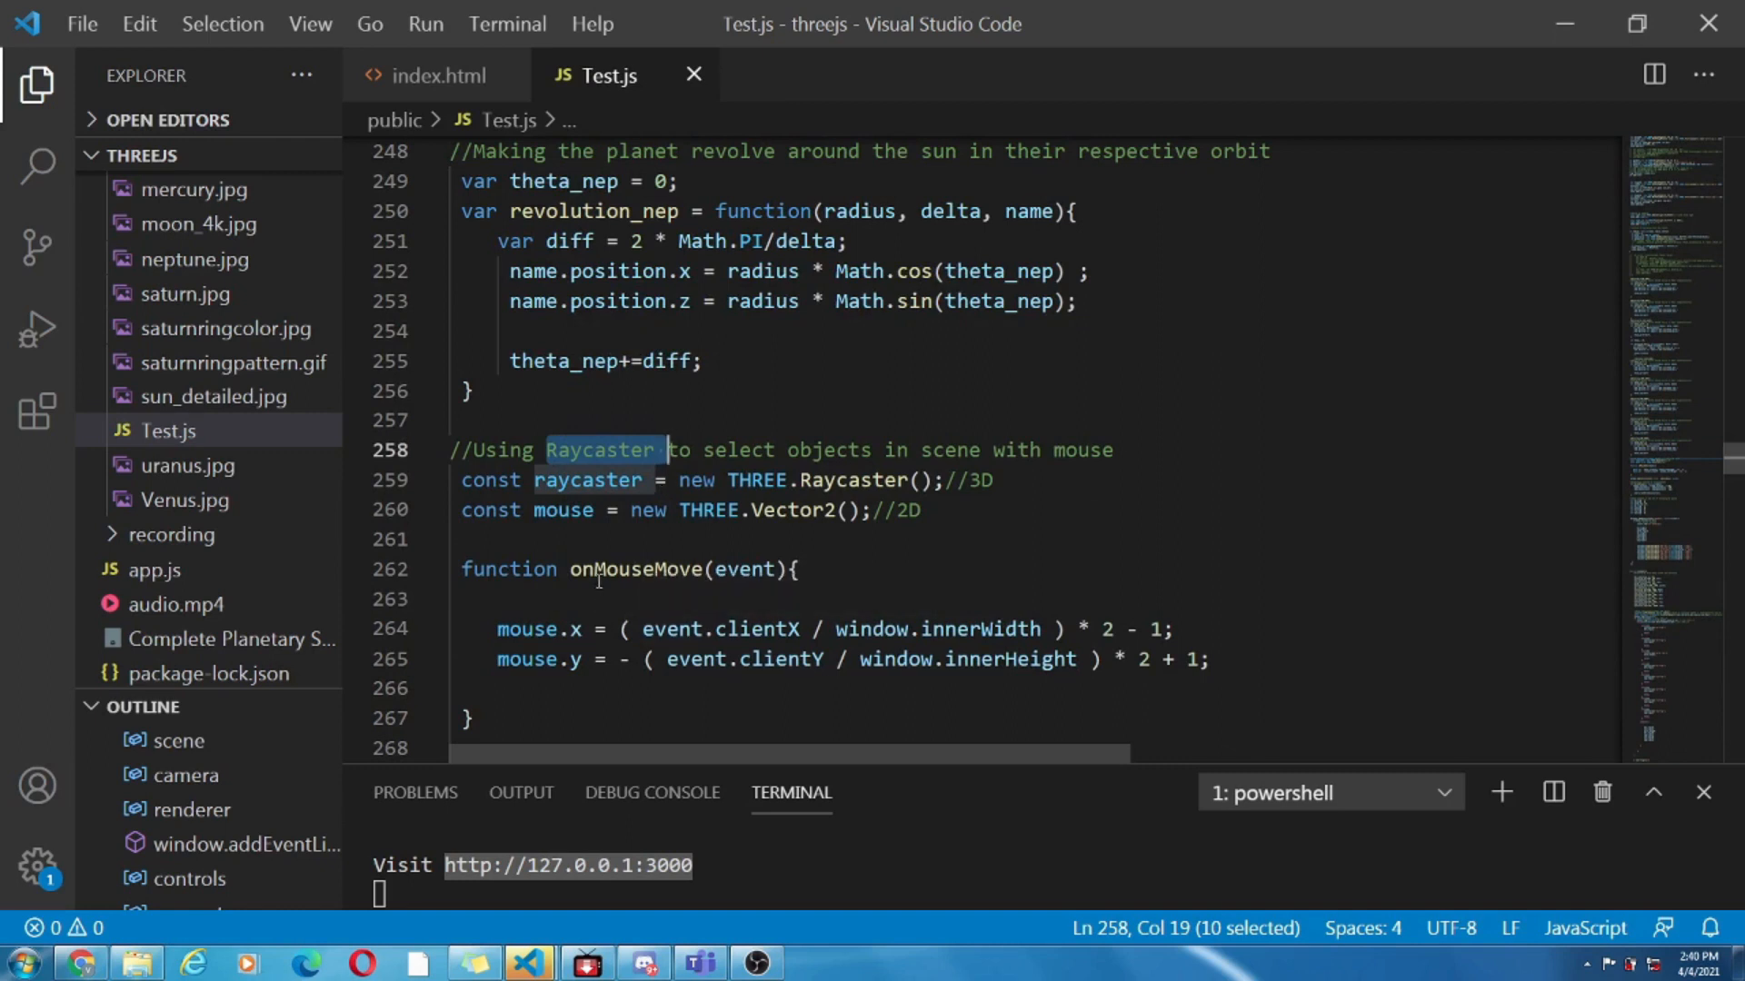
double_click(636, 569)
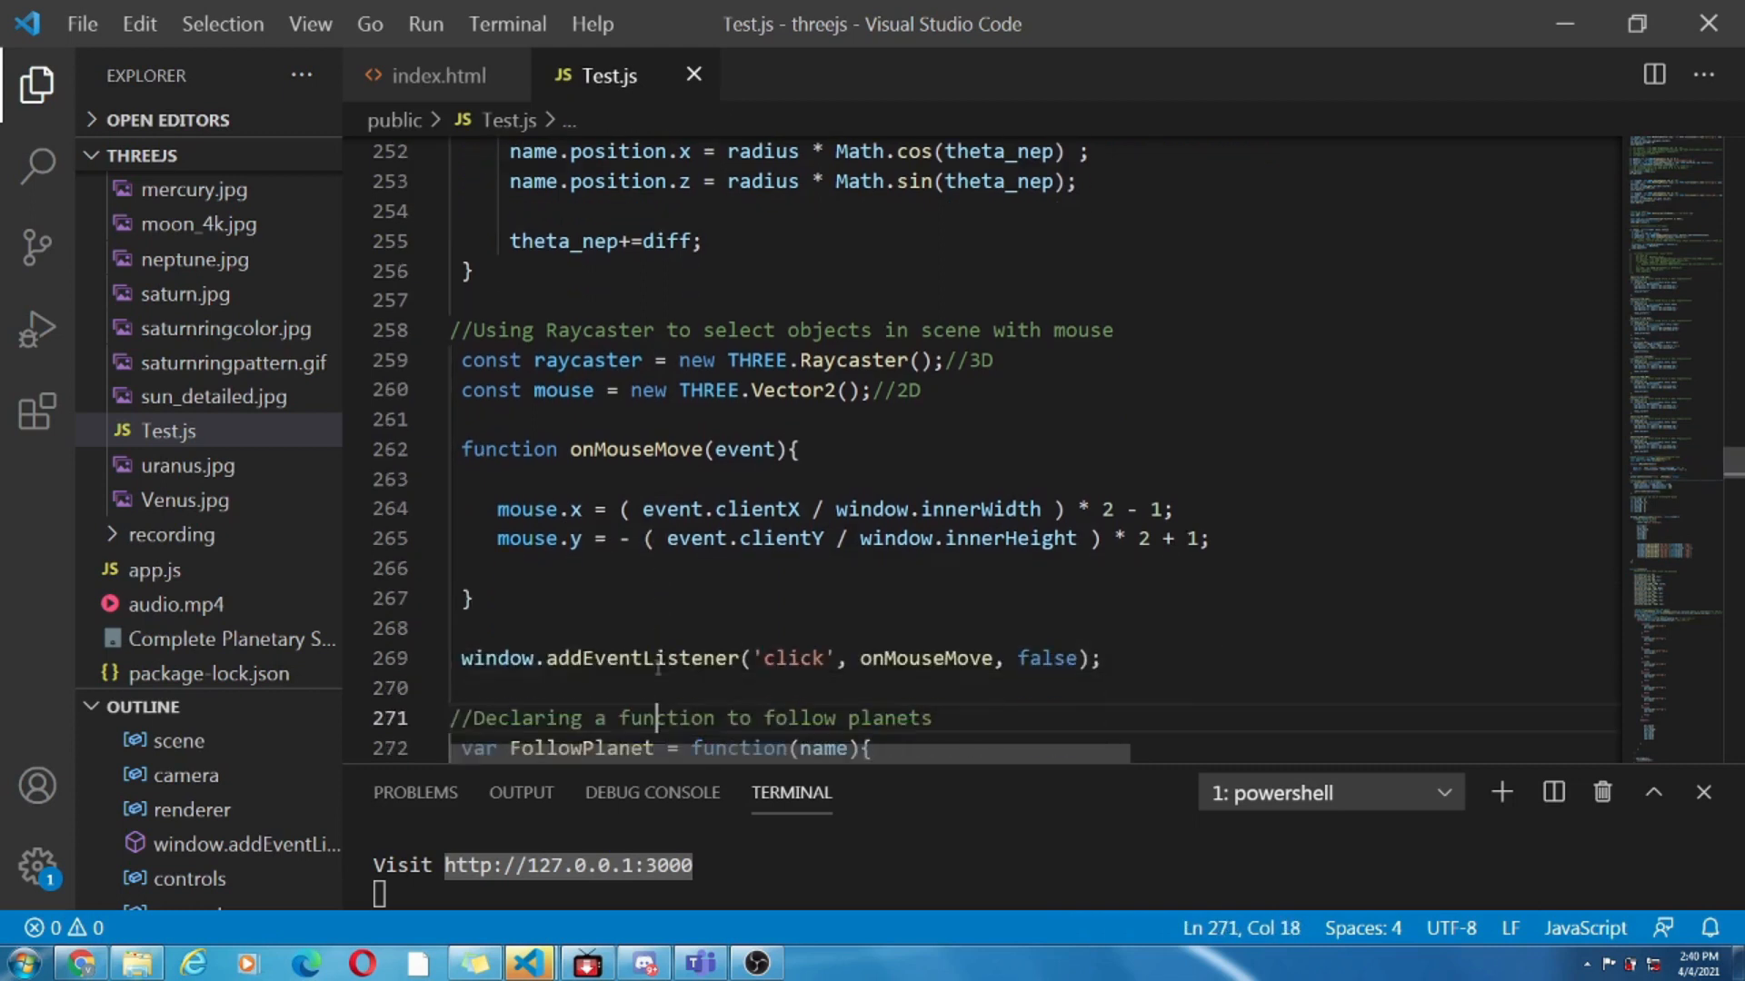
scroll(down, 3)
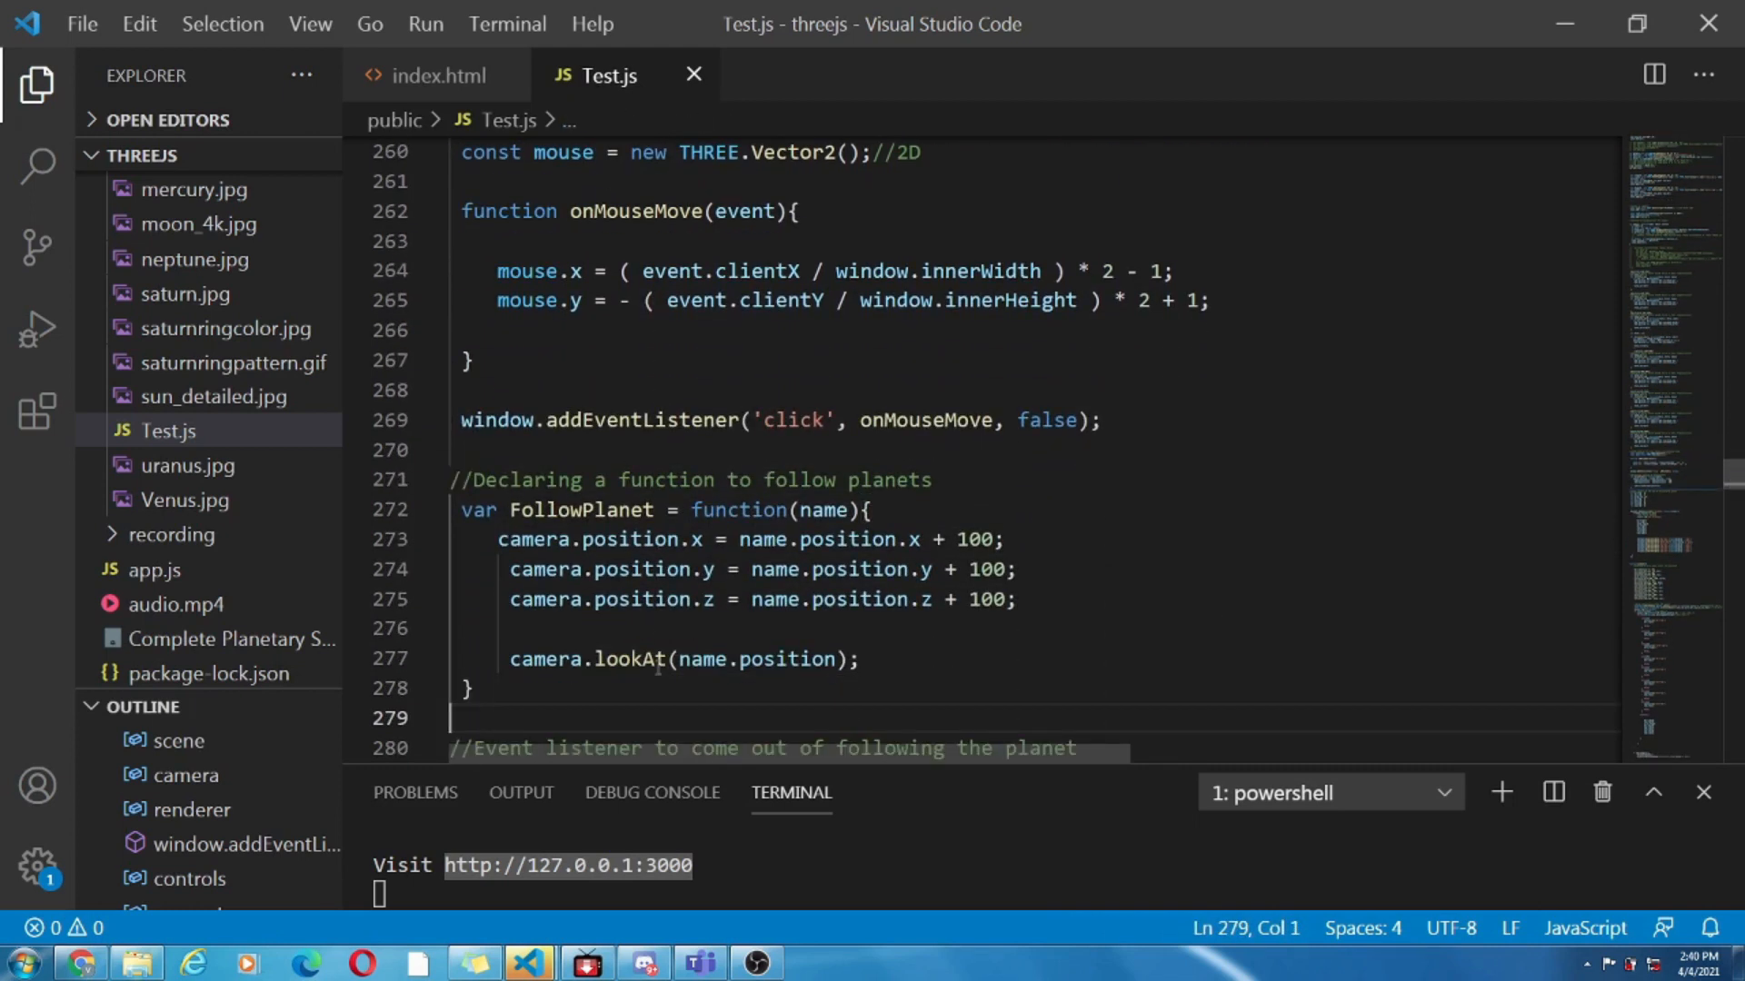
scroll(down, 3)
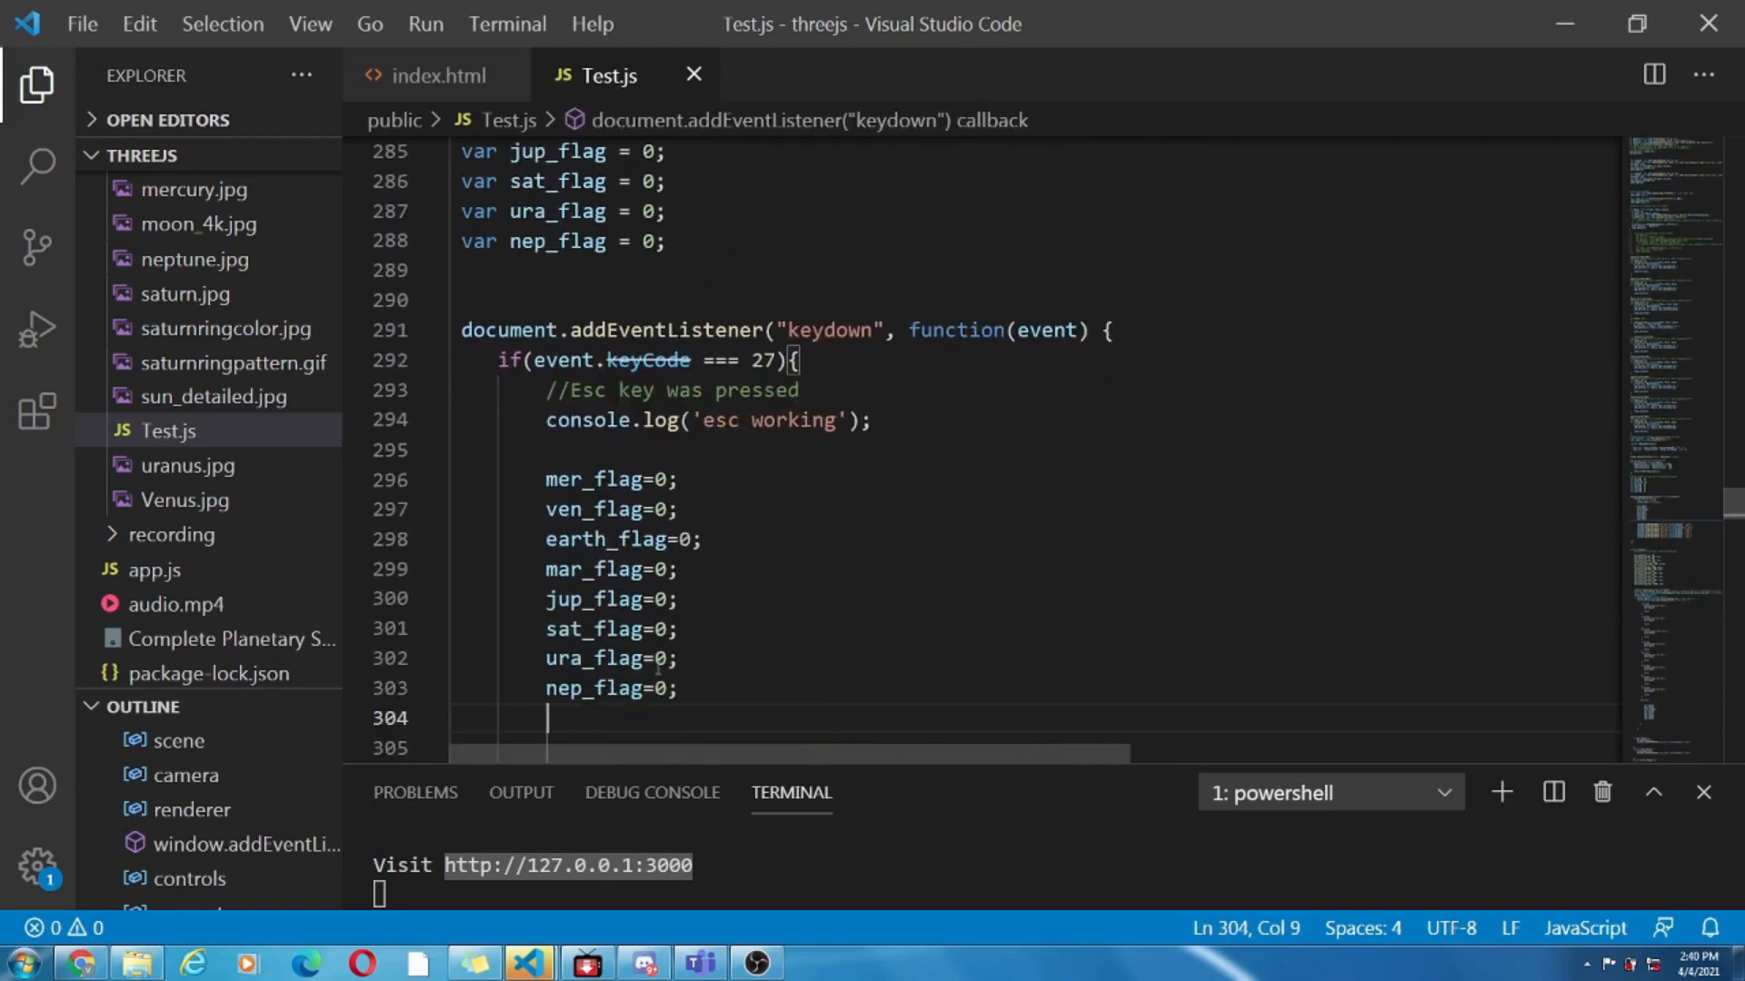
scroll(down, 3)
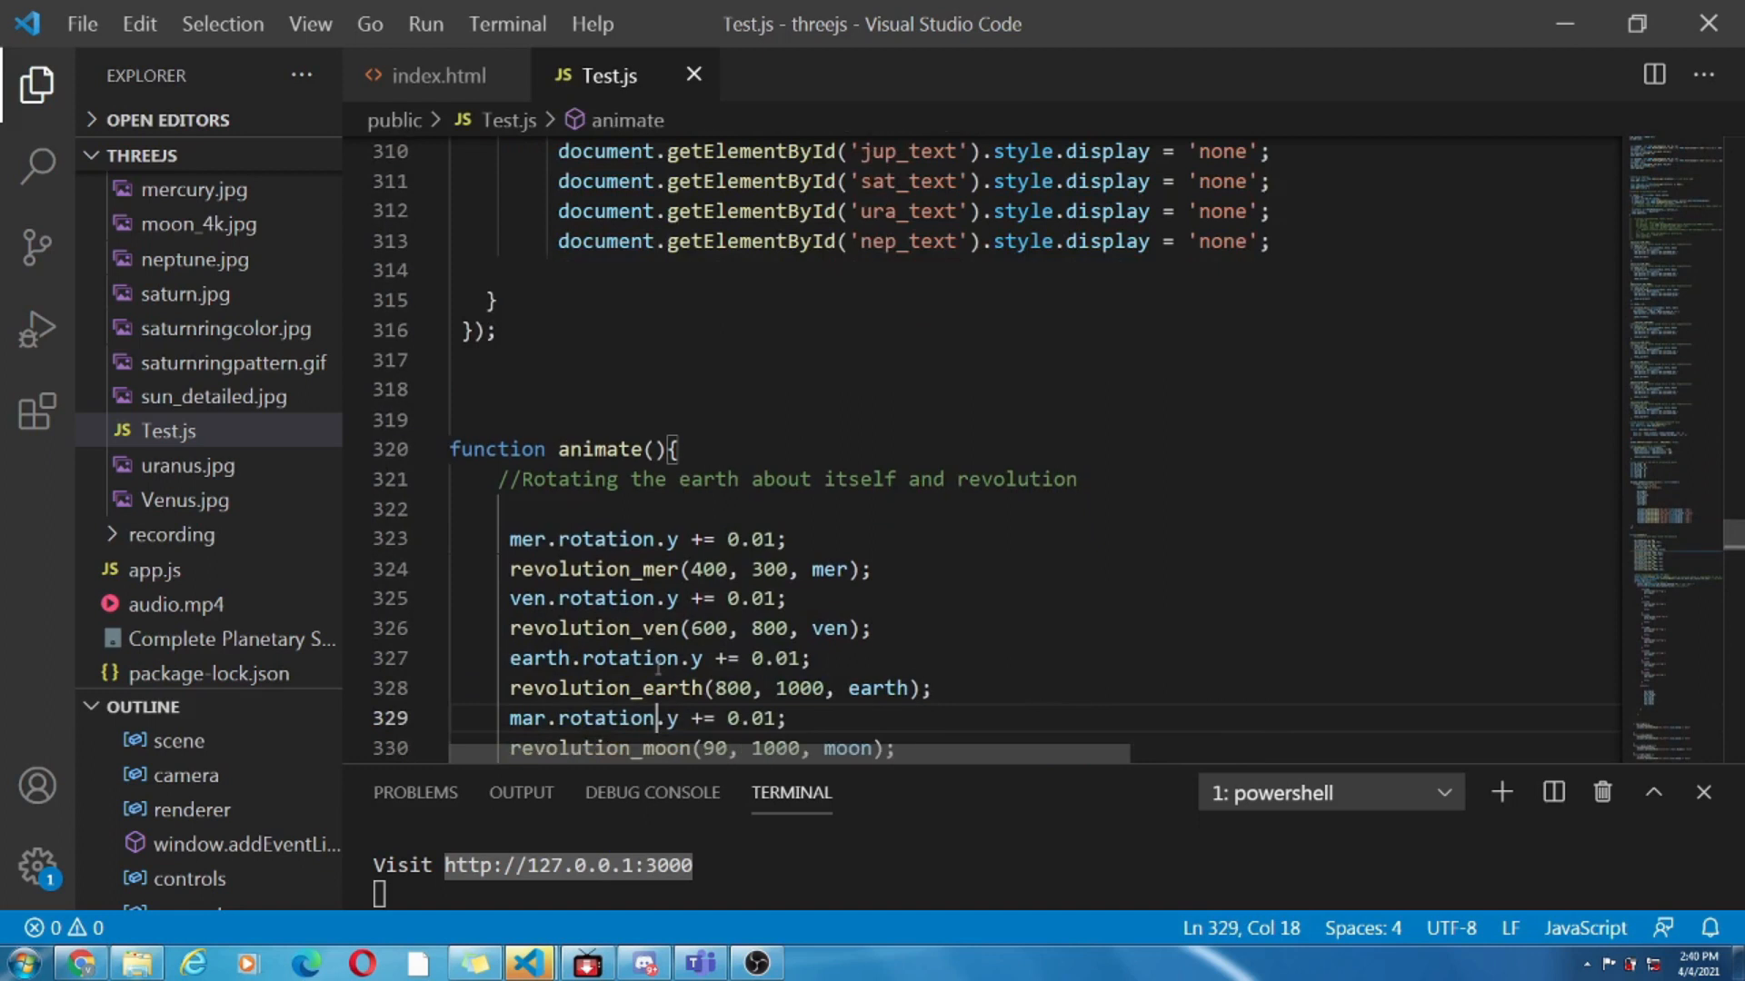
scroll(down, 3)
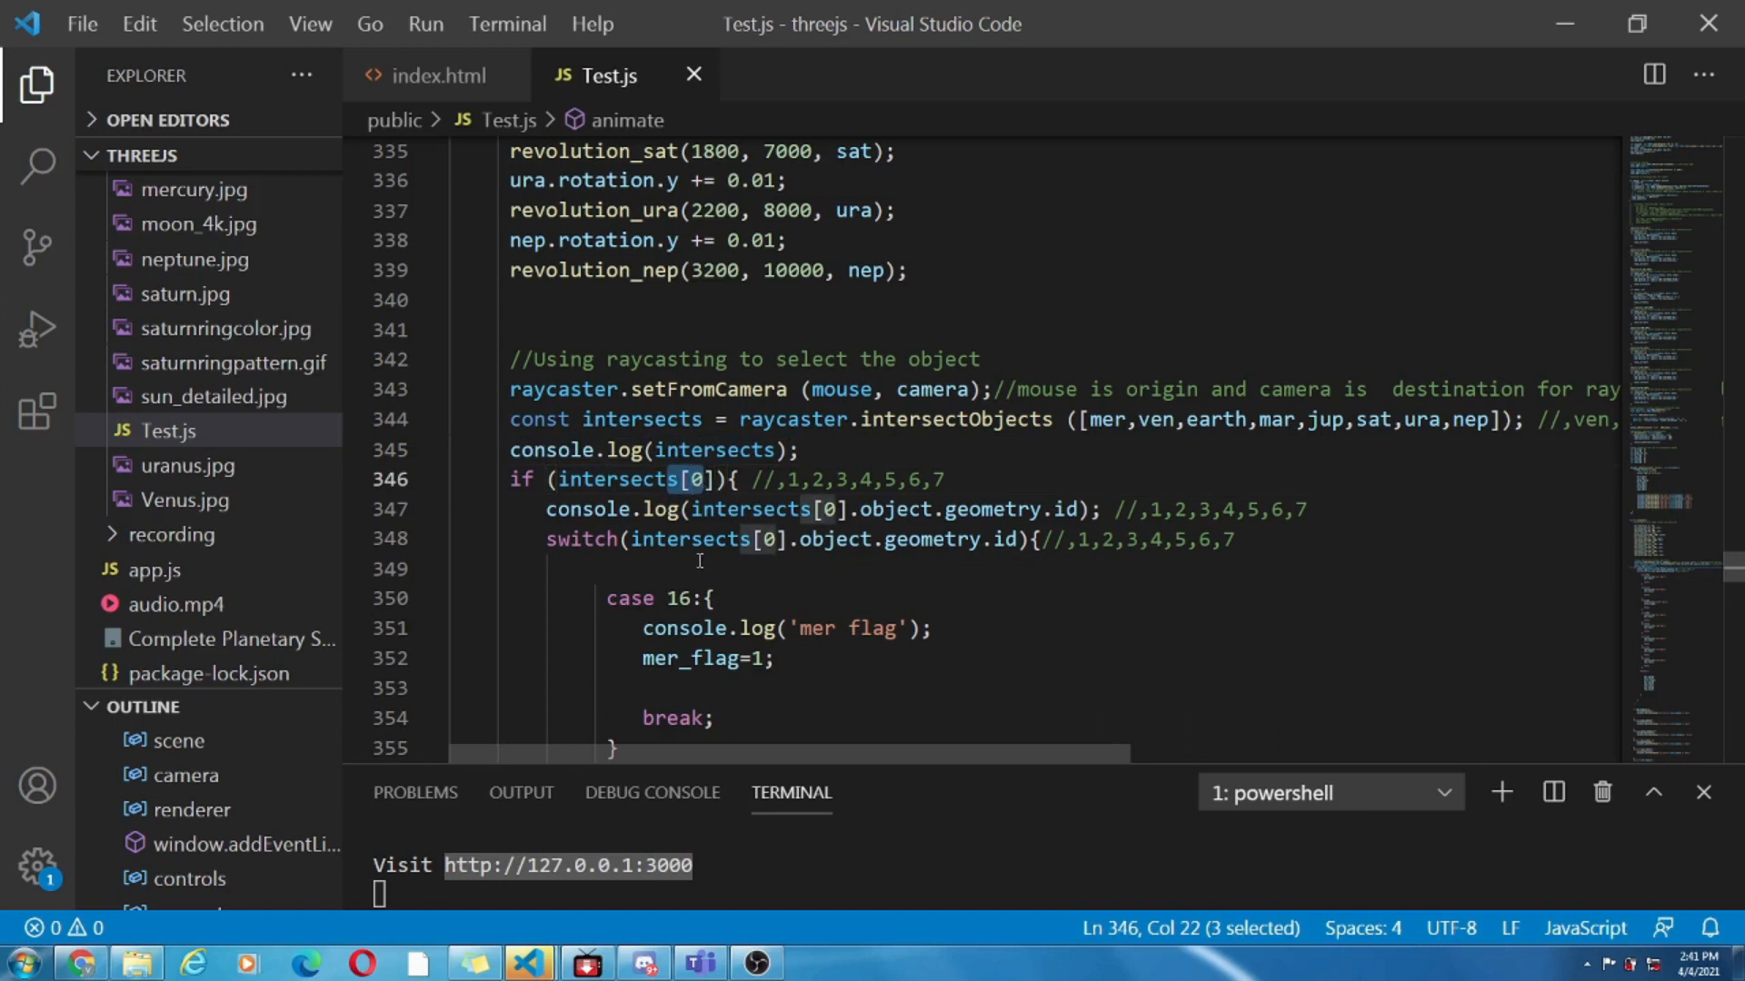
click(678, 598)
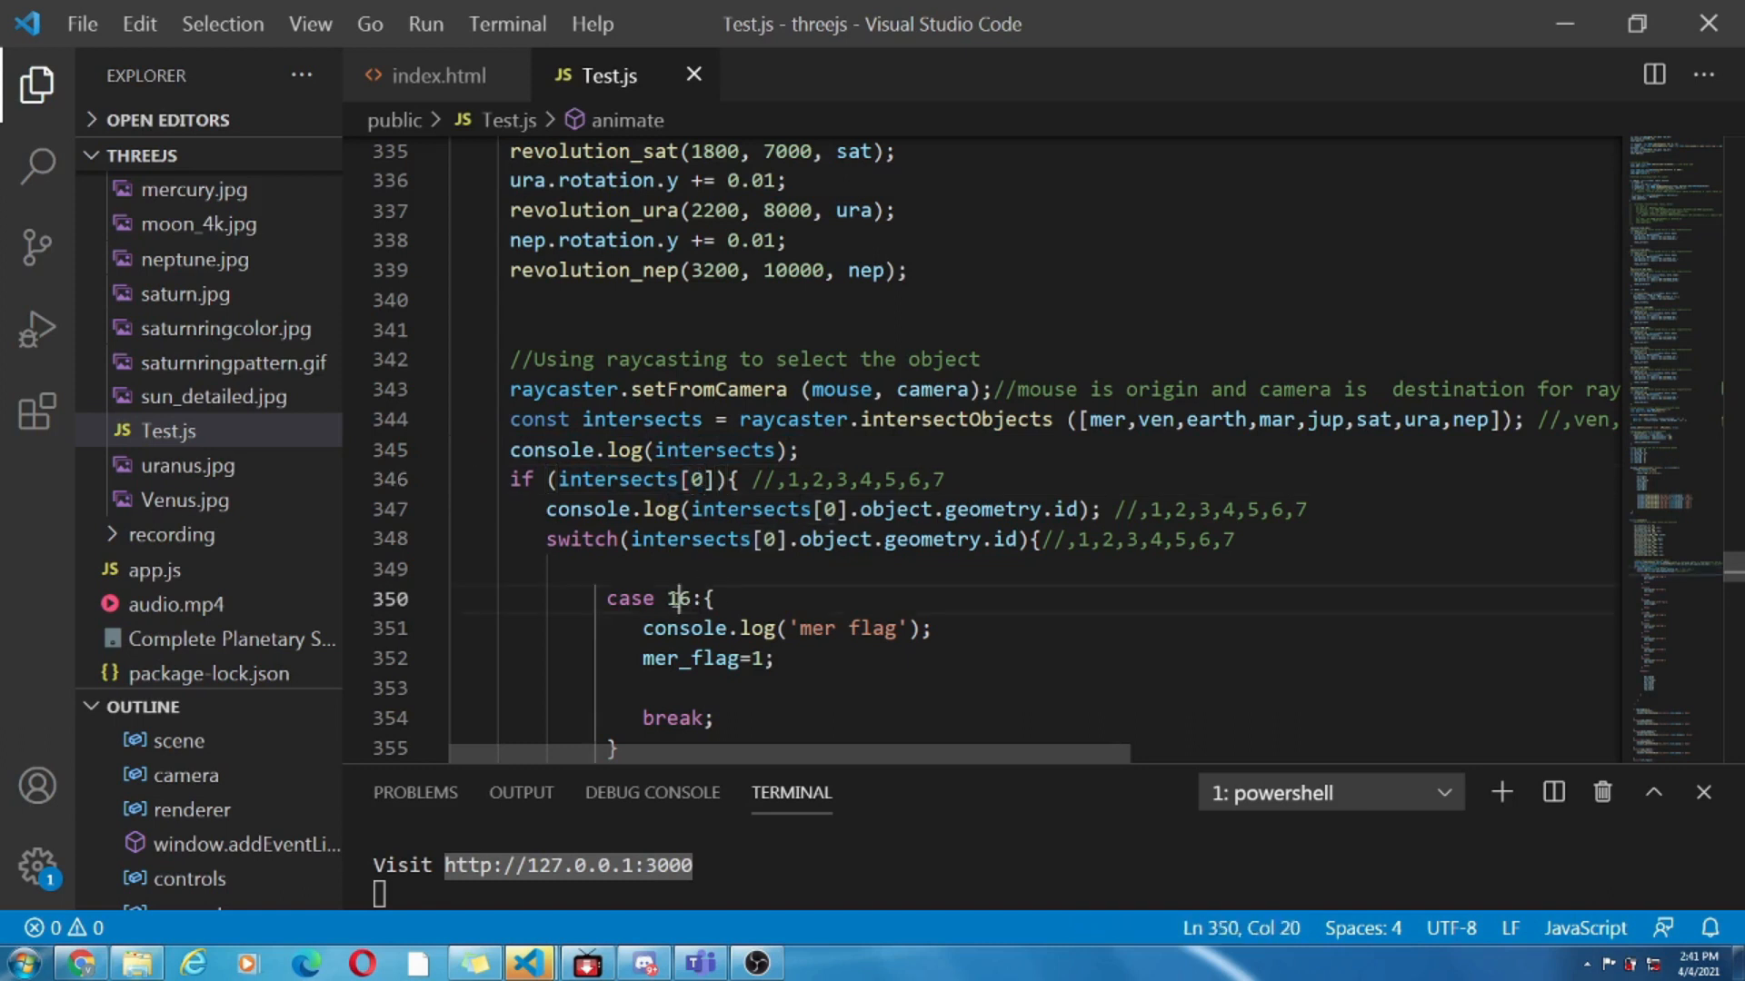
click(676, 629)
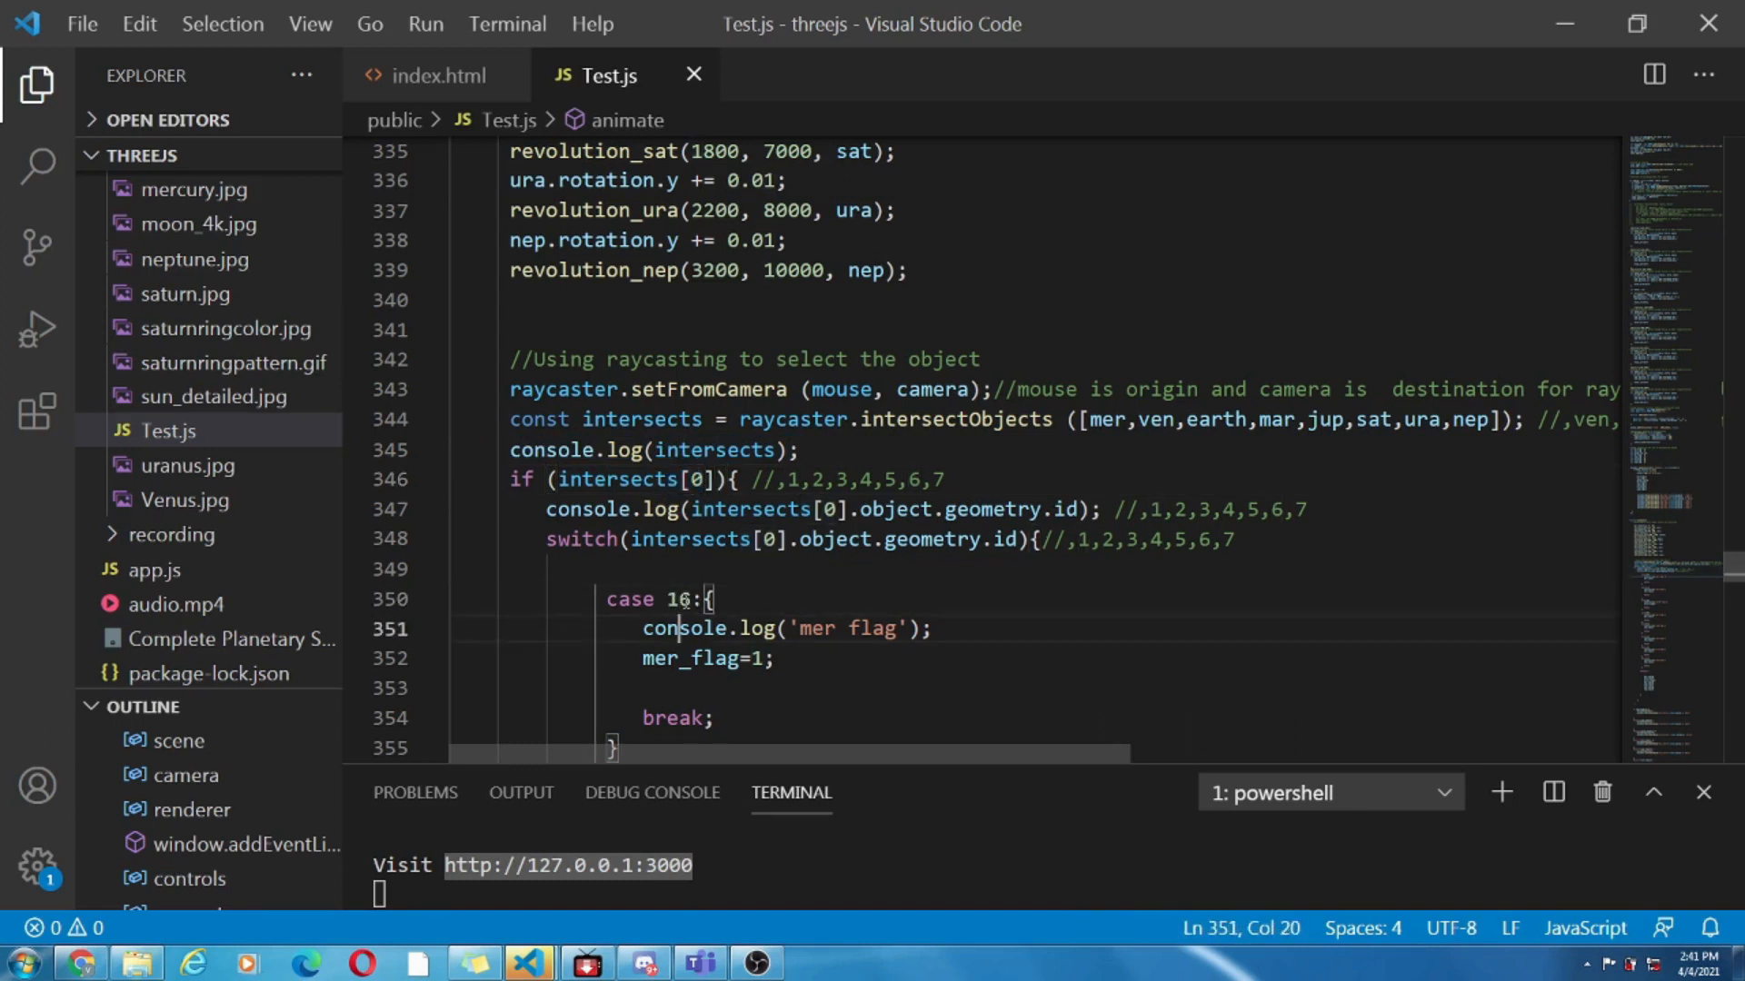
scroll(down, 3)
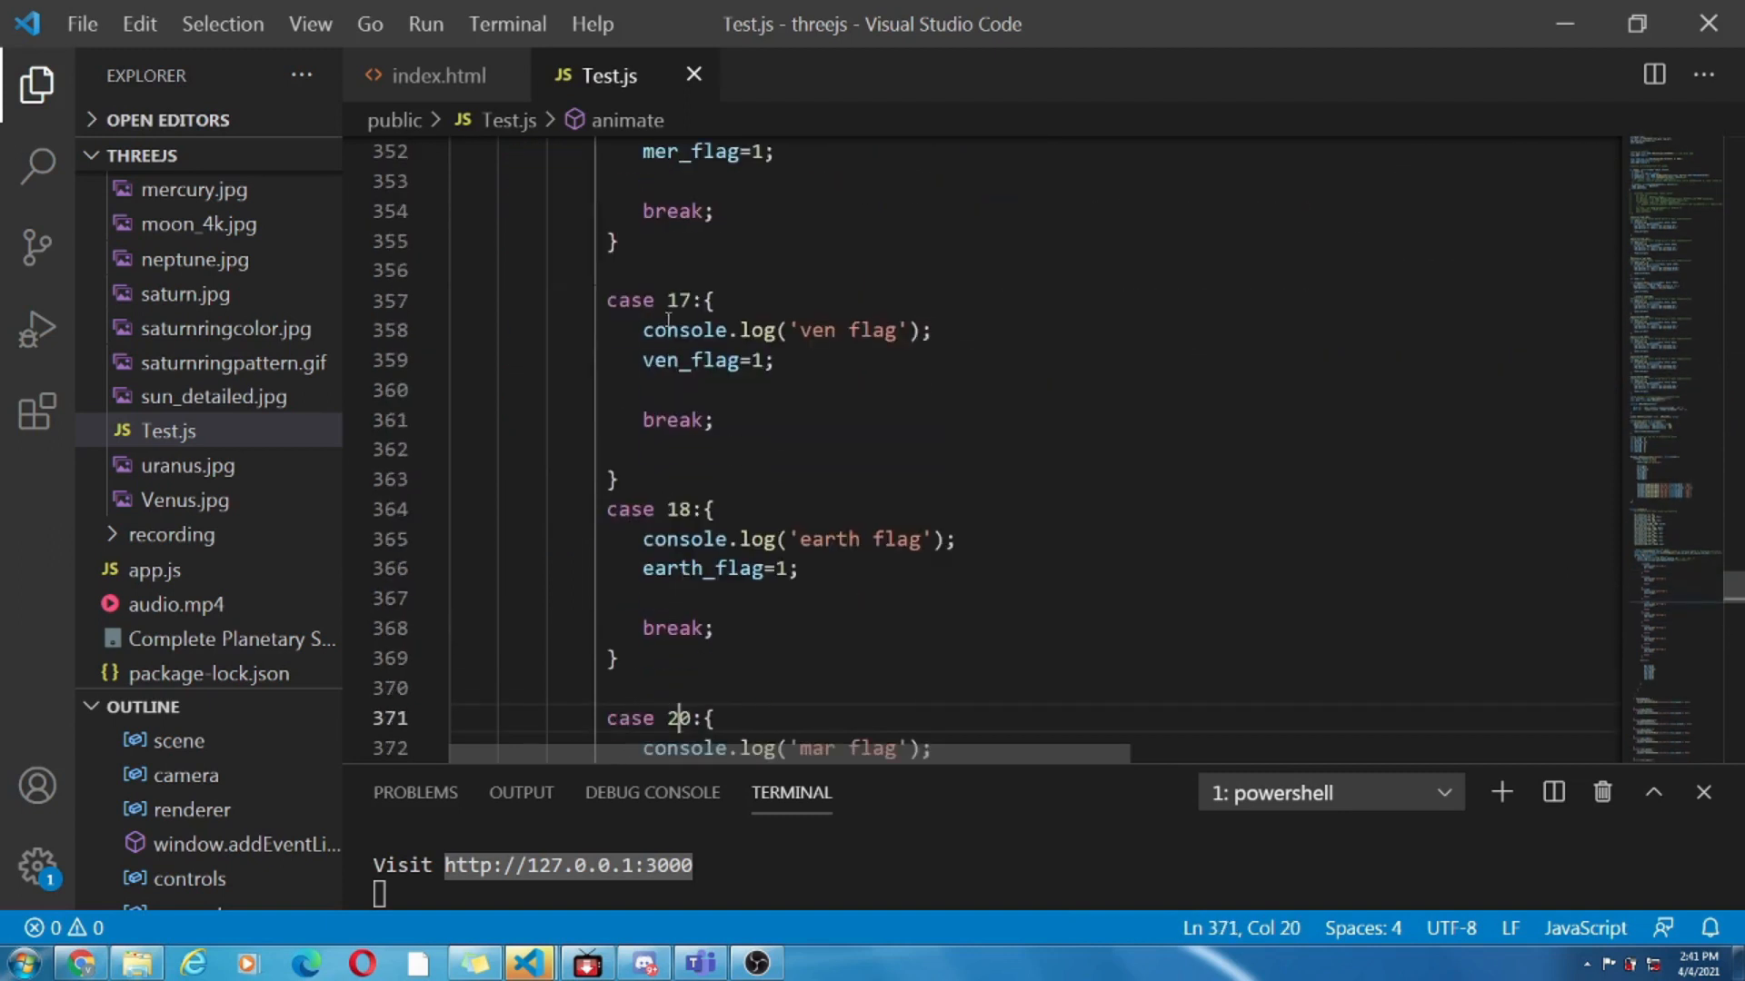
double_click(676, 300)
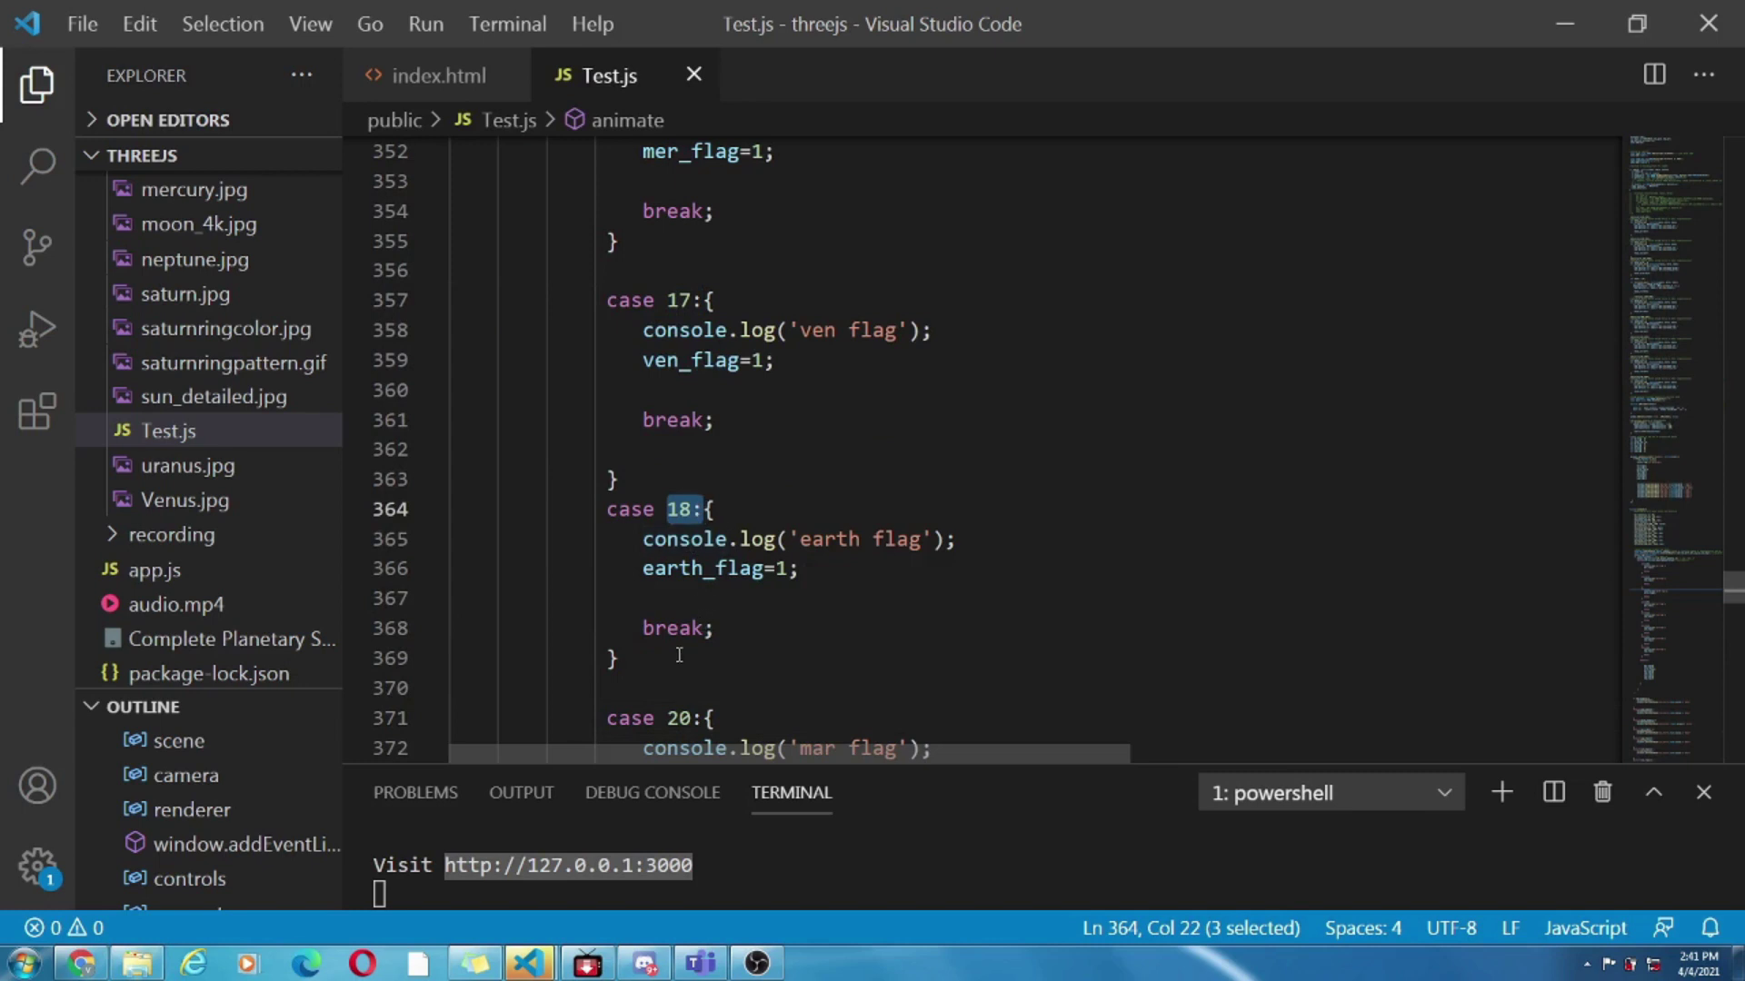
scroll(down, 3)
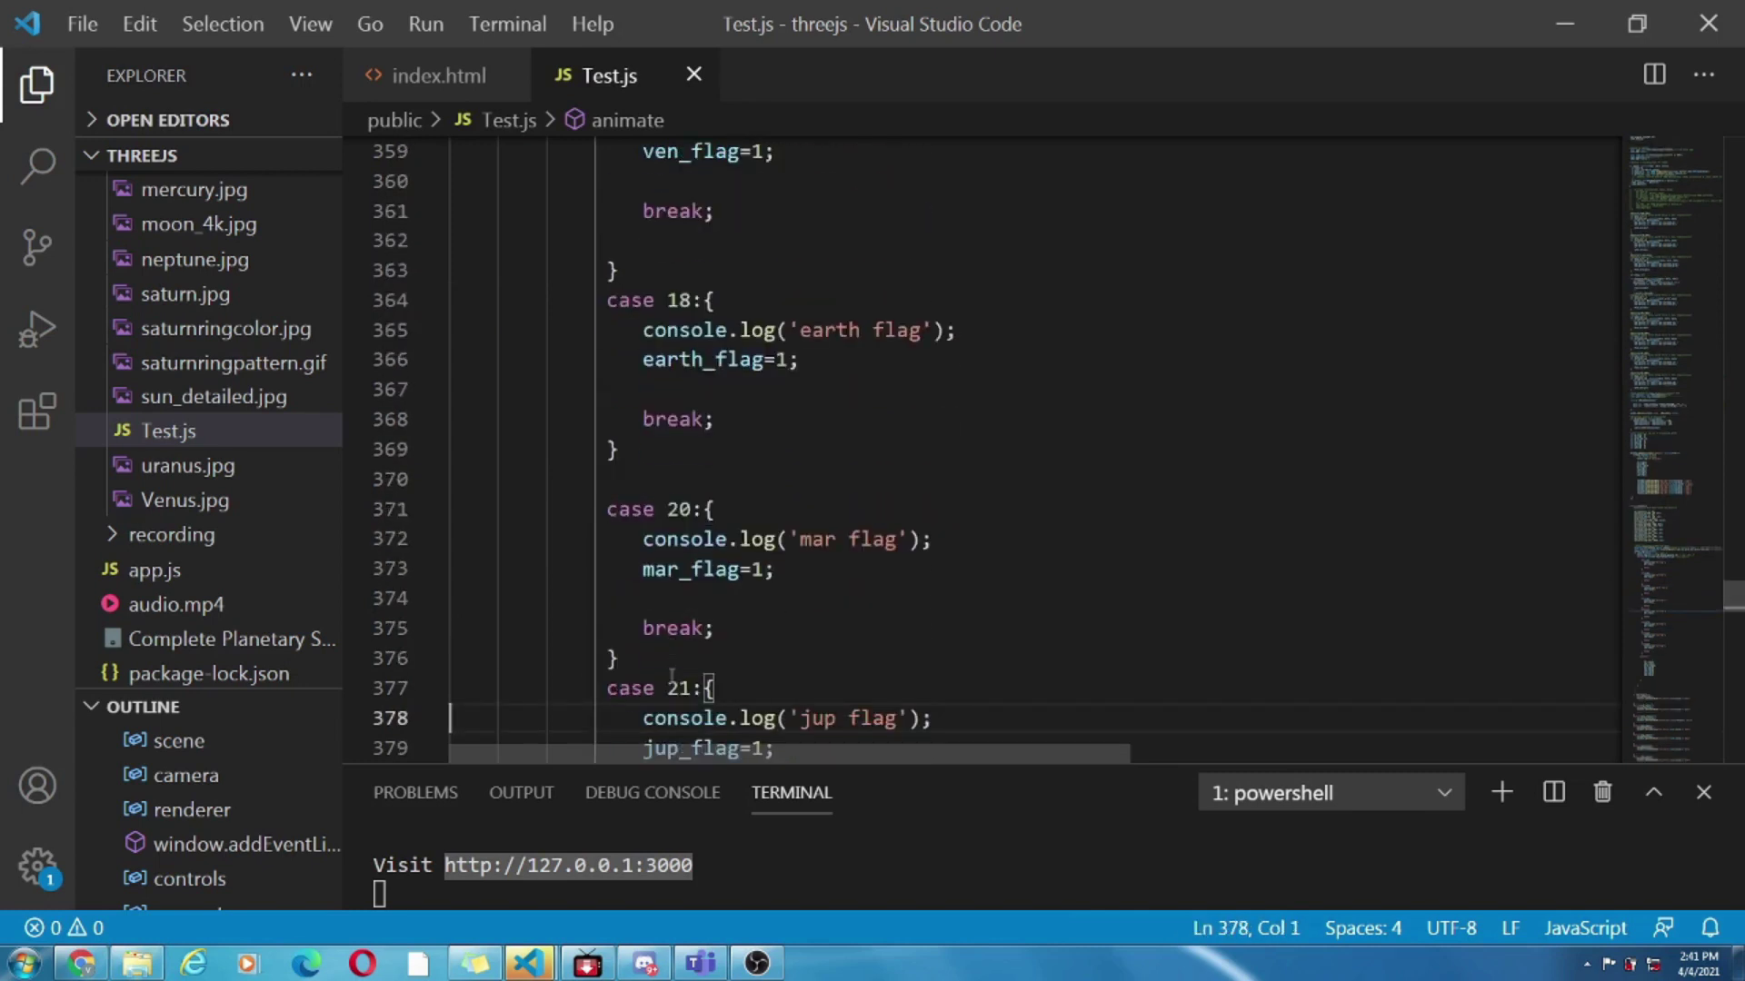
scroll(down, 3)
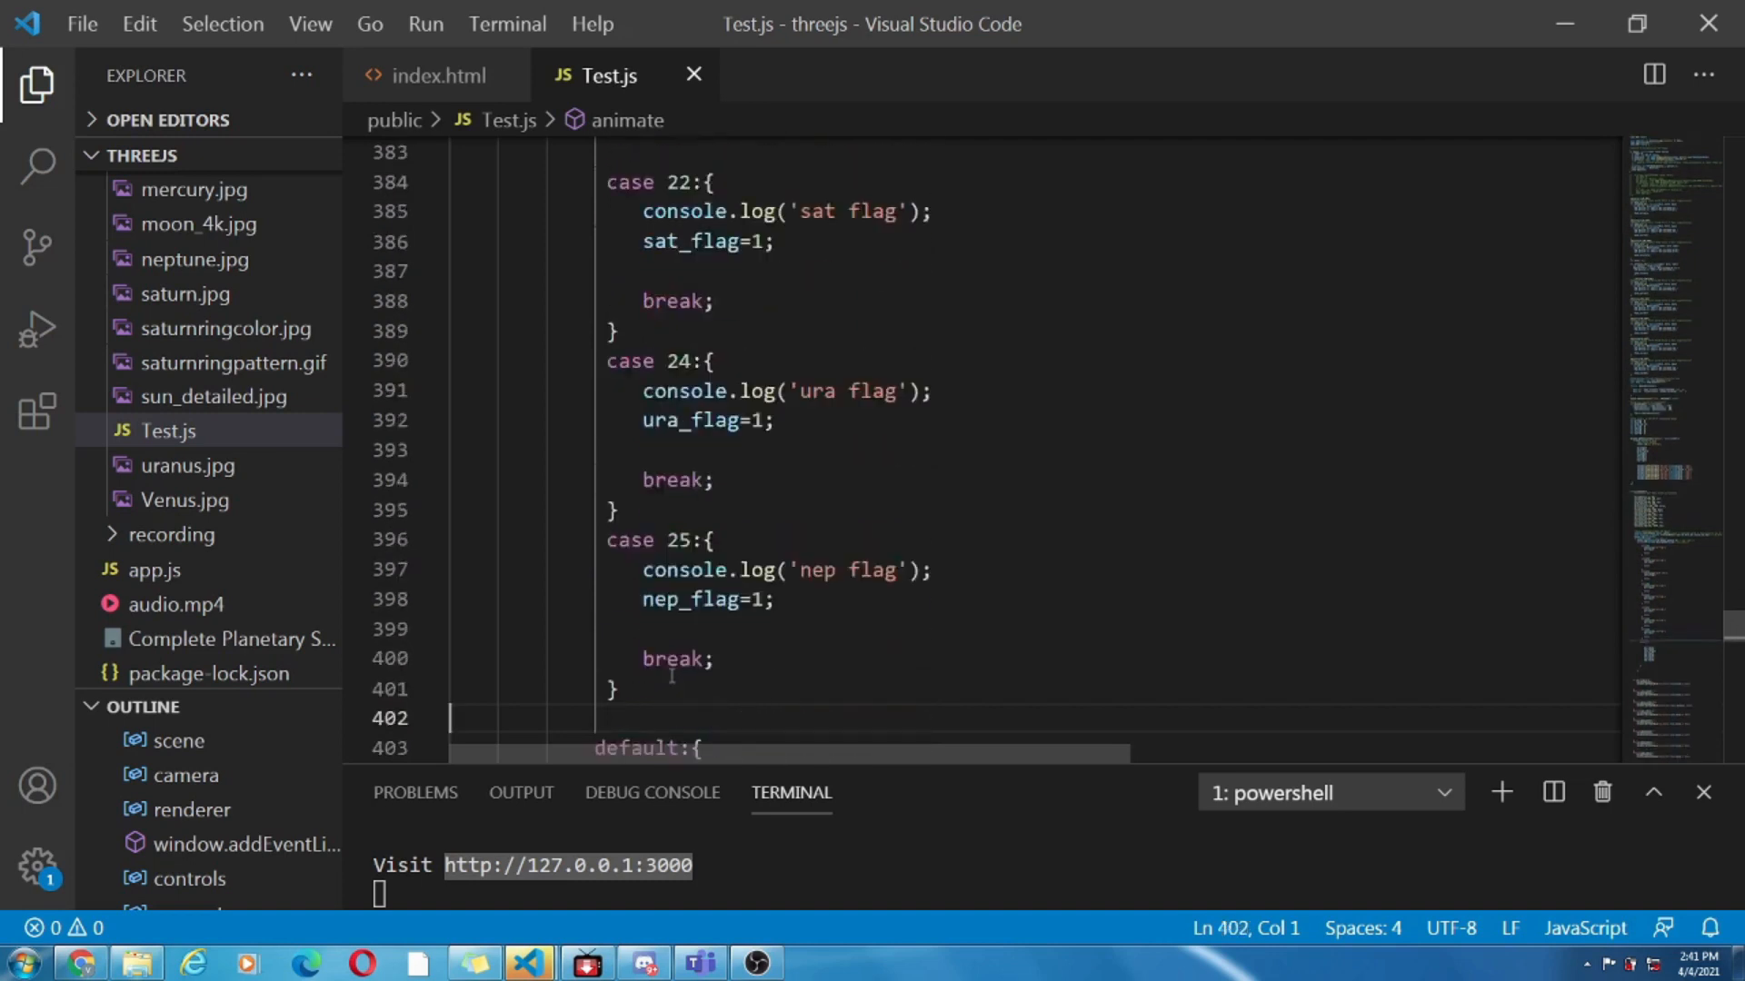
scroll(down, 3)
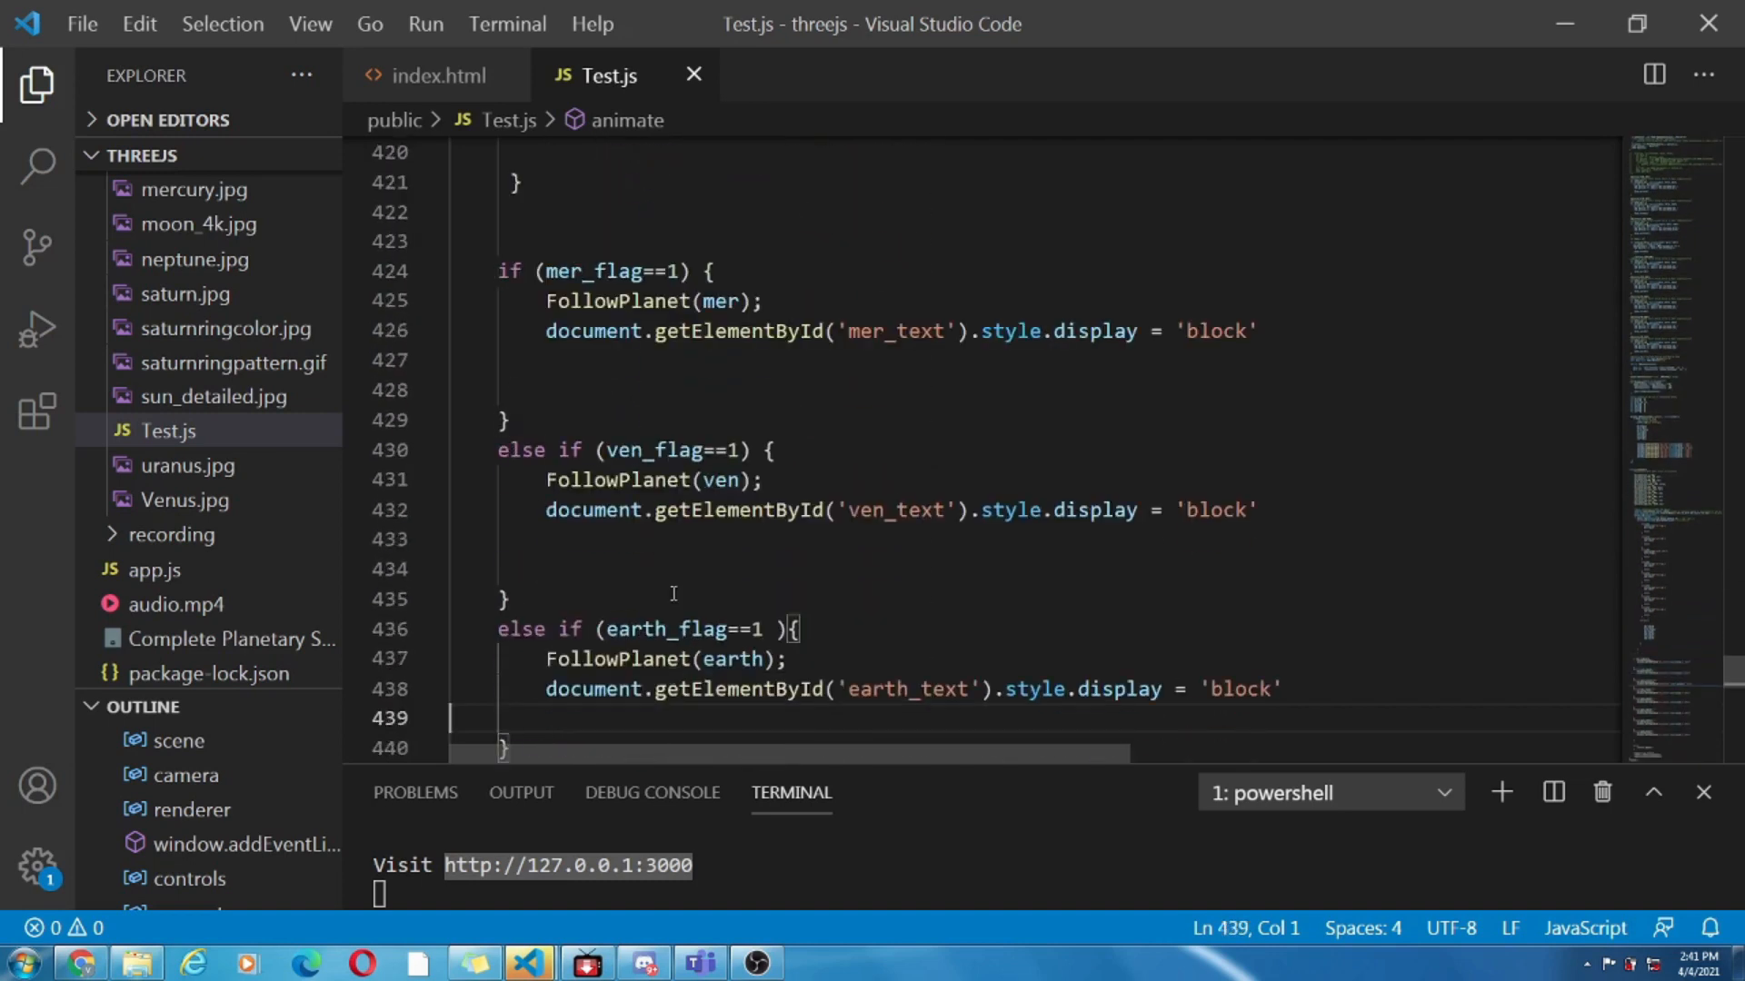
double_click(567, 480)
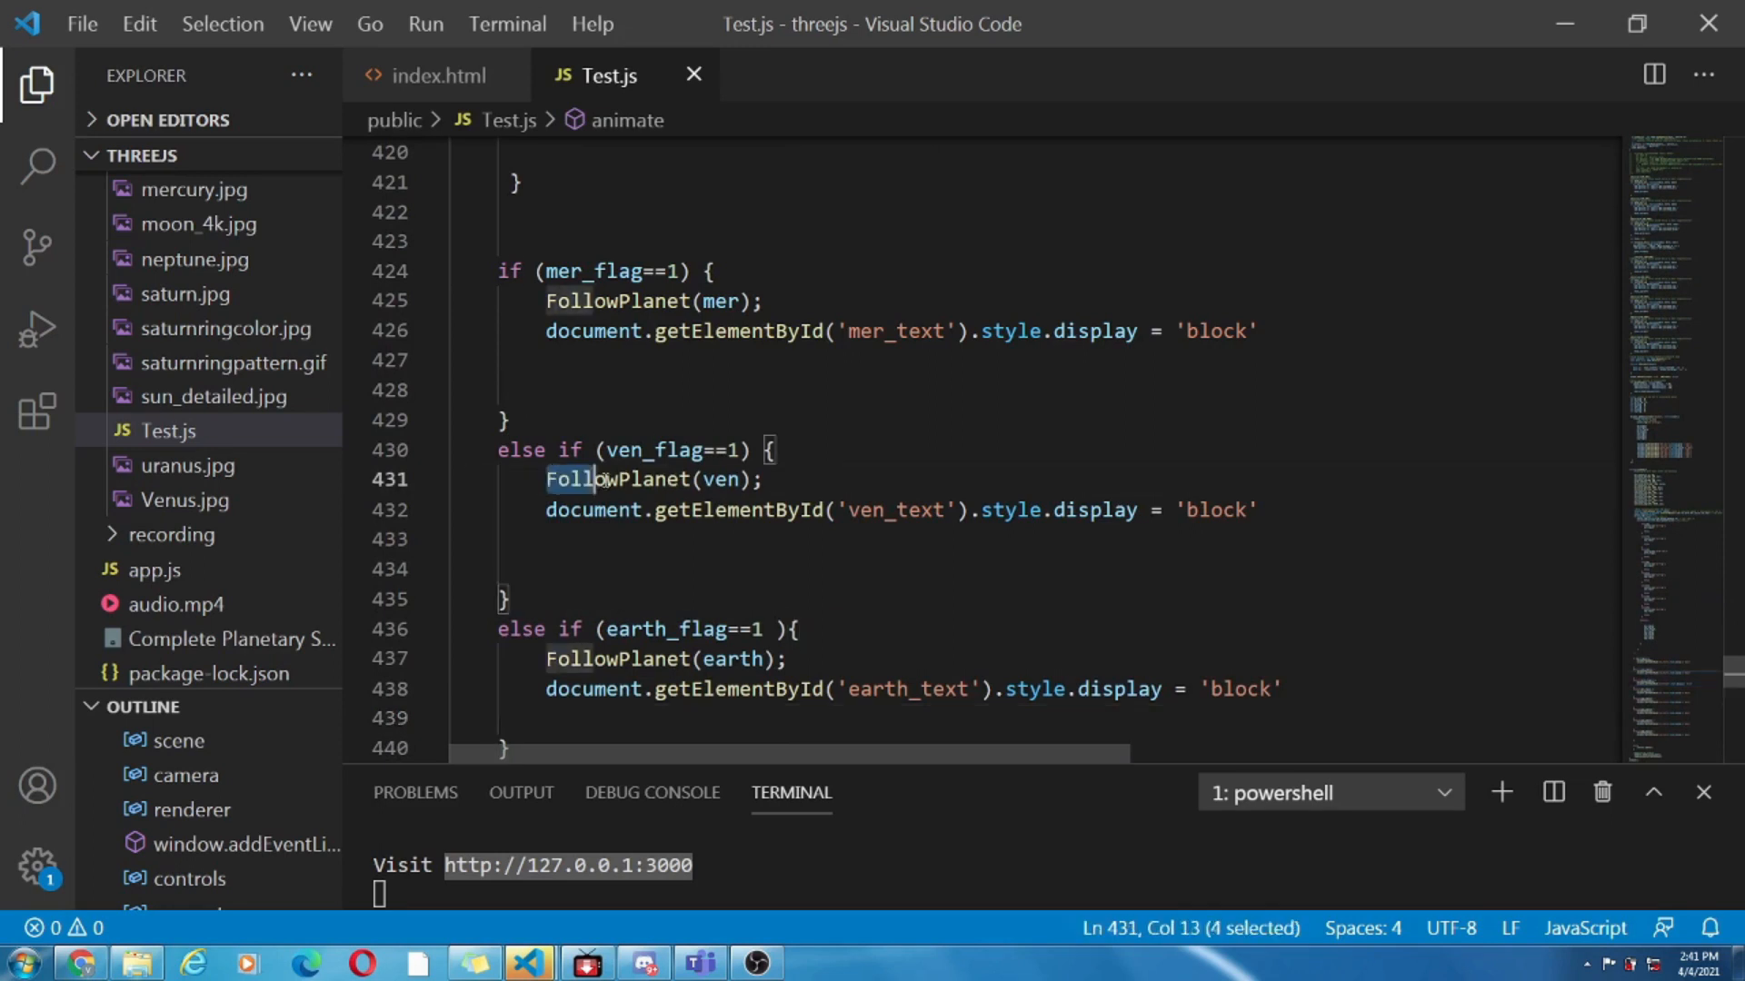
double_click(618, 480)
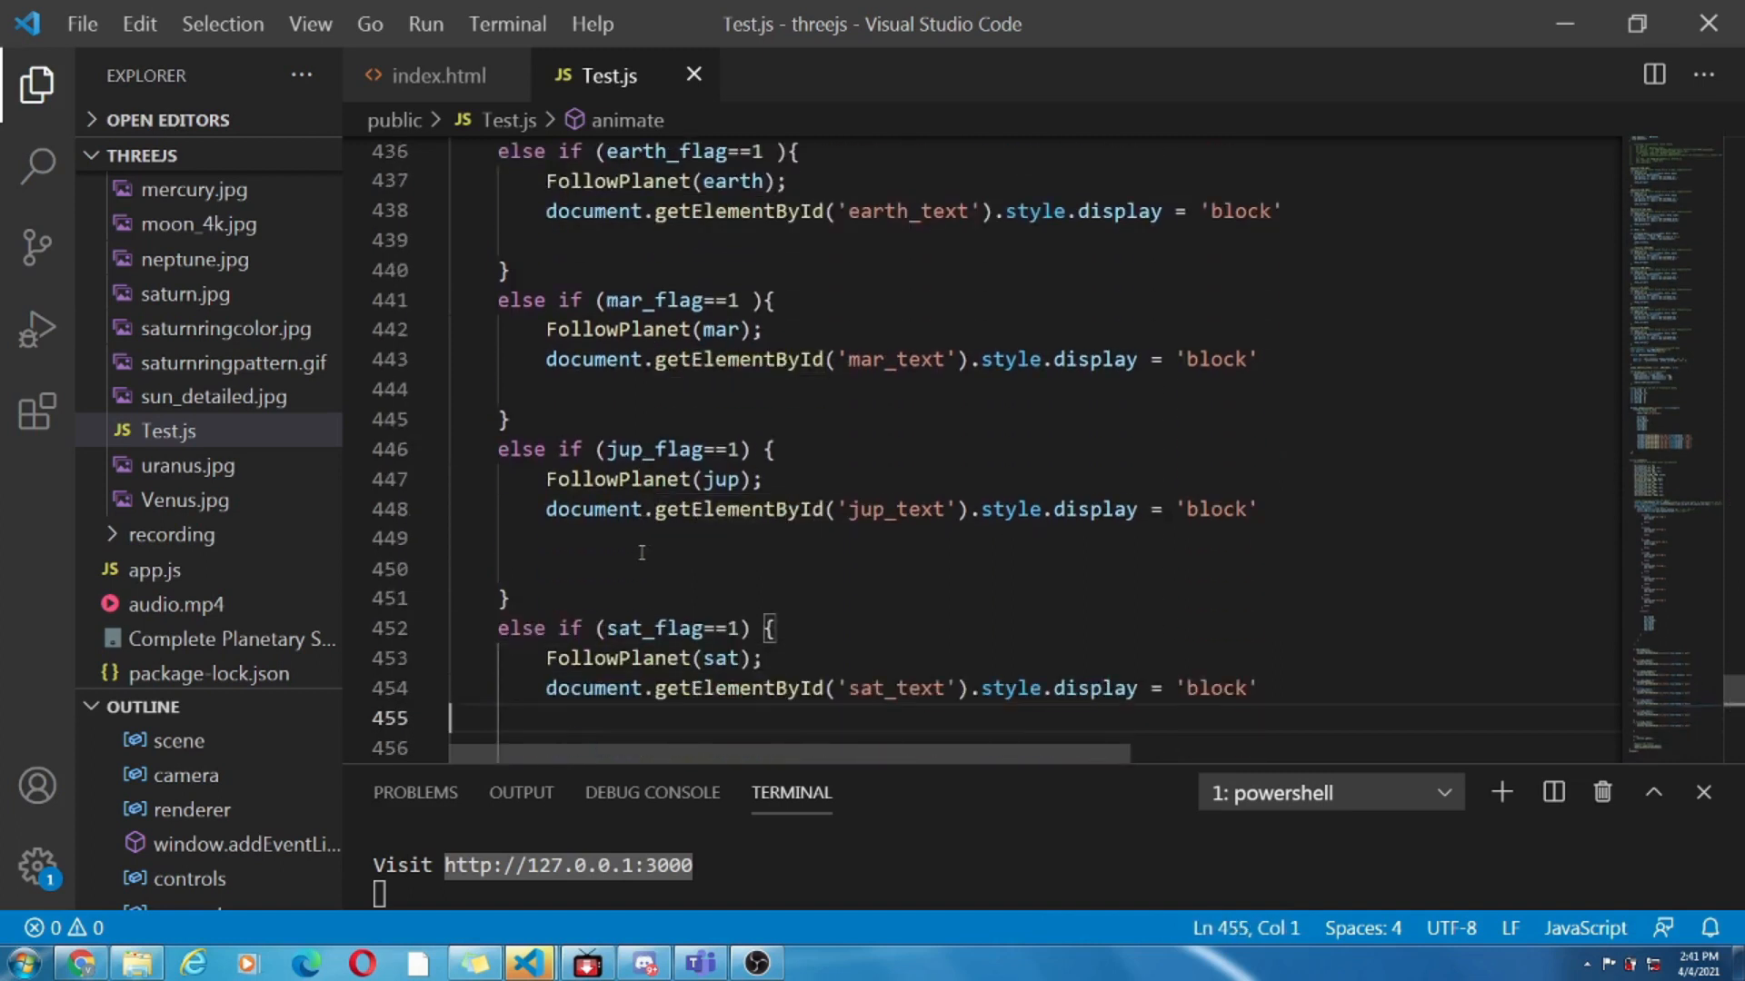
scroll(down, 3)
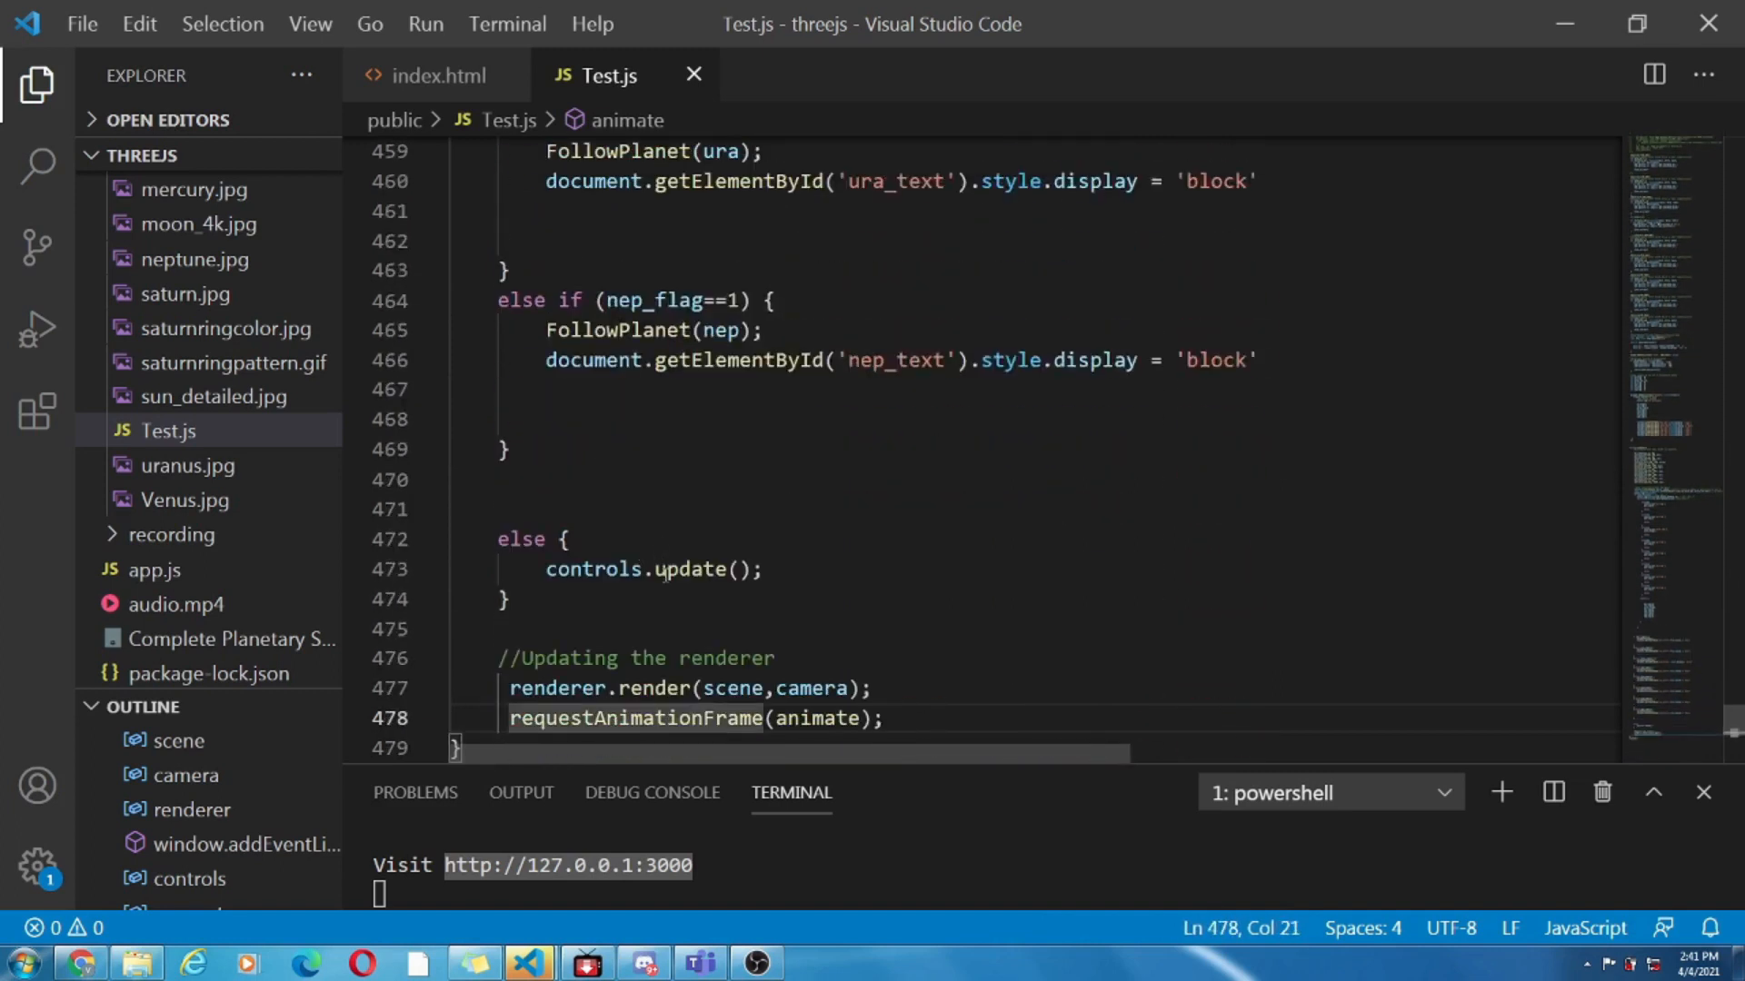
double_click(689, 569)
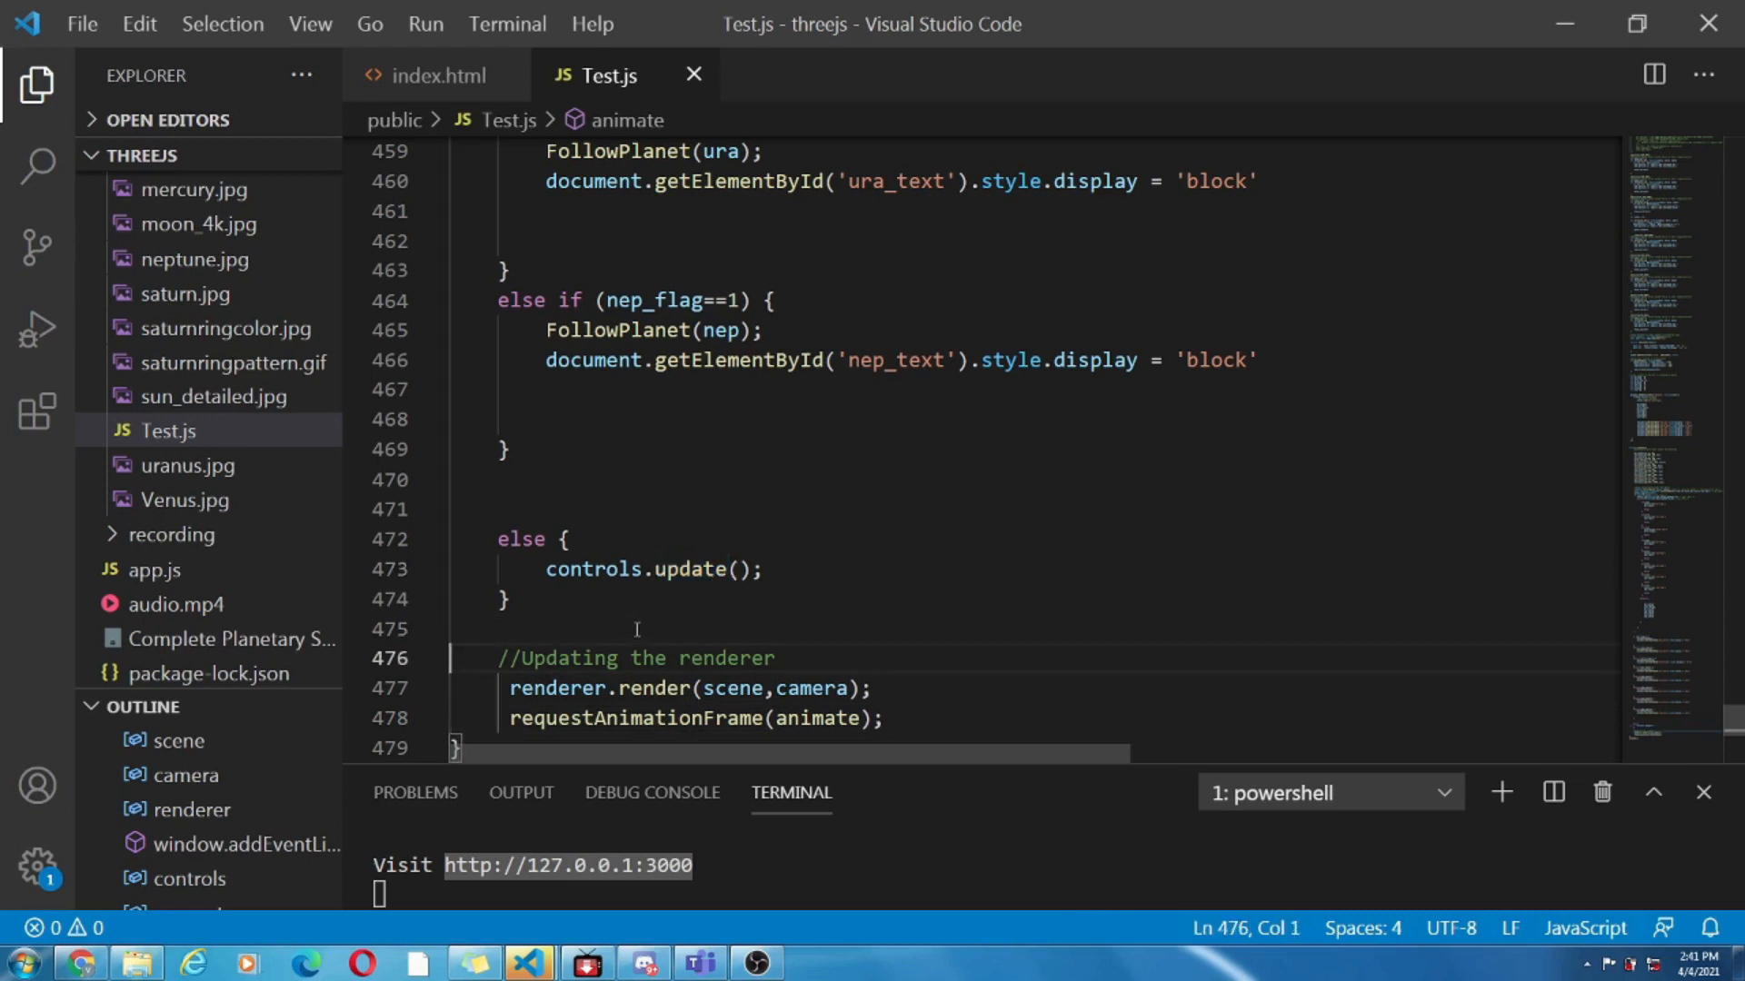
scroll(down, 3)
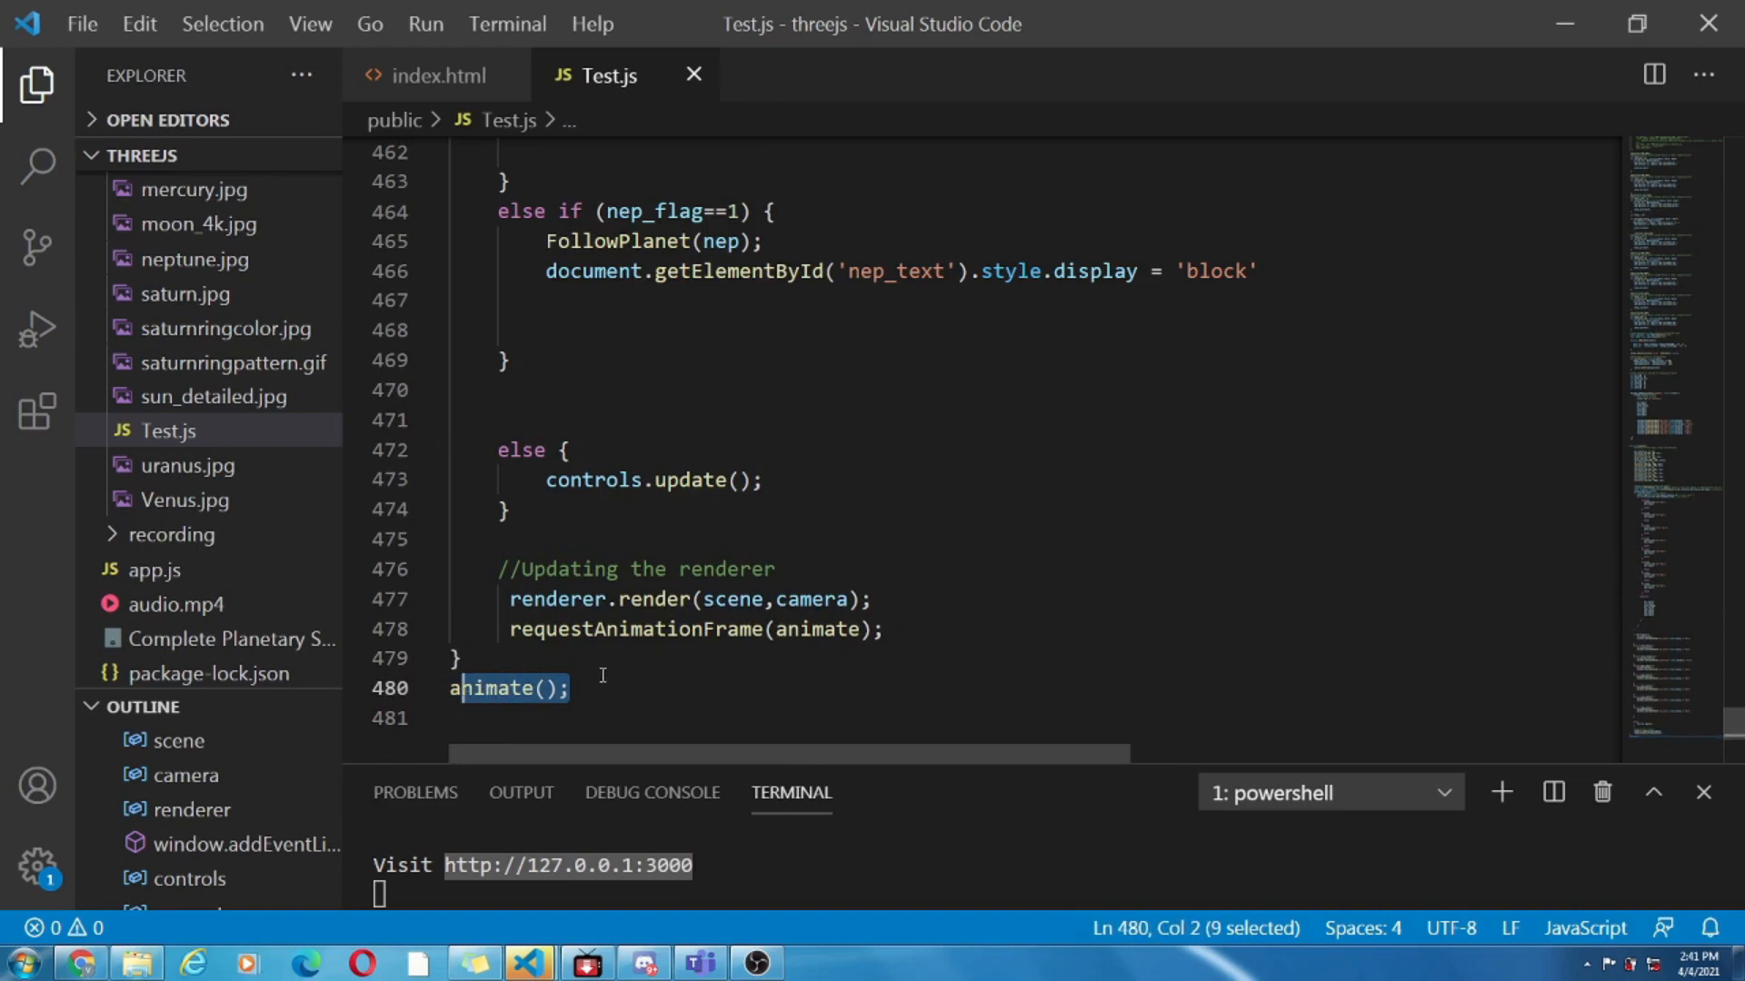
click(567, 687)
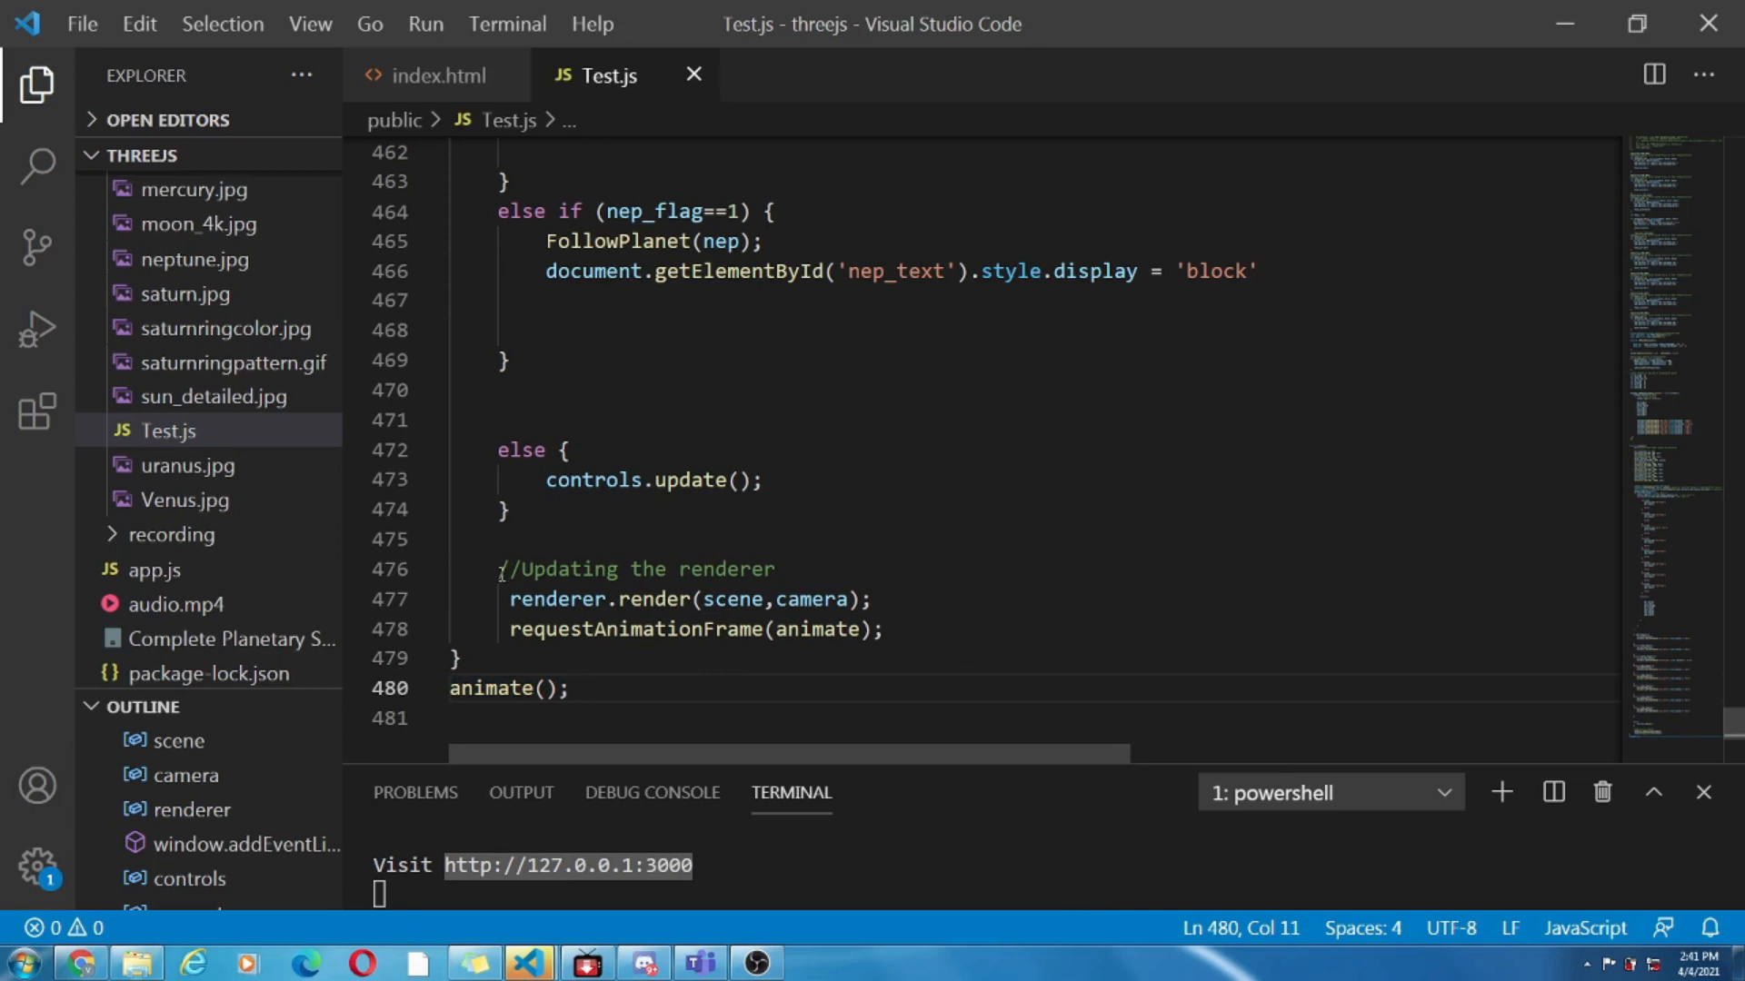
mouse_move(580, 509)
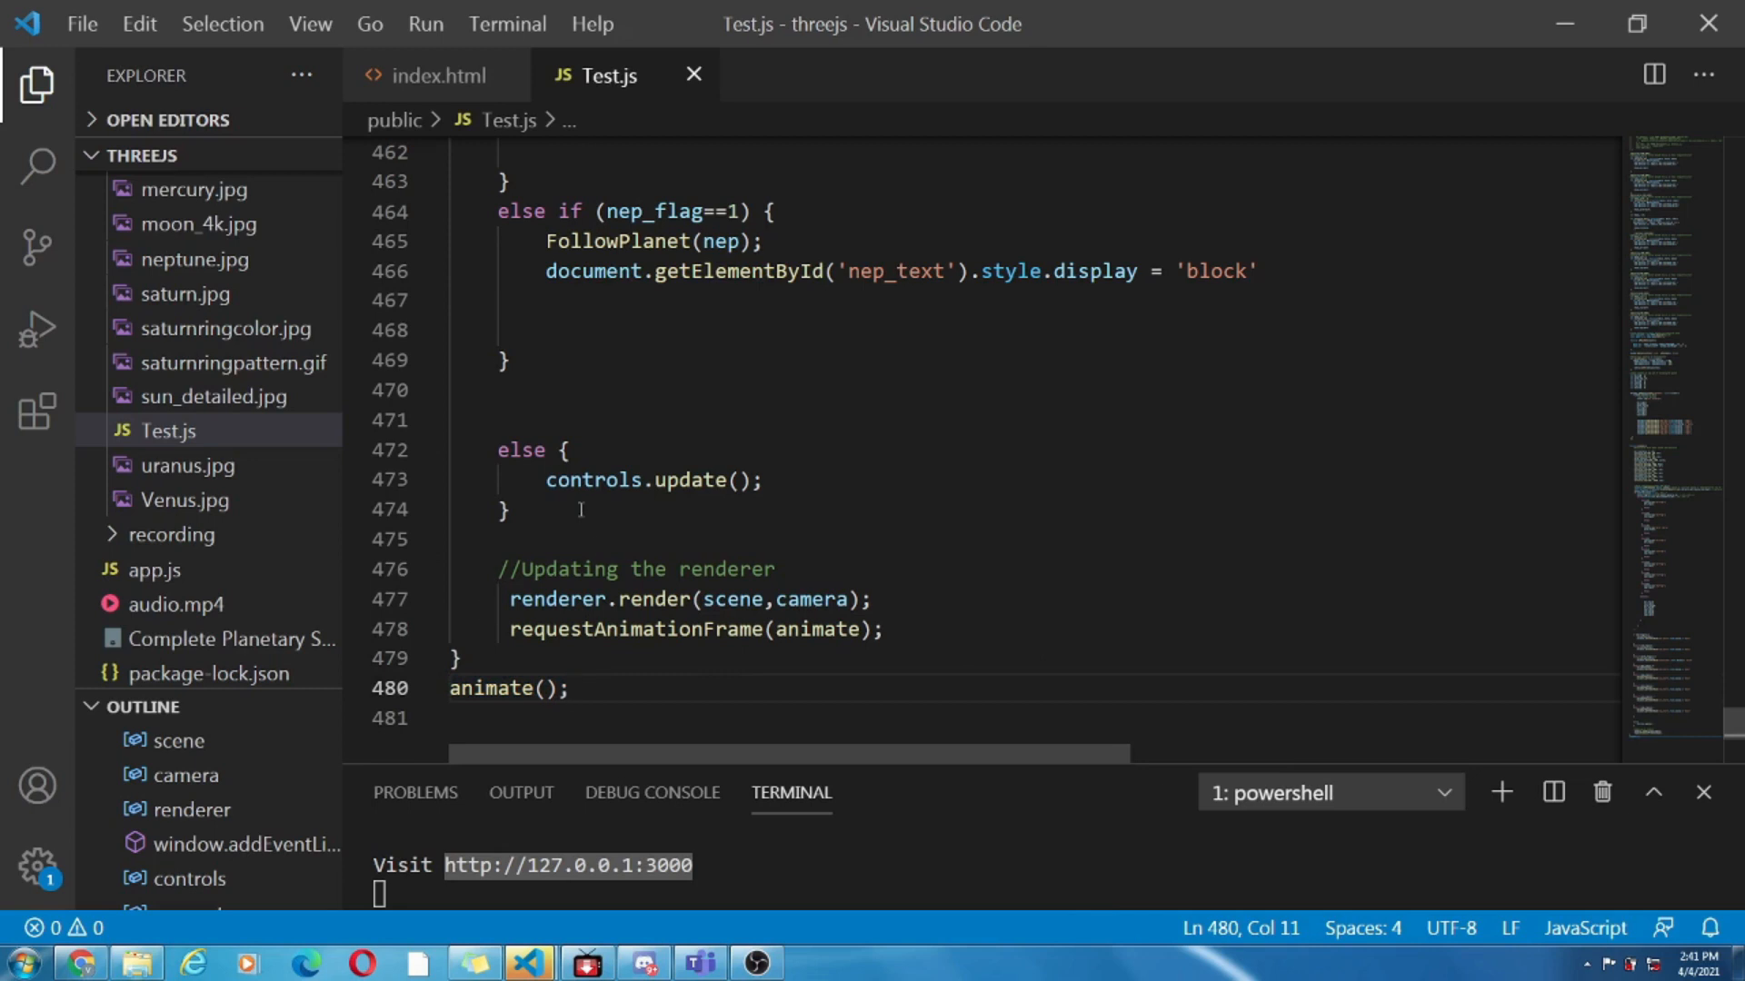
click(592, 569)
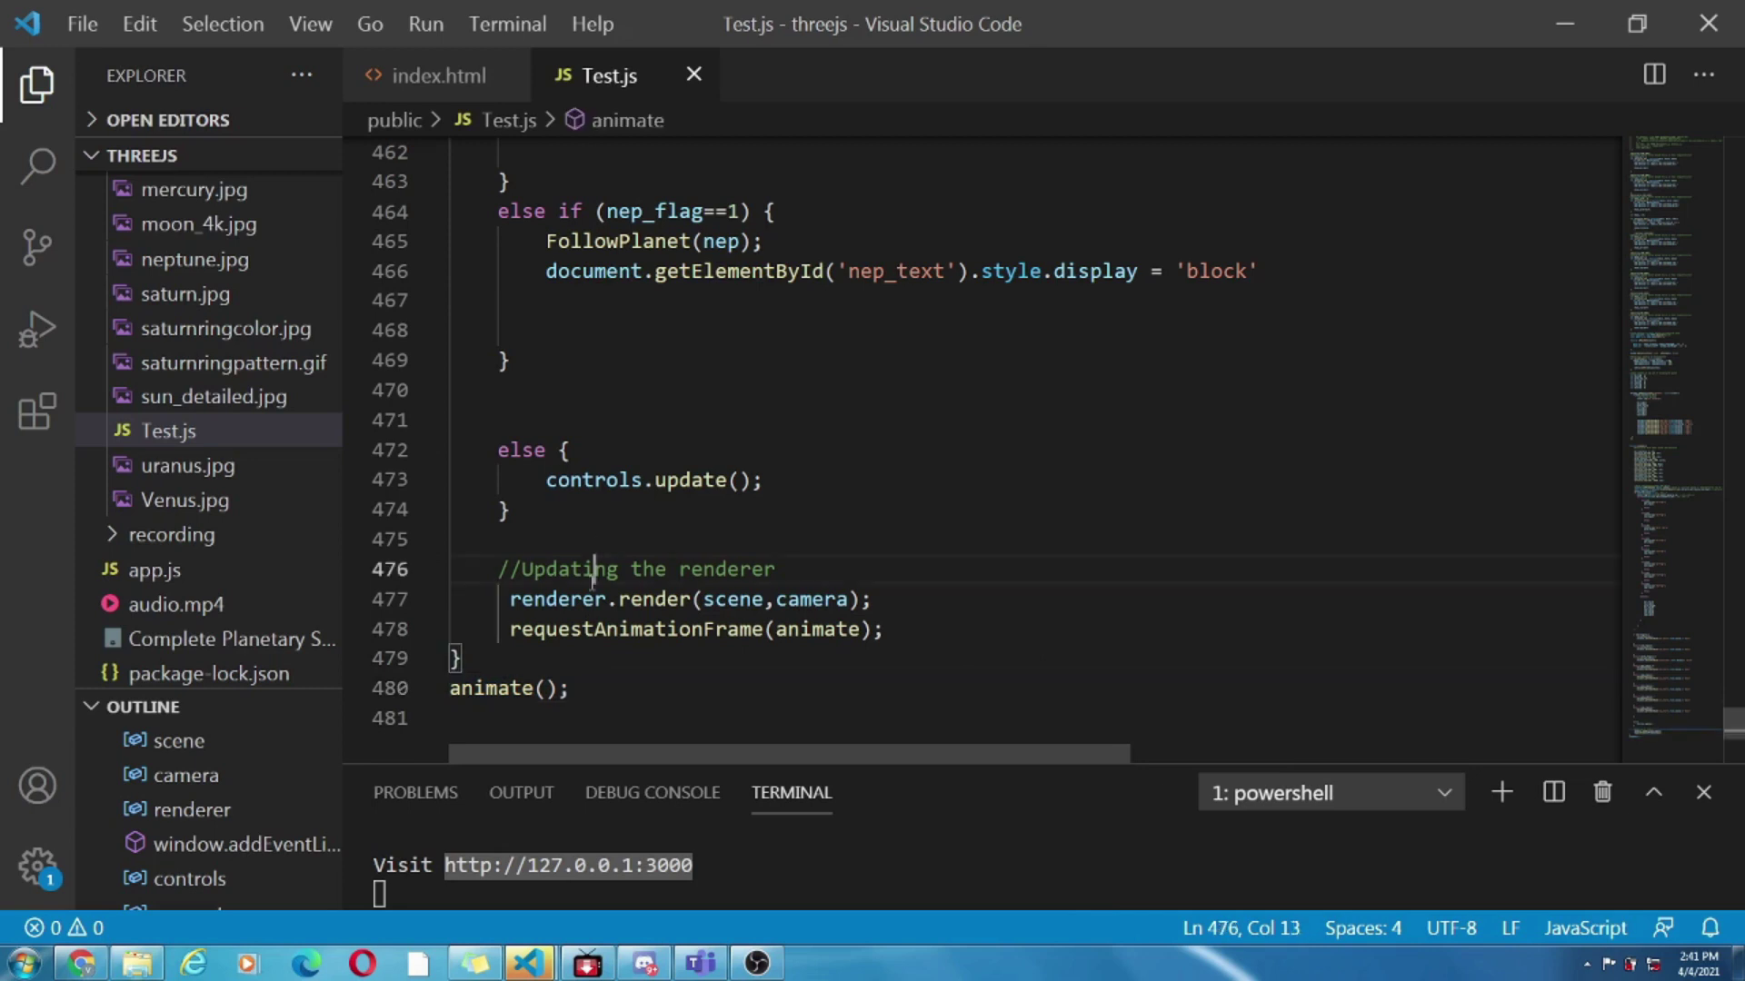
mouse_move(462, 413)
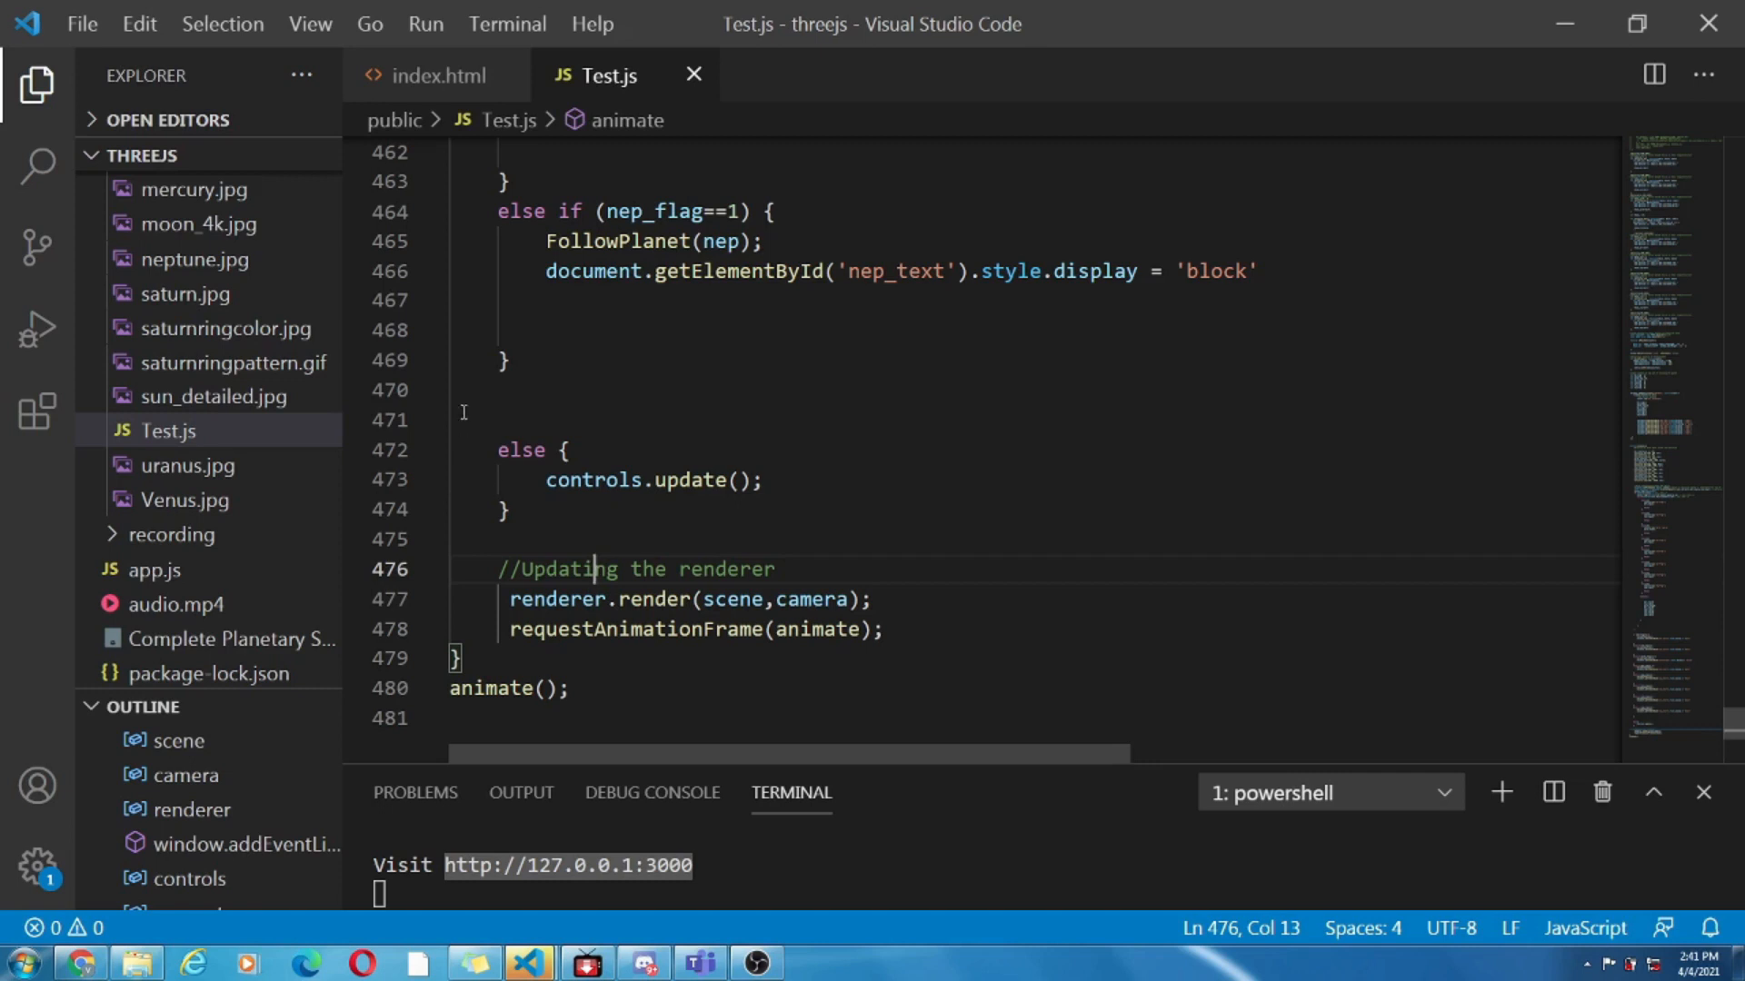
click(434, 75)
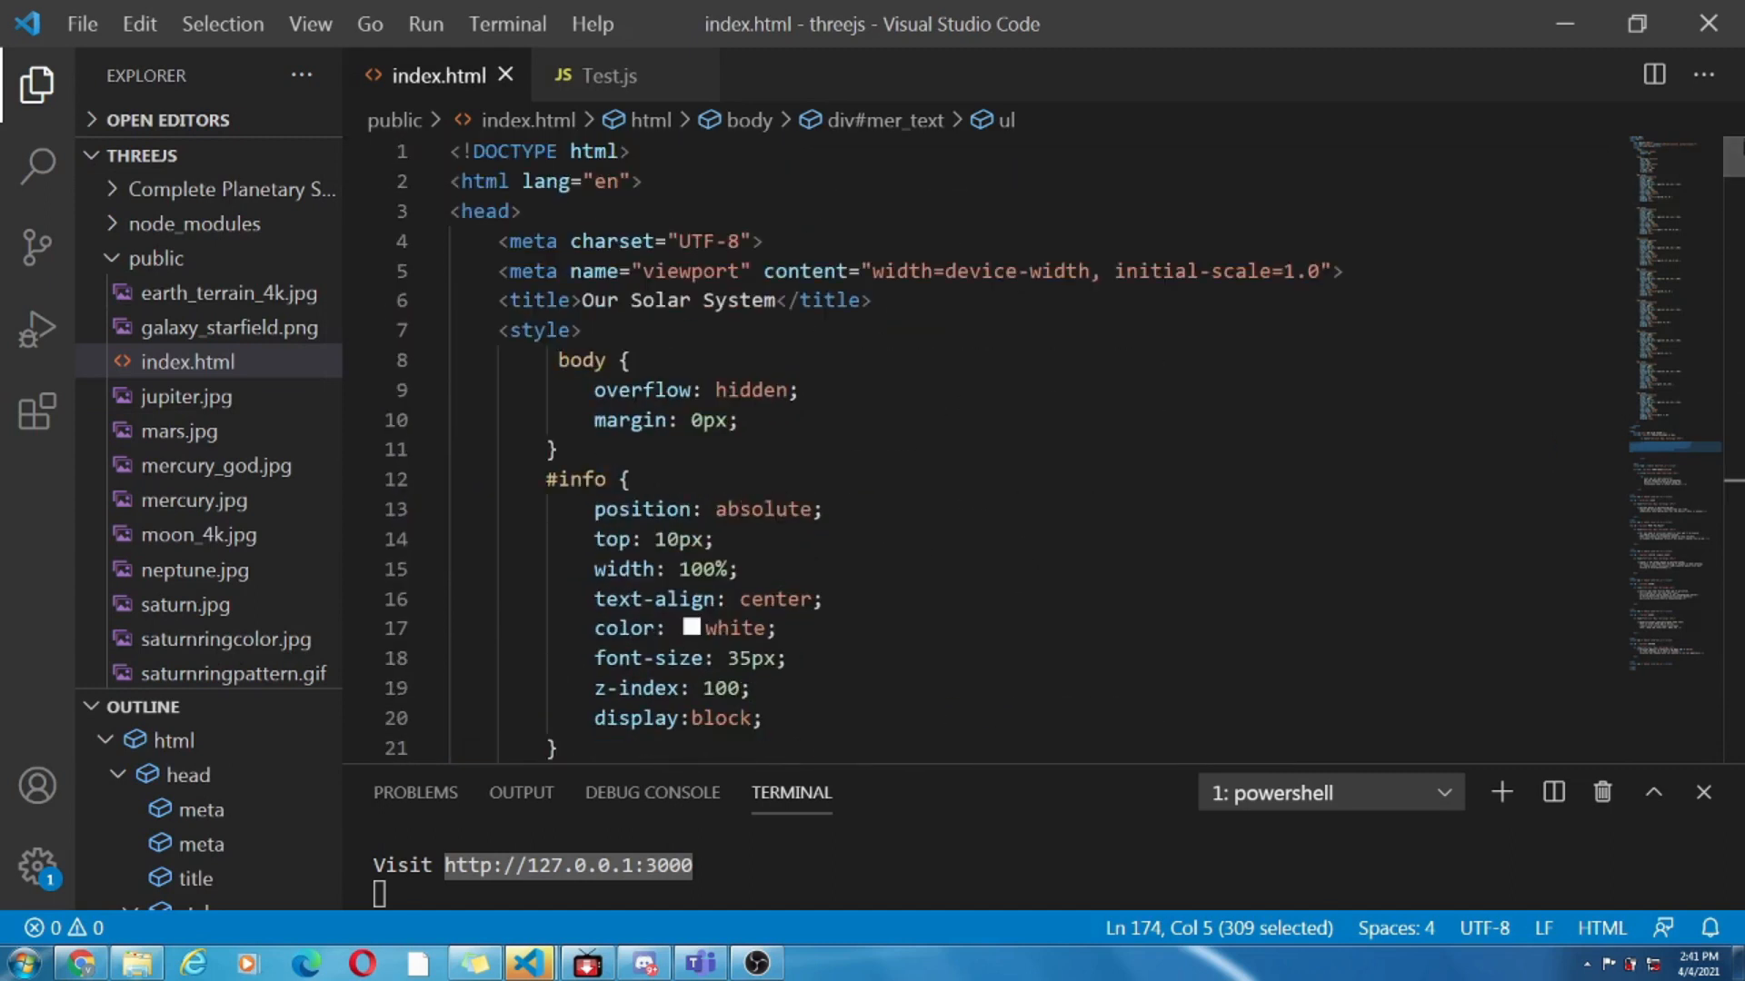
mouse_move(564, 395)
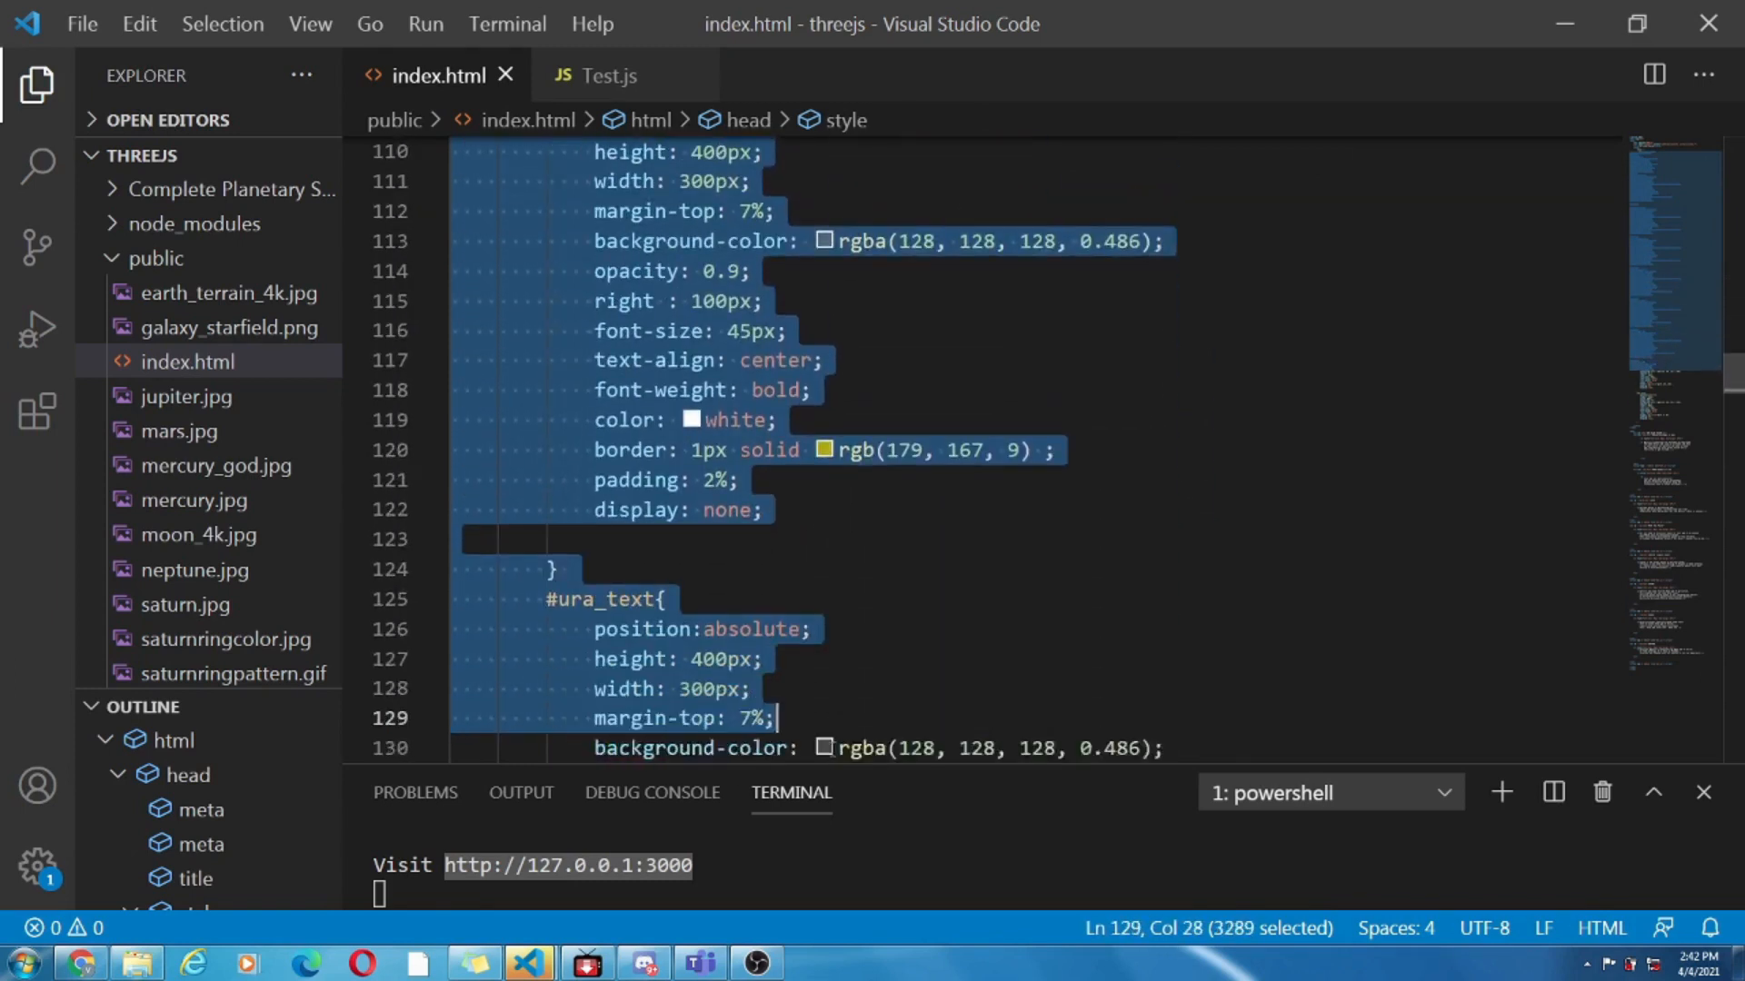
Review index.html's planet panel style rules and Mercury's description paragraph
scroll(down, 3)
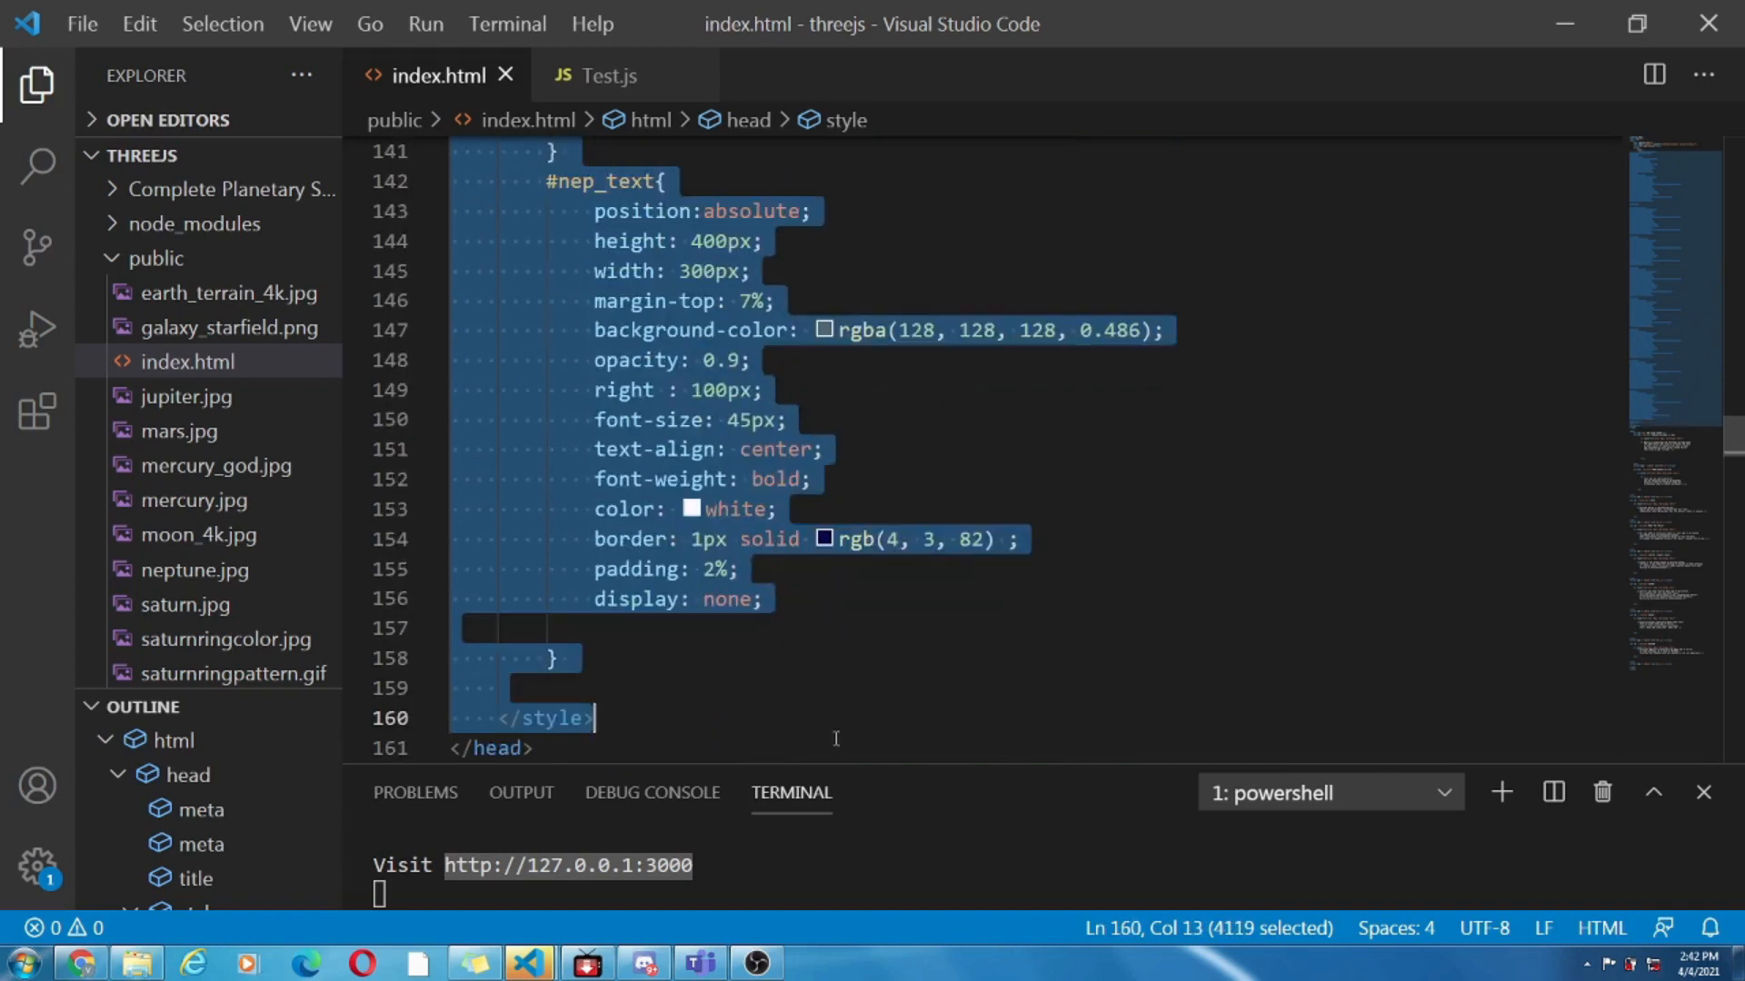
click(779, 687)
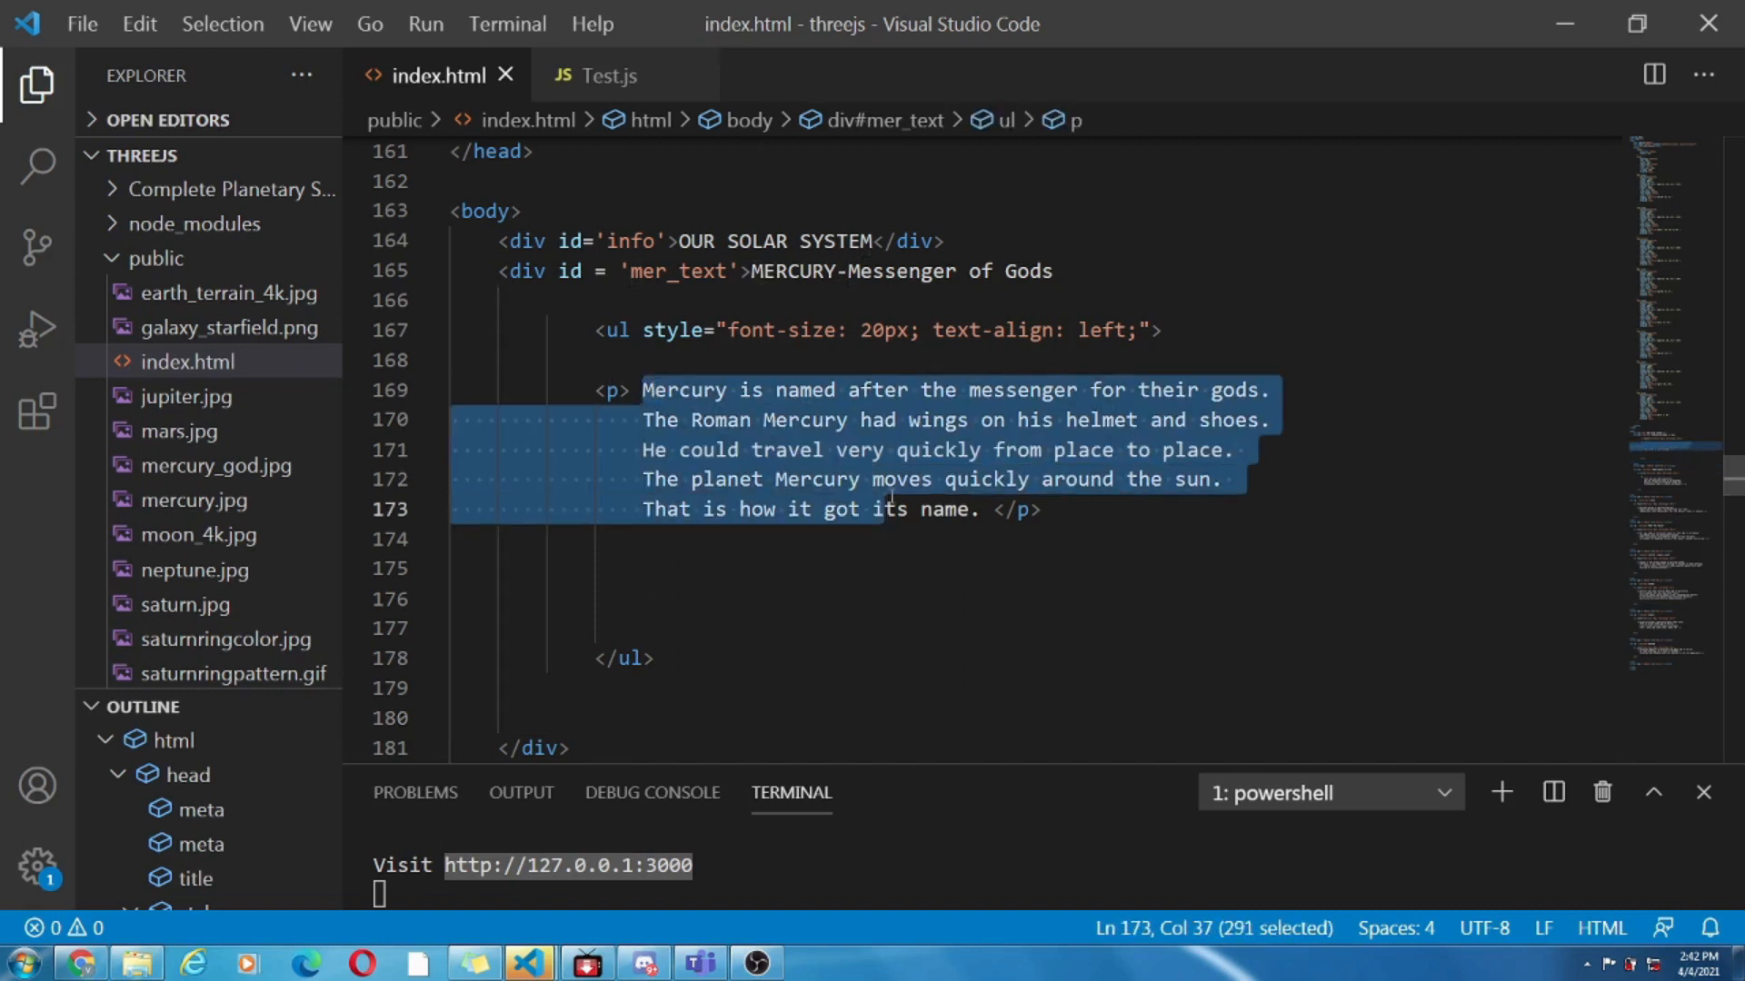
click(831, 569)
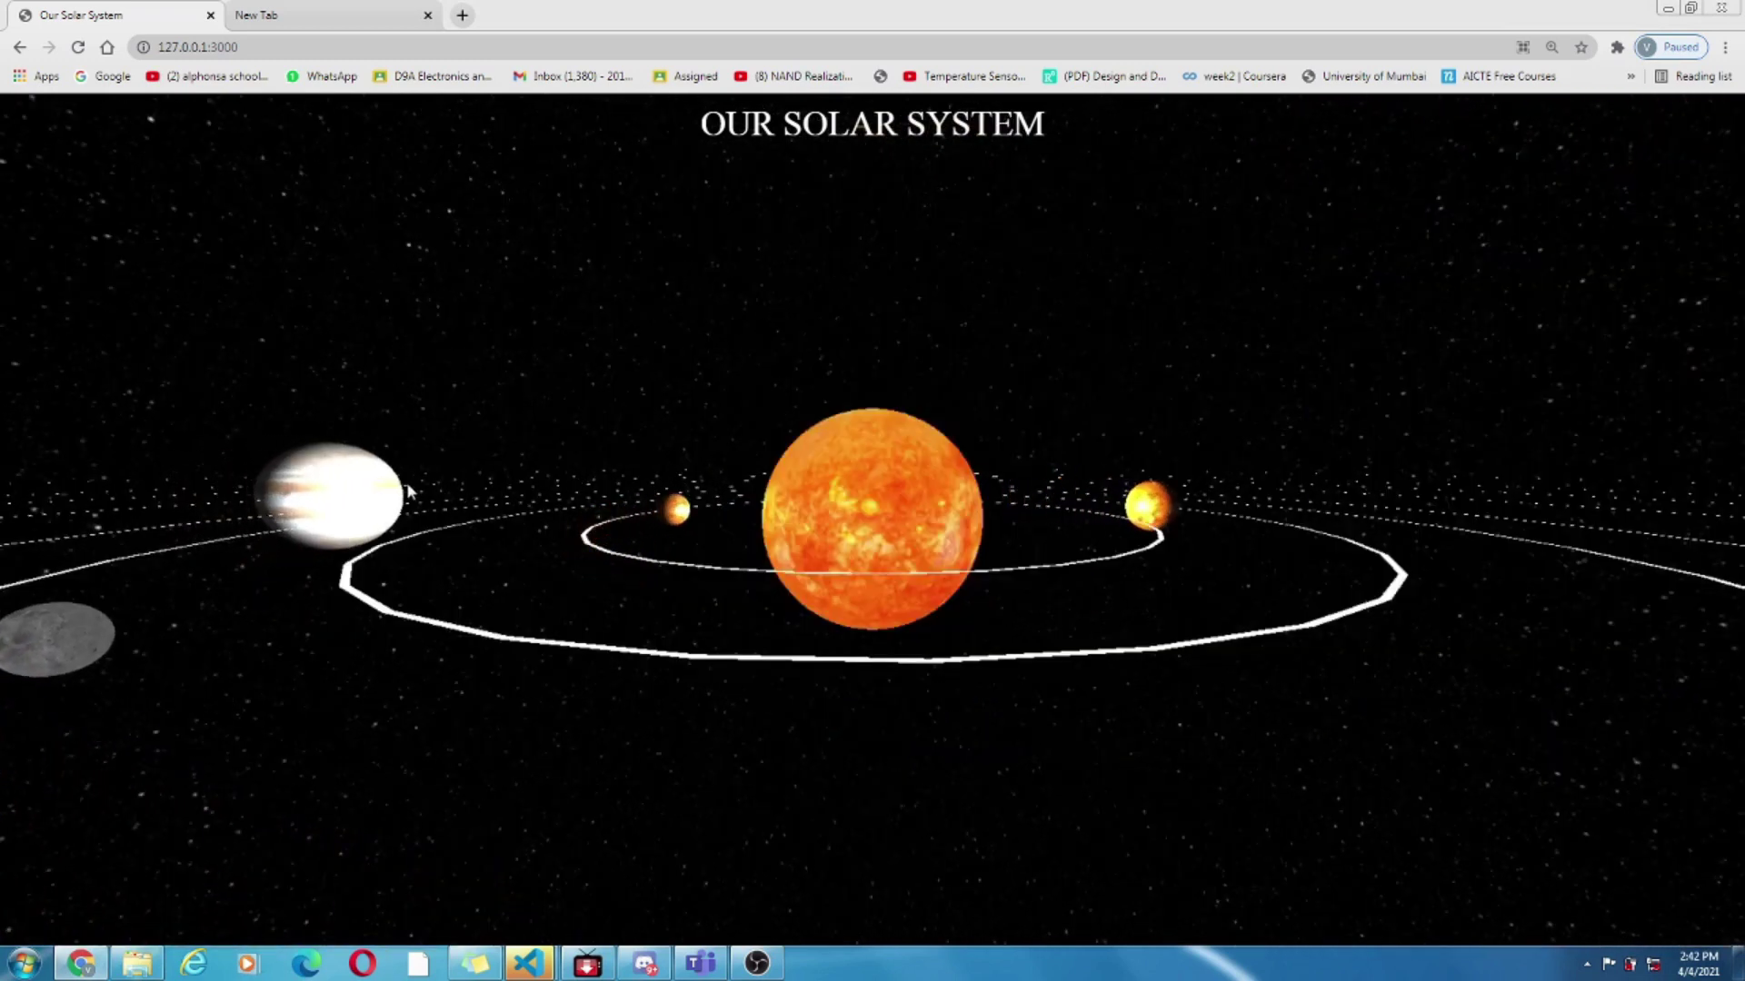
Pick Neptune in the running page to follow it and show its Roman sea god info panel
click(329, 494)
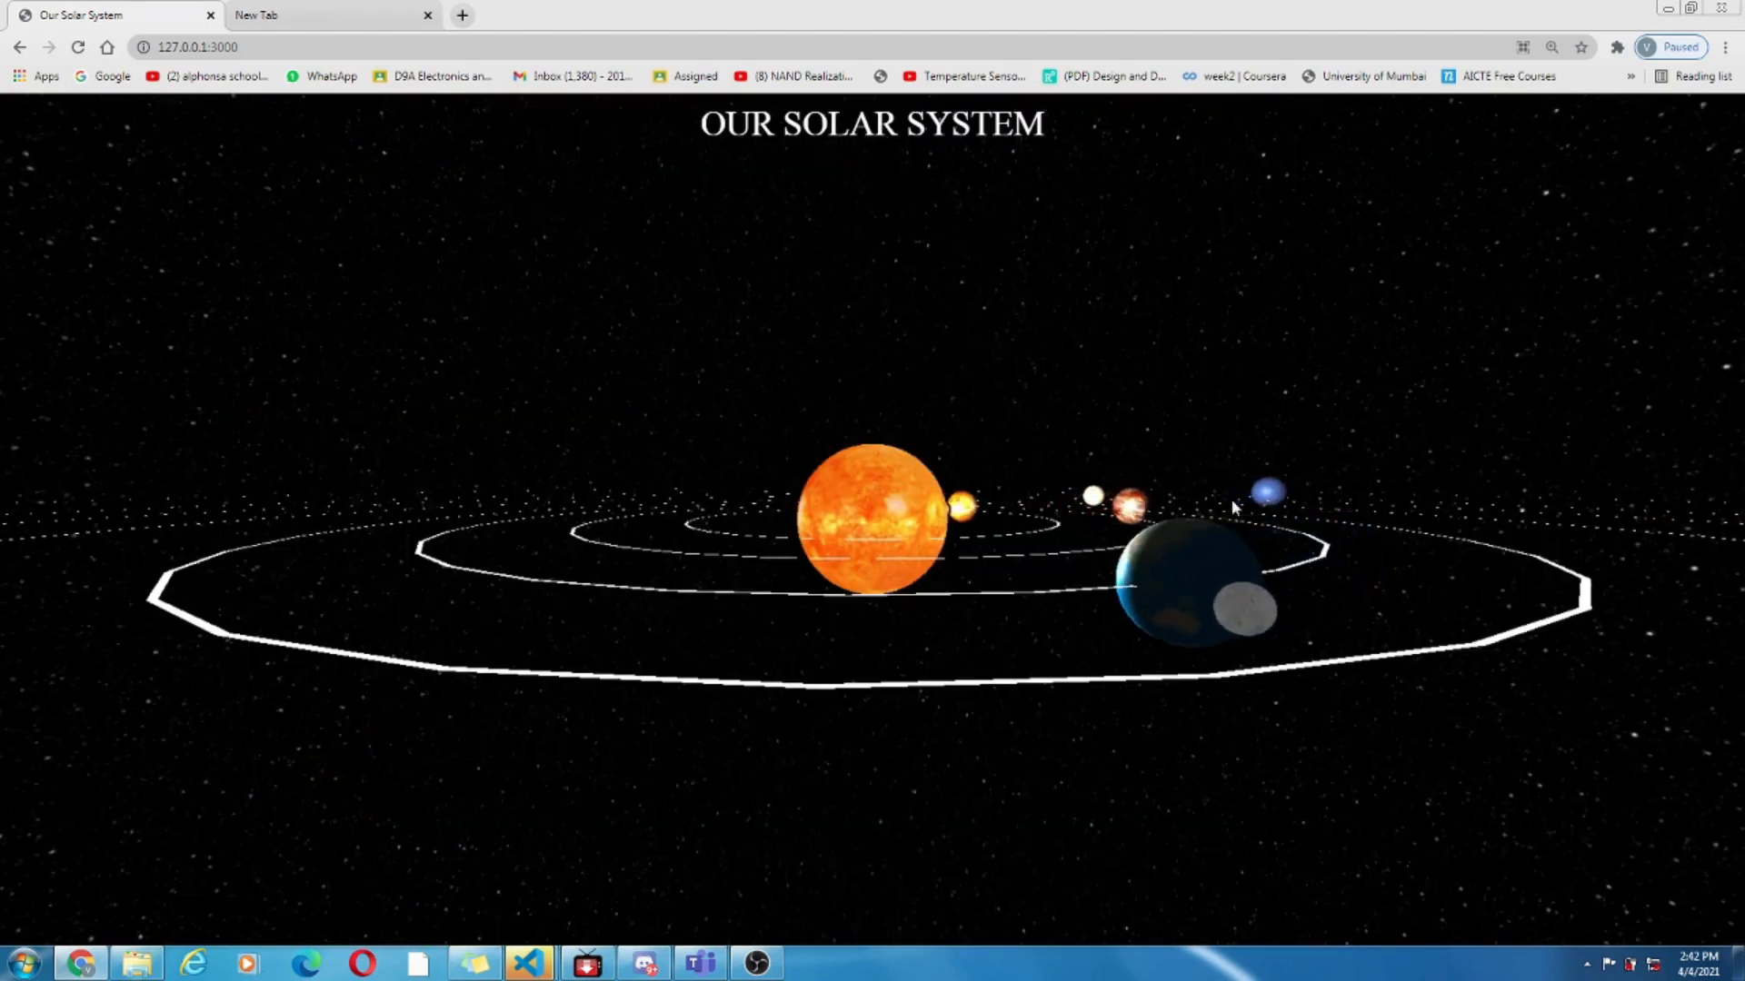
click(1267, 492)
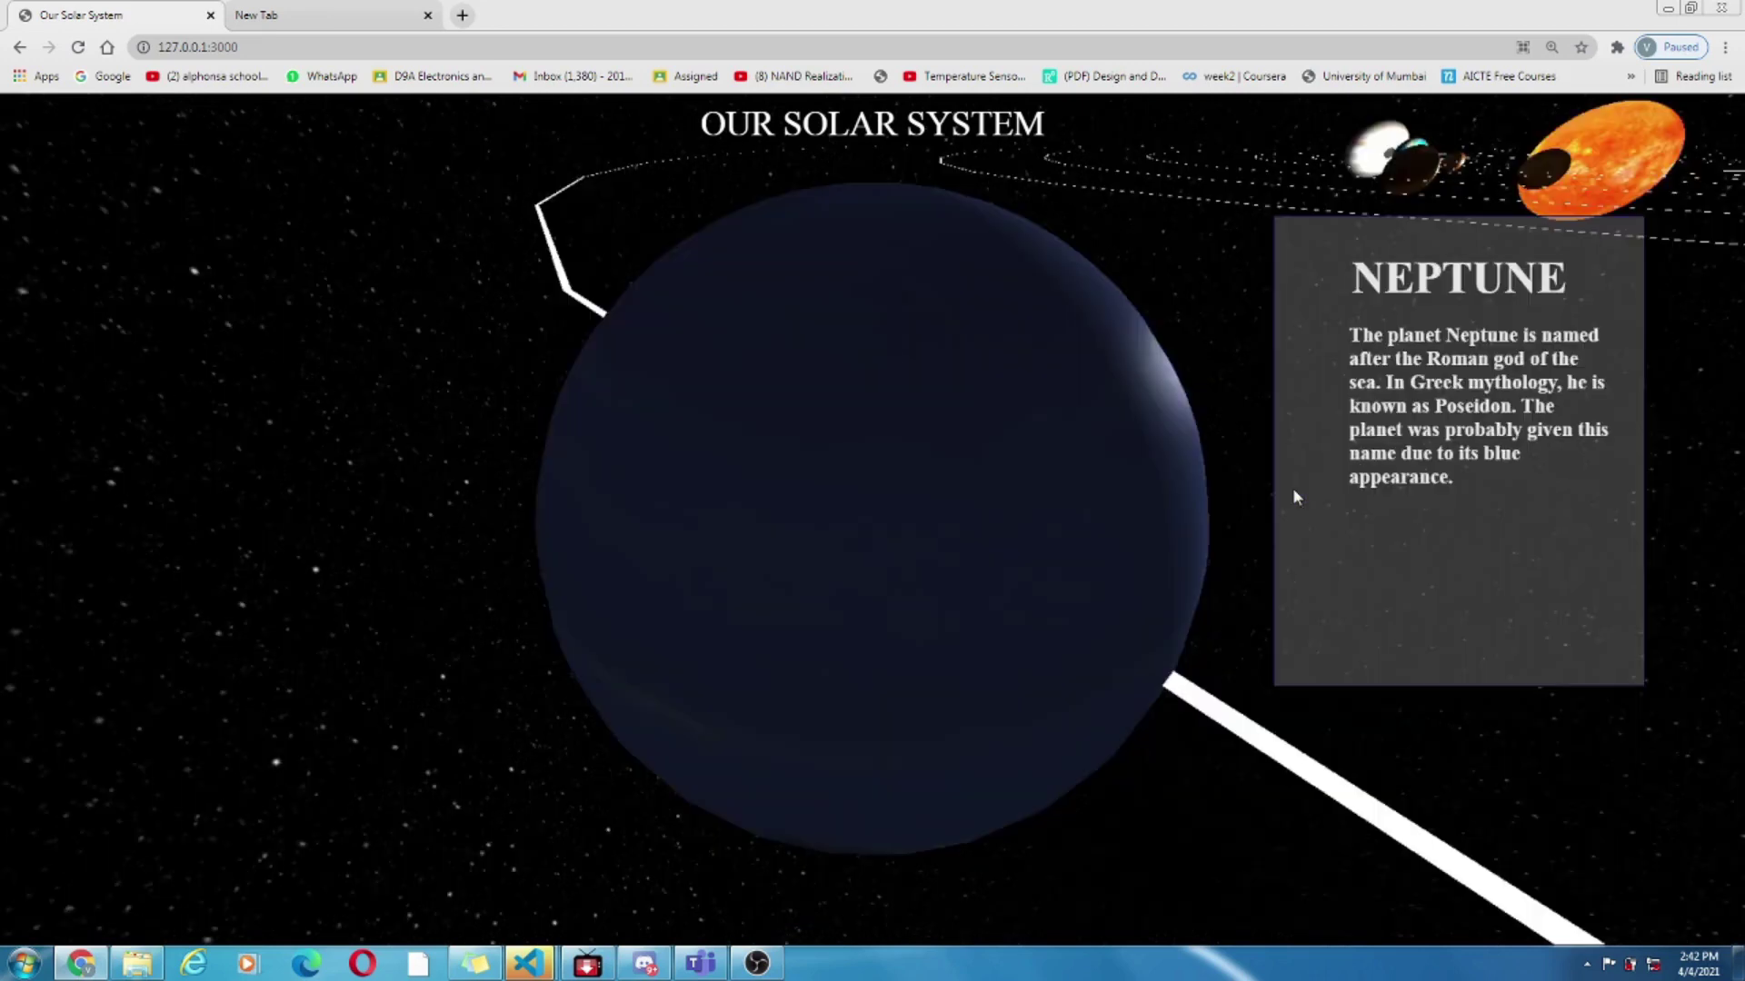